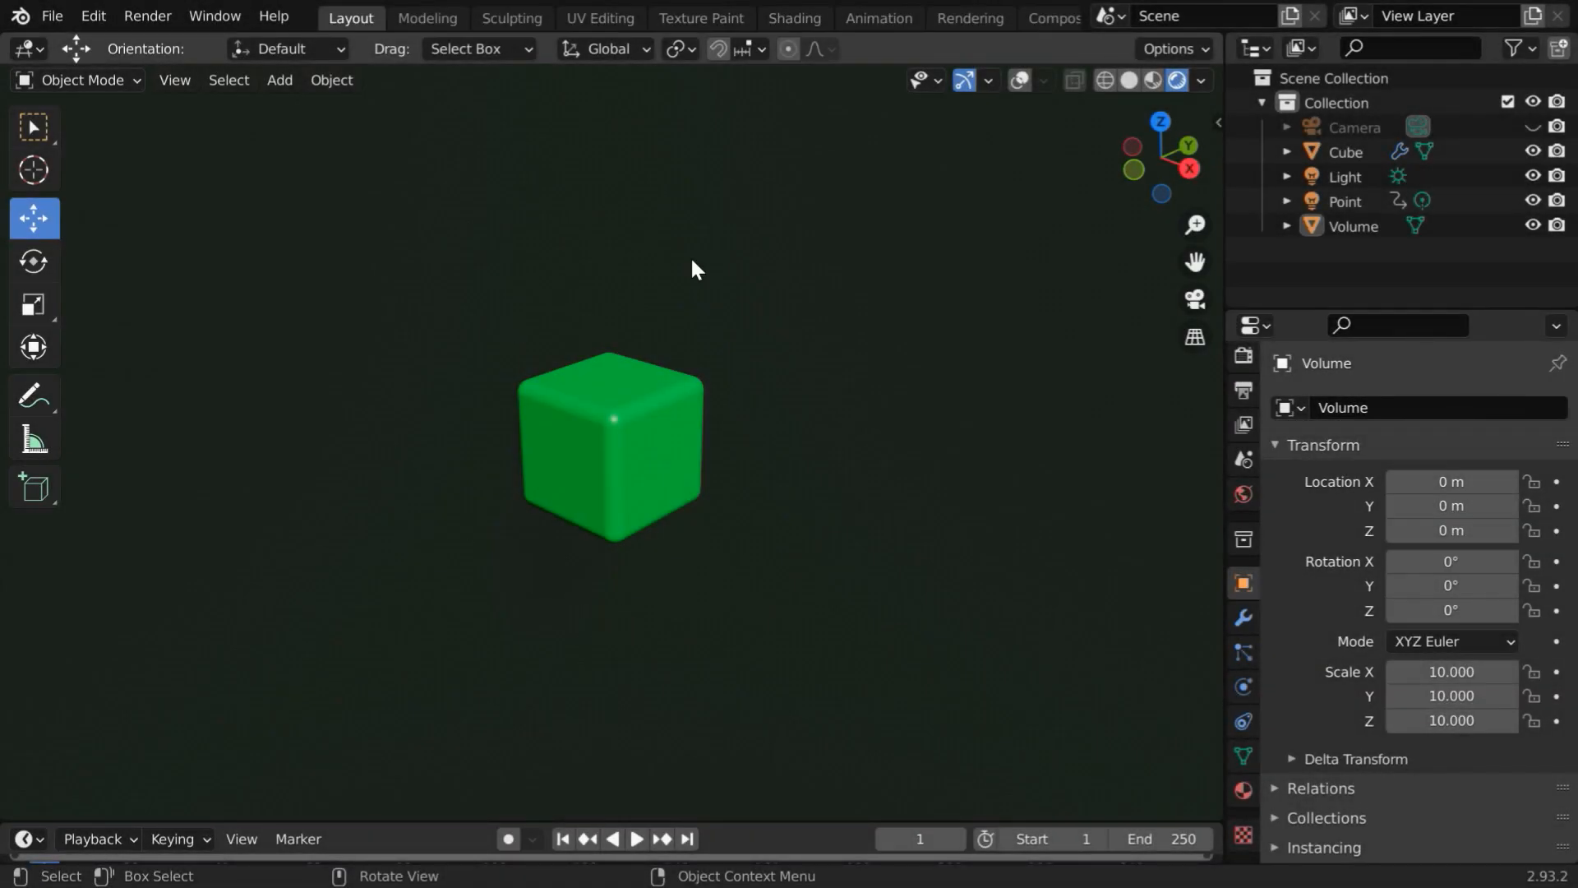
Add a plane as the floor, then reselect the cube and lift it to rest on the floor.
{"action": "left_click", "coordinate": [687, 839]}
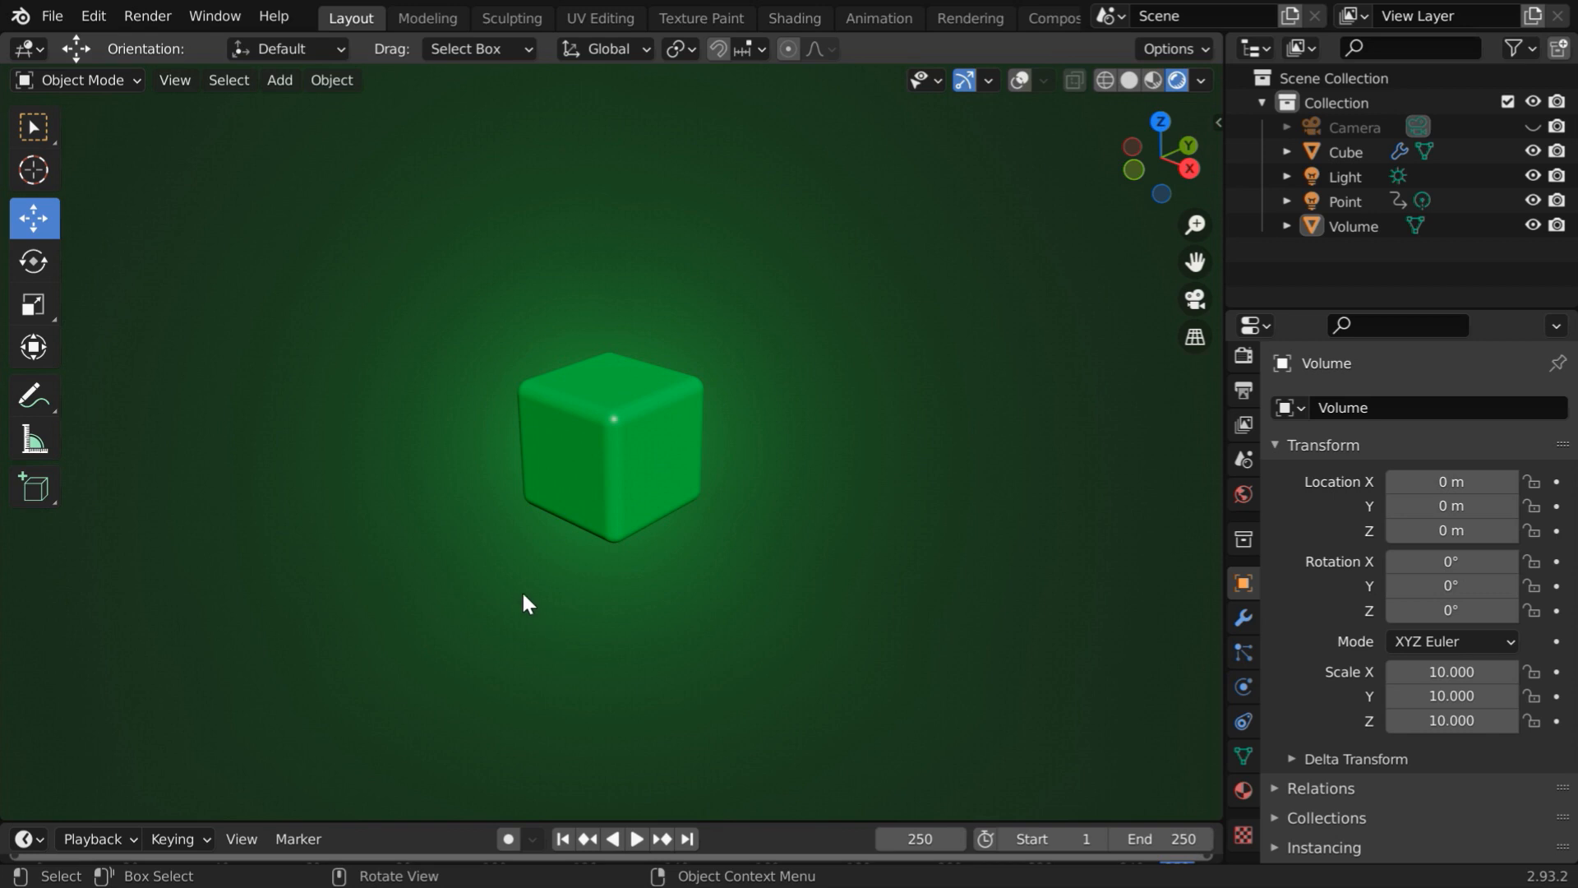
{"action": "left_click", "coordinate": [612, 442]}
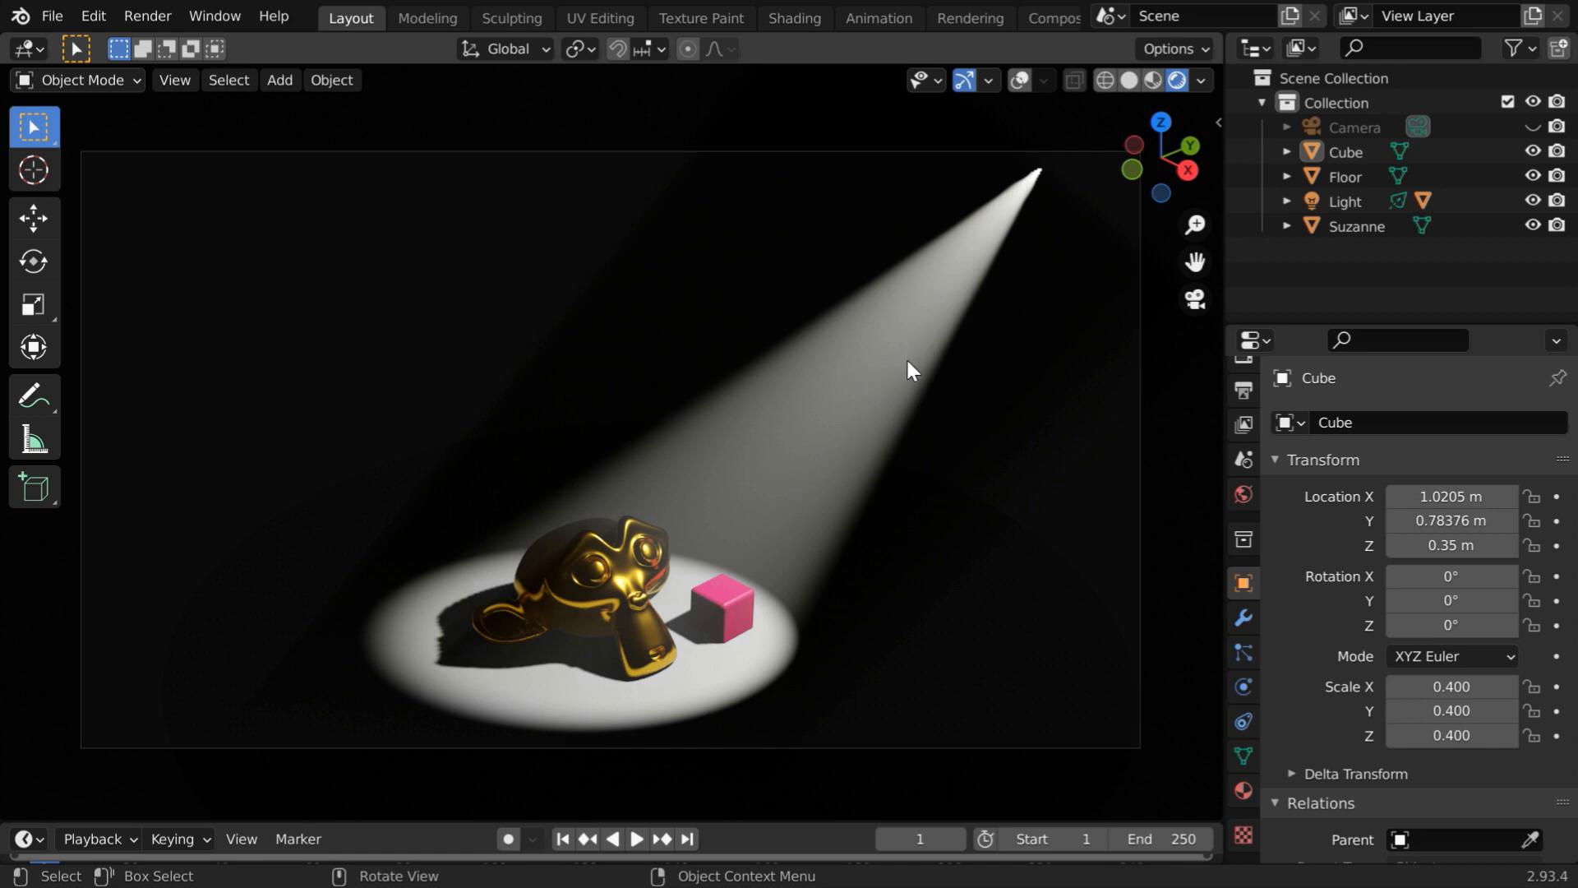
{"action": "mouse_move", "coordinate": [870, 648]}
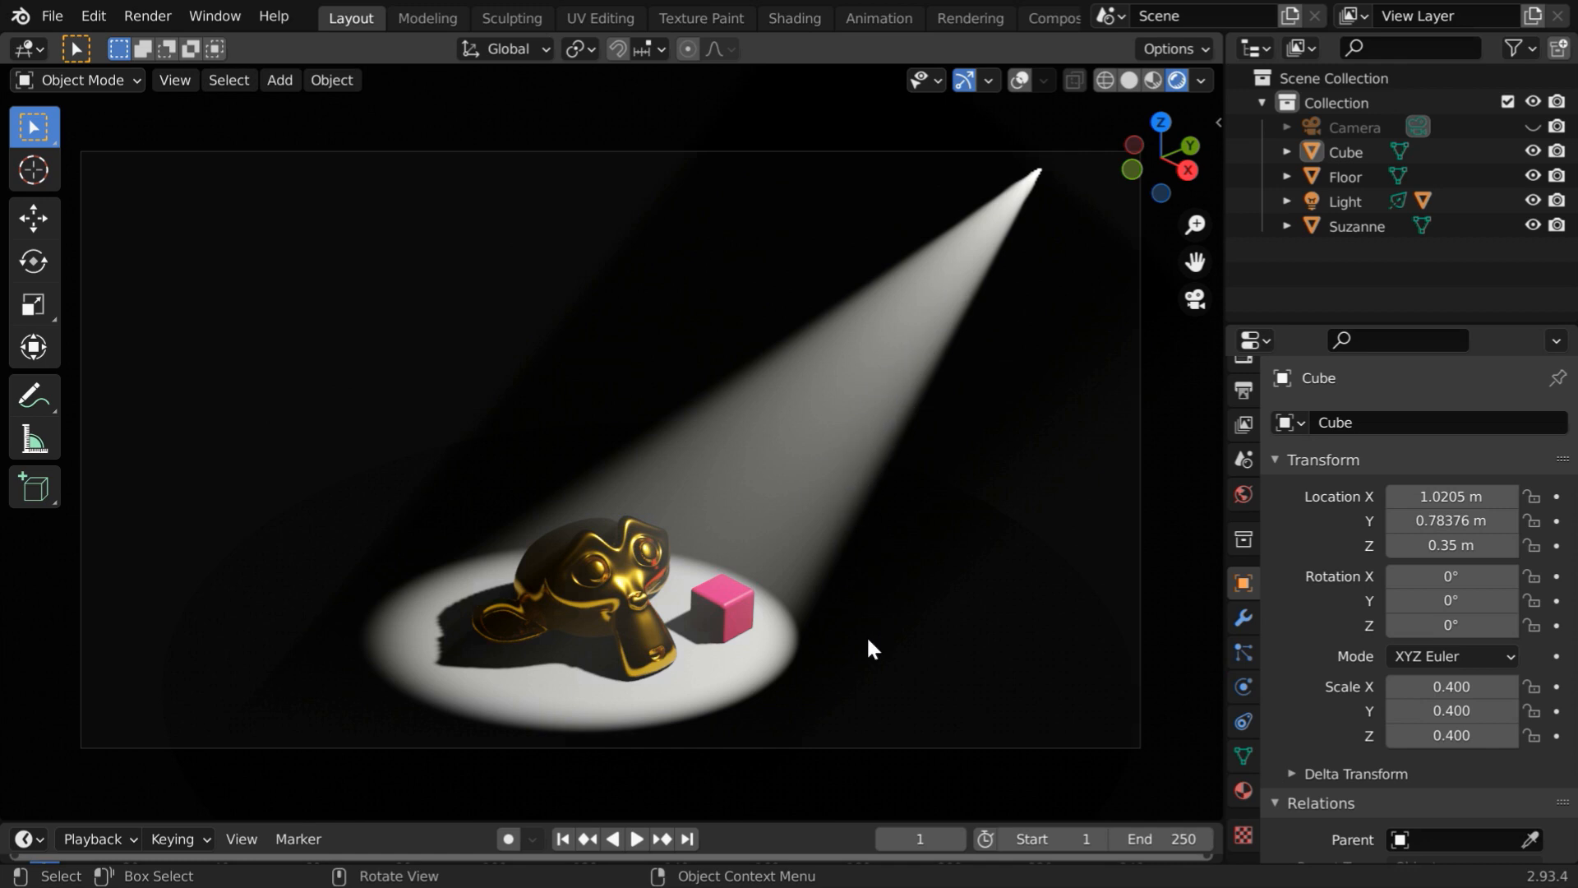
{"action": "mouse_move", "coordinate": [860, 544]}
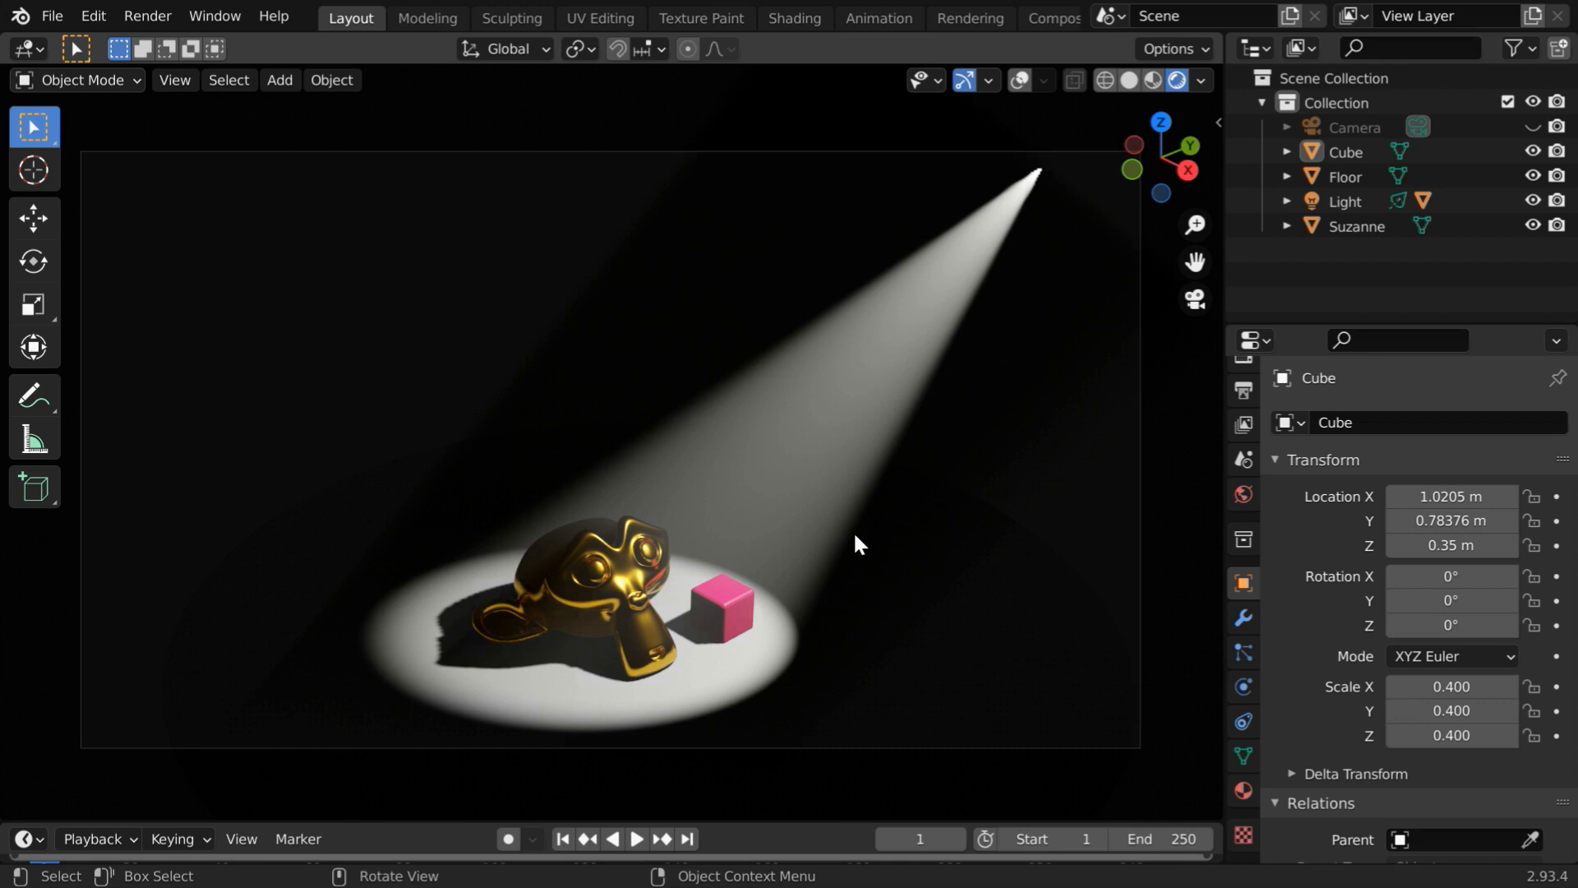
{"action": "mouse_move", "coordinate": [929, 595]}
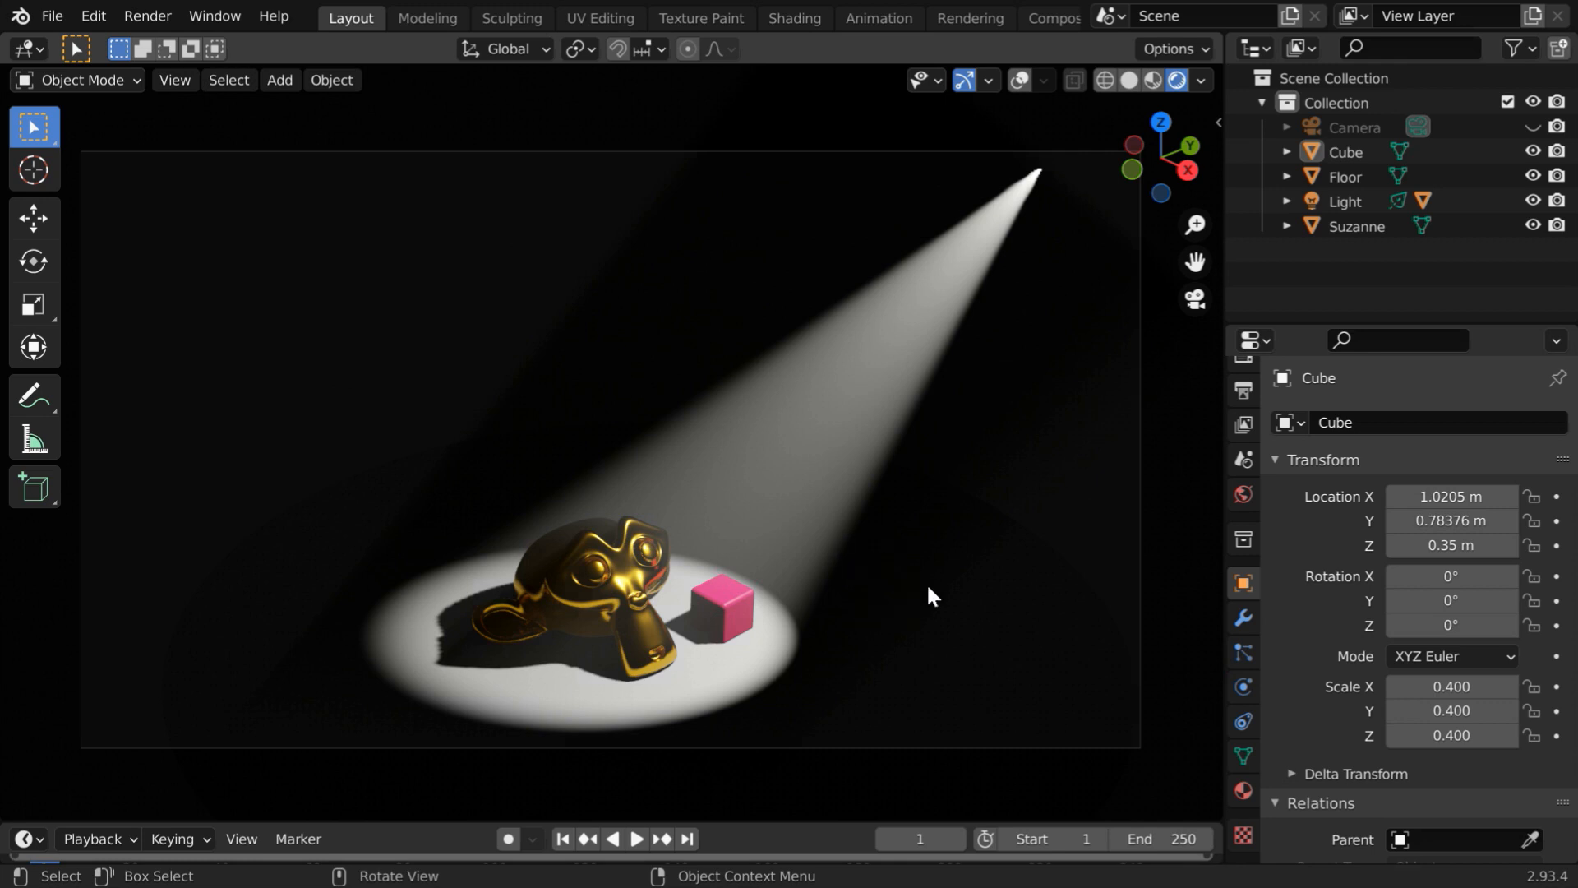
{"action": "mouse_move", "coordinate": [870, 671]}
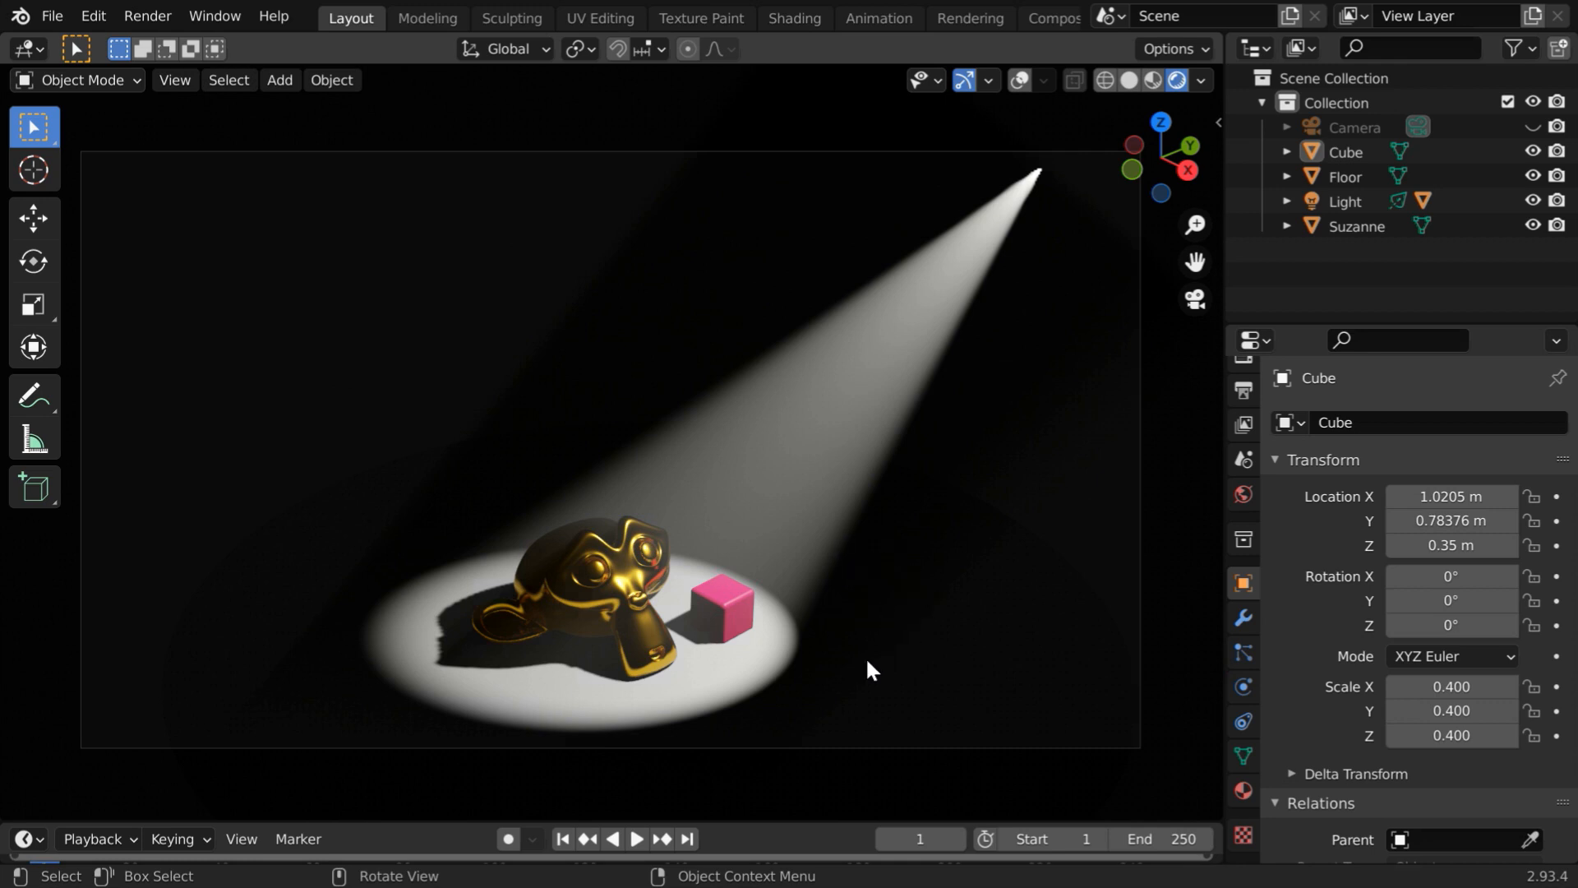
{"action": "mouse_move", "coordinate": [105, 117]}
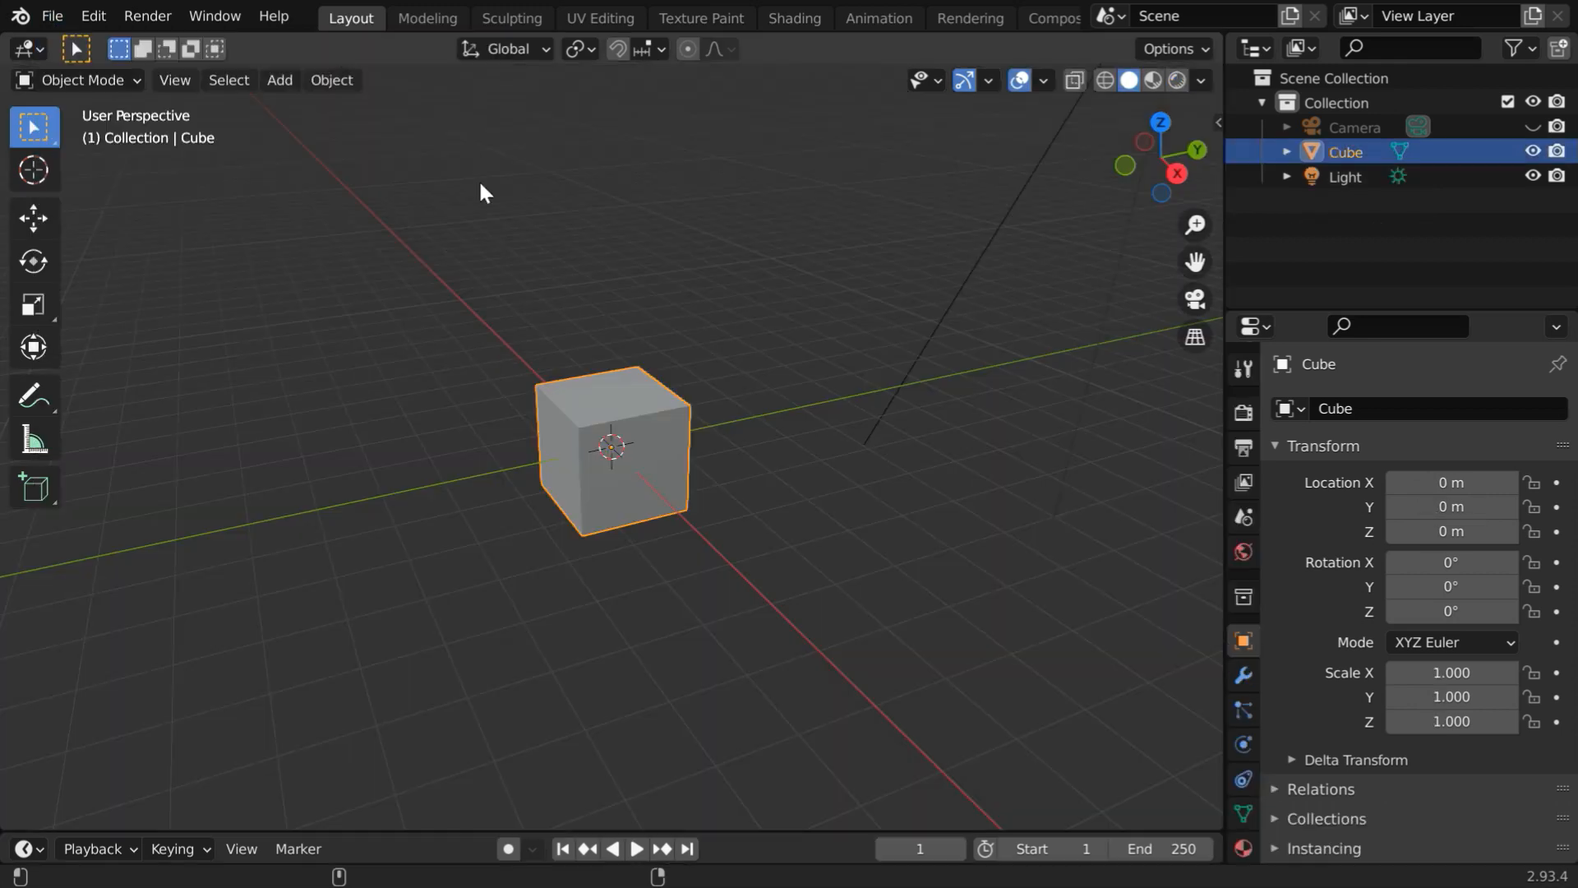
{"action": "mouse_move", "coordinate": [613, 544]}
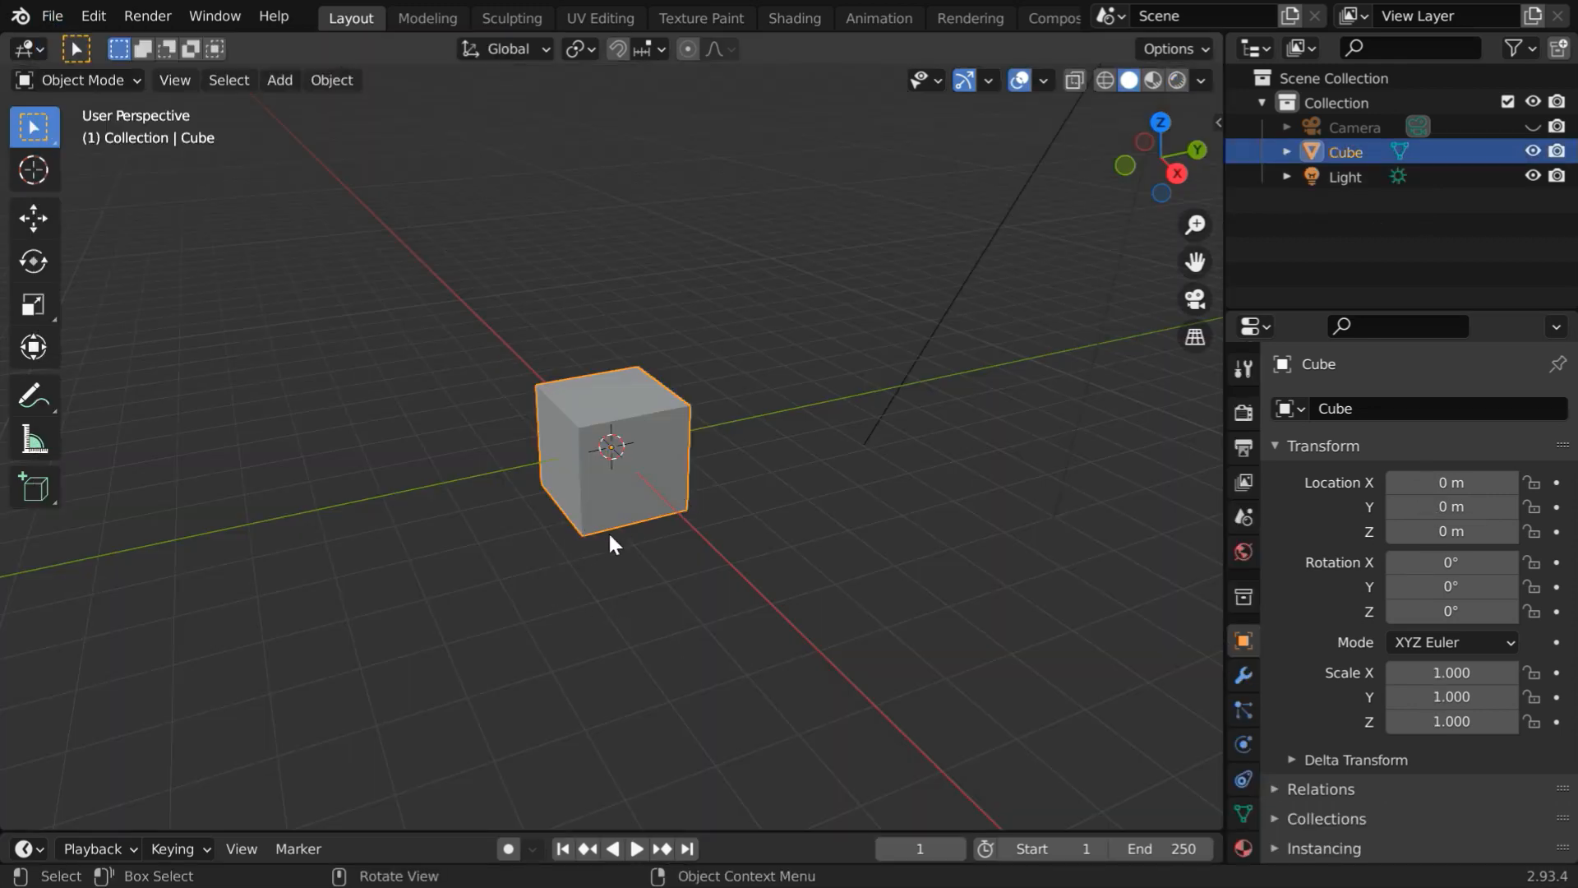
{"action": "mouse_move", "coordinate": [726, 606]}
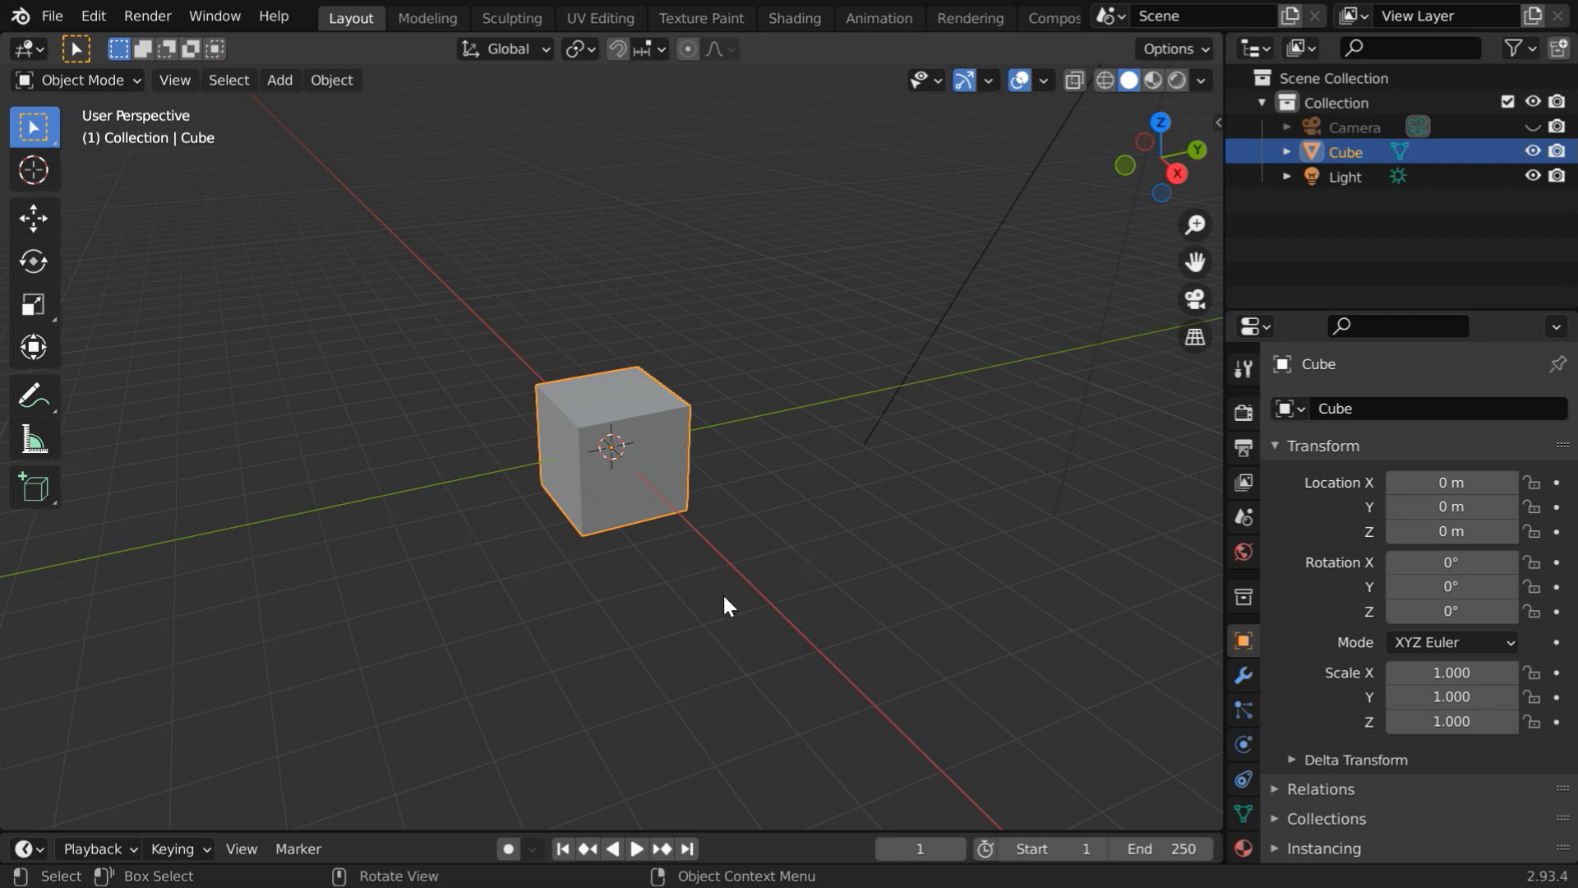
{"action": "left_click", "coordinate": [279, 79]}
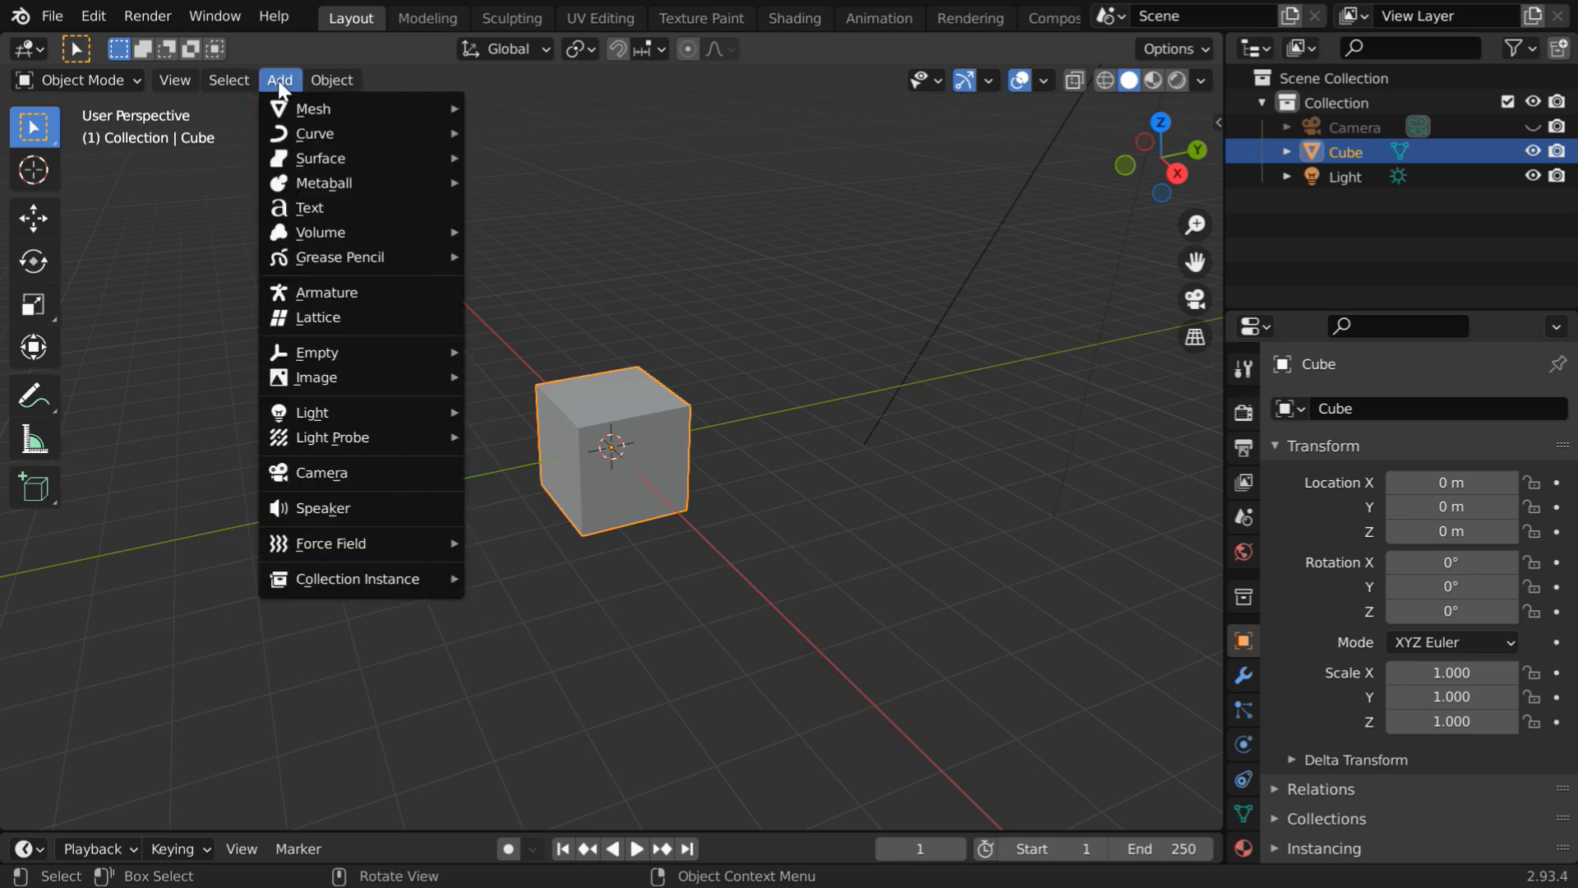
{"action": "left_click", "coordinate": [313, 108]}
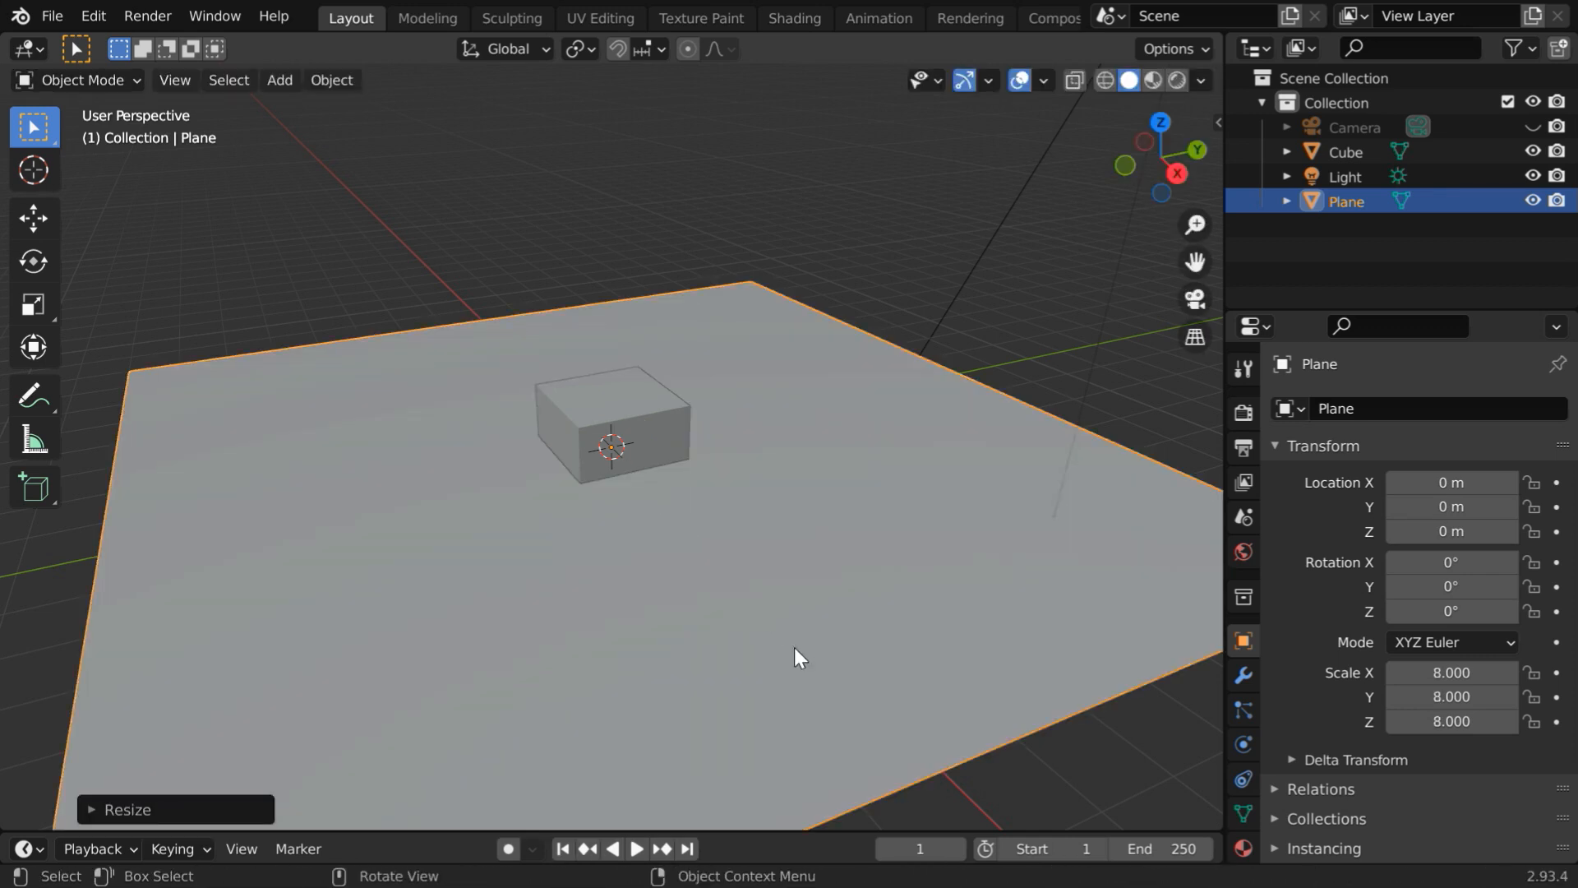
{"action": "left_click", "coordinate": [612, 445]}
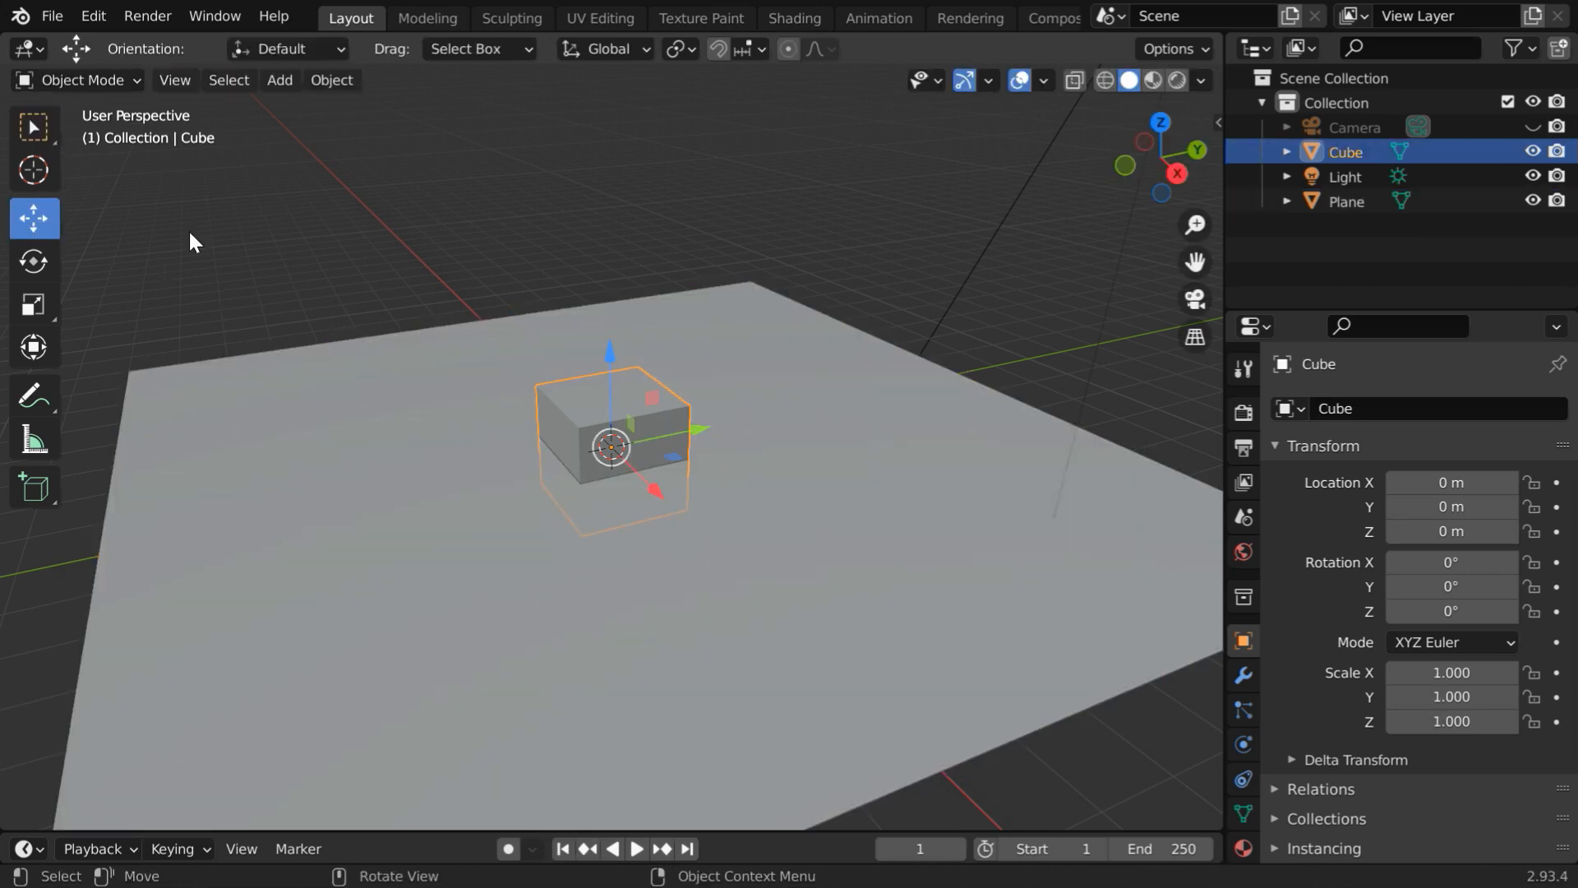
{"action": "key", "text": "g"}
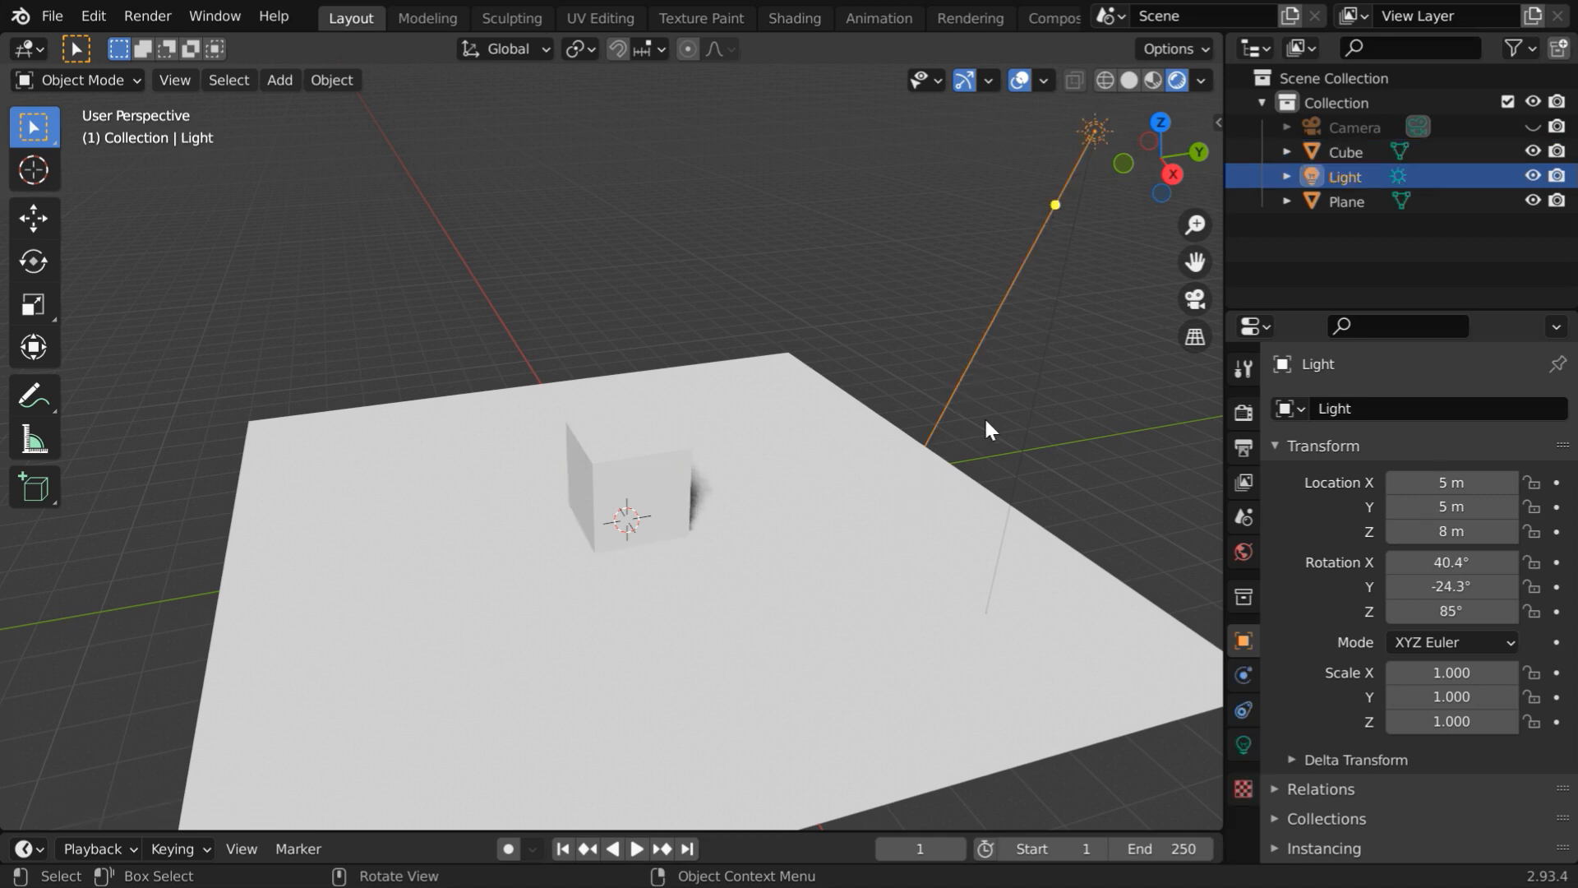
Deselect the light and bring up the world background colour in World Properties.
{"action": "left_click", "coordinate": [667, 297]}
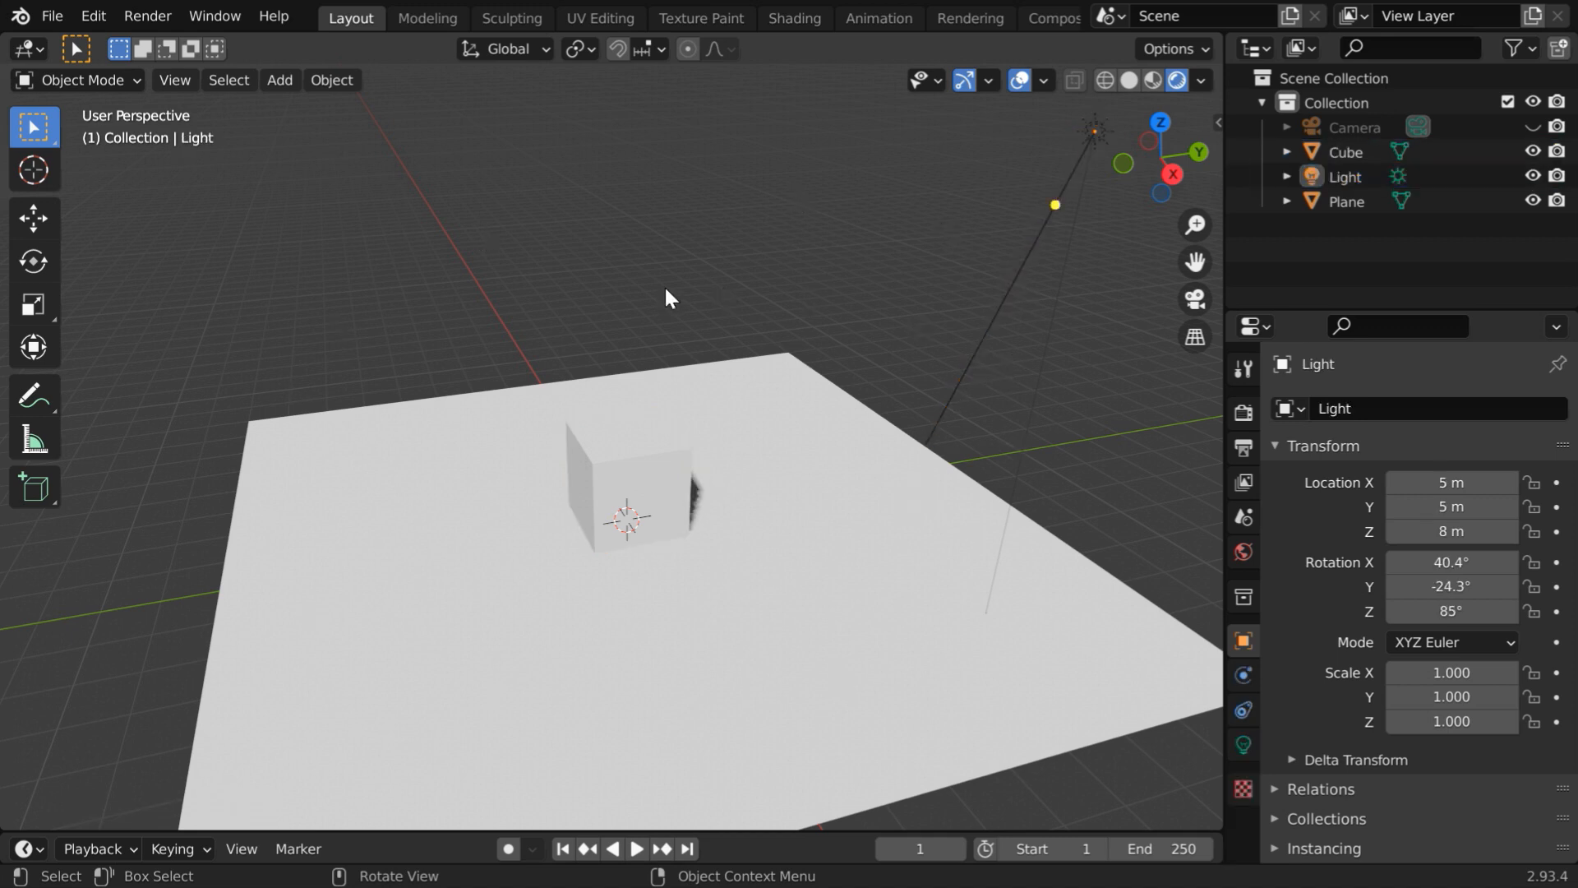
{"action": "mouse_move", "coordinate": [909, 601]}
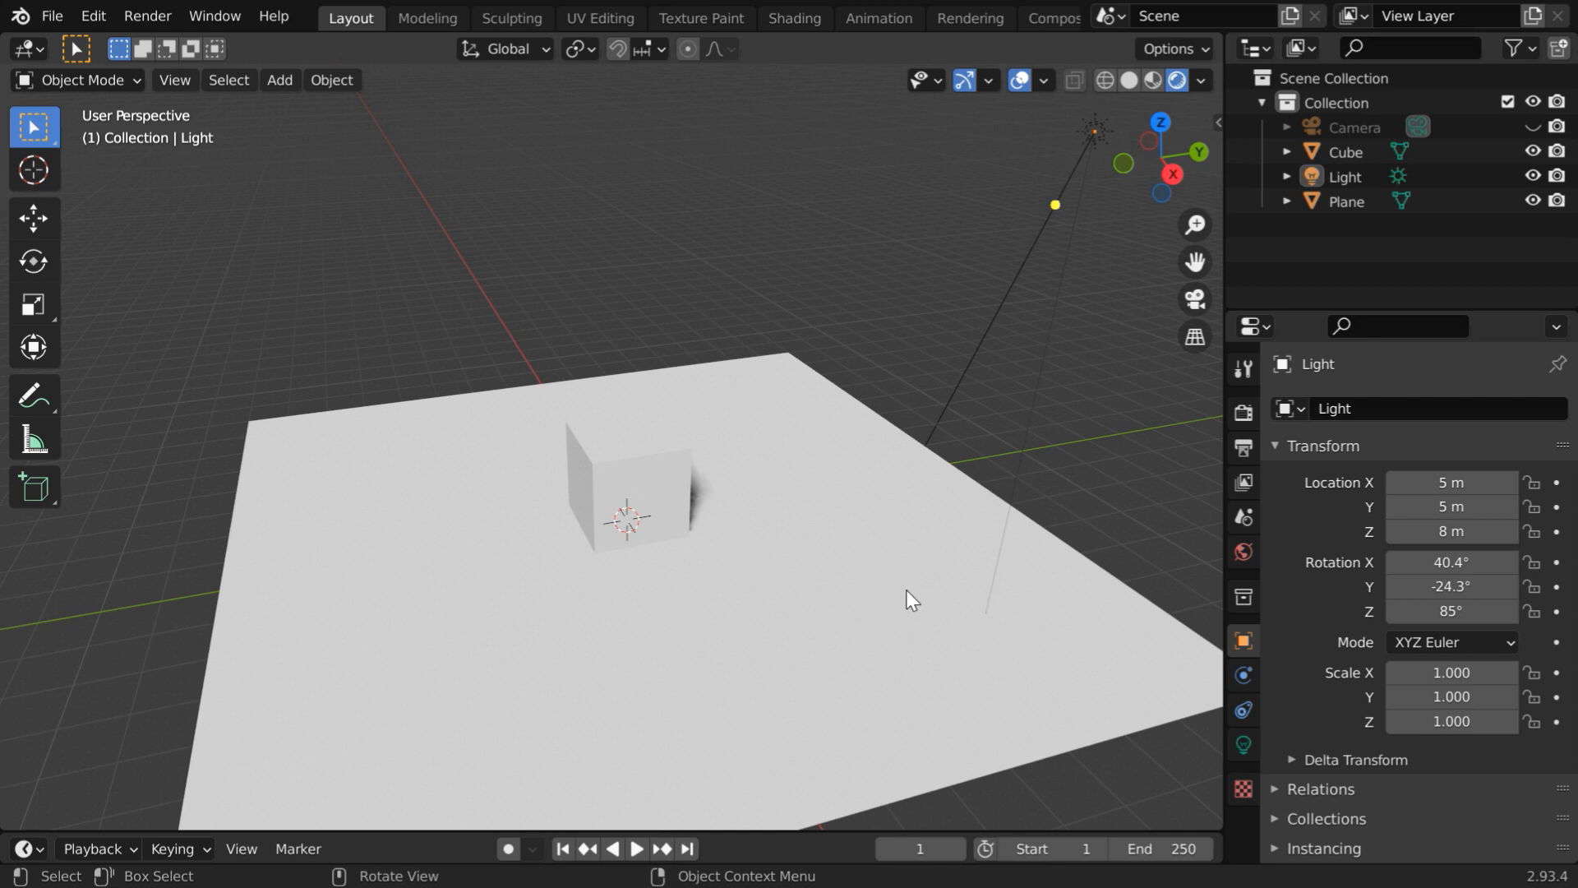
{"action": "left_click", "coordinate": [1242, 552]}
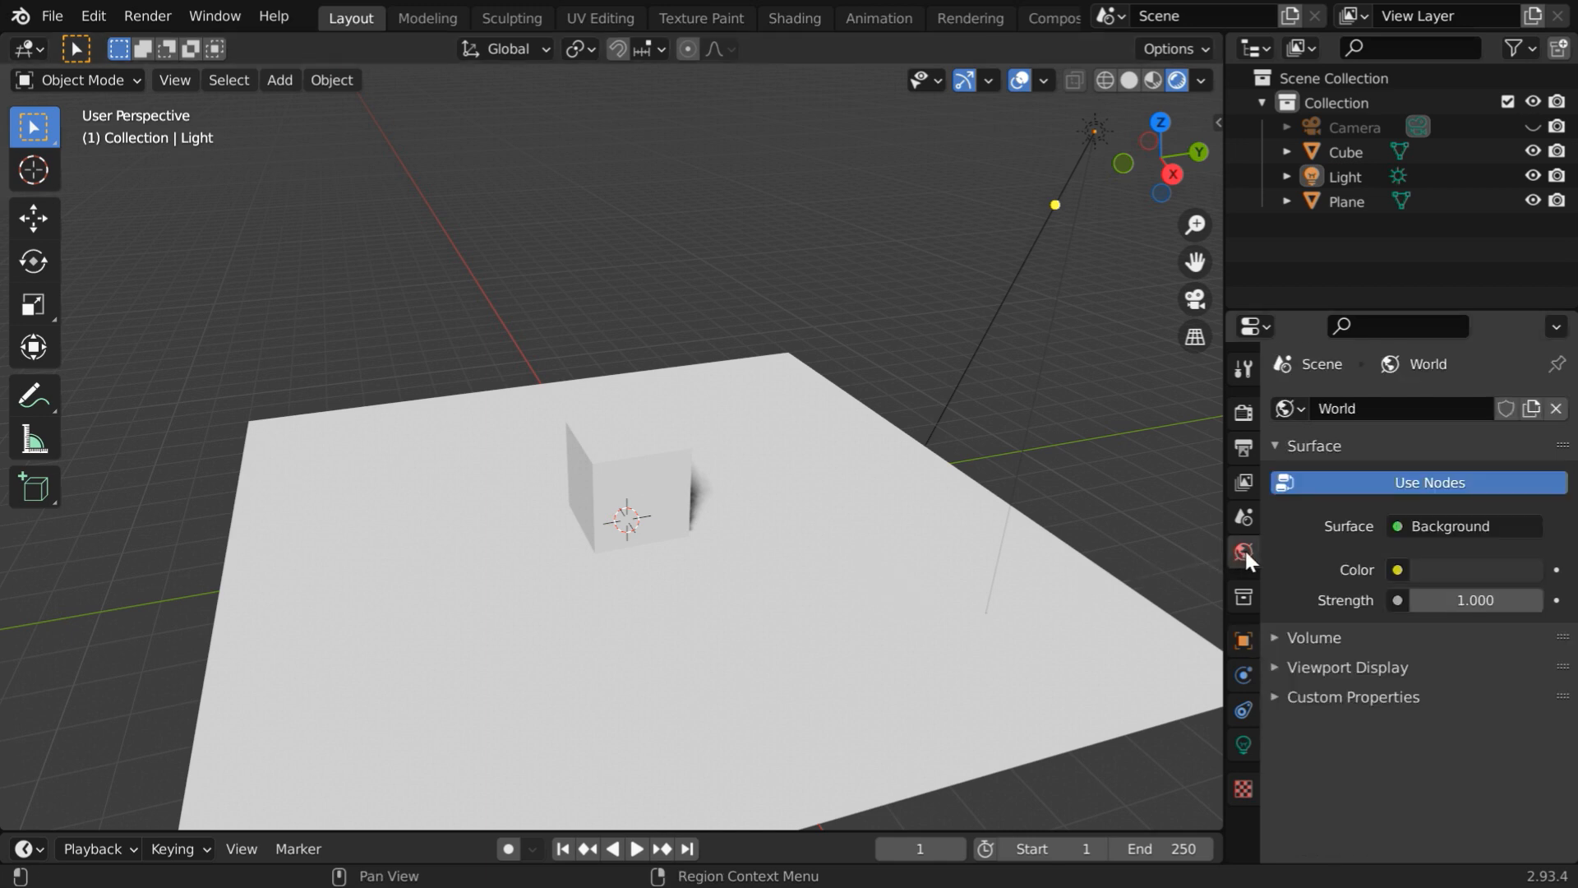
{"action": "left_click", "coordinate": [1397, 570]}
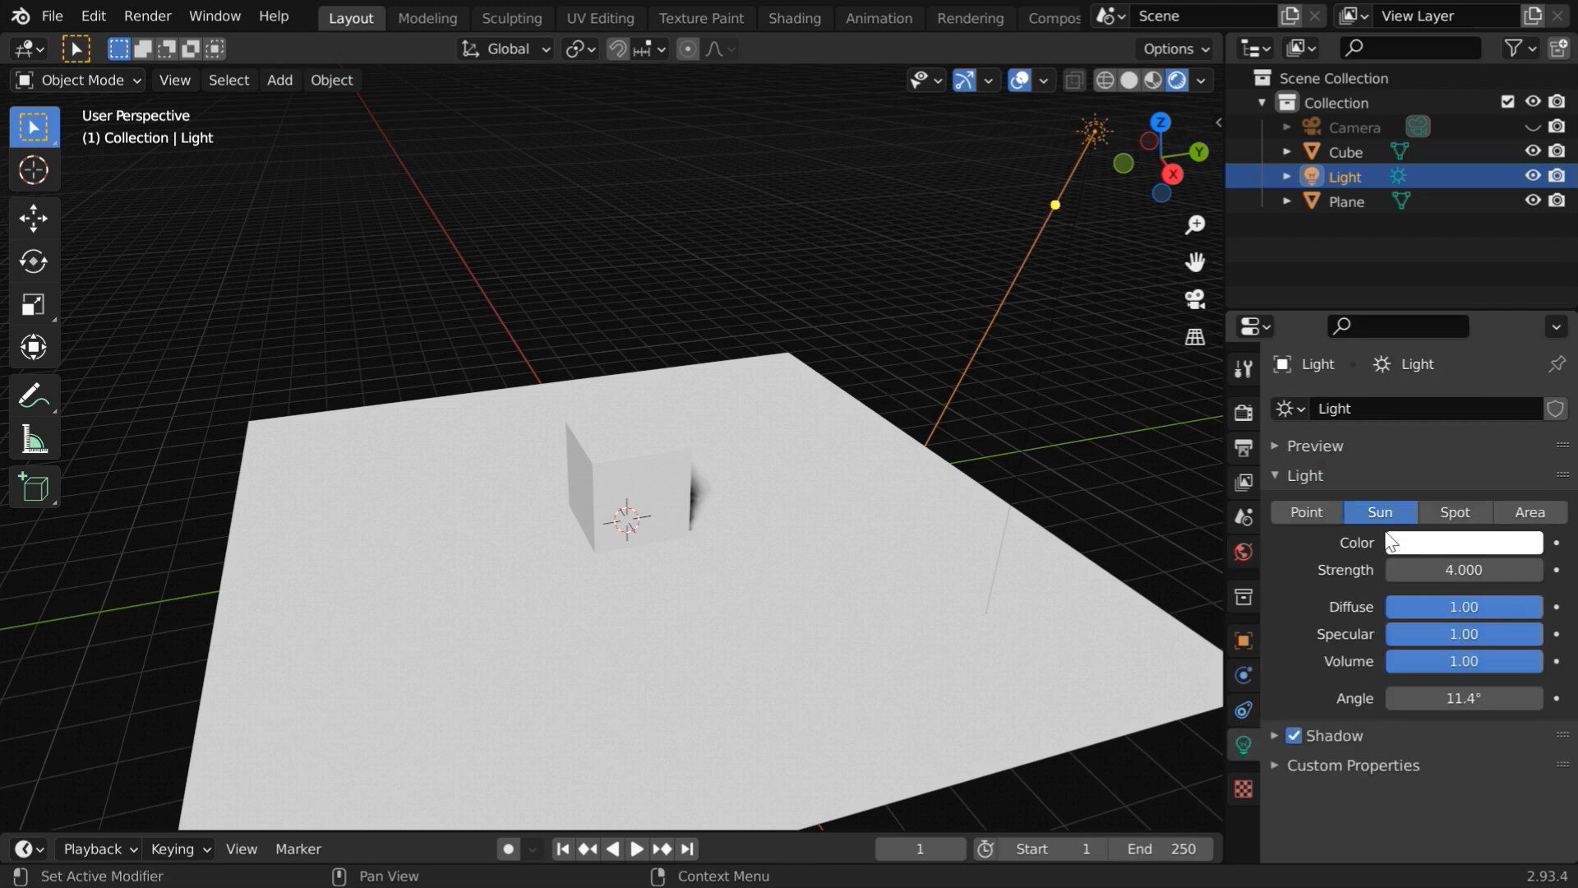
{"action": "mouse_move", "coordinate": [1437, 534]}
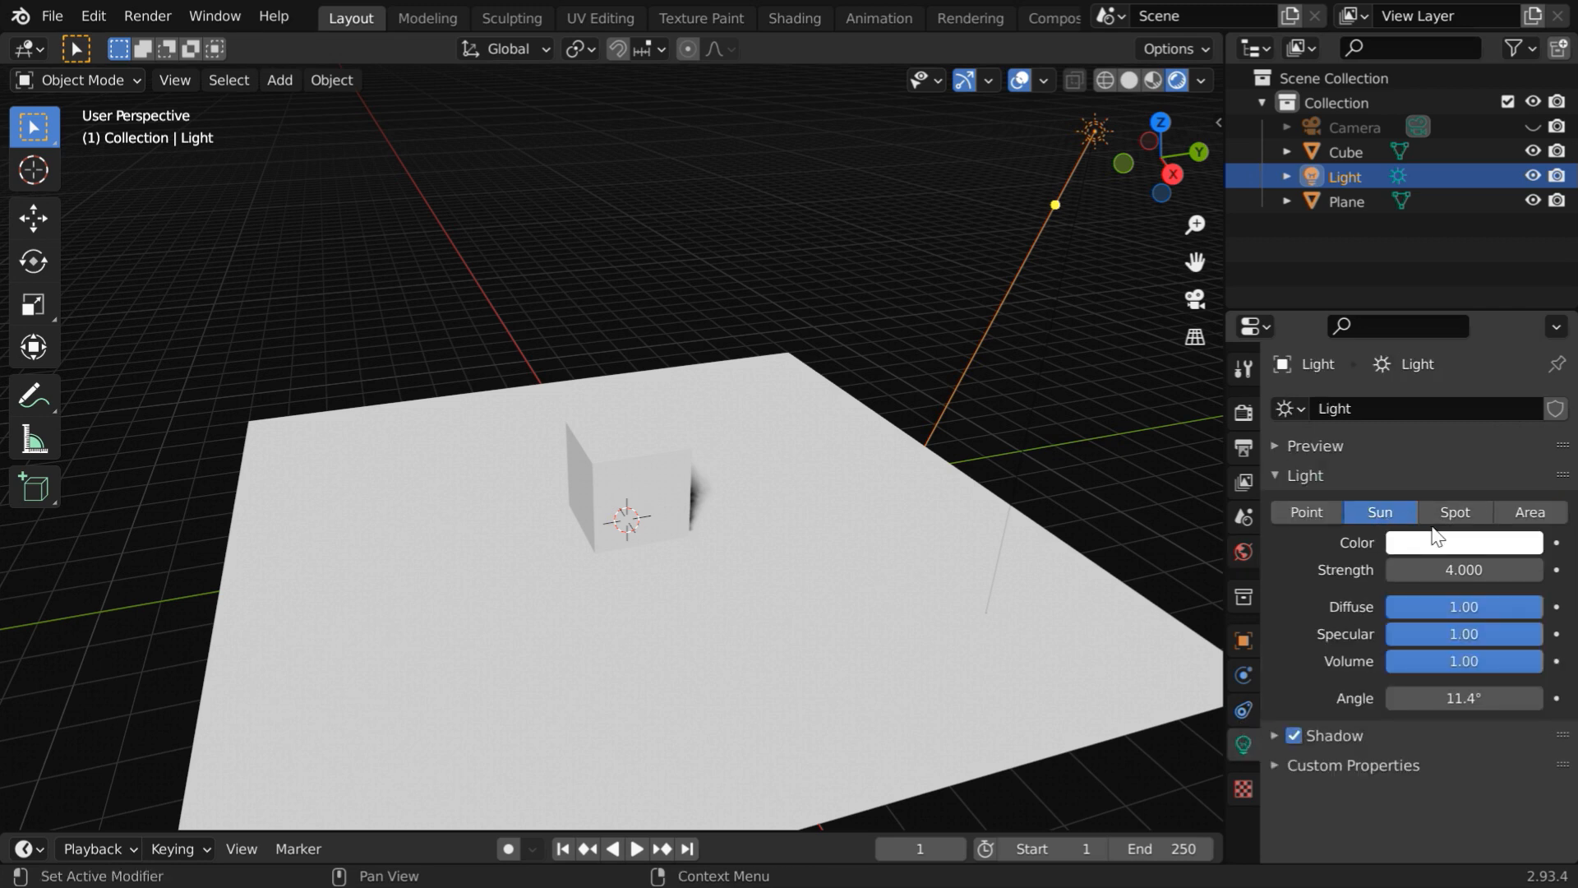
Switch the light to Spot and set 5000 W power, 75° spot size and 0.15 blend.
{"action": "left_click", "coordinate": [1452, 511]}
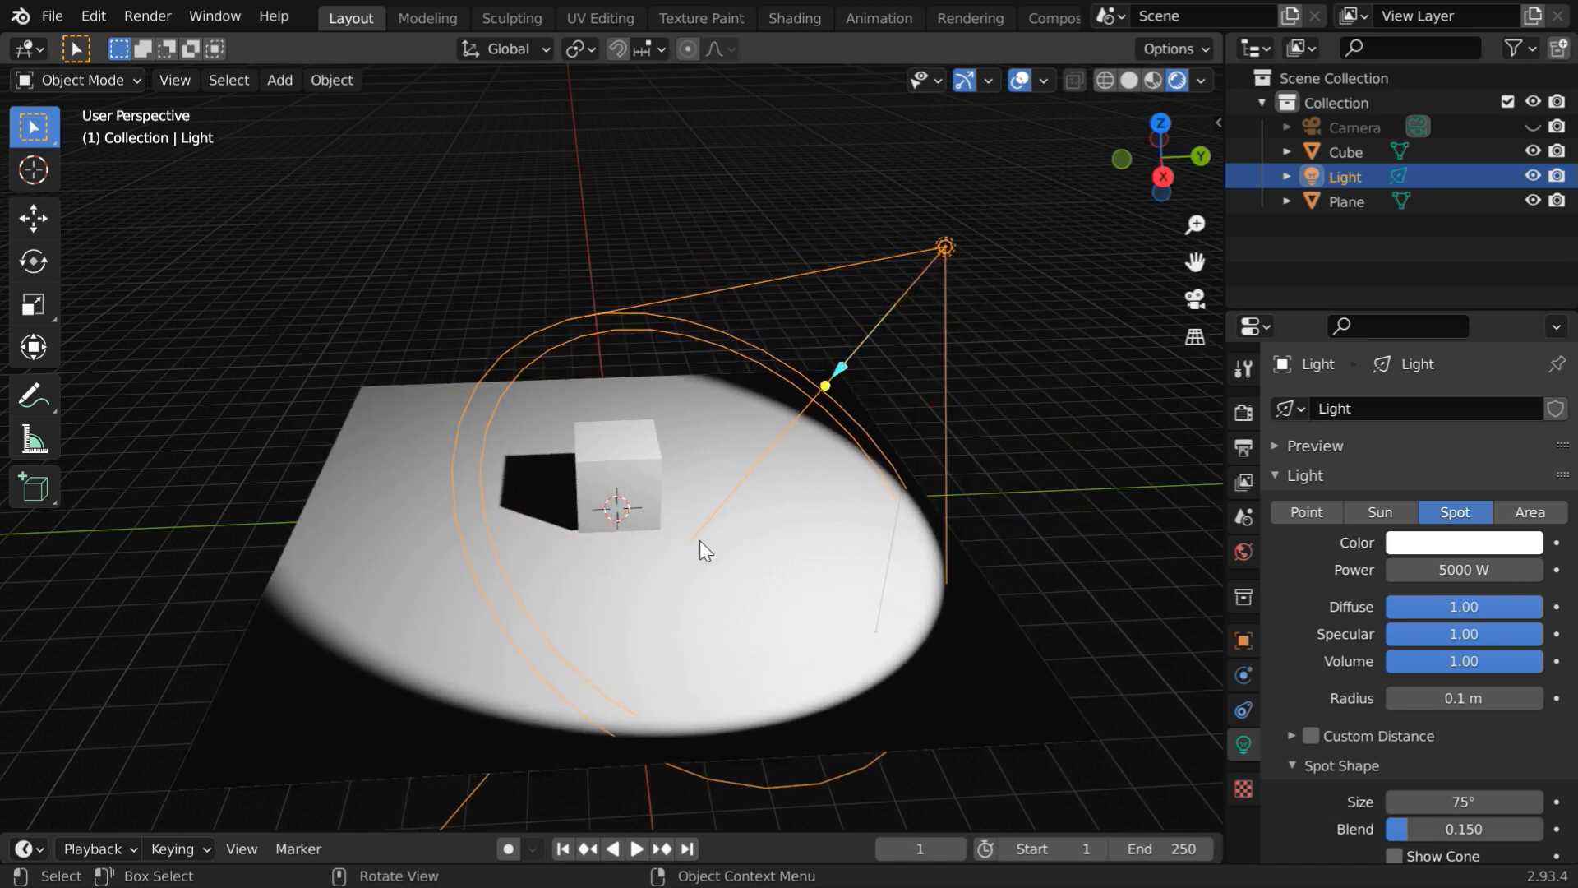
{"action": "scroll", "scroll_direction": "down", "scroll_amount": 3}
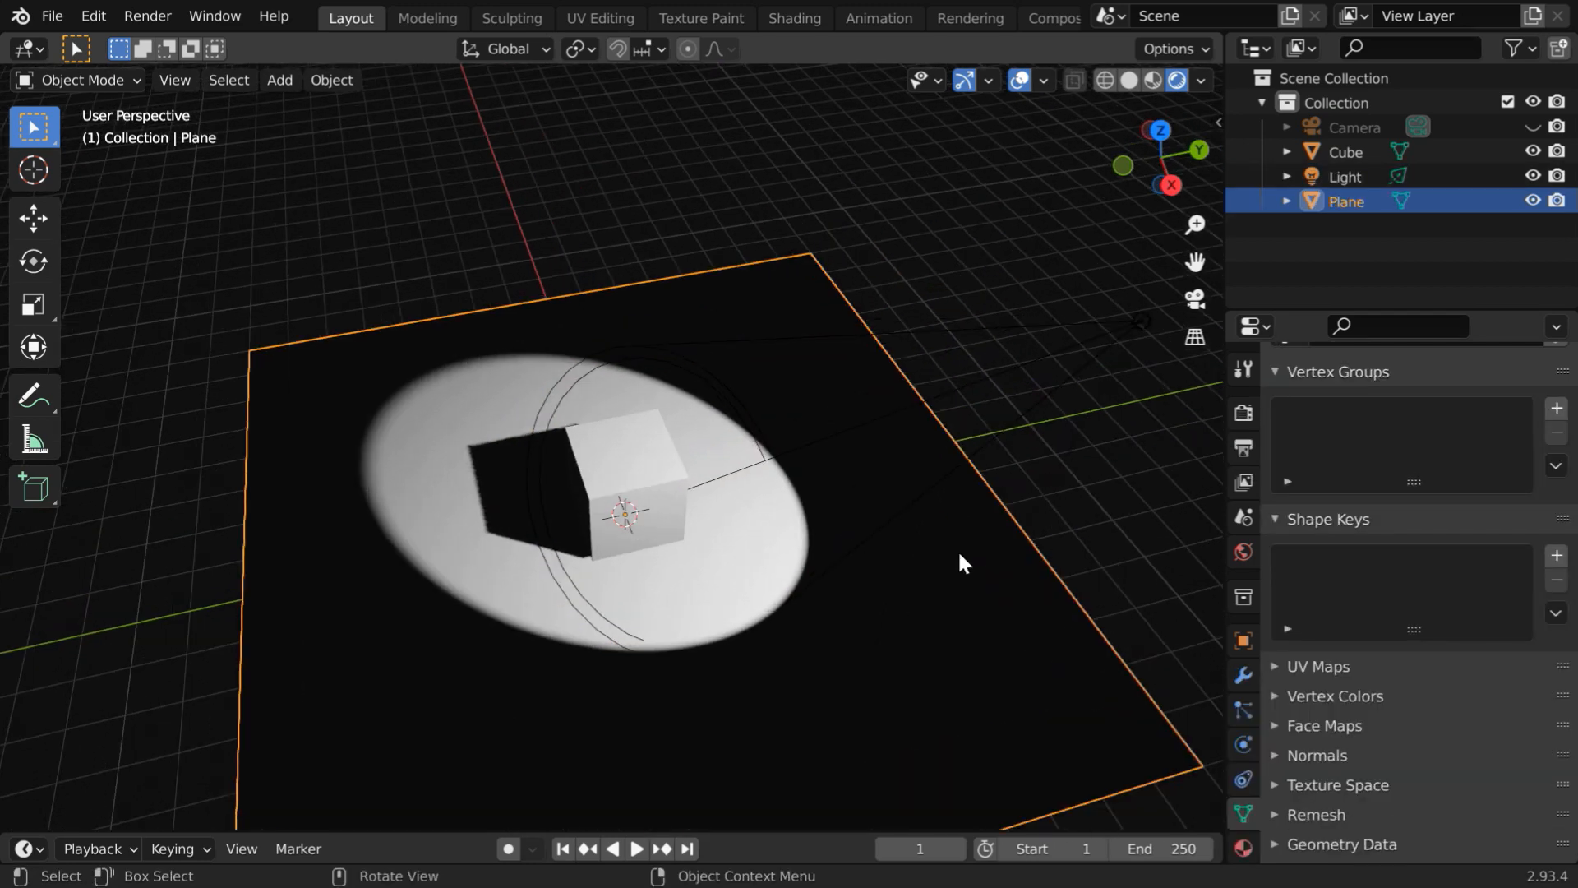
In Solid shading, add a cone mesh and raise it along Z above the cube.
{"action": "left_click", "coordinate": [1128, 79]}
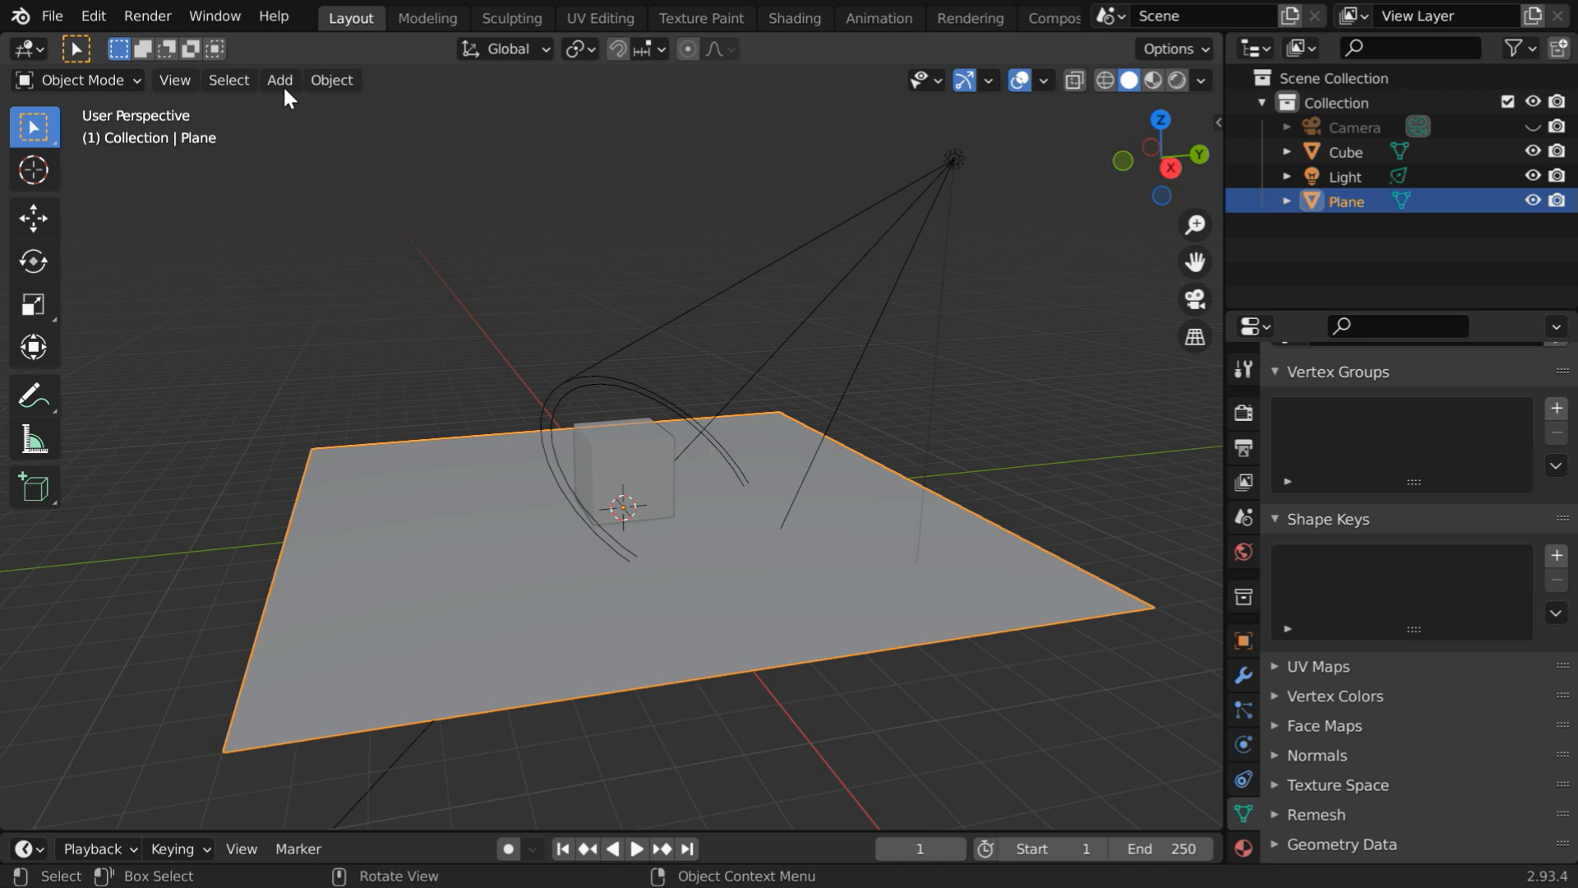
{"action": "left_click", "coordinate": [280, 79]}
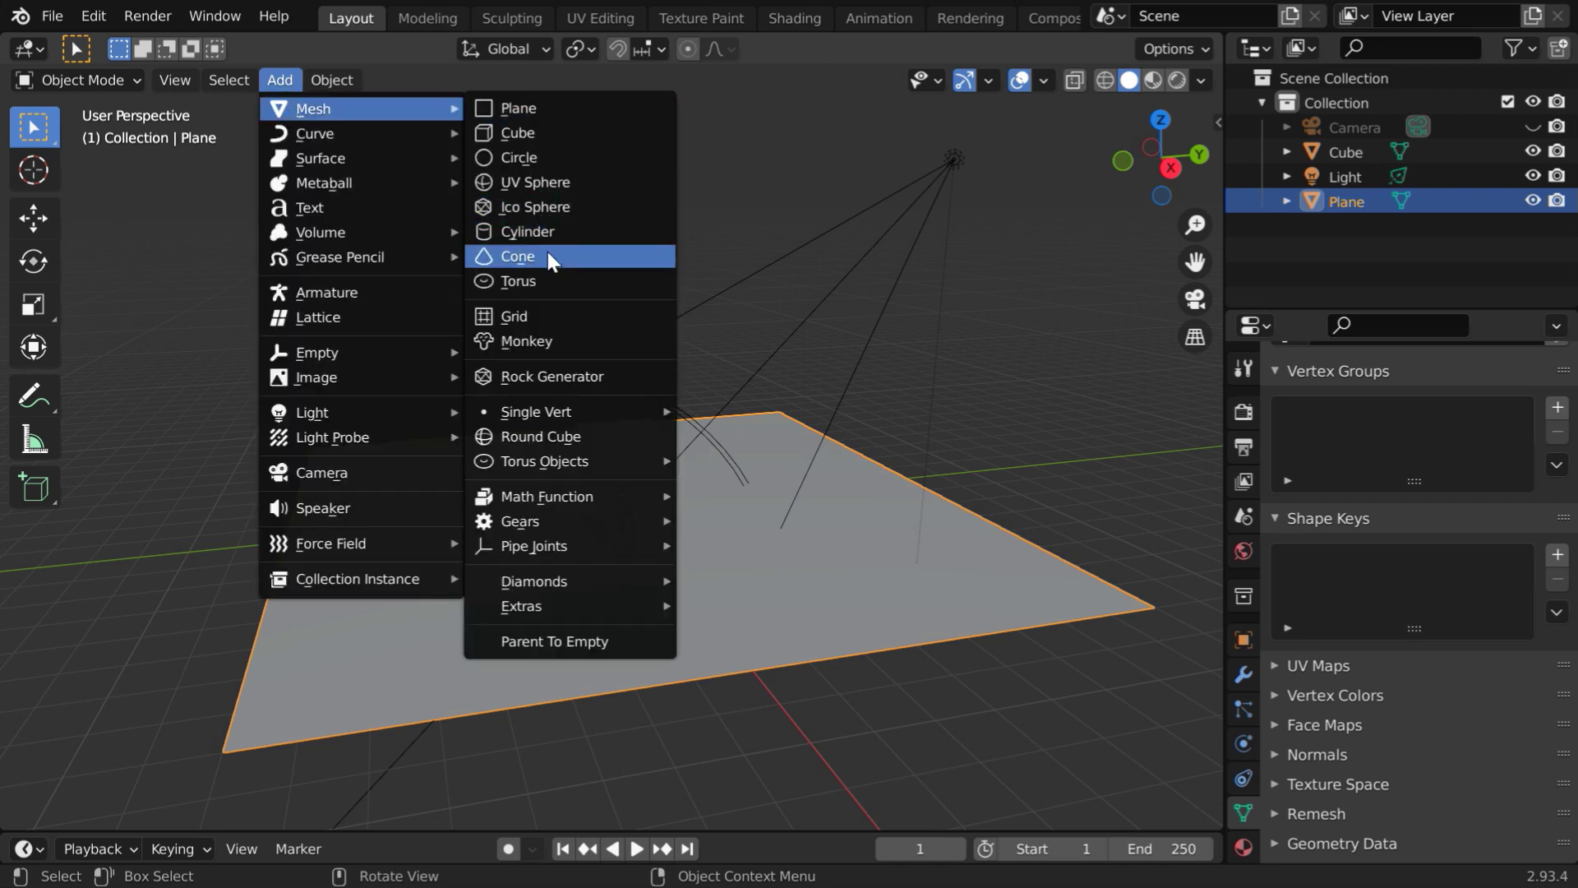
{"action": "left_click", "coordinate": [517, 256]}
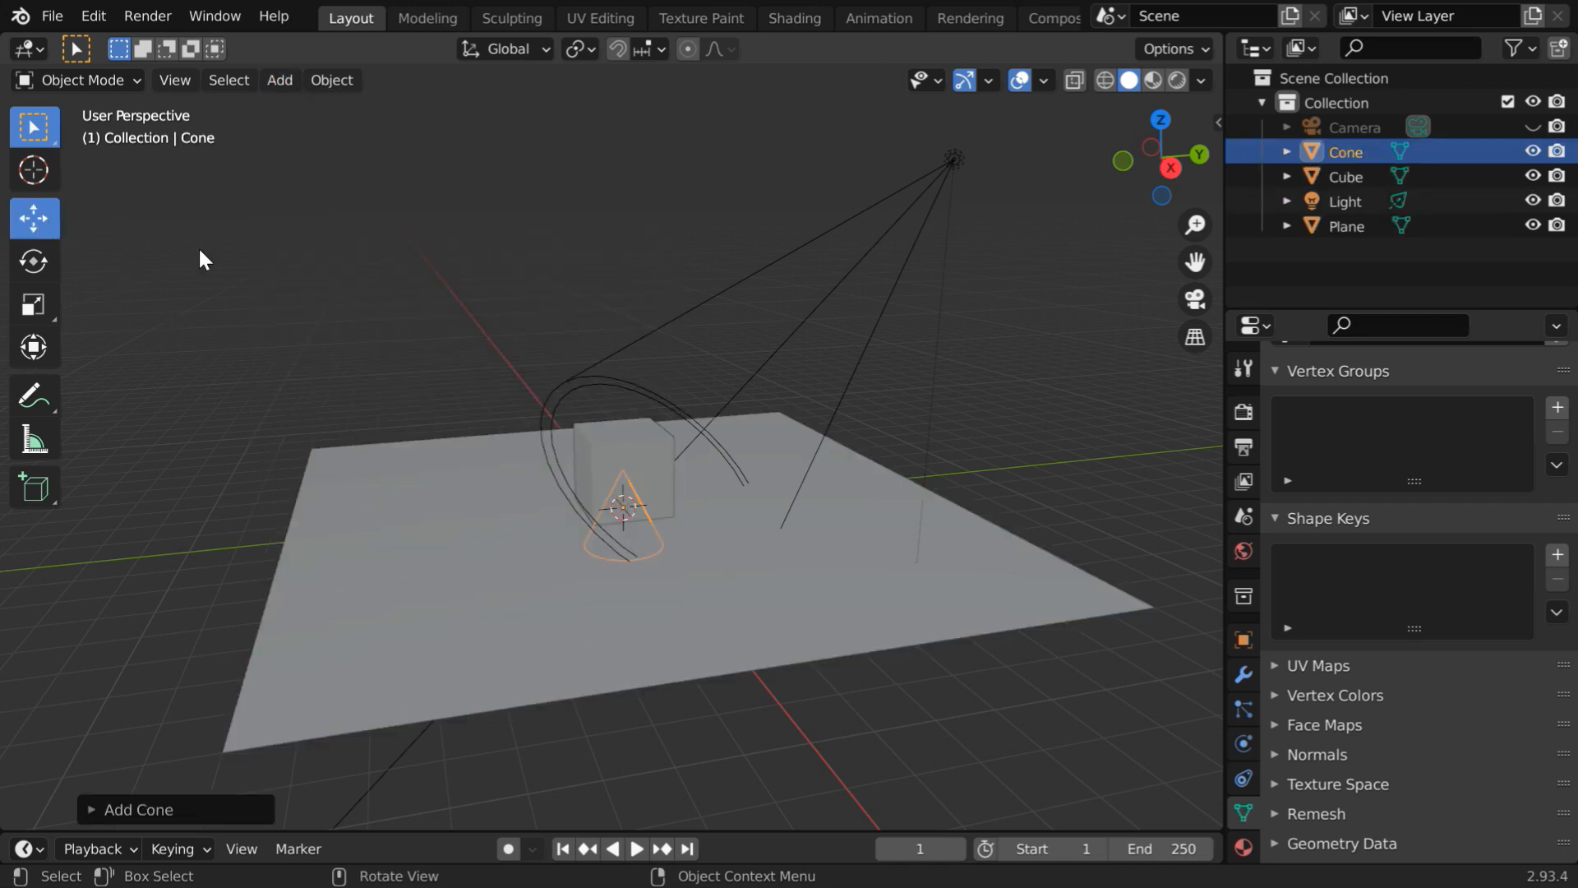
{"action": "key", "text": "g"}
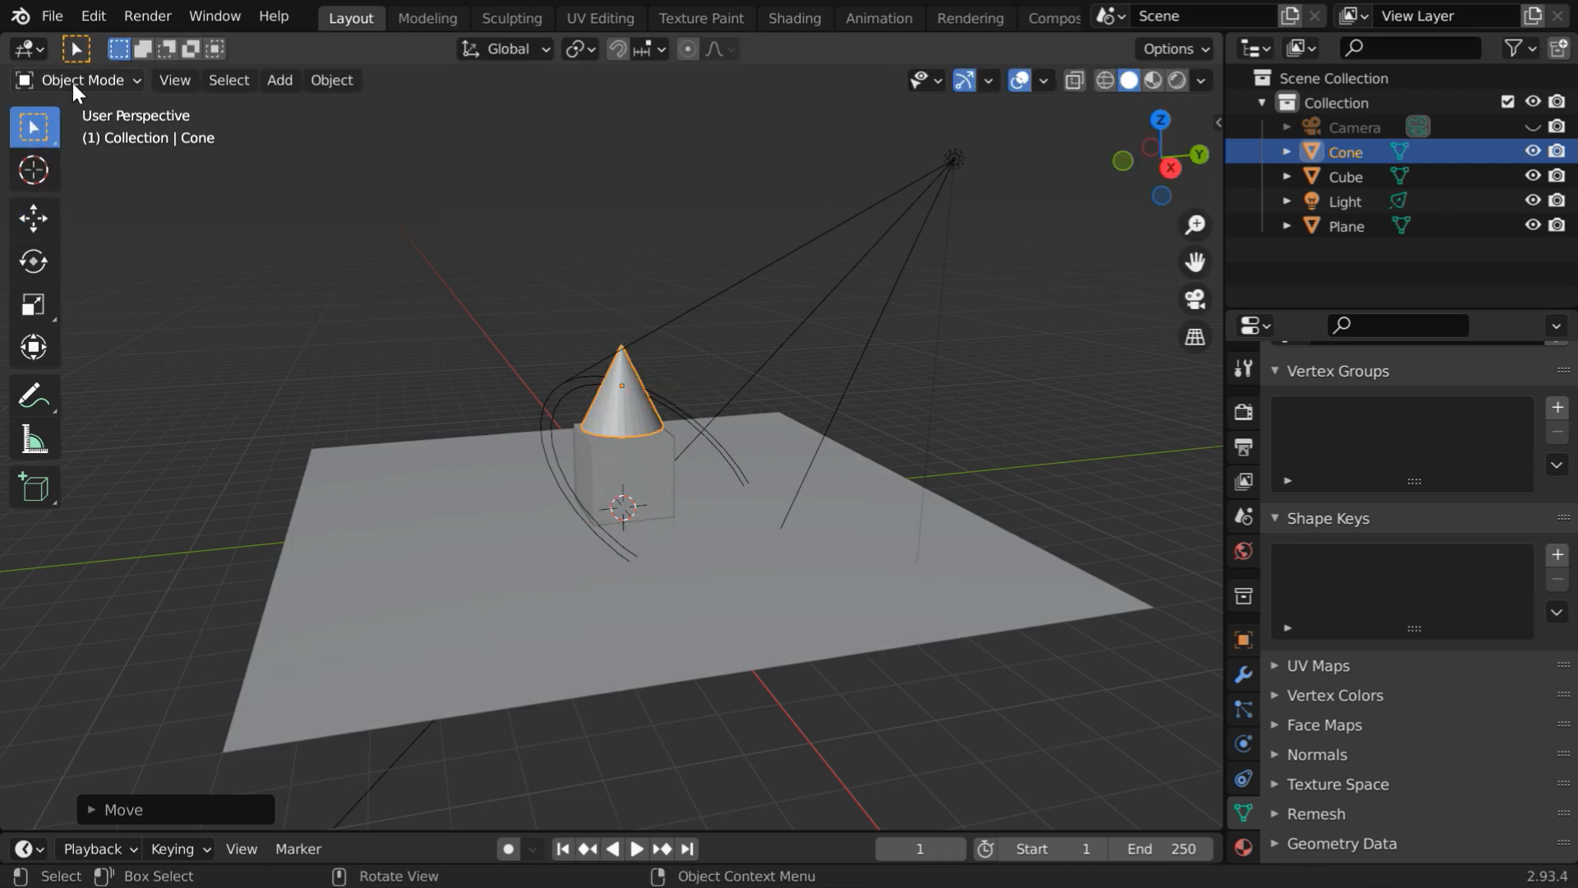
In Edit Mode select the cone's tip vertex and snap the 3D cursor to it.
{"action": "key", "text": "Tab"}
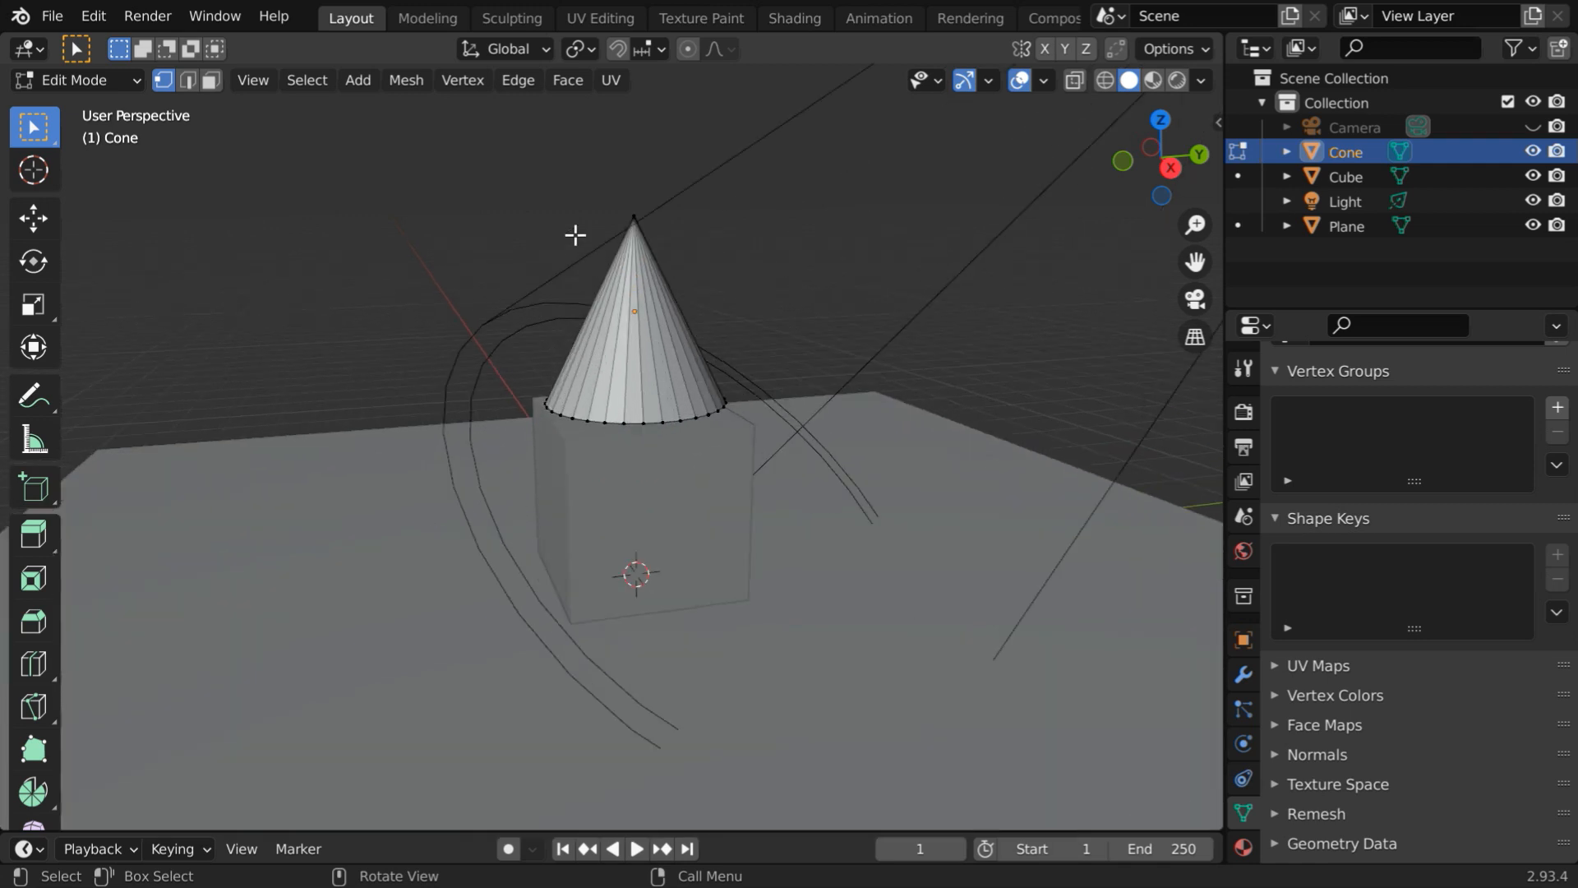
{"action": "left_click", "coordinate": [635, 217]}
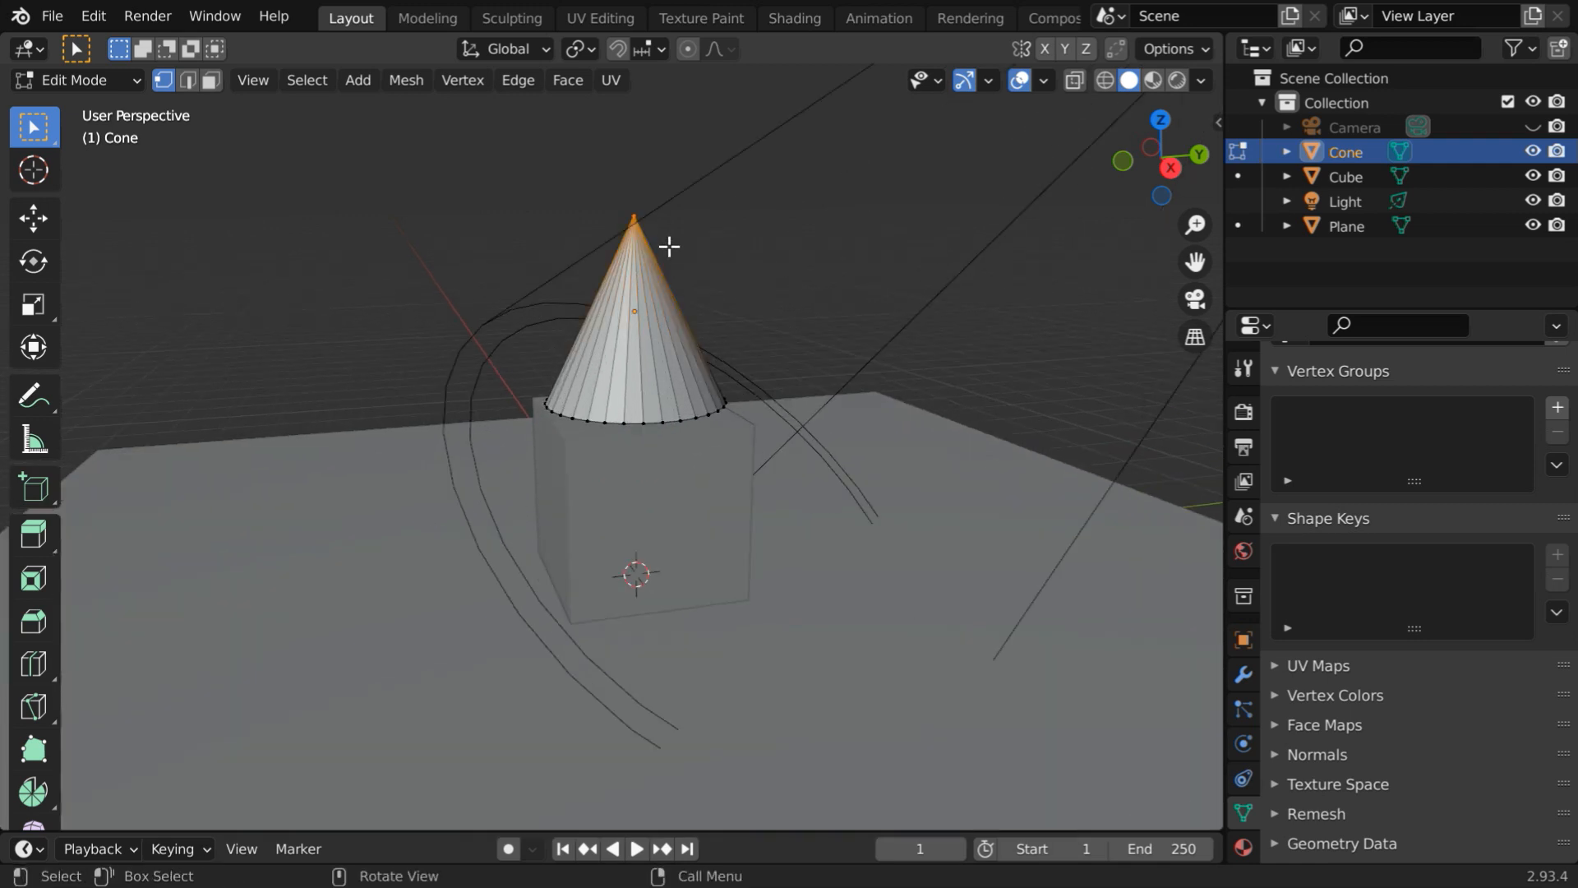
{"action": "left_click", "coordinate": [404, 80]}
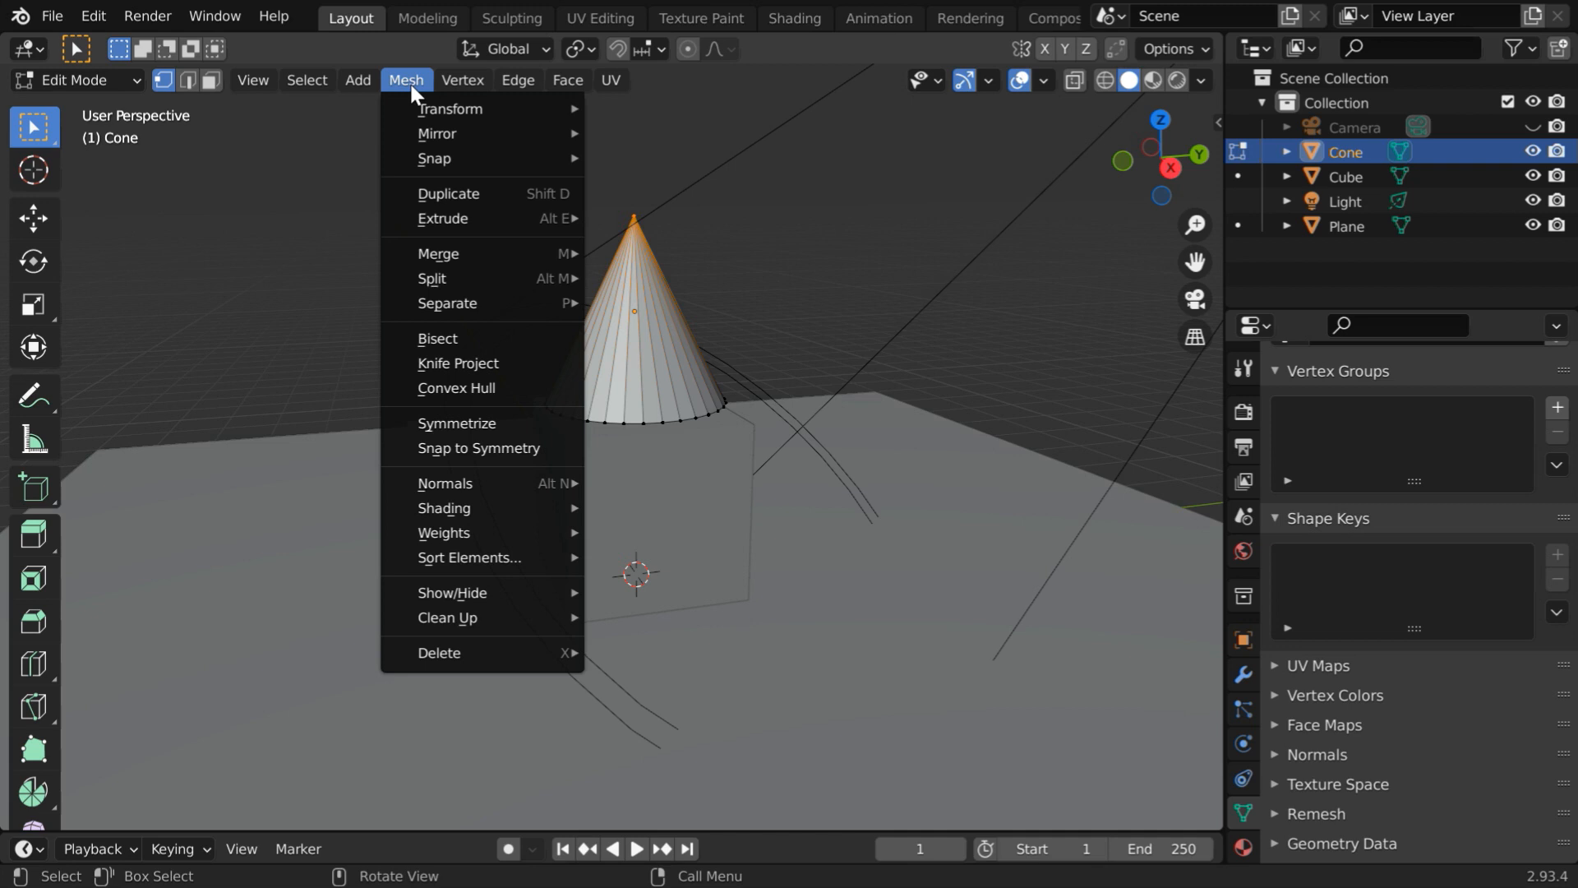
{"action": "mouse_move", "coordinate": [434, 158]}
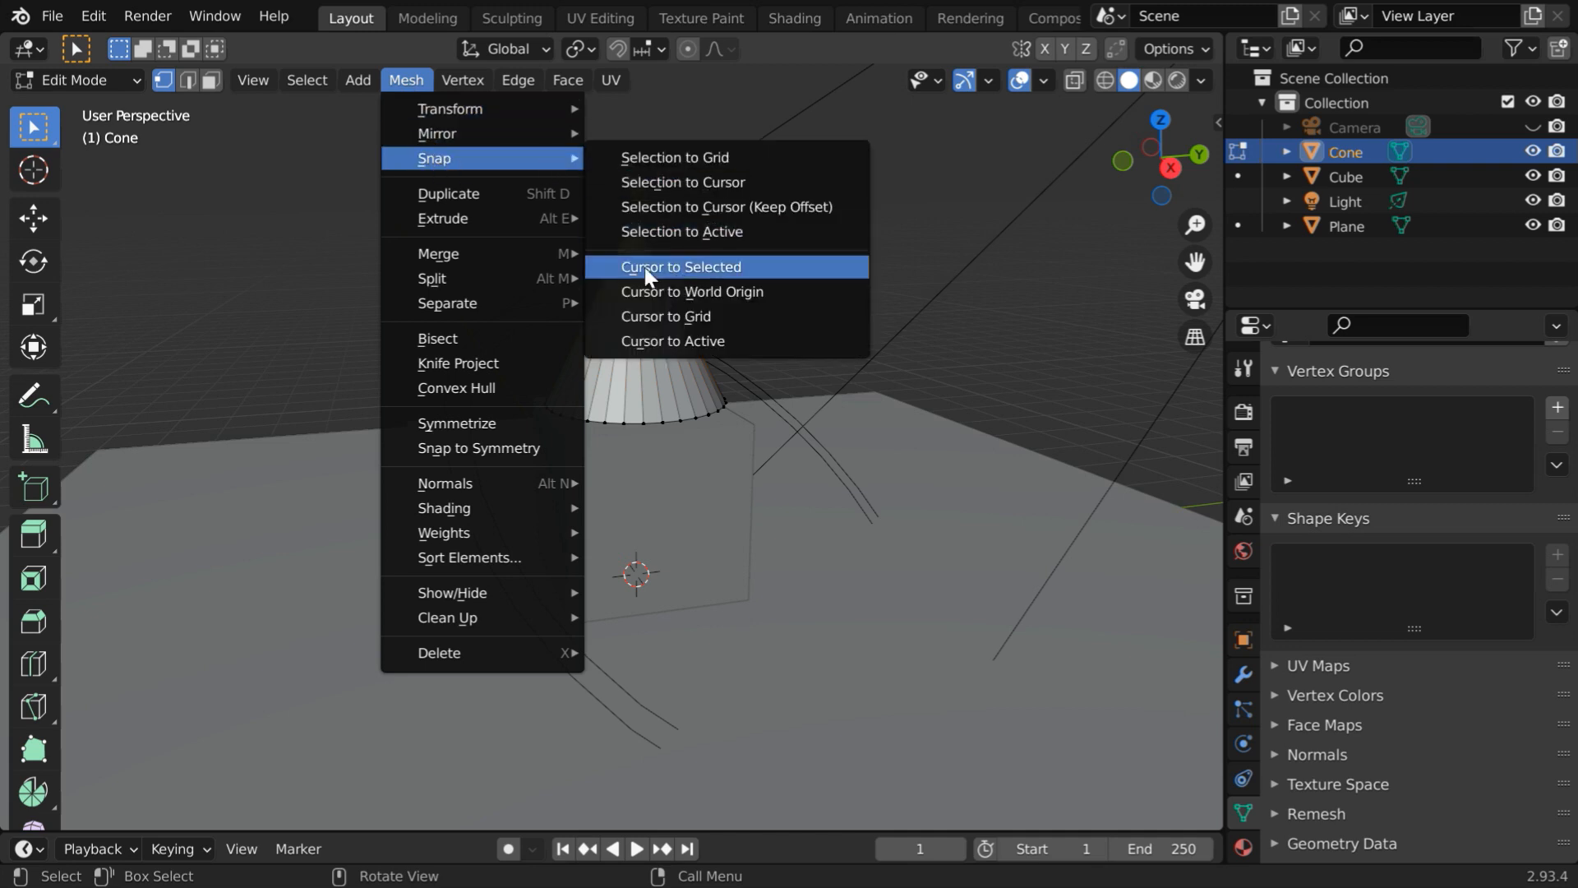
{"action": "left_click", "coordinate": [680, 266]}
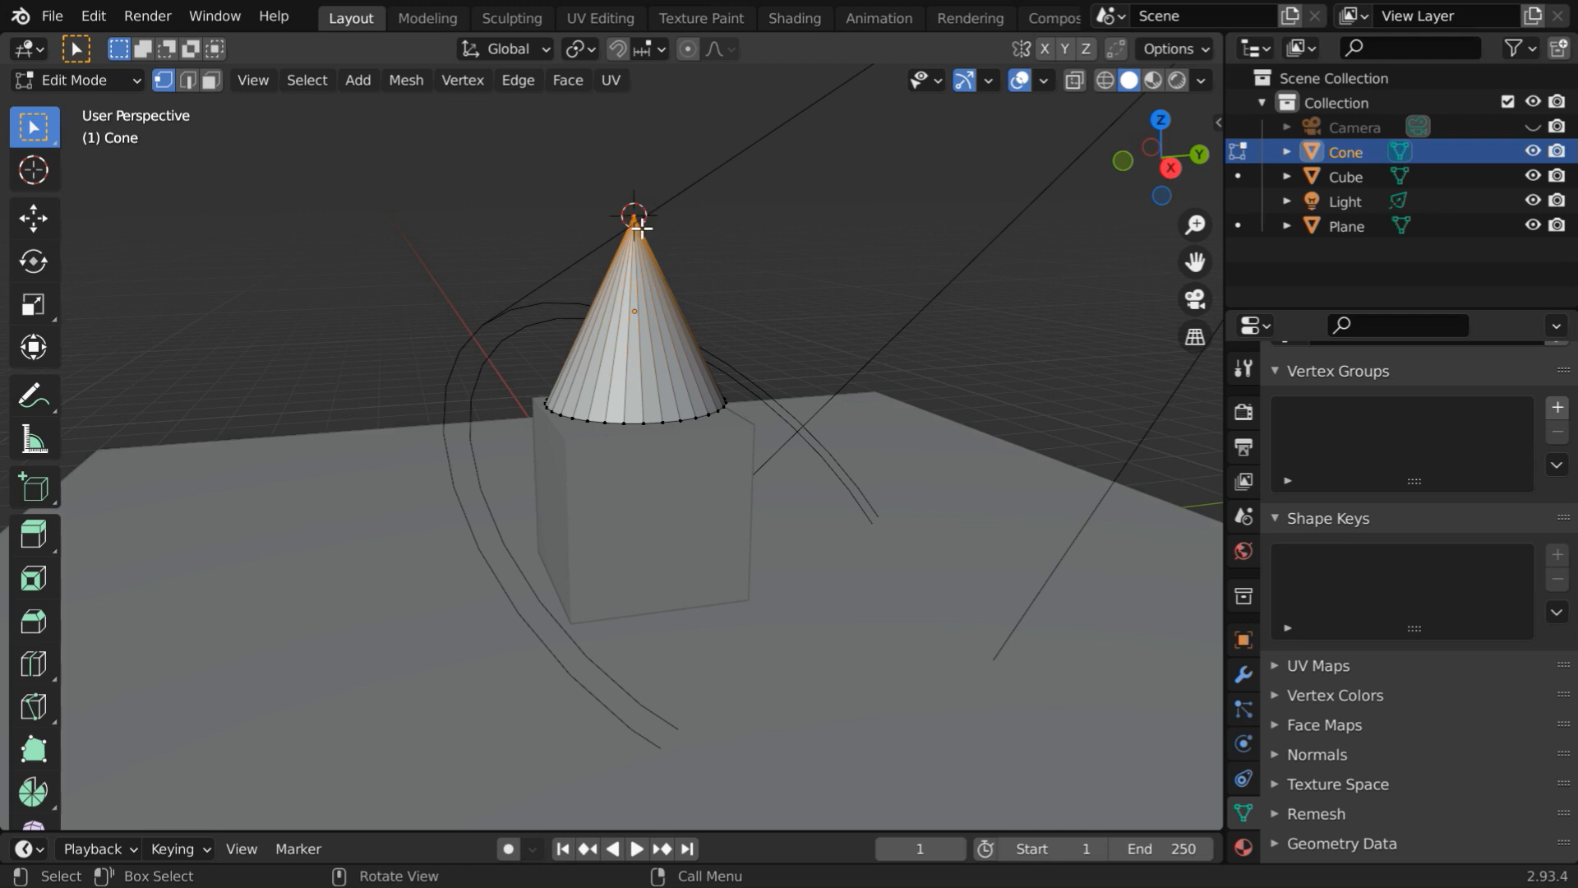
{"action": "left_click", "coordinate": [76, 79]}
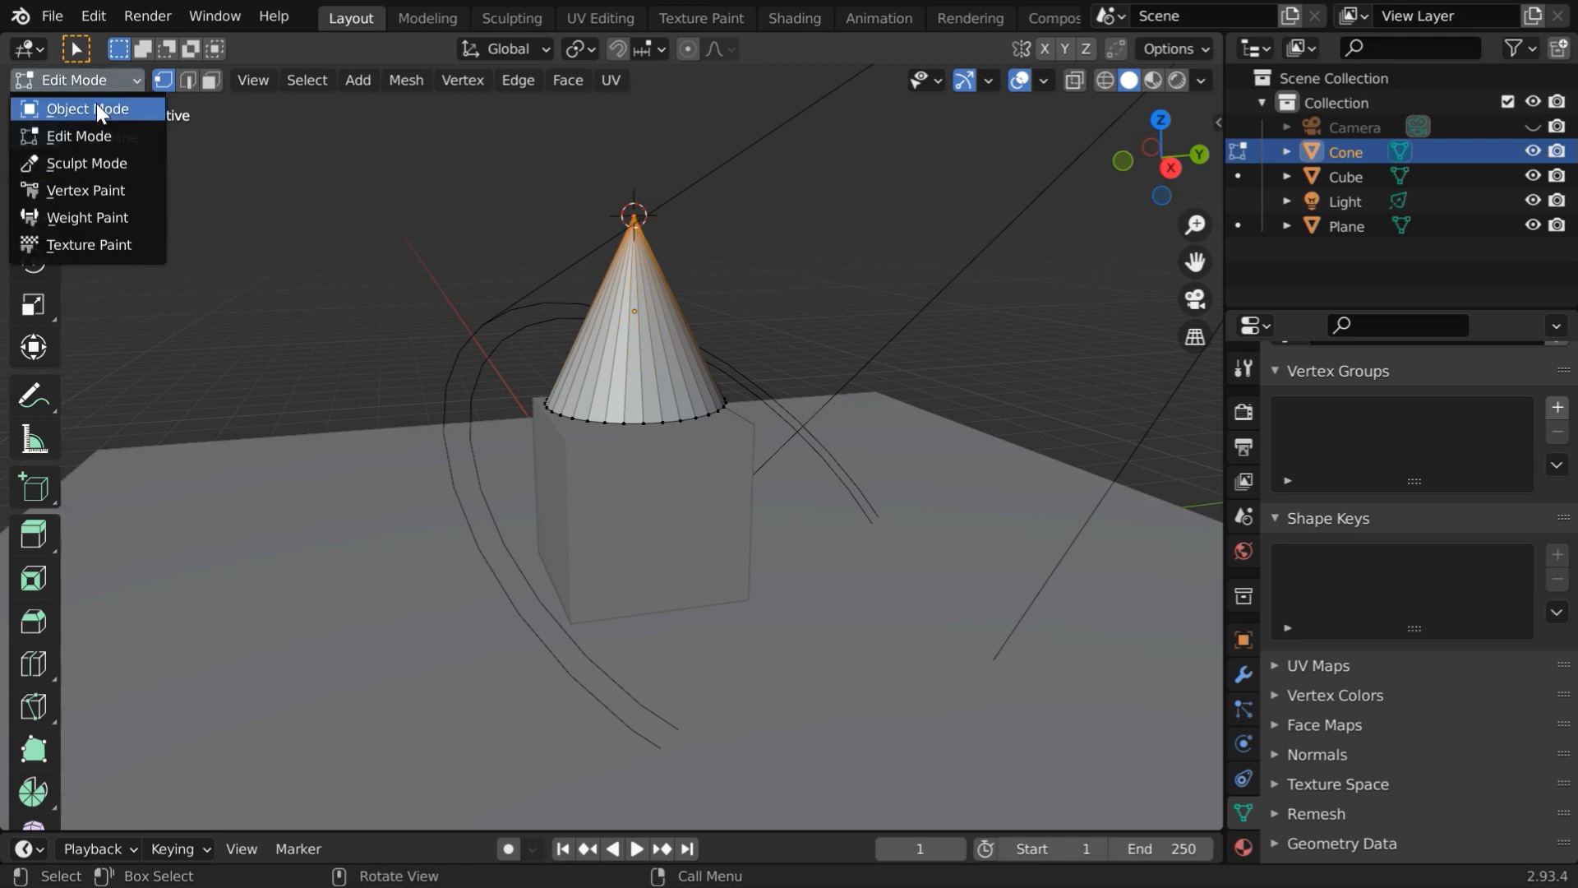
Back in Object Mode, set the cone's origin to the 3D cursor at its tip.
{"action": "left_click", "coordinate": [86, 108]}
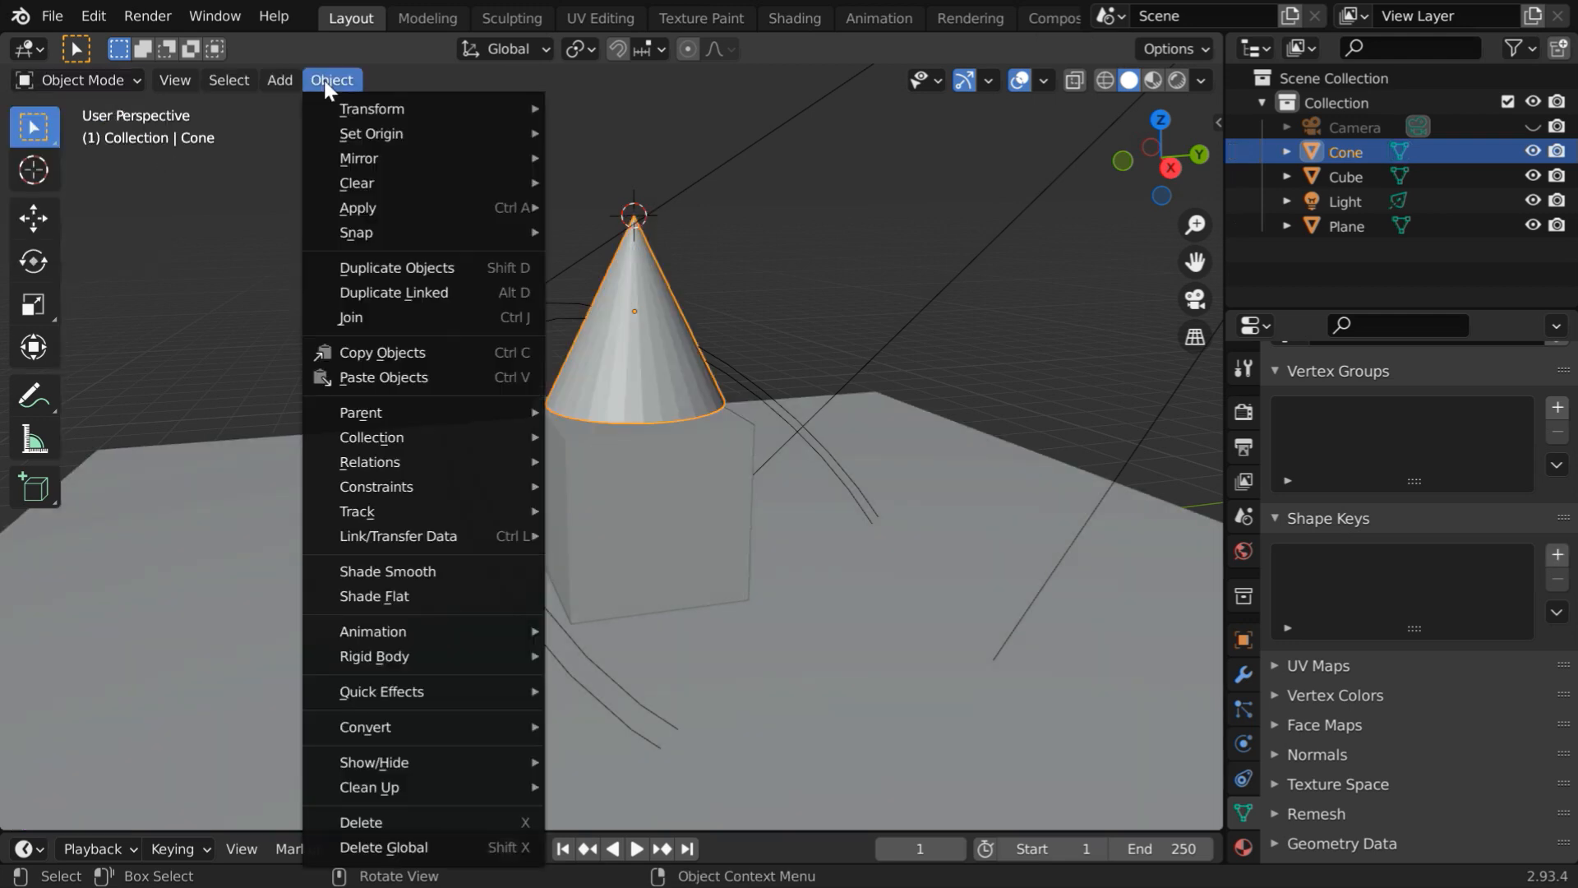
{"action": "mouse_move", "coordinate": [373, 135]}
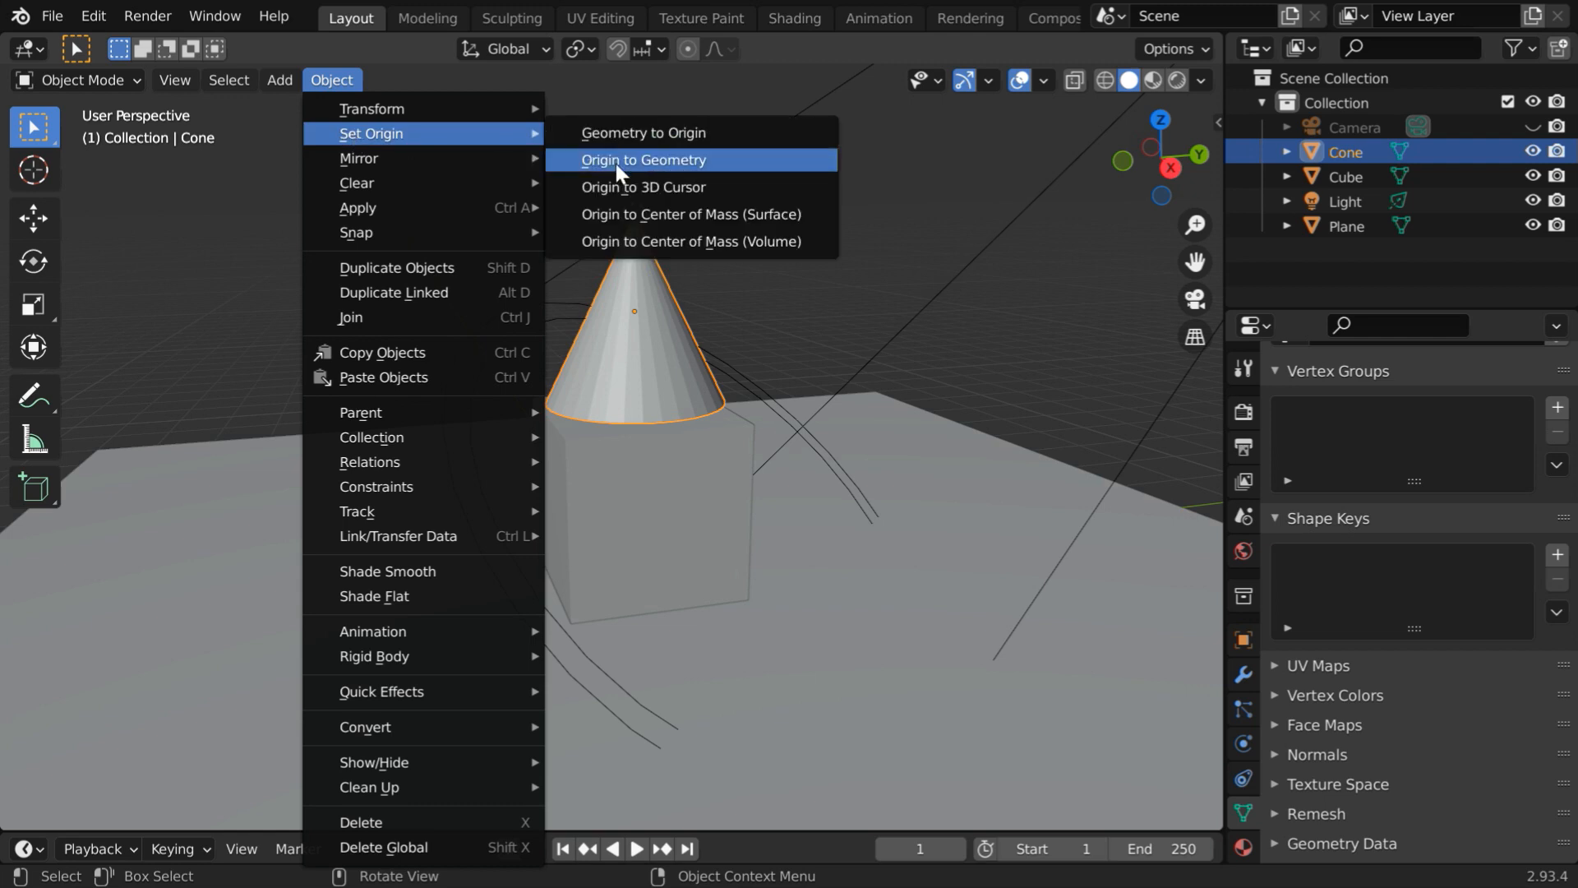
{"action": "left_click", "coordinate": [643, 160]}
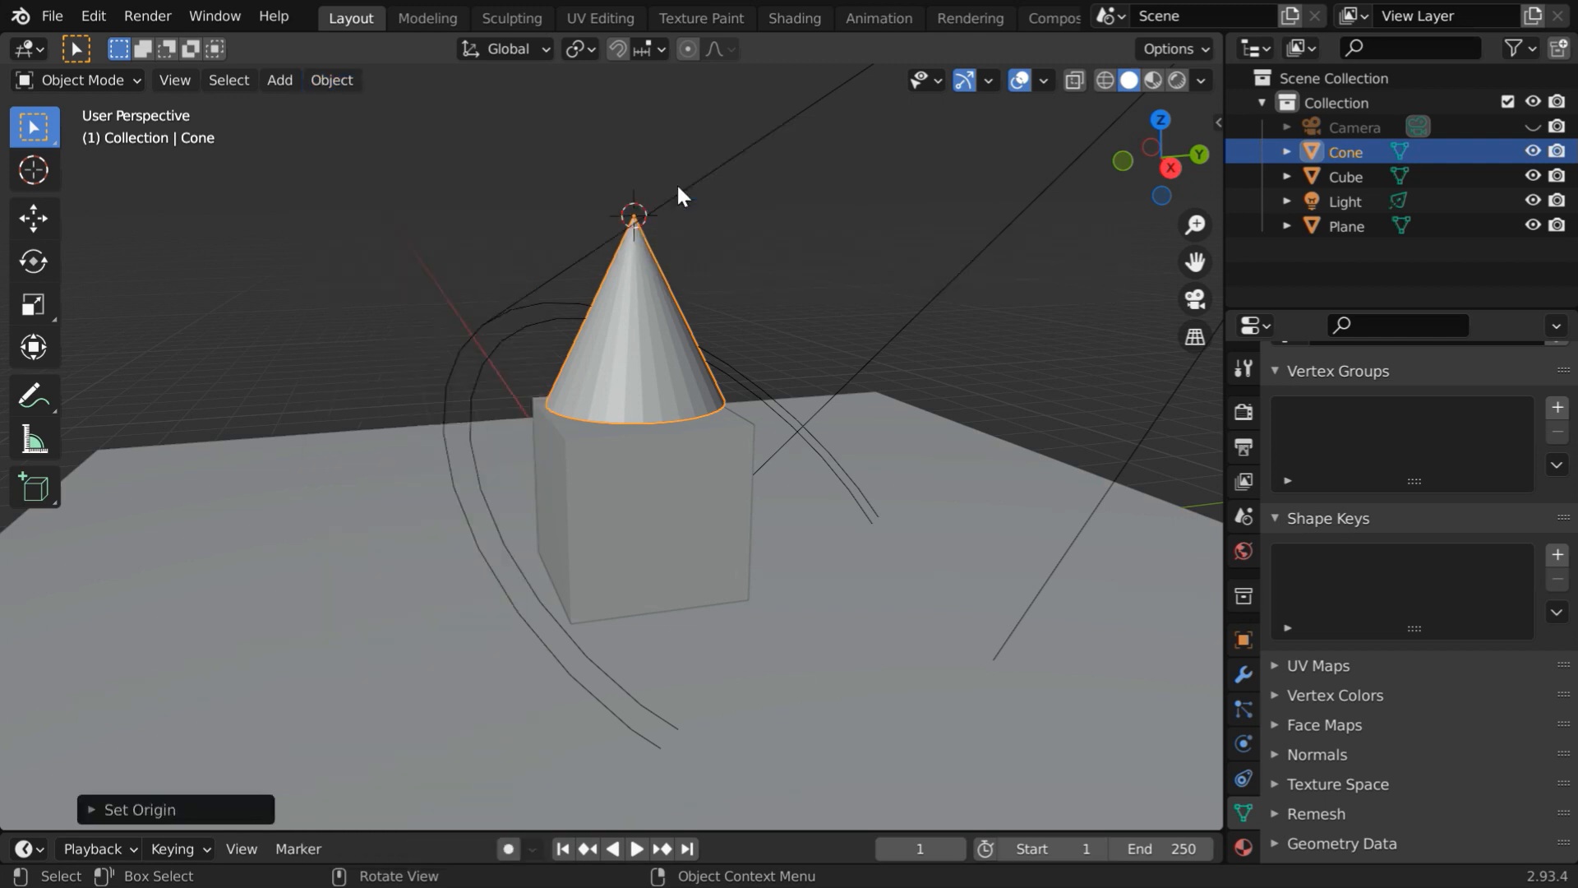
{"action": "mouse_move", "coordinate": [642, 322]}
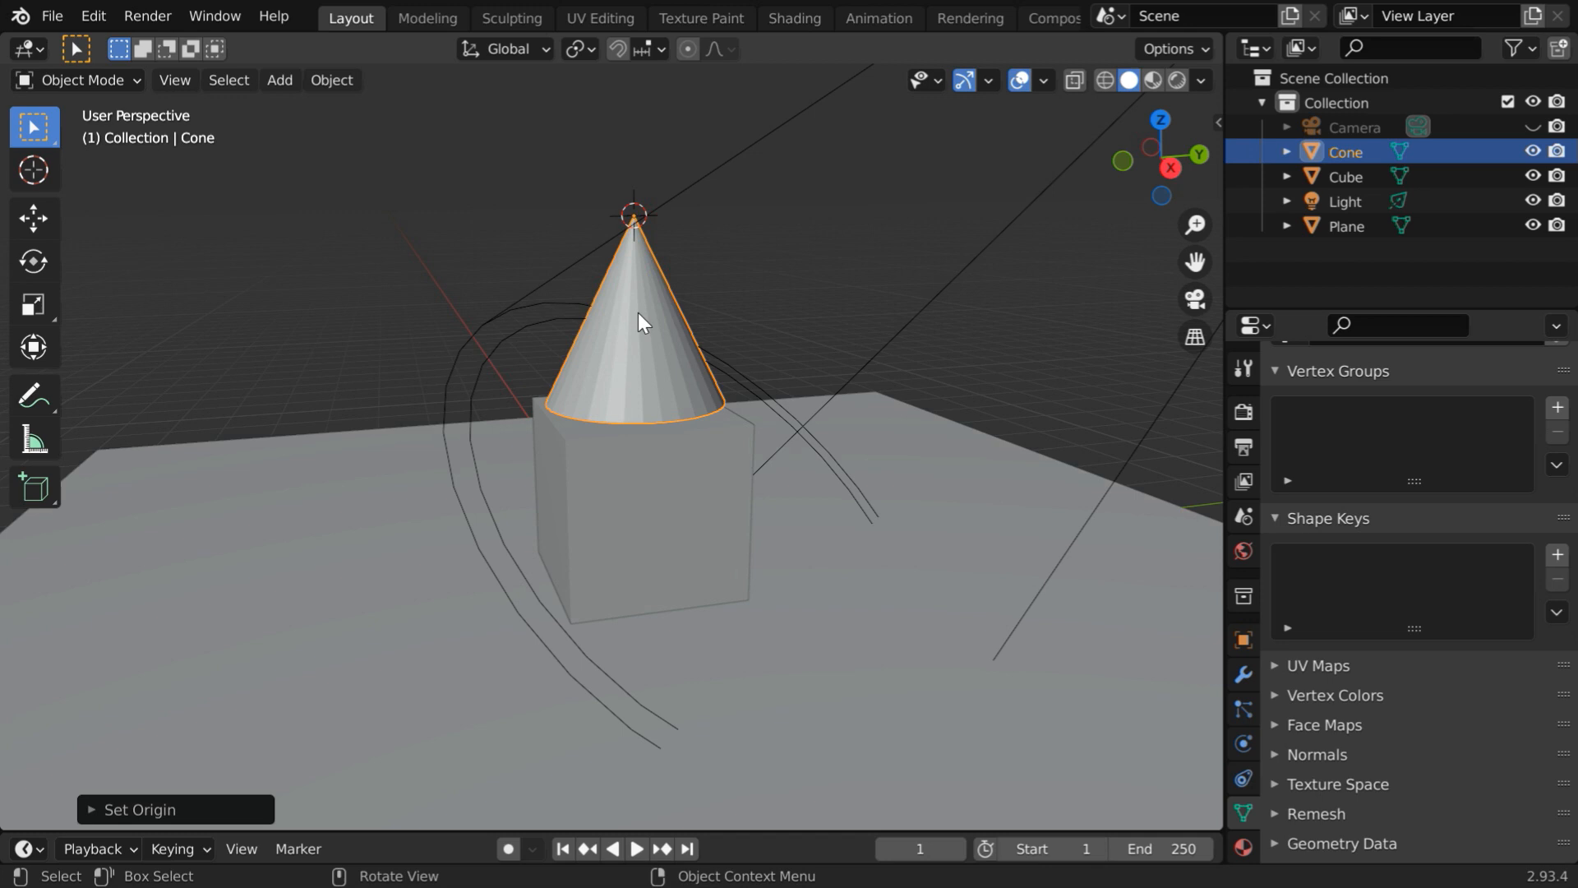
{"action": "mouse_move", "coordinate": [641, 306]}
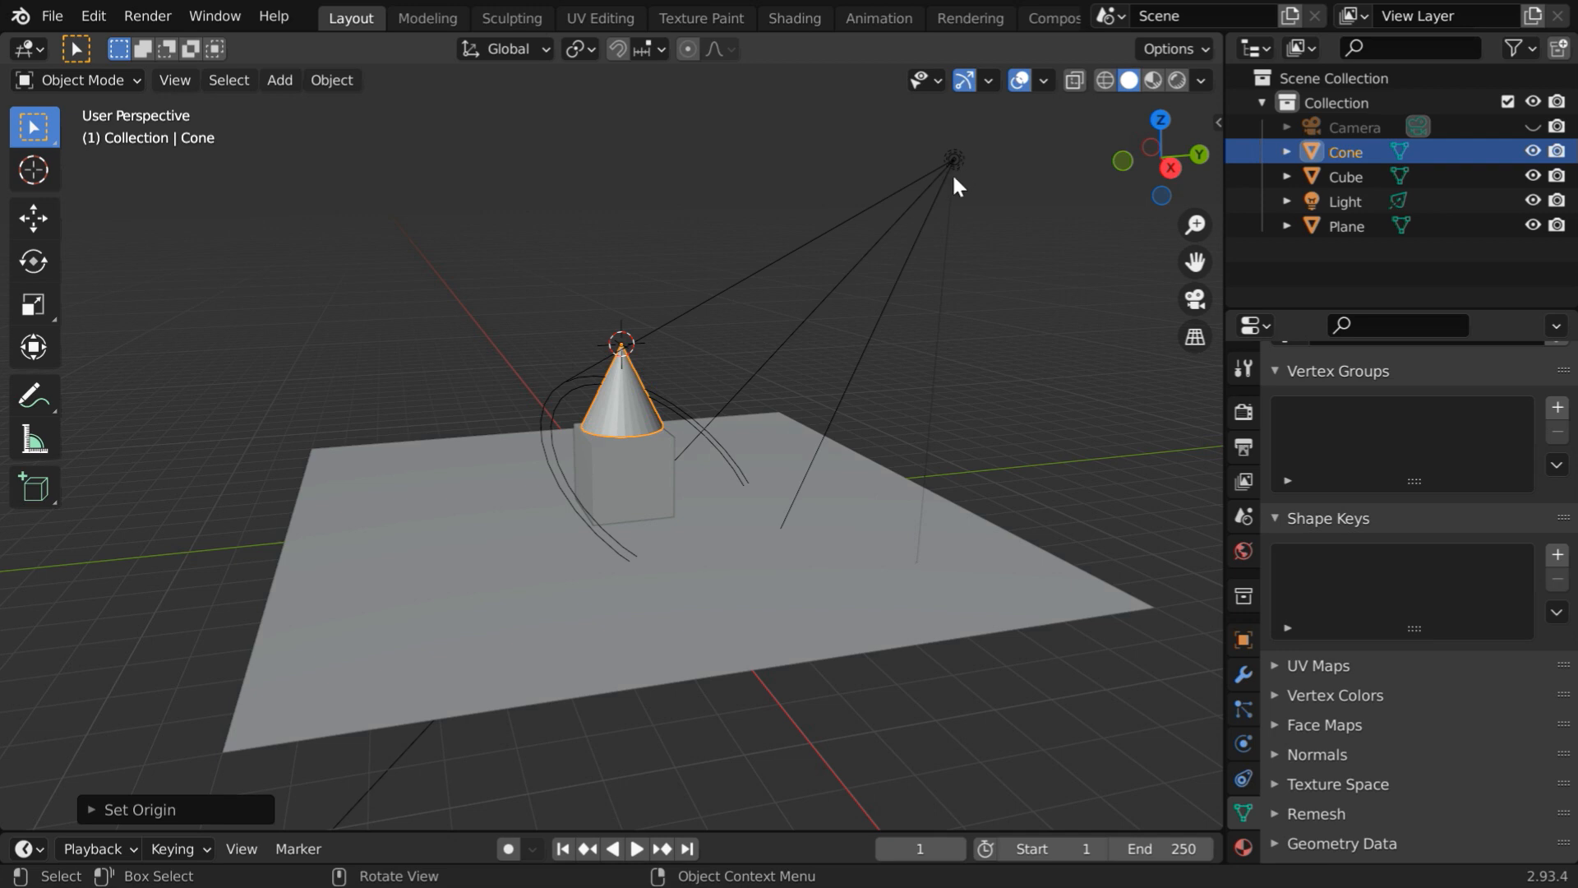
{"action": "mouse_move", "coordinate": [635, 420]}
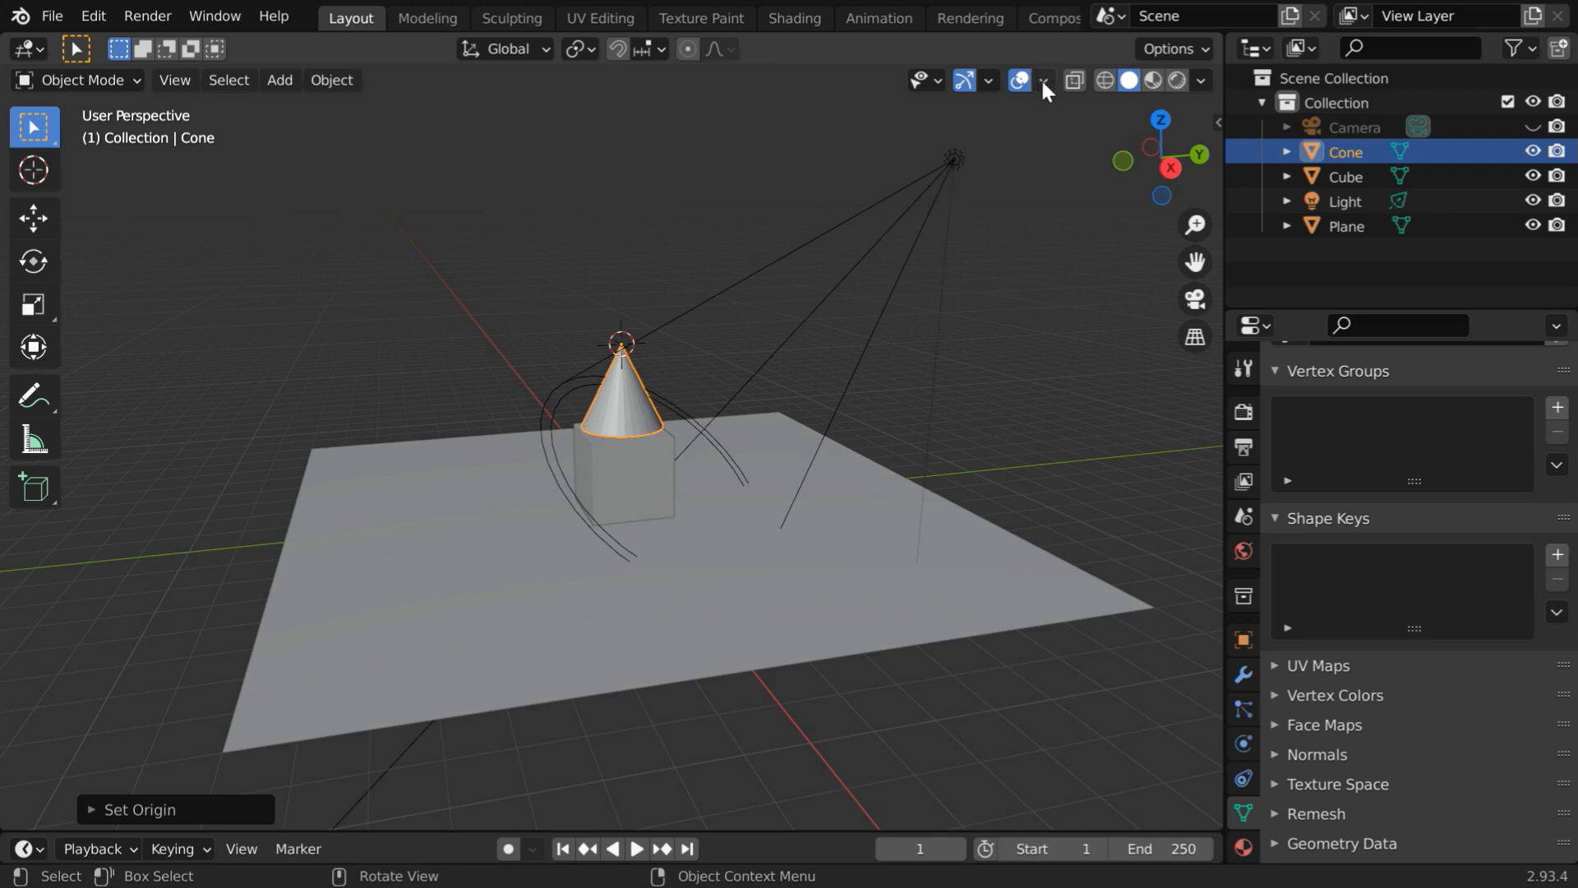
Hide the 3D cursor overlay and zero the cone's location so its tip sits at the world origin.
{"action": "left_click", "coordinate": [1047, 80]}
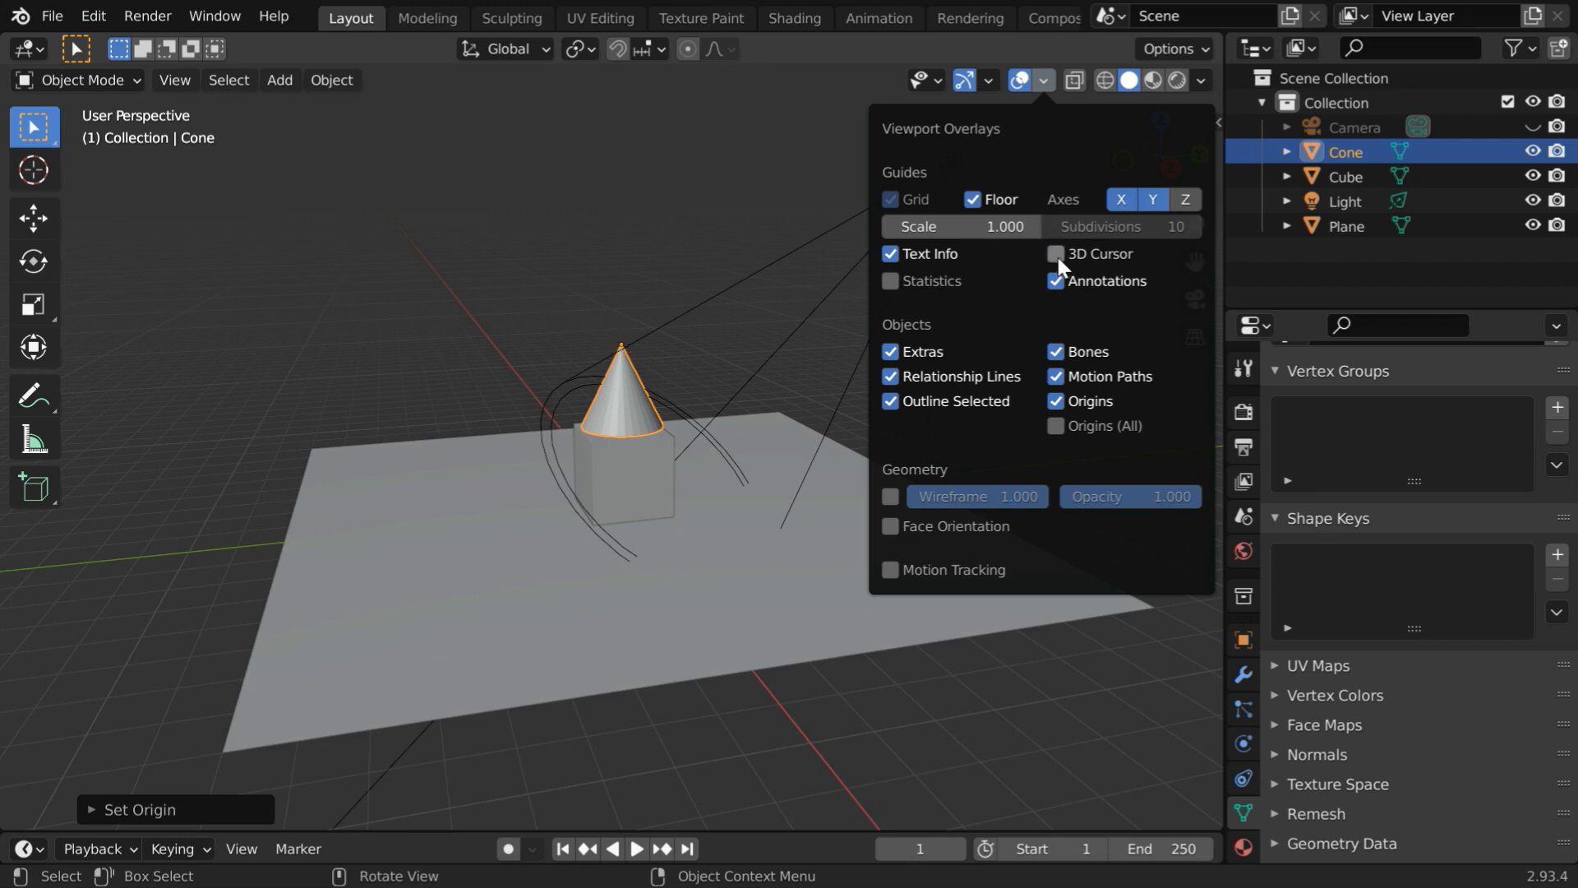
{"action": "left_click", "coordinate": [1044, 80]}
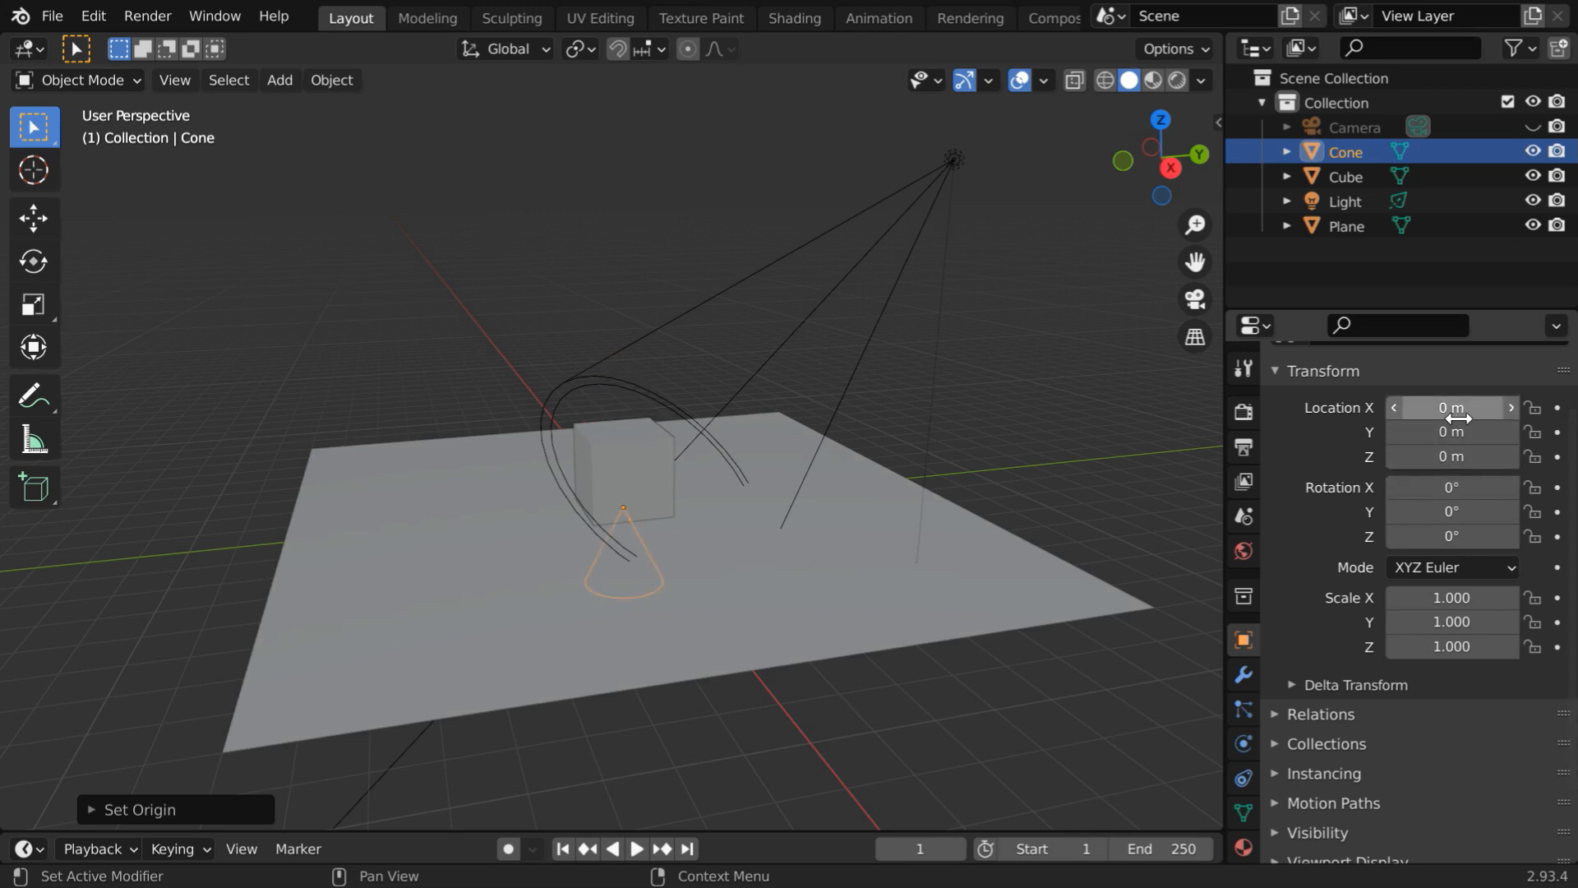
{"action": "mouse_move", "coordinate": [1352, 700]}
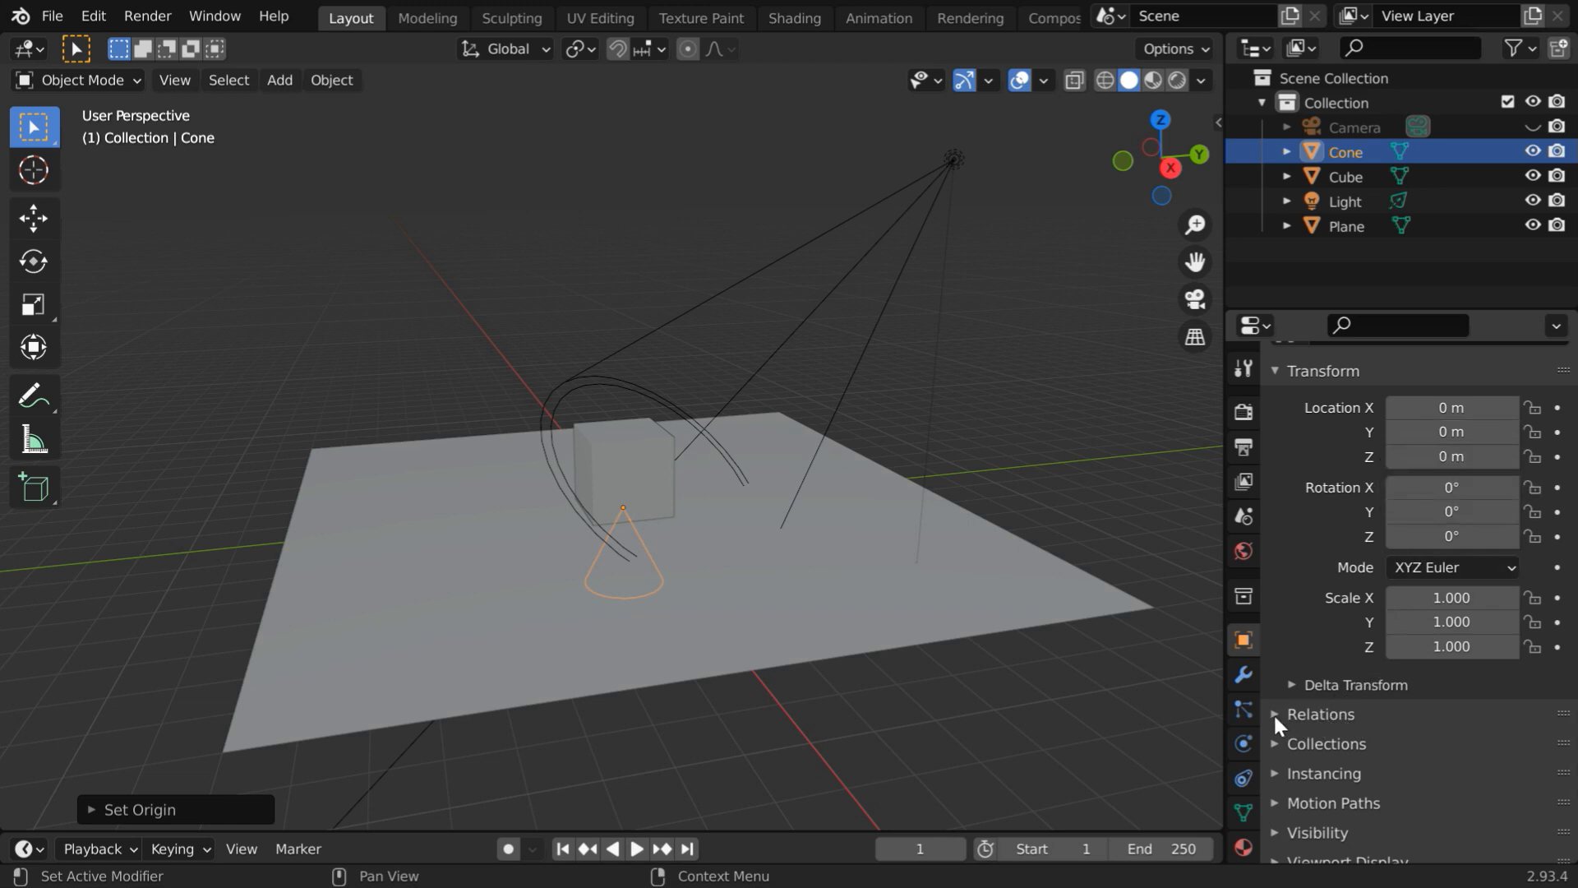
Under Relations, set the cone's parent to the Light so its tip follows the spotlight.
{"action": "left_click", "coordinate": [1320, 713]}
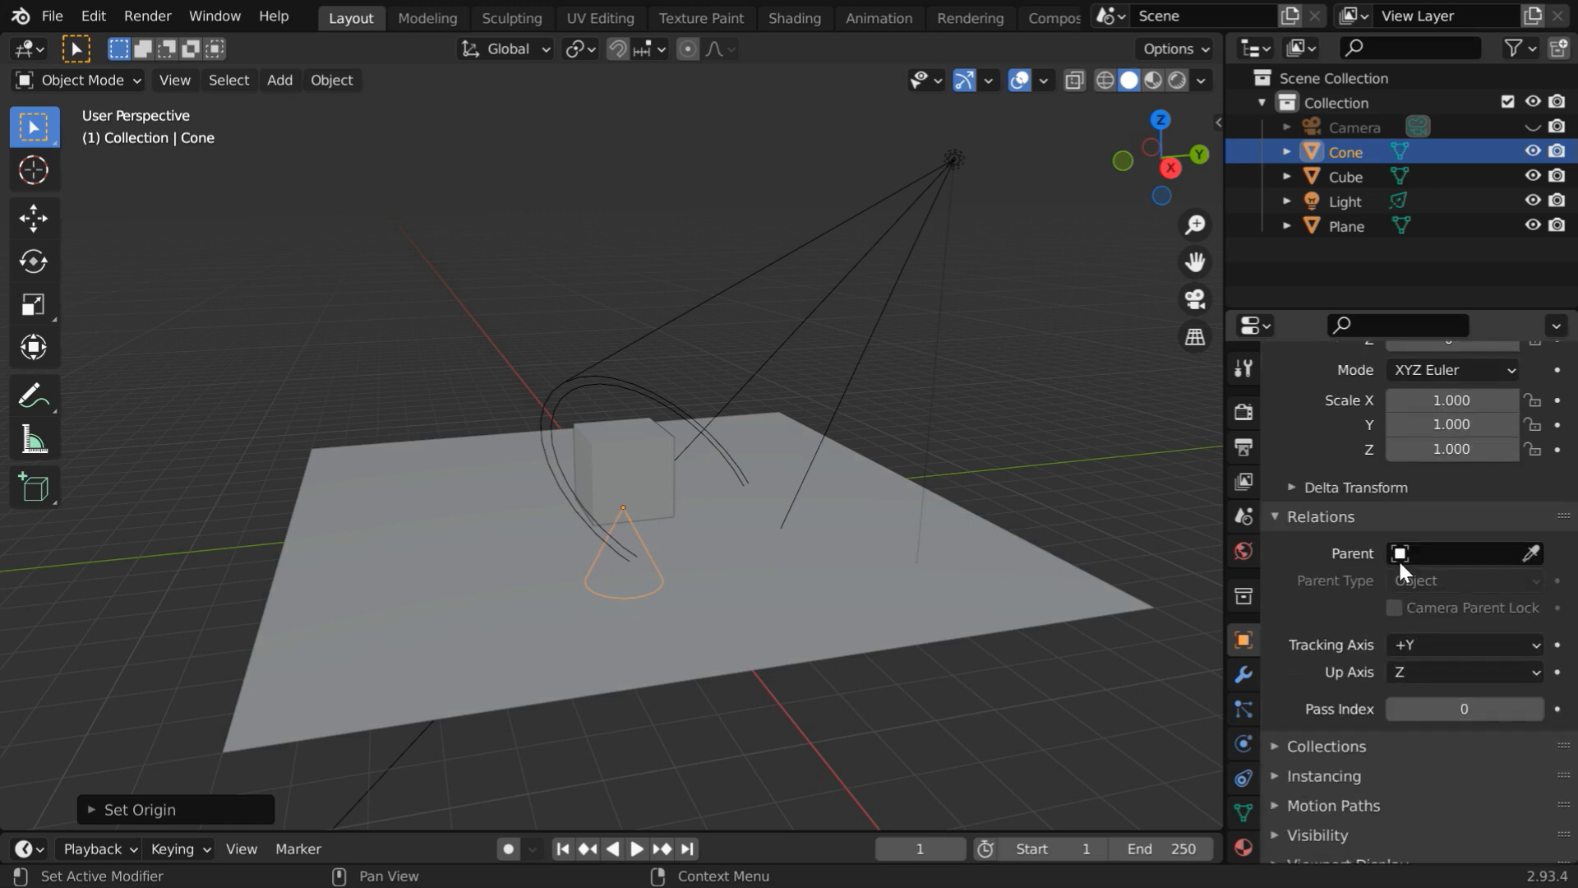
{"action": "left_click", "coordinate": [1460, 552]}
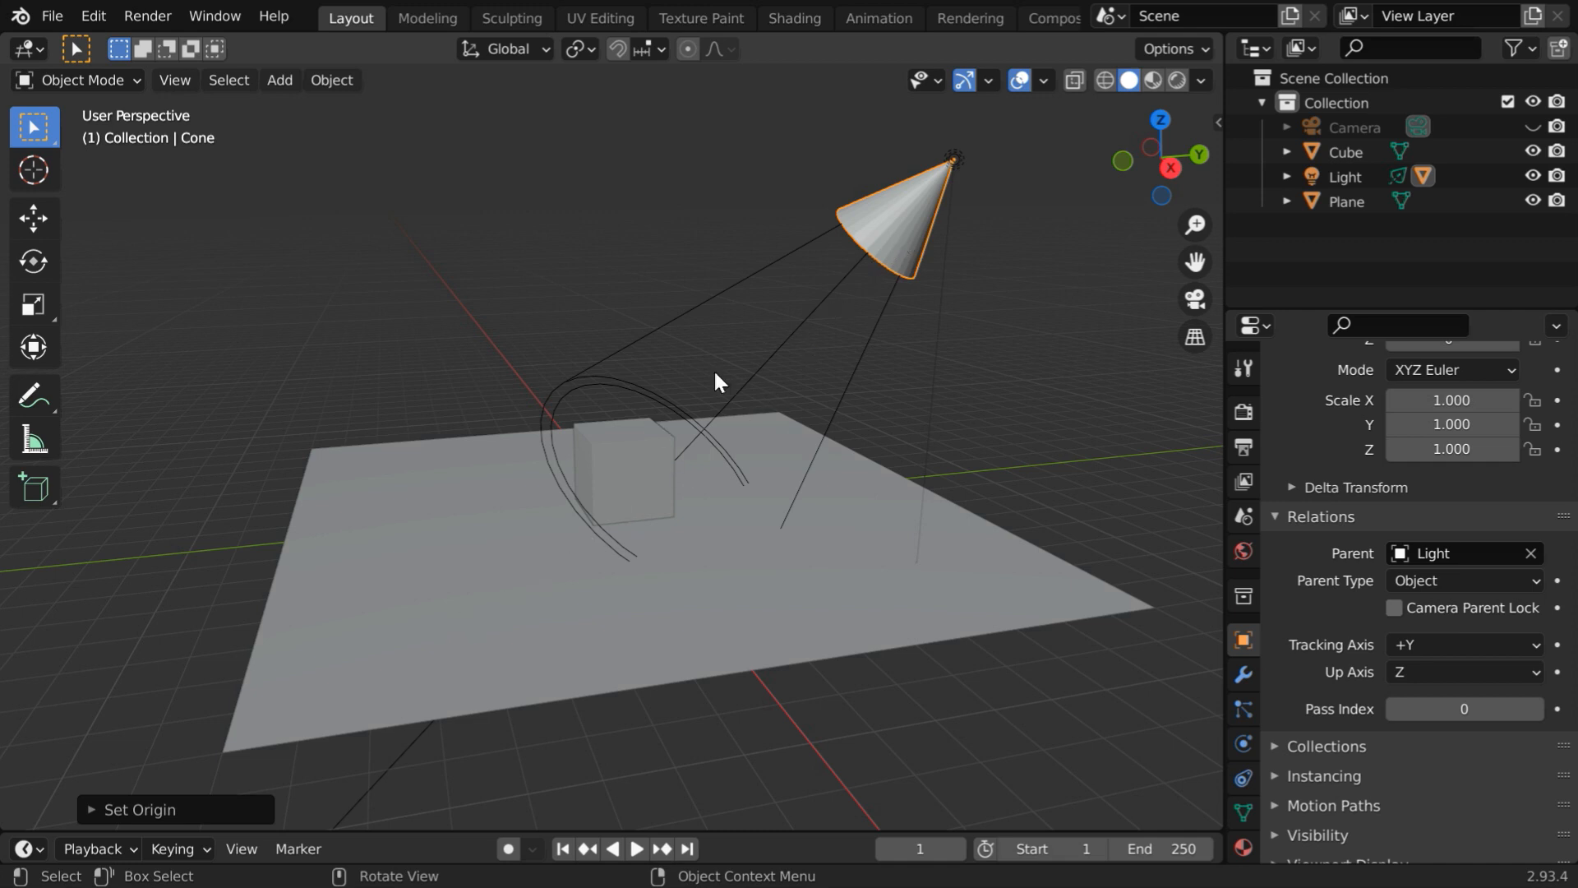
{"action": "mouse_move", "coordinate": [843, 338]}
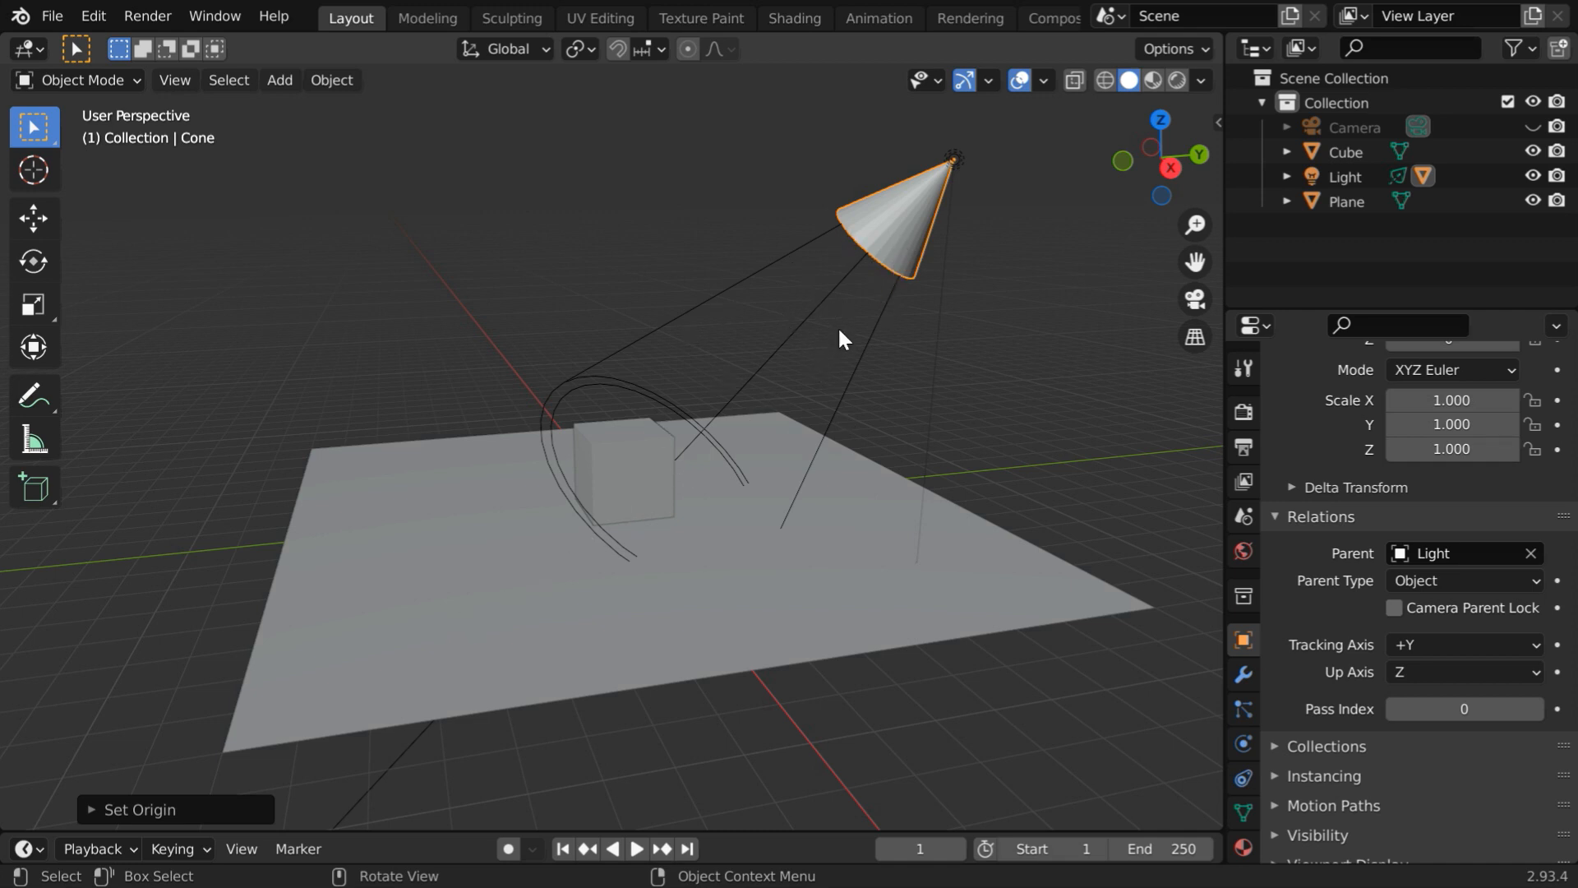
Set the cone's Scale Z to about 10.7 so it reaches from the light through the floor.
{"action": "scroll", "scroll_direction": "up", "scroll_amount": 3}
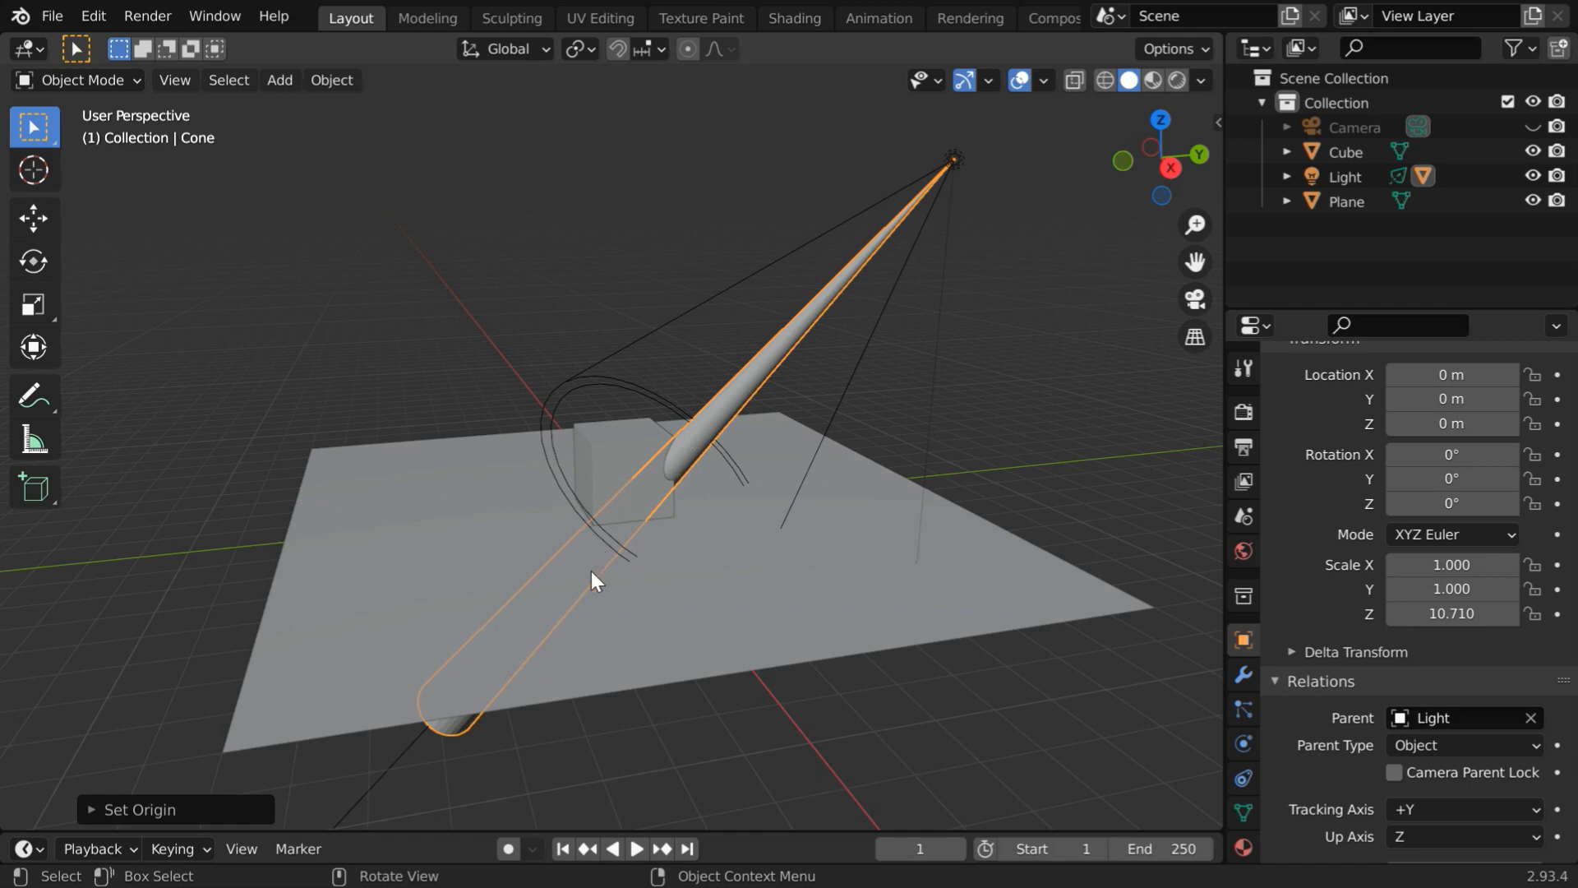
{"action": "mouse_move", "coordinate": [754, 362]}
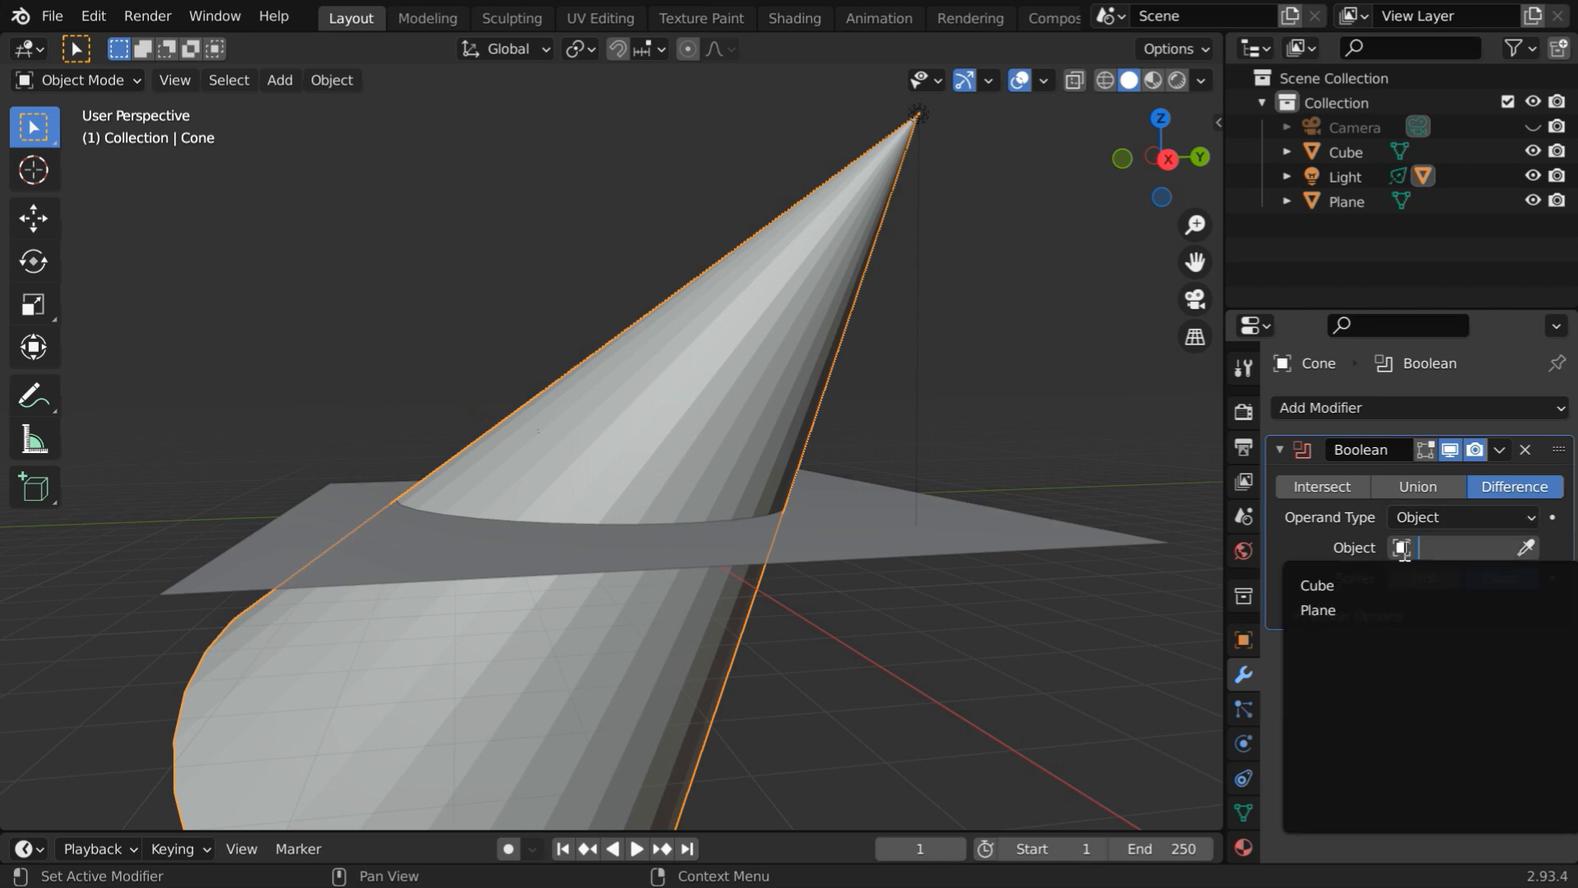
Cut the cone with a Difference Boolean against the Plane and apply the modifier.
{"action": "left_click", "coordinate": [1317, 608]}
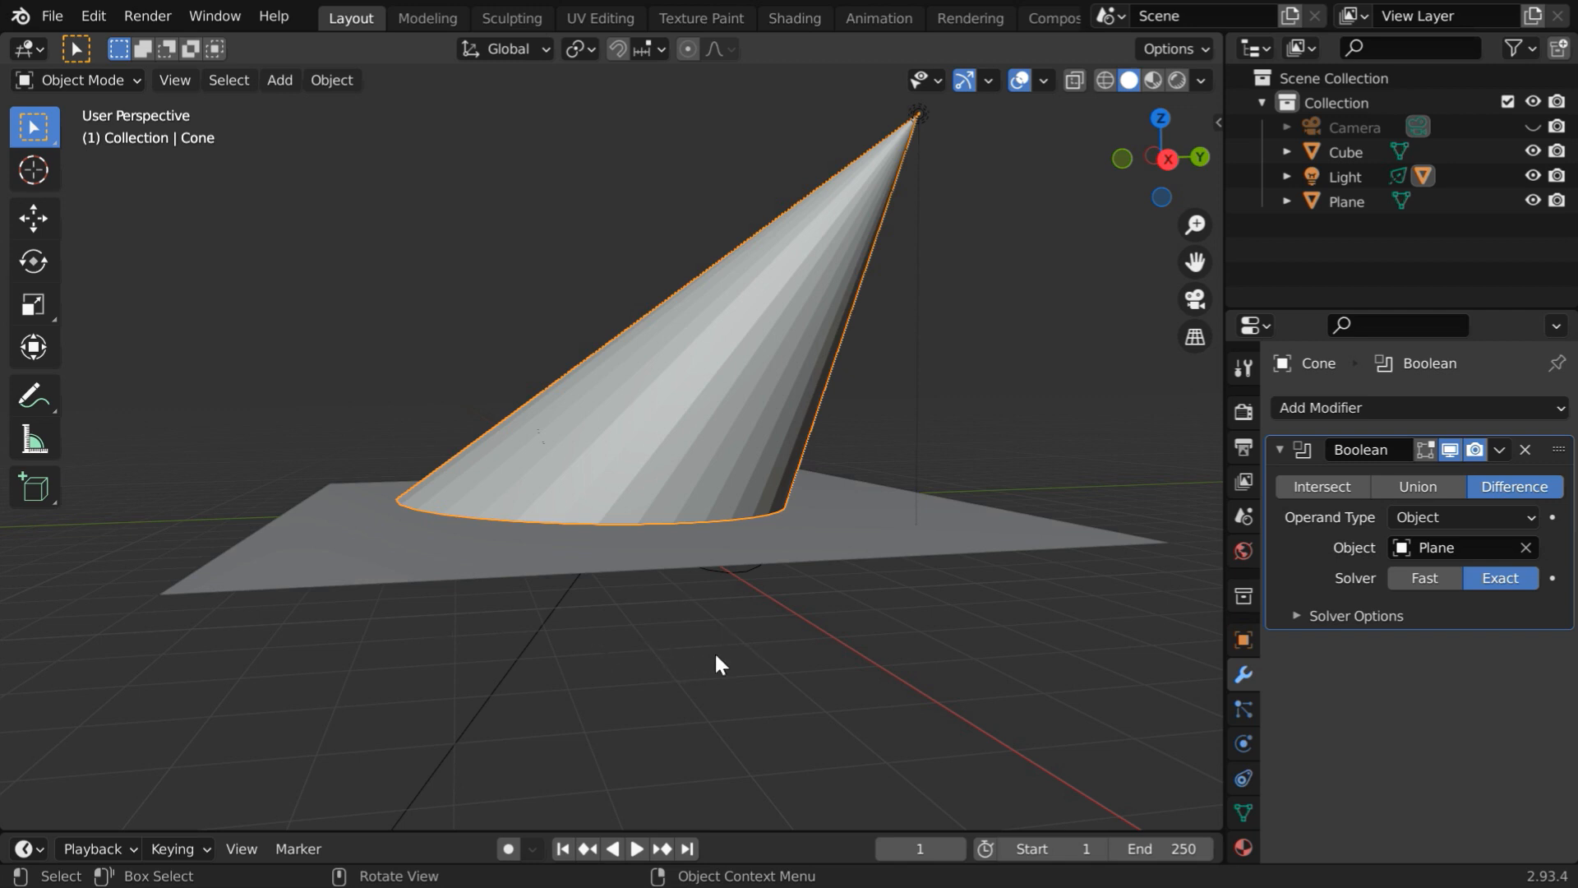
{"action": "left_click", "coordinate": [1499, 450]}
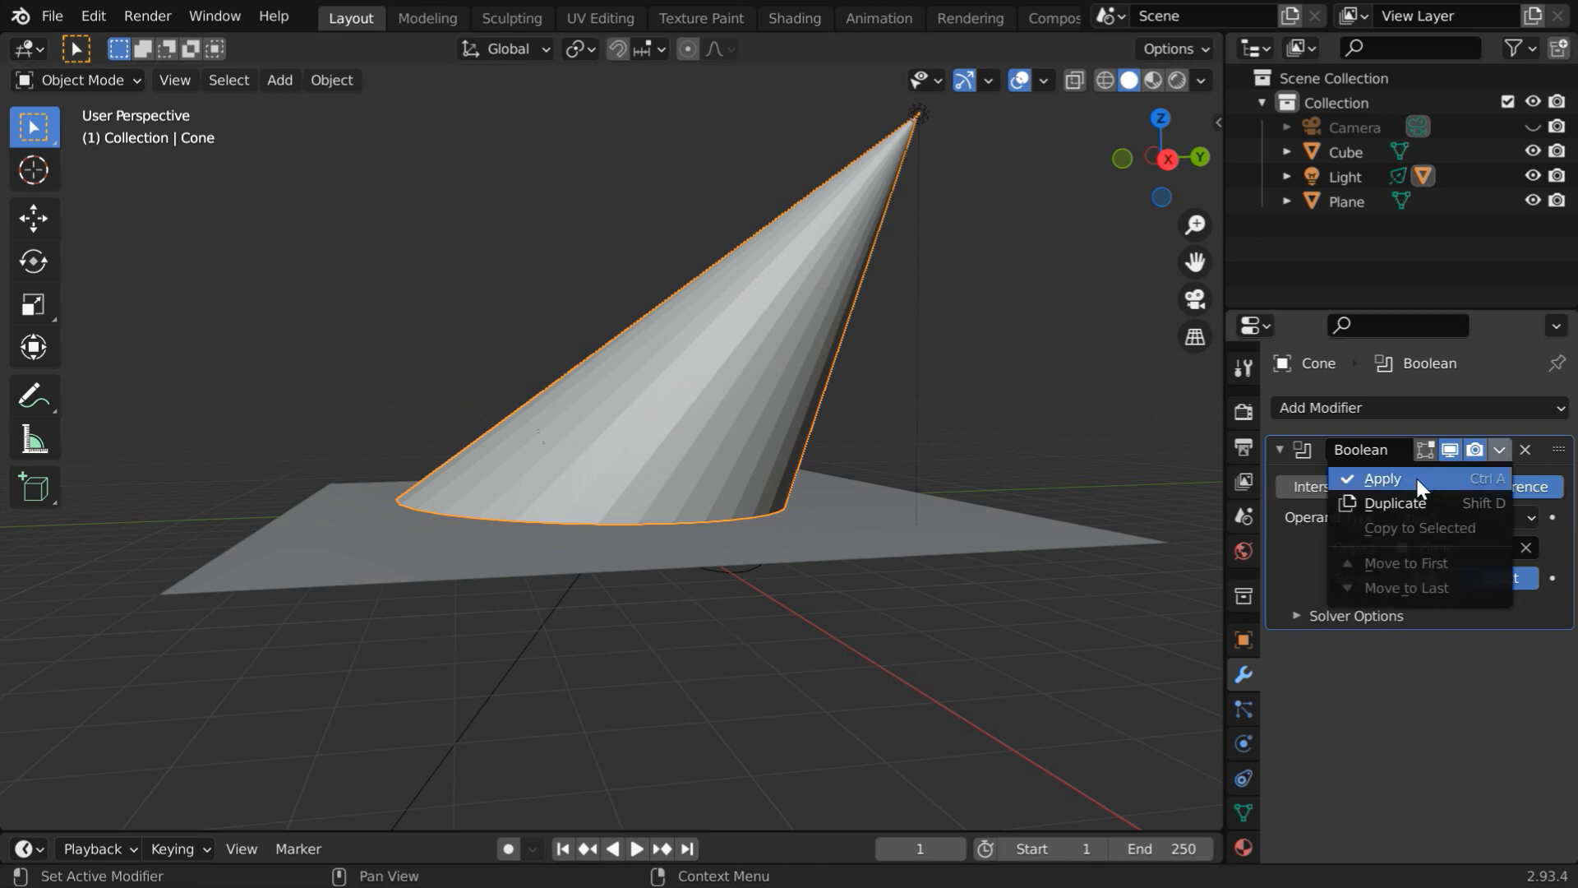
{"action": "left_click", "coordinate": [1382, 479]}
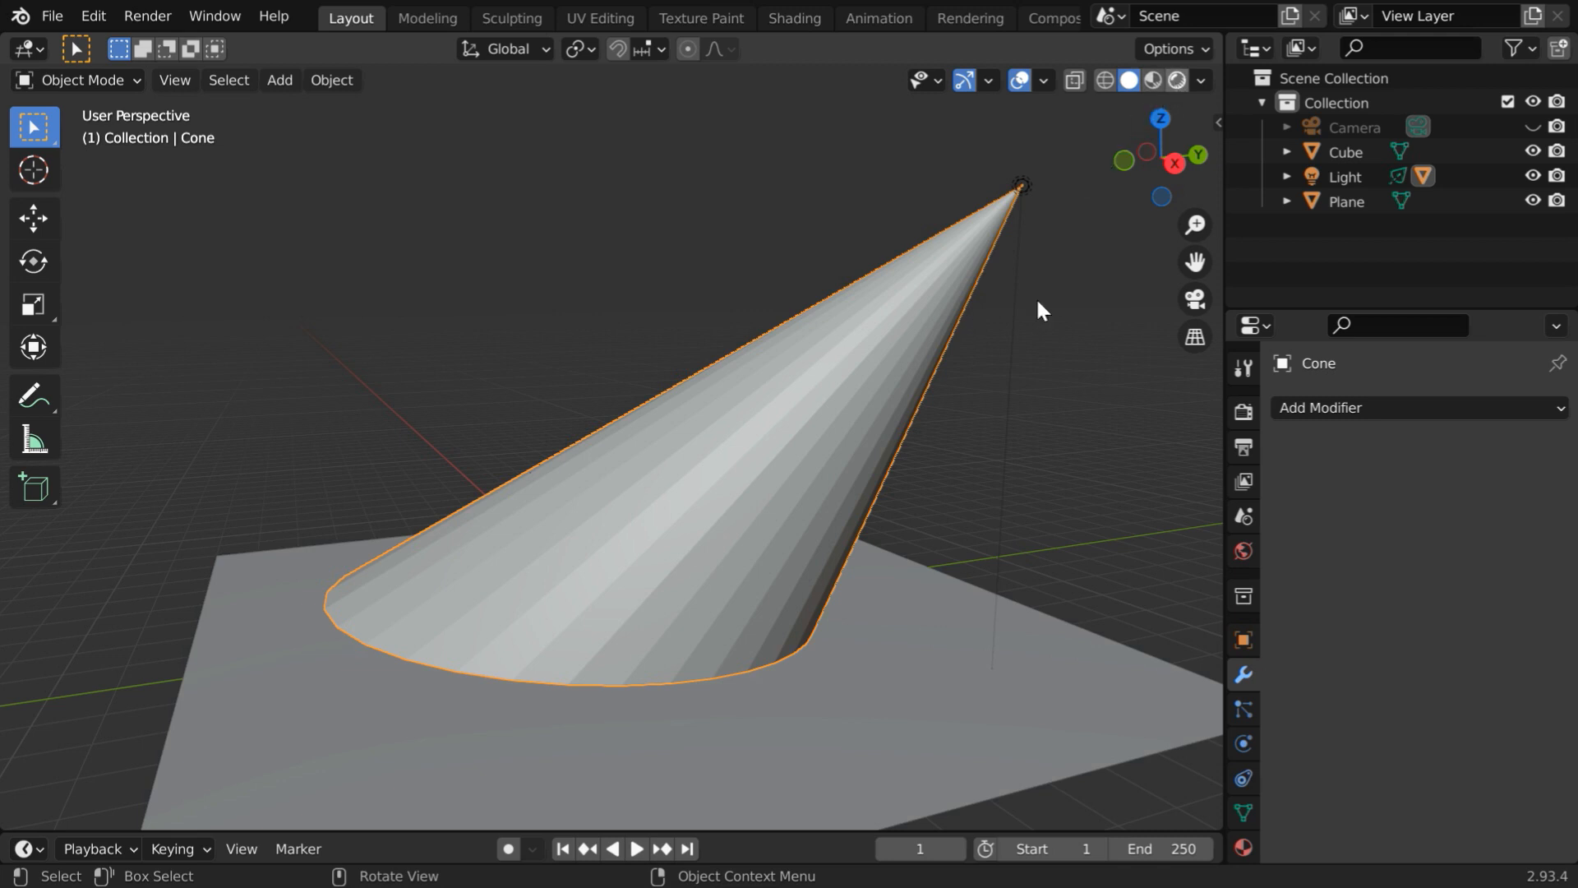
With Rendered shading on, give the cone a new material and remove its Surface shader.
{"action": "left_click", "coordinate": [1182, 78]}
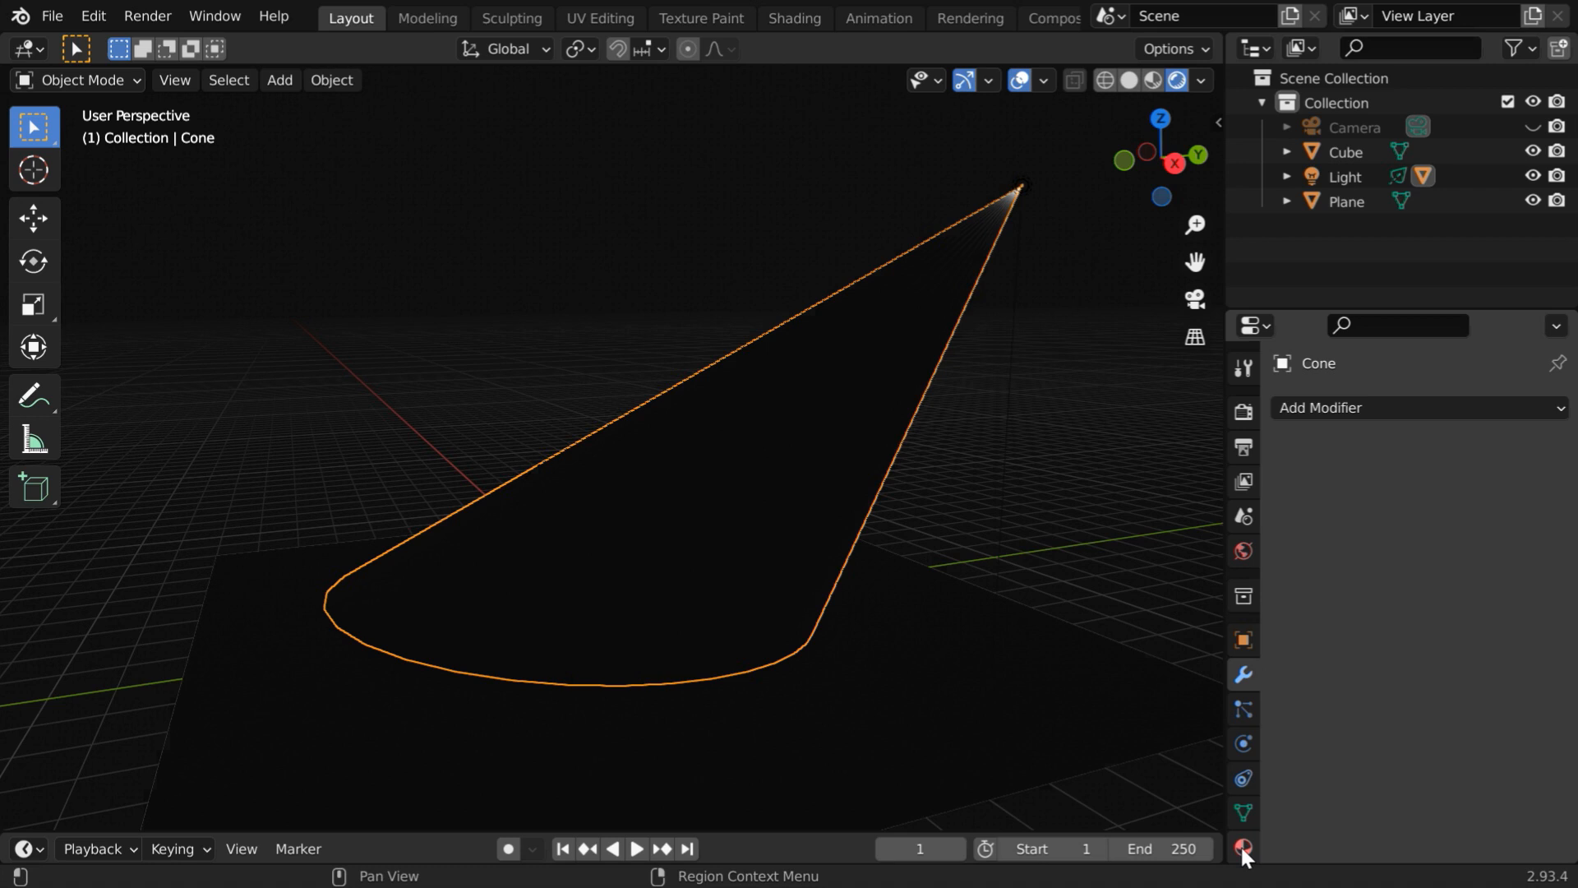
{"action": "left_click", "coordinate": [1243, 848]}
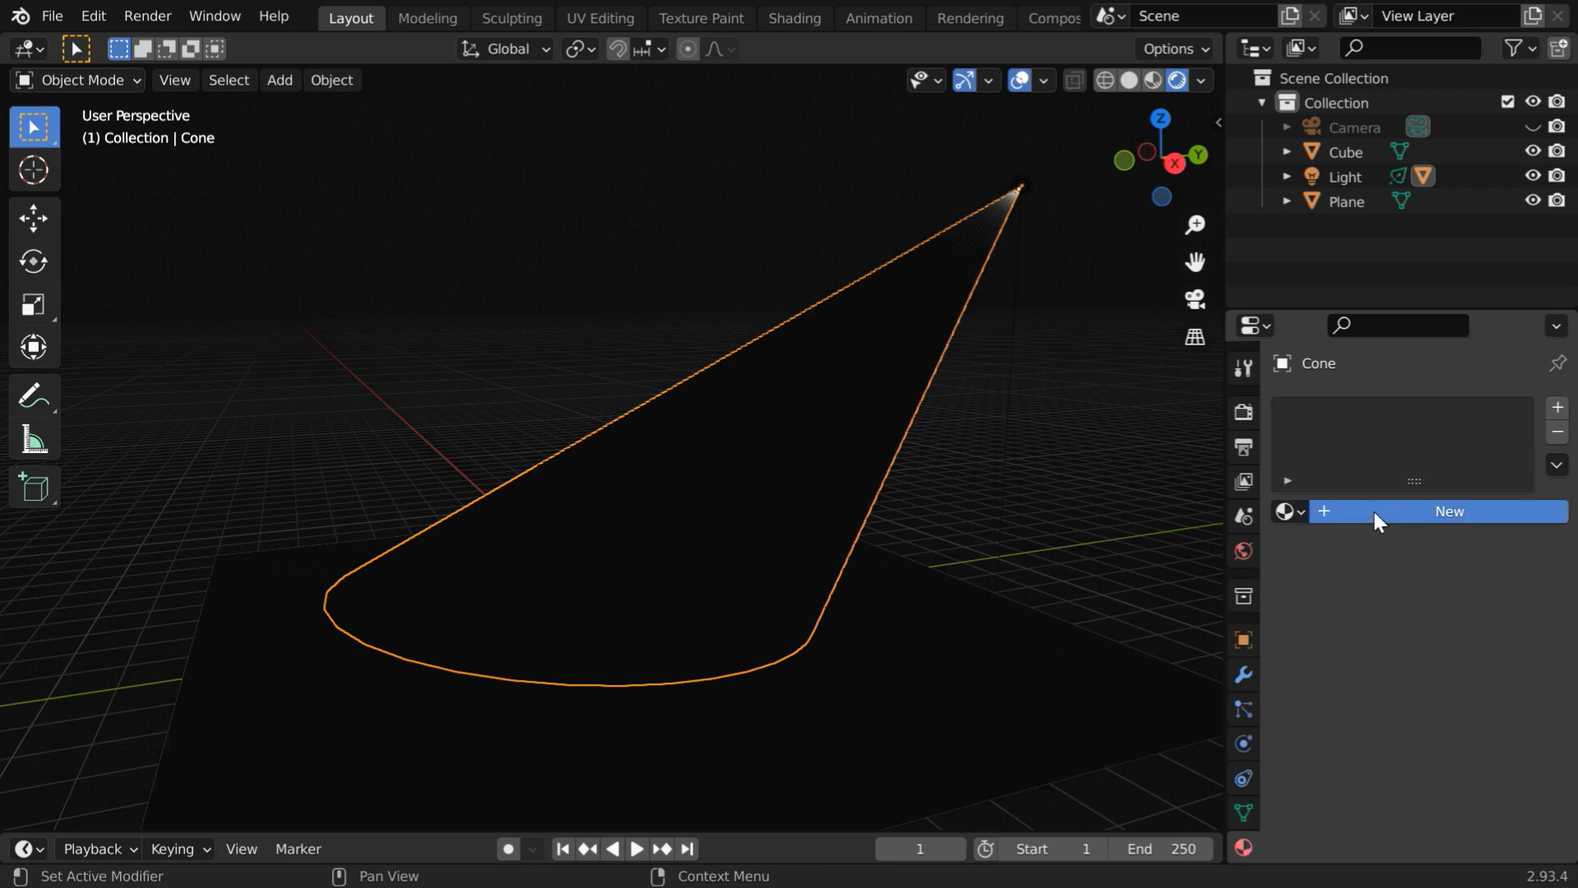
{"action": "left_click", "coordinate": [1449, 512]}
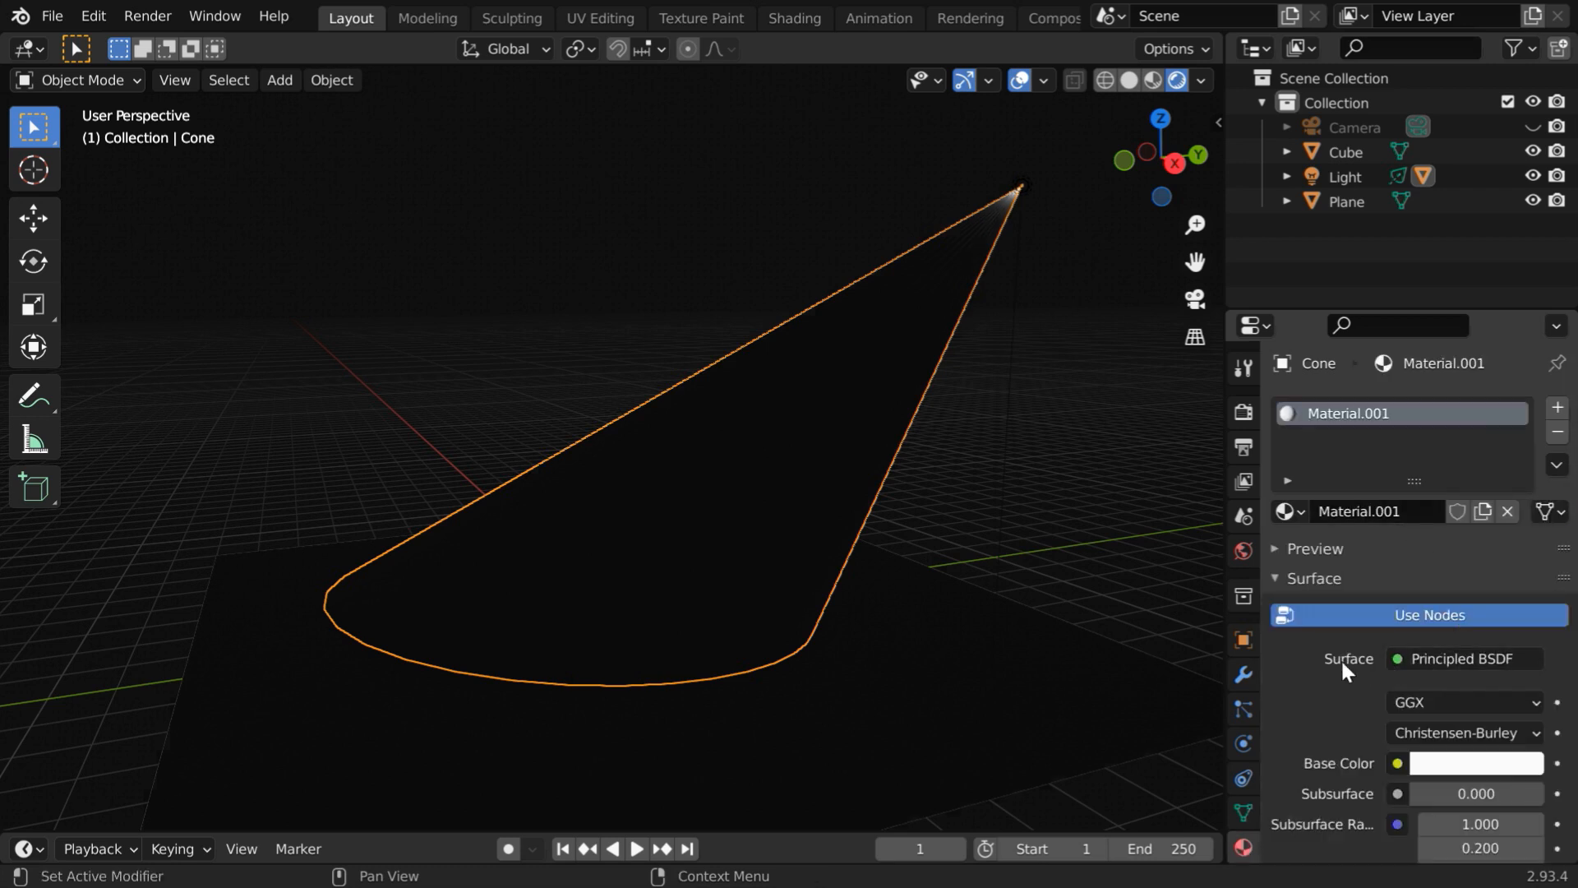
{"action": "mouse_move", "coordinate": [1394, 680]}
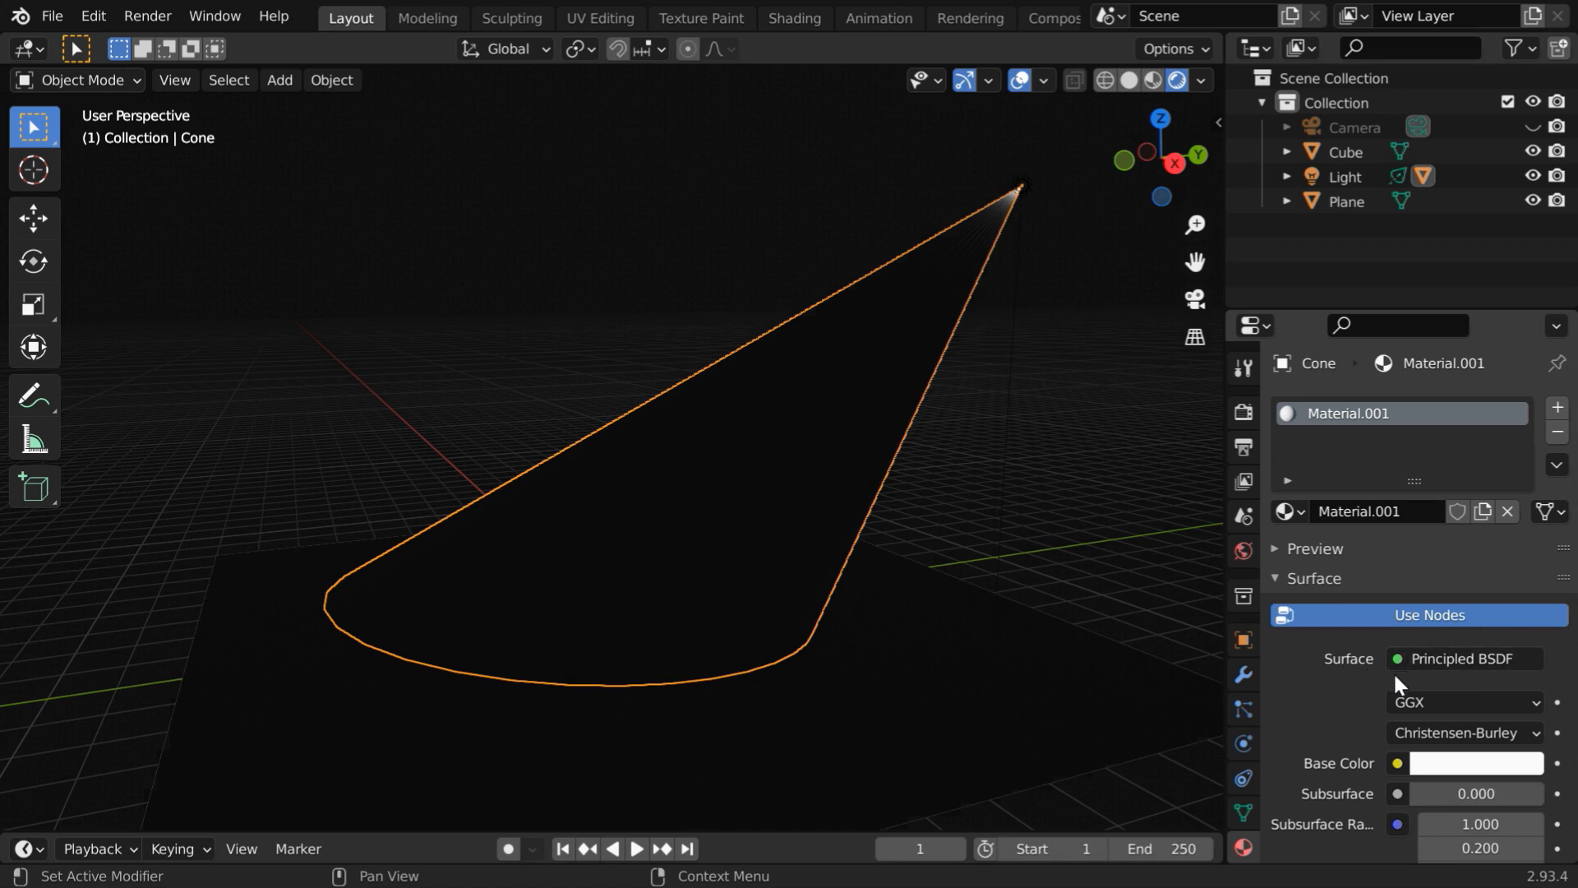
{"action": "left_click", "coordinate": [1465, 657]}
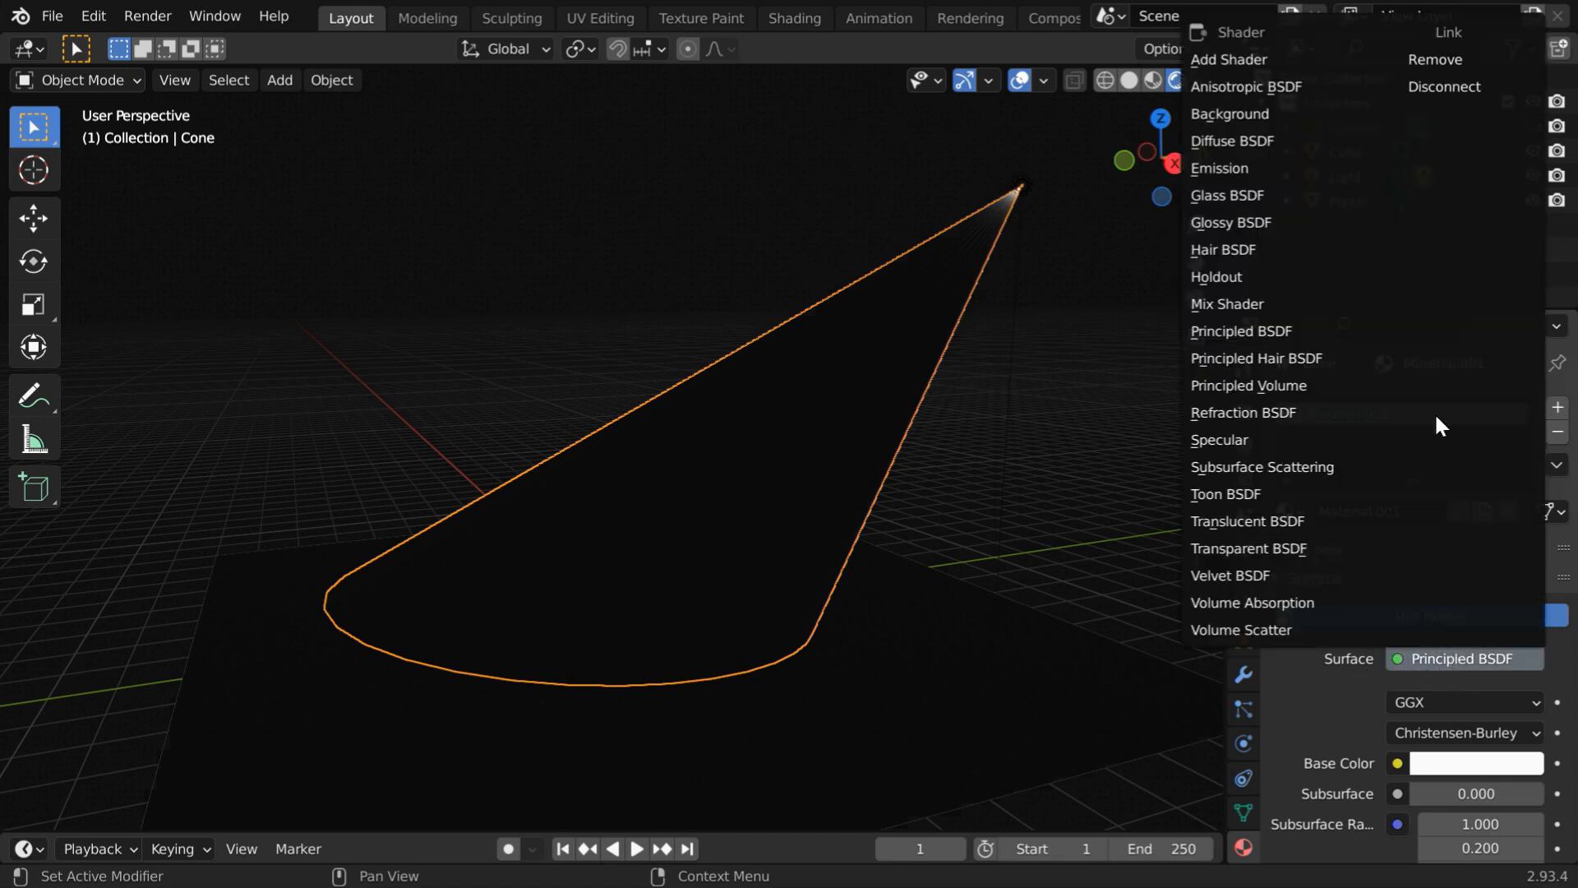
{"action": "mouse_move", "coordinate": [1445, 59]}
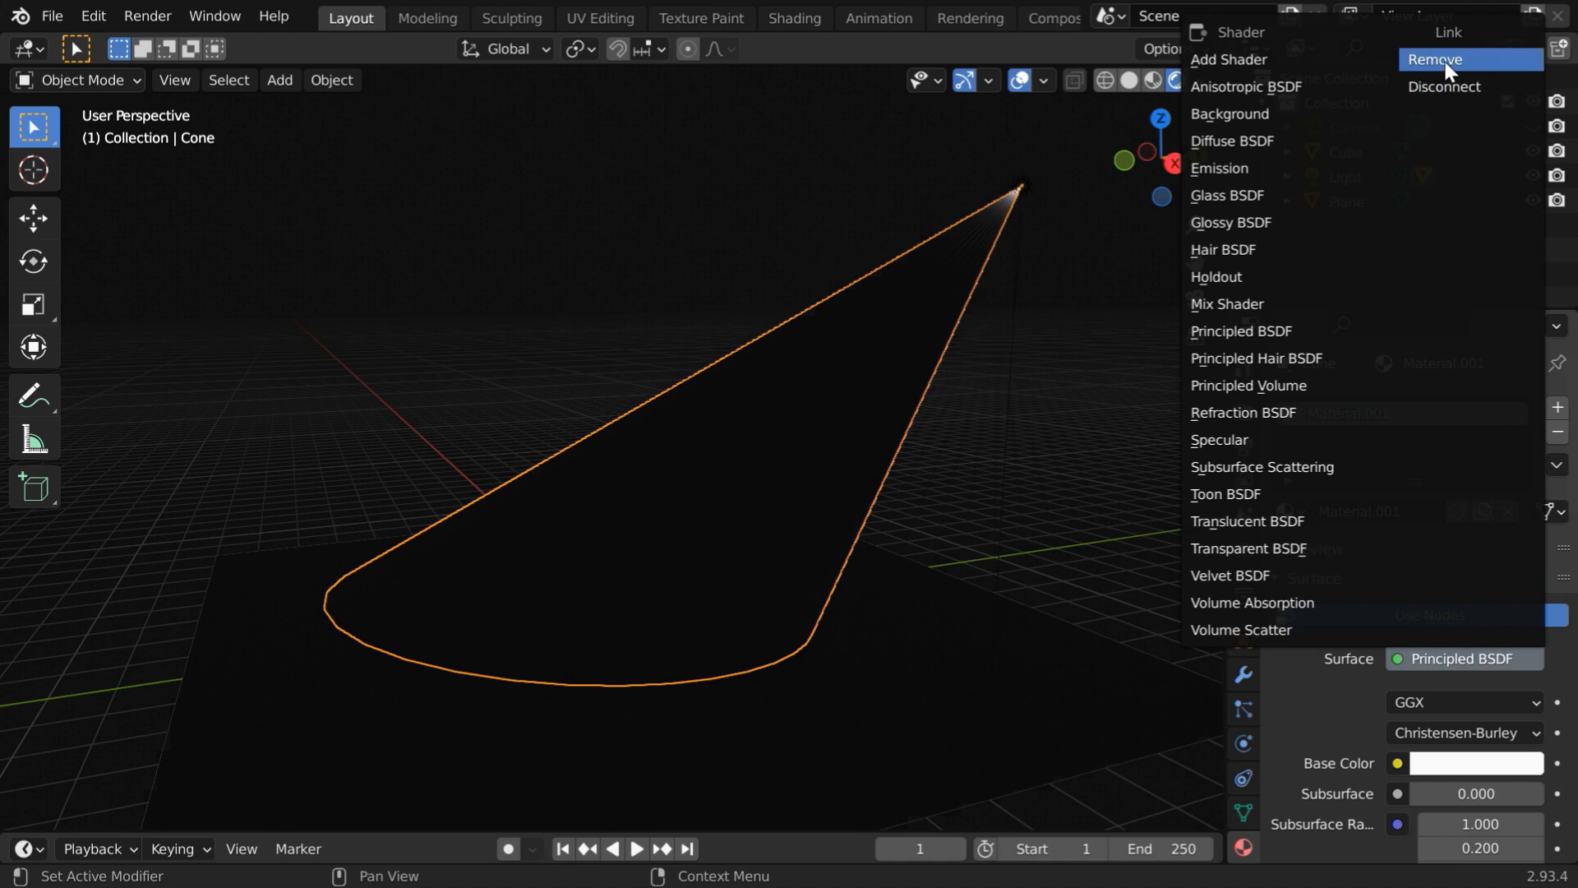
{"action": "left_click", "coordinate": [1437, 60]}
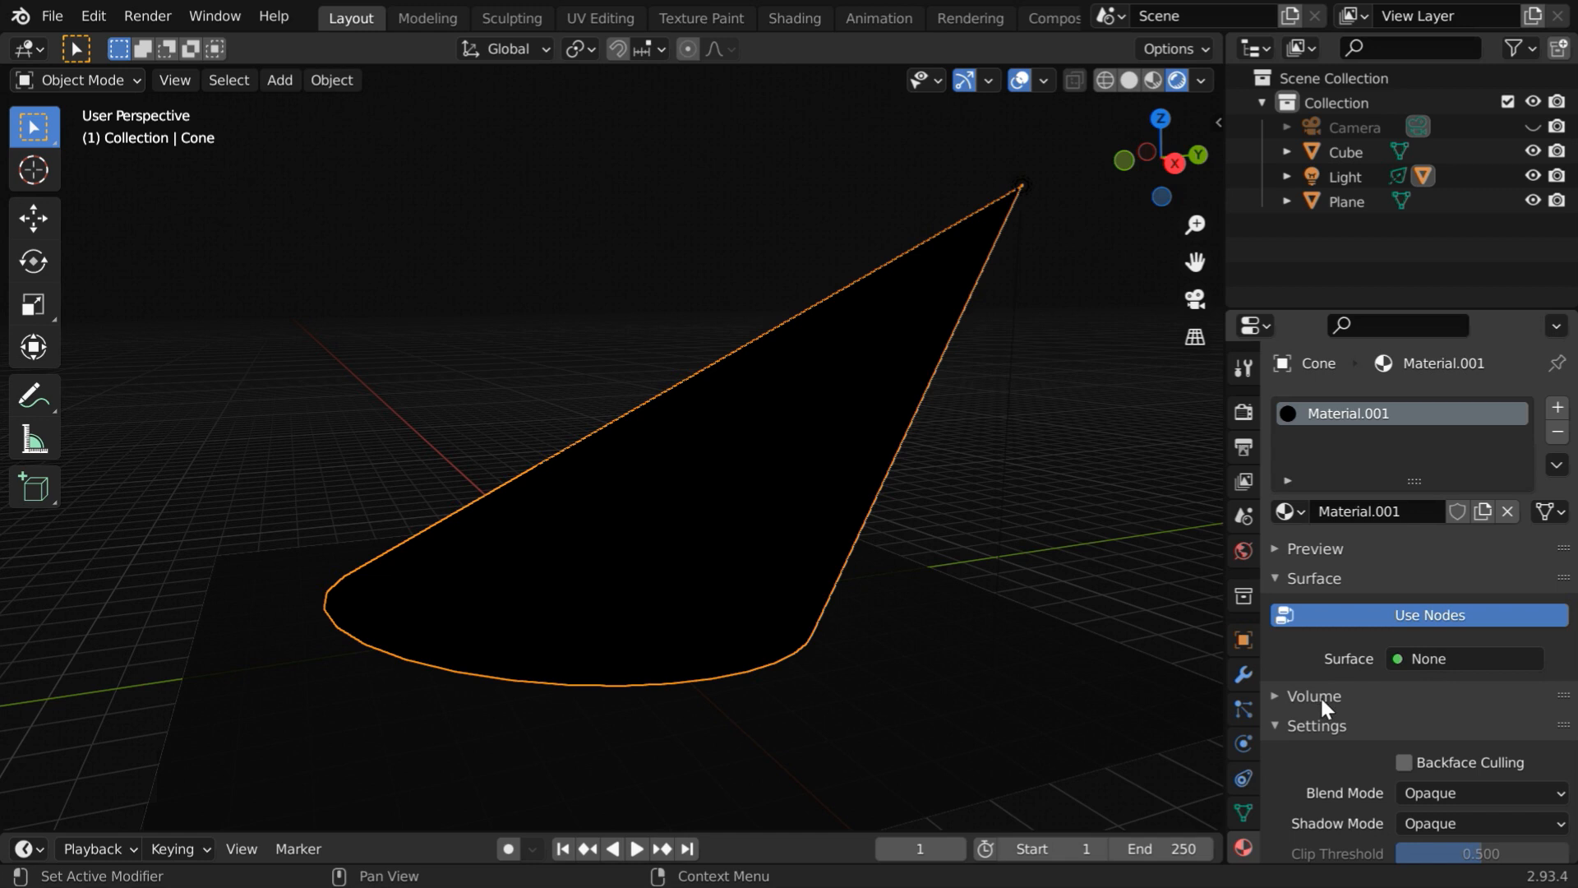
Assign a Volume Scatter shader to the cone's volume and lower its density to 0.2.
{"action": "left_click", "coordinate": [1315, 695]}
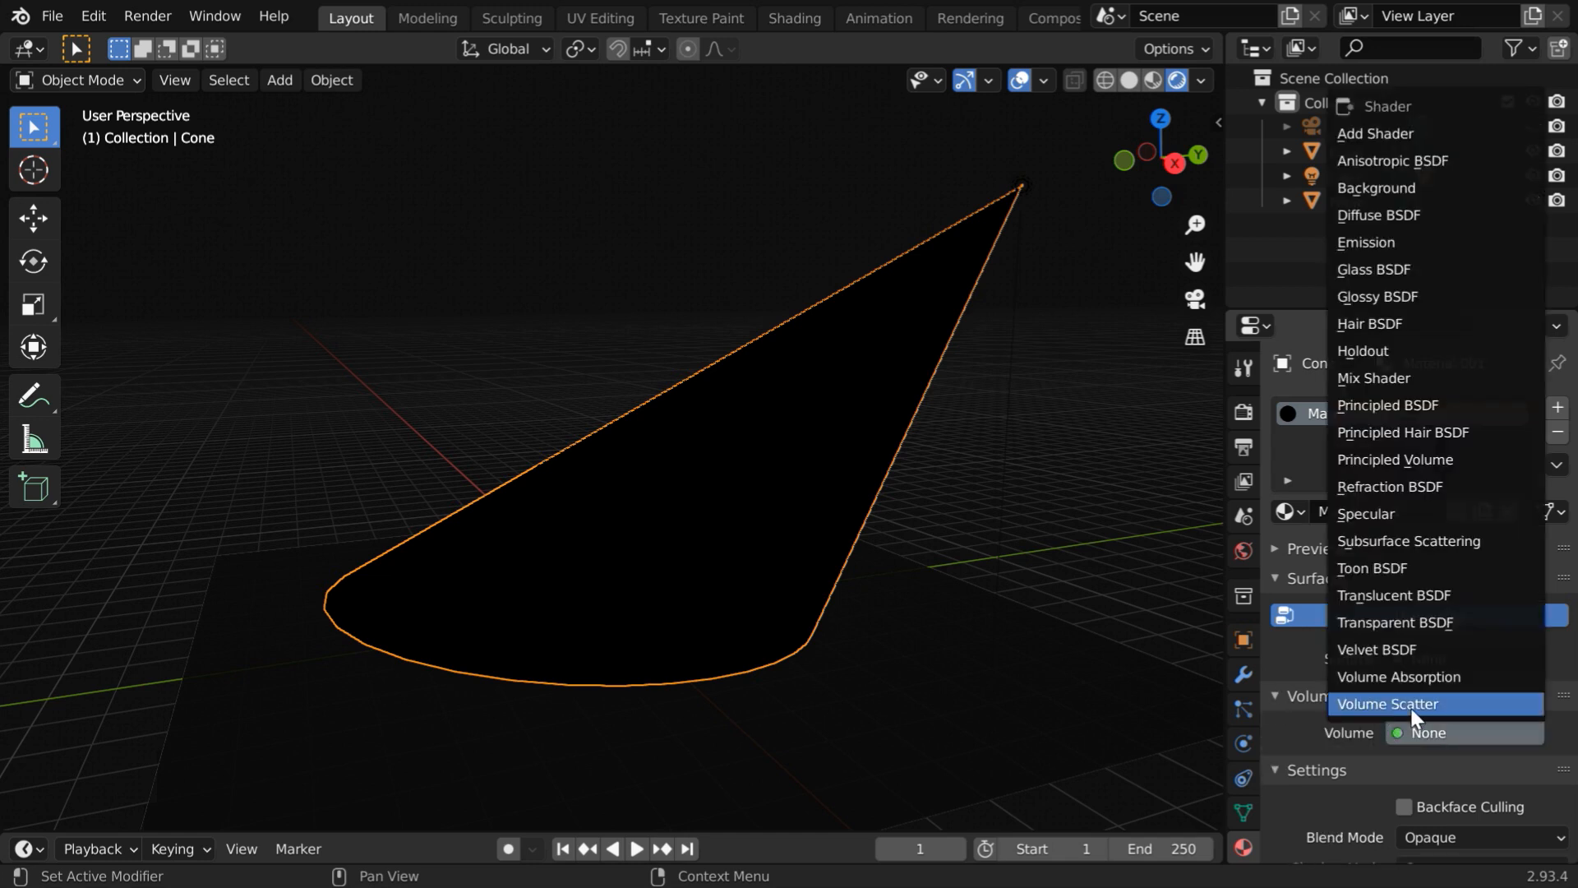
{"action": "left_click", "coordinate": [1392, 704]}
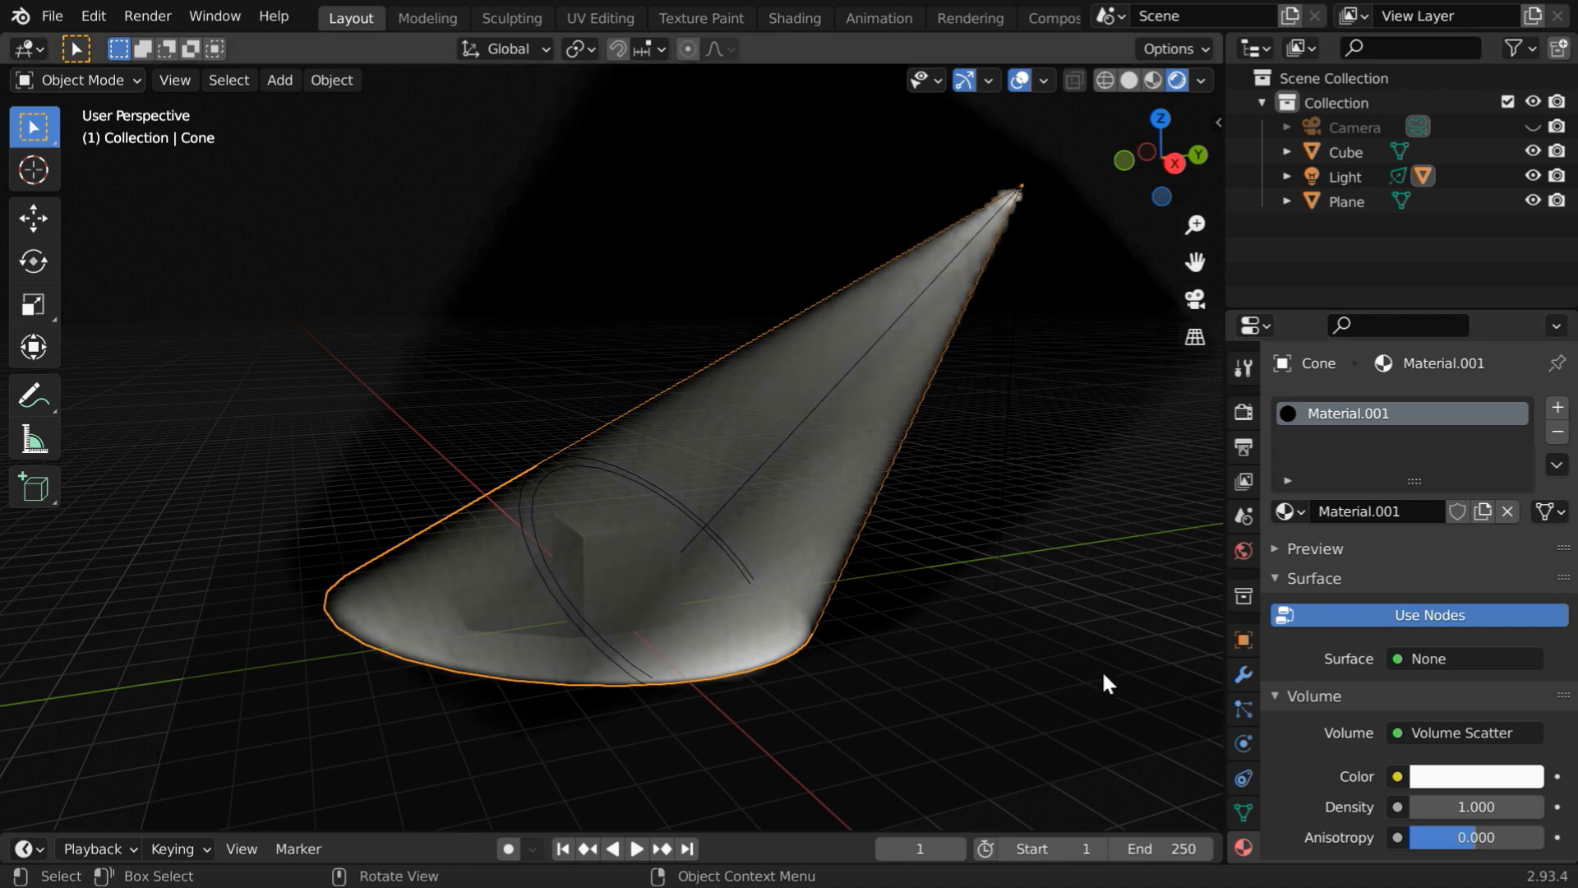
{"action": "mouse_move", "coordinate": [799, 433]}
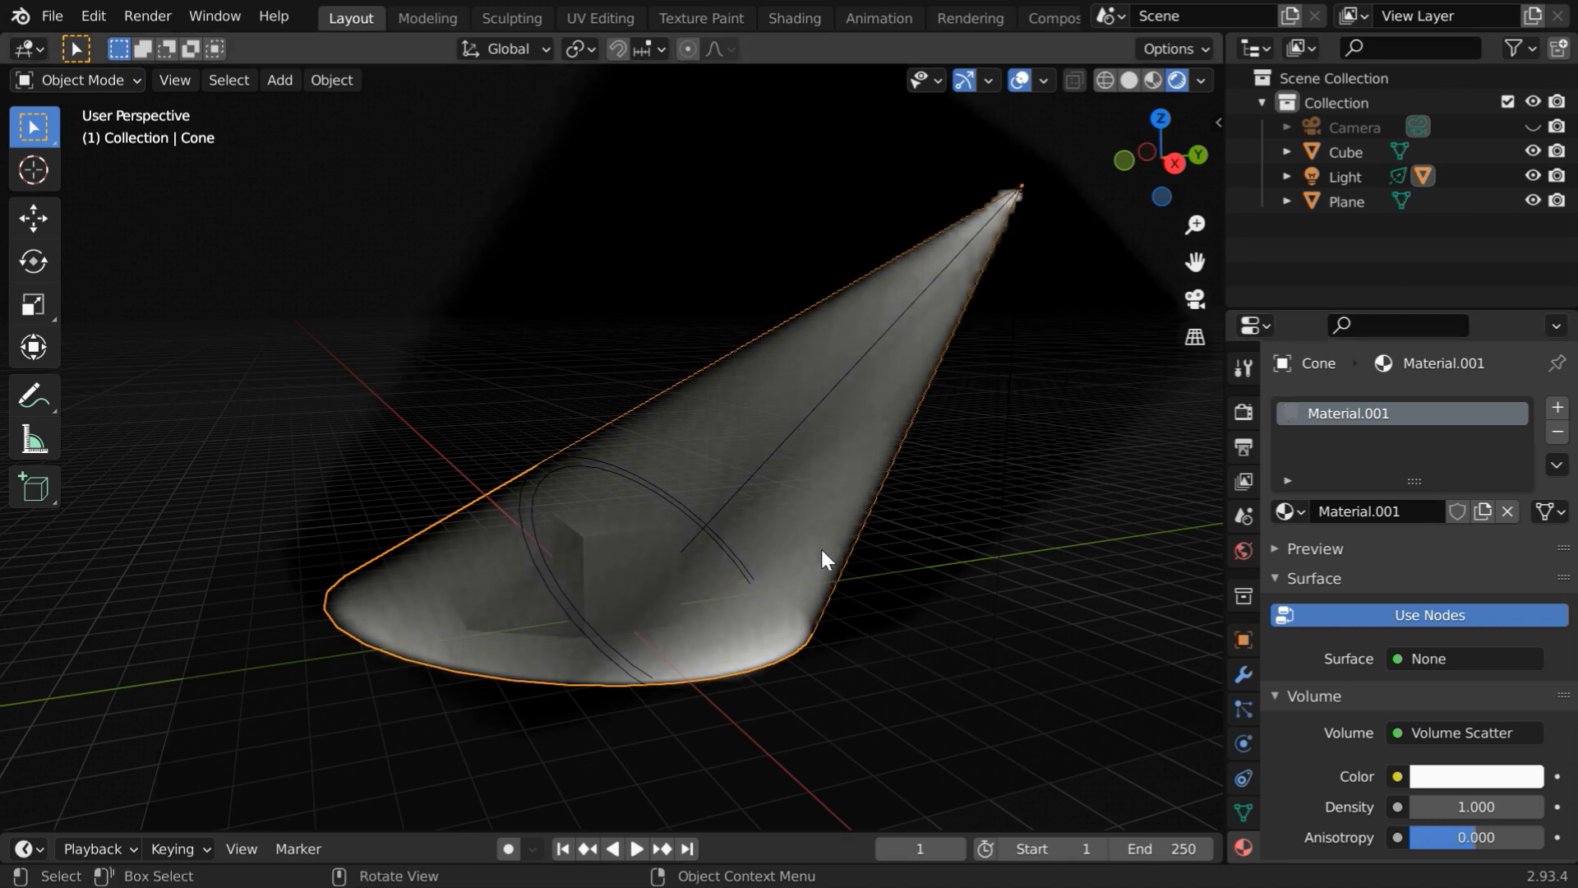
{"action": "scroll", "scroll_direction": "down", "scroll_amount": 3}
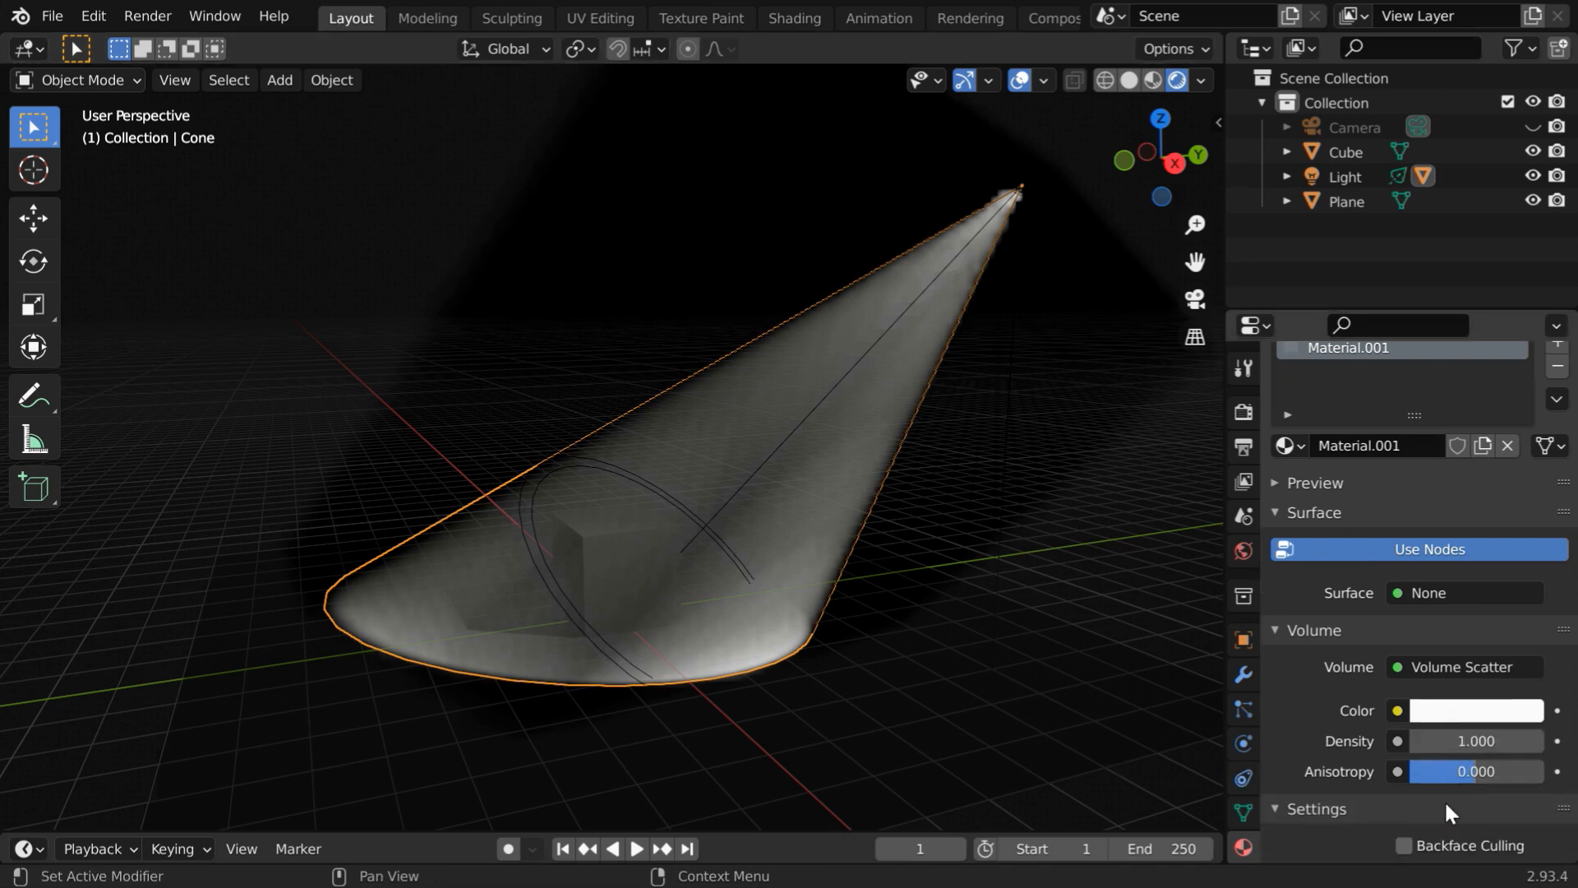
{"action": "double_click", "coordinate": [1476, 741]}
{"action": "type", "text": "0.200"}
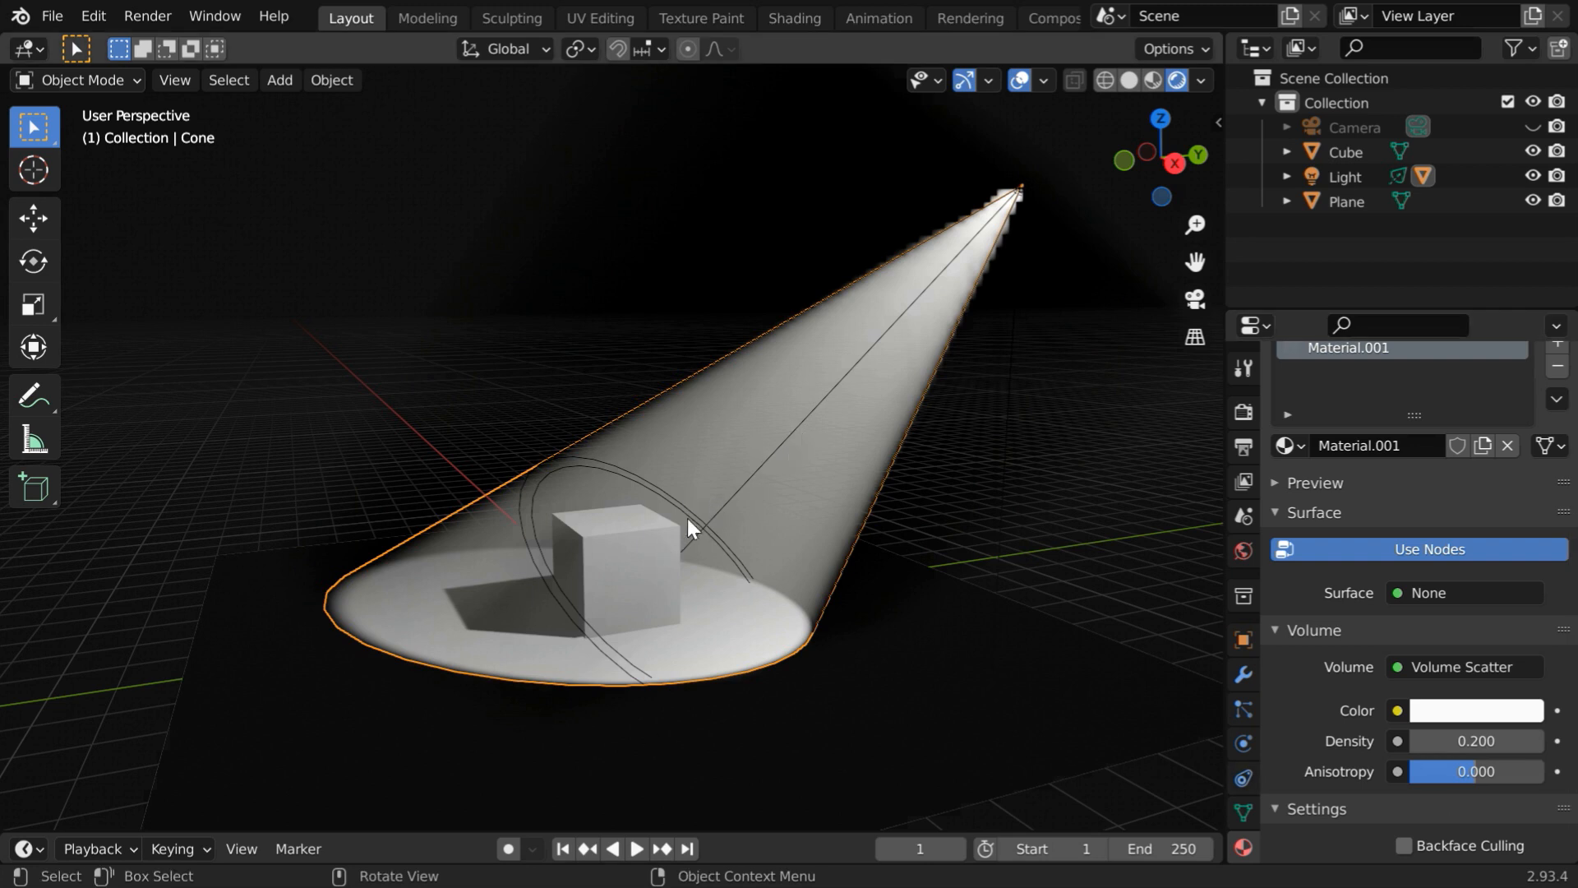
{"action": "mouse_move", "coordinate": [800, 574]}
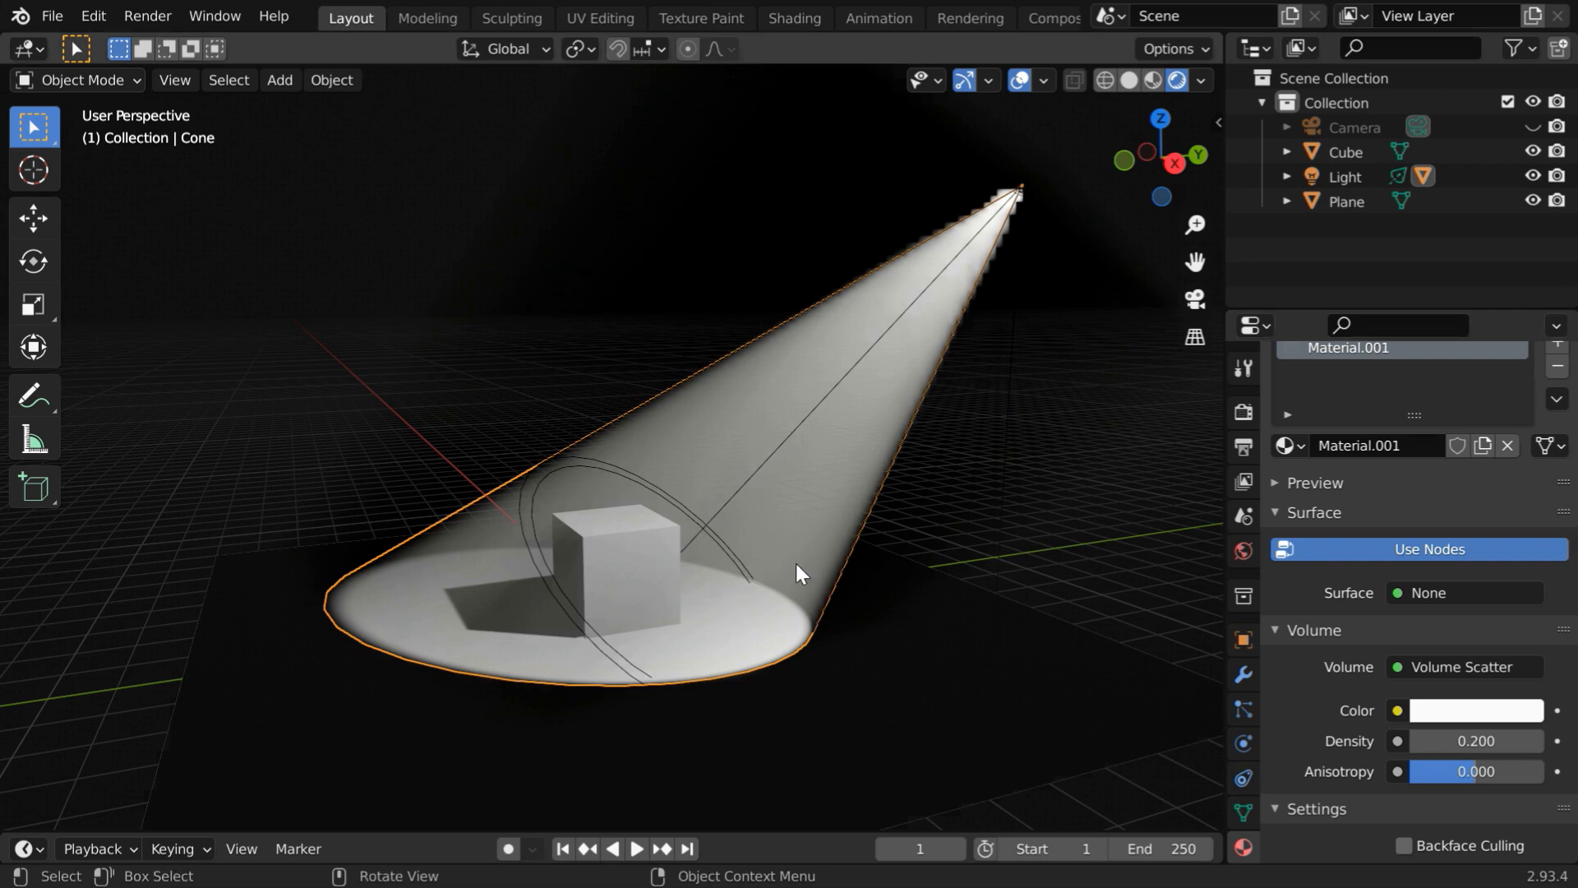
{"action": "mouse_move", "coordinate": [822, 616]}
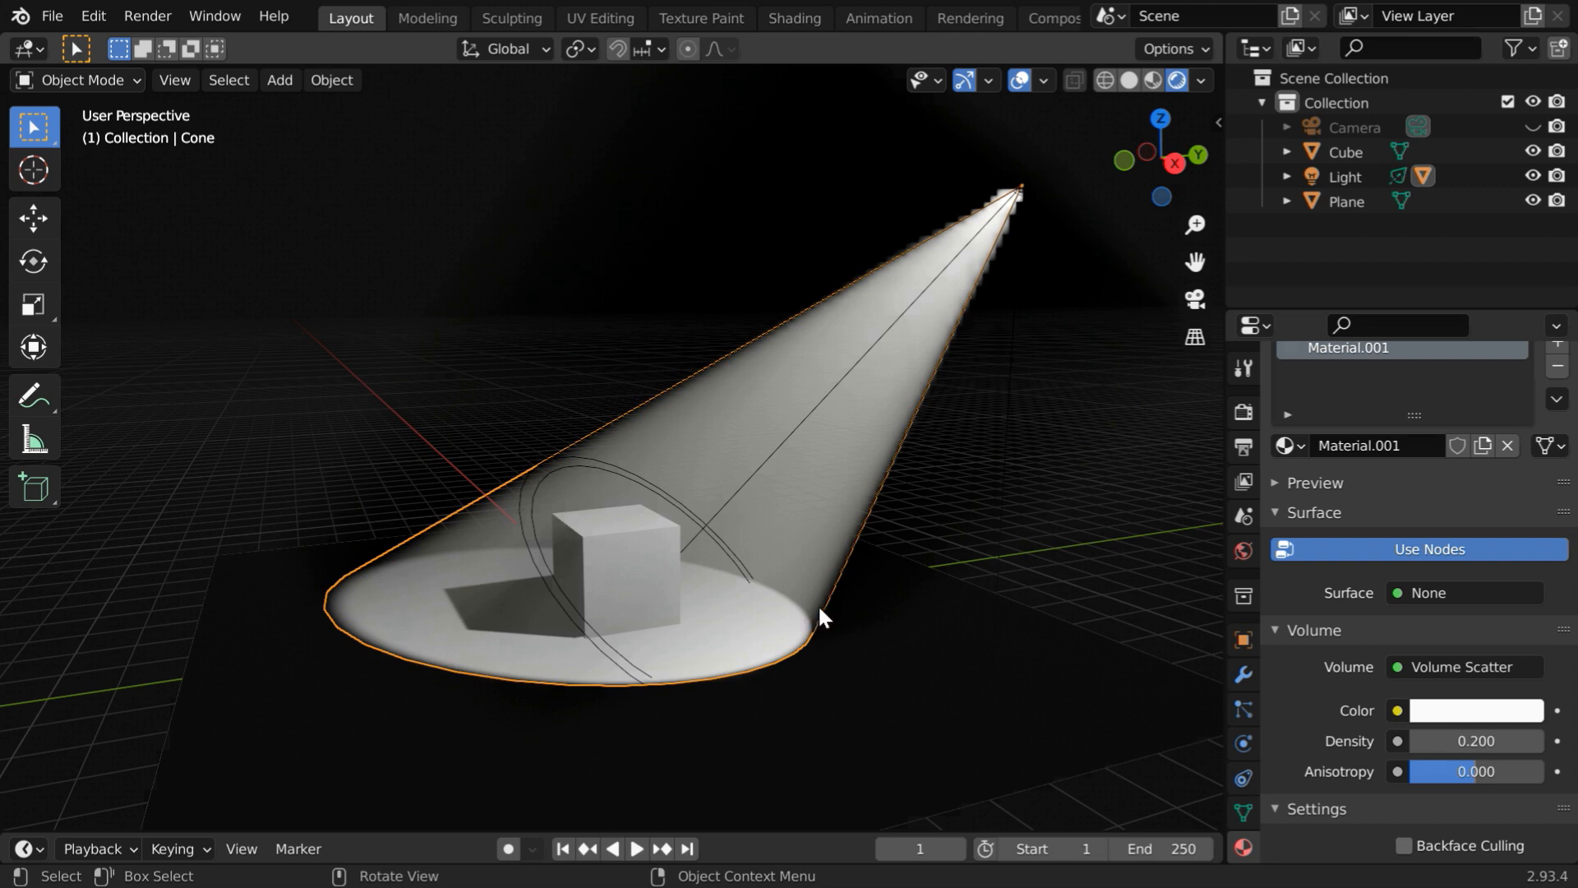
{"action": "mouse_move", "coordinate": [848, 635]}
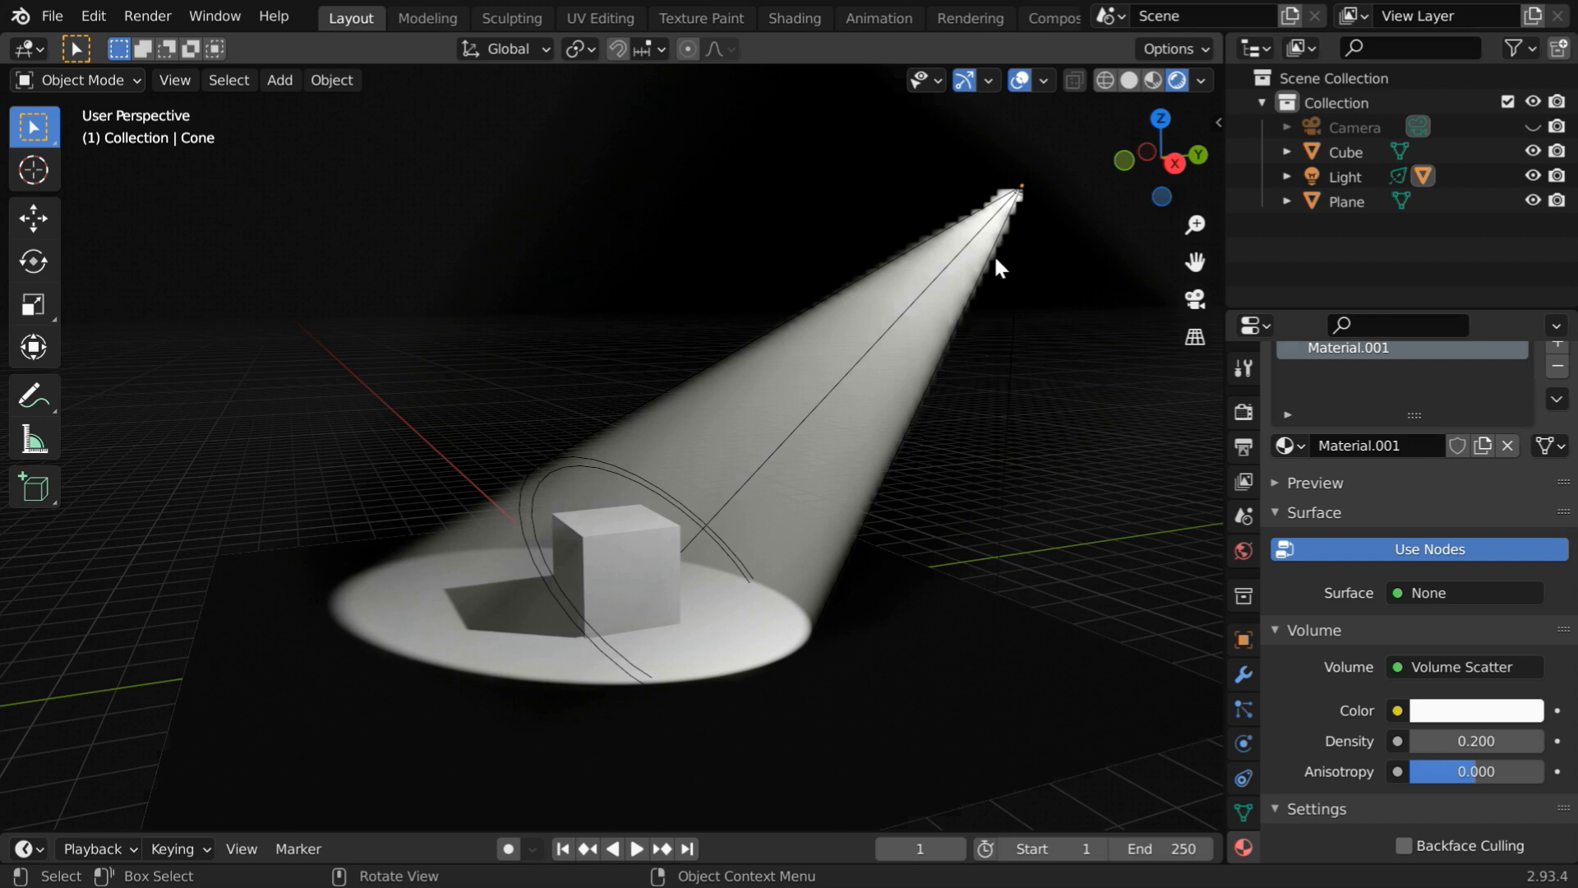
{"action": "mouse_move", "coordinate": [993, 271]}
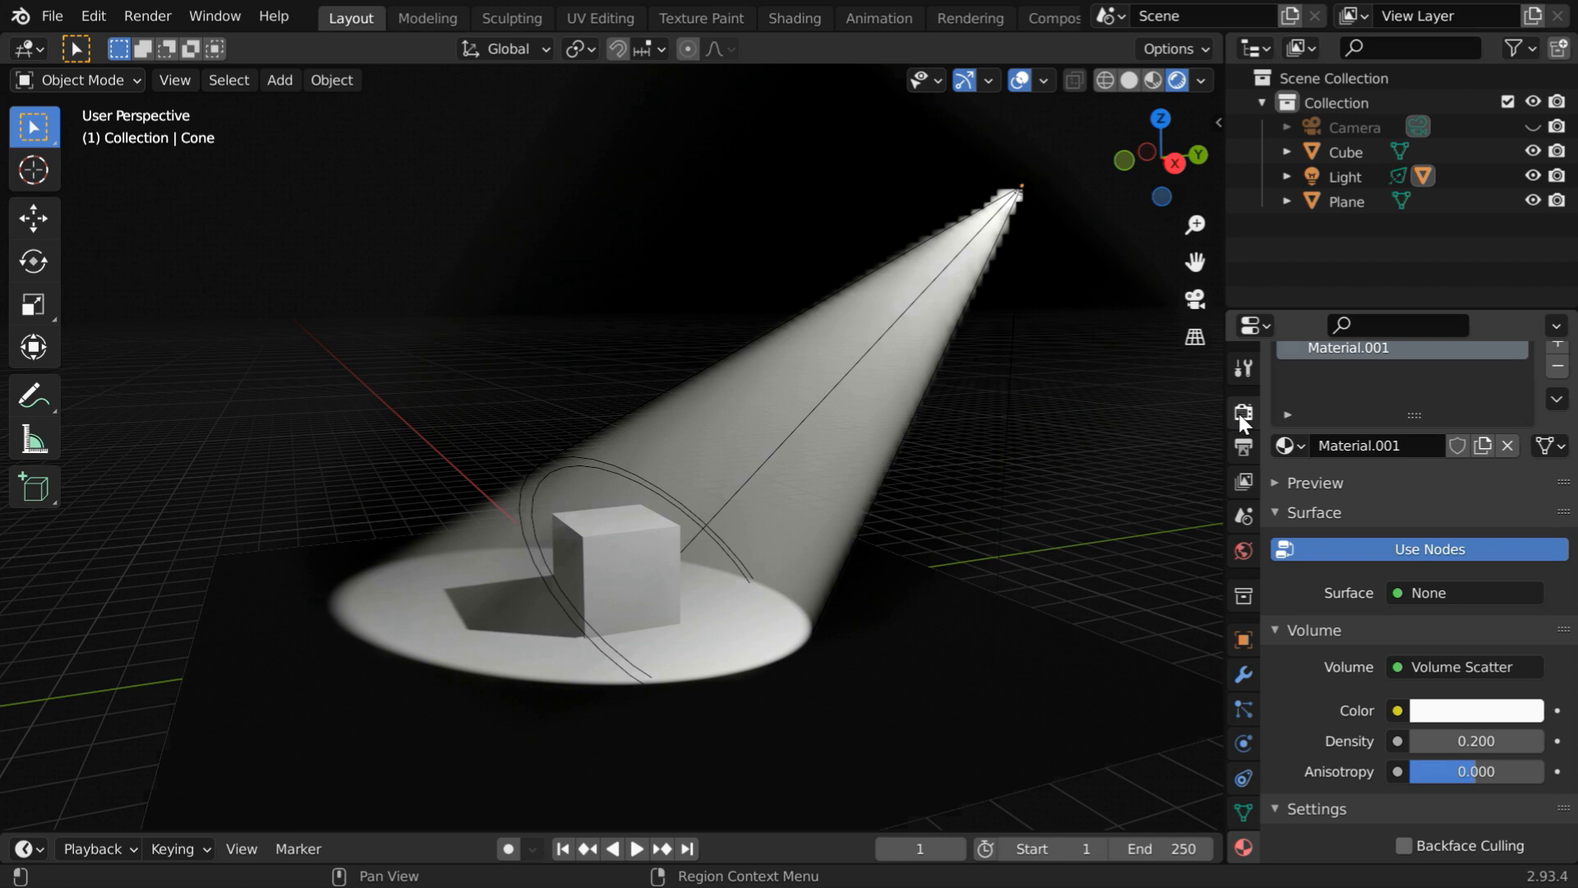
In Render properties Volumetrics, change Tile Size from 8 px to 2 px.
{"action": "left_click", "coordinate": [1243, 412]}
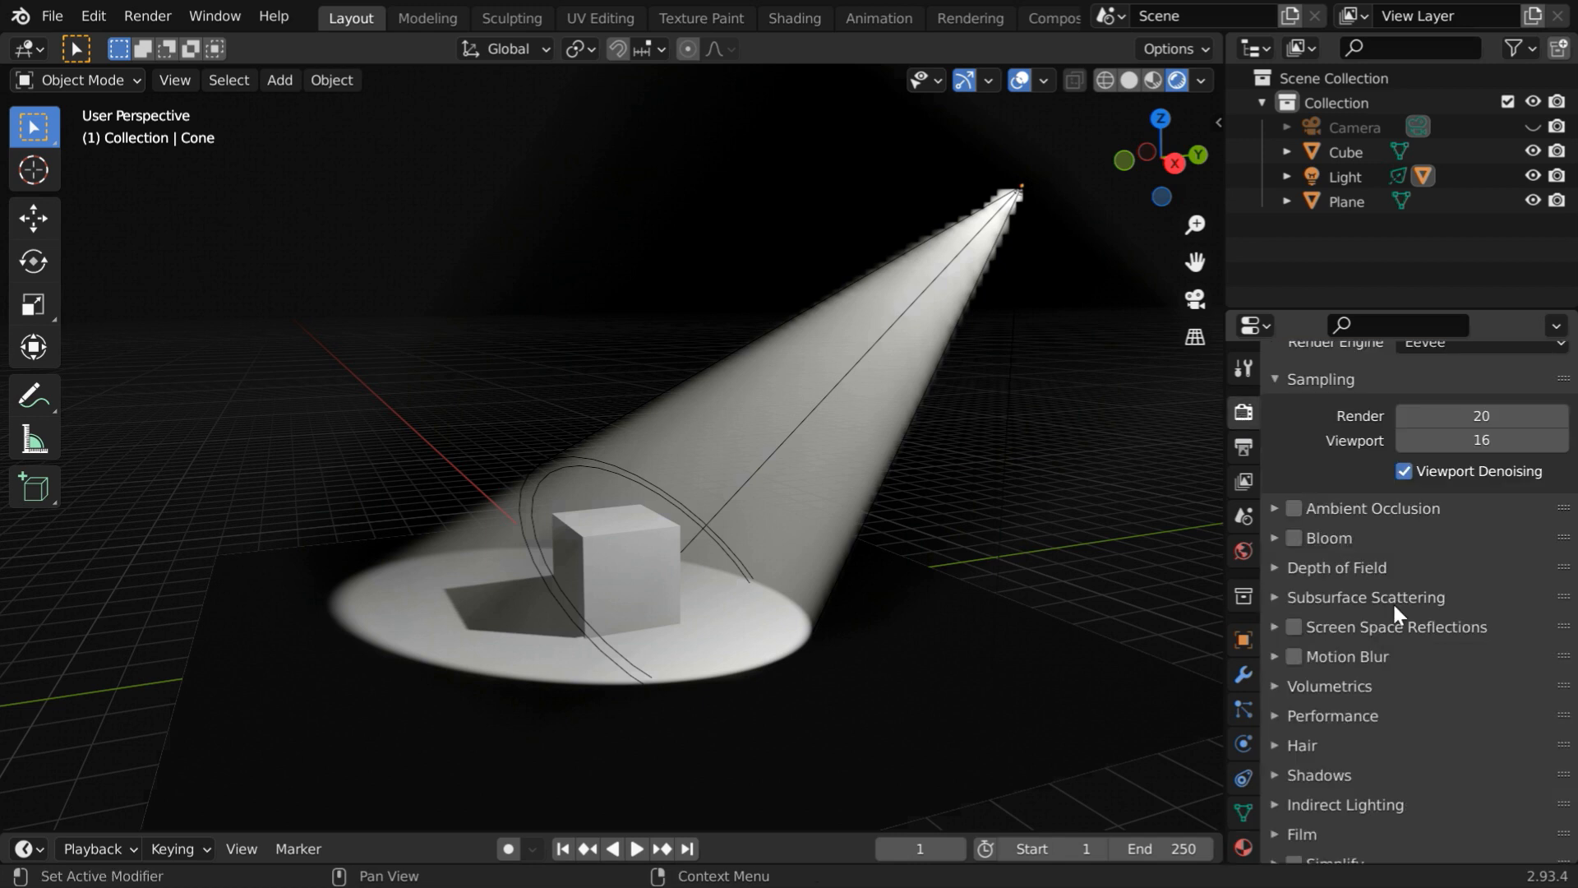
{"action": "scroll", "scroll_direction": "down", "scroll_amount": 3}
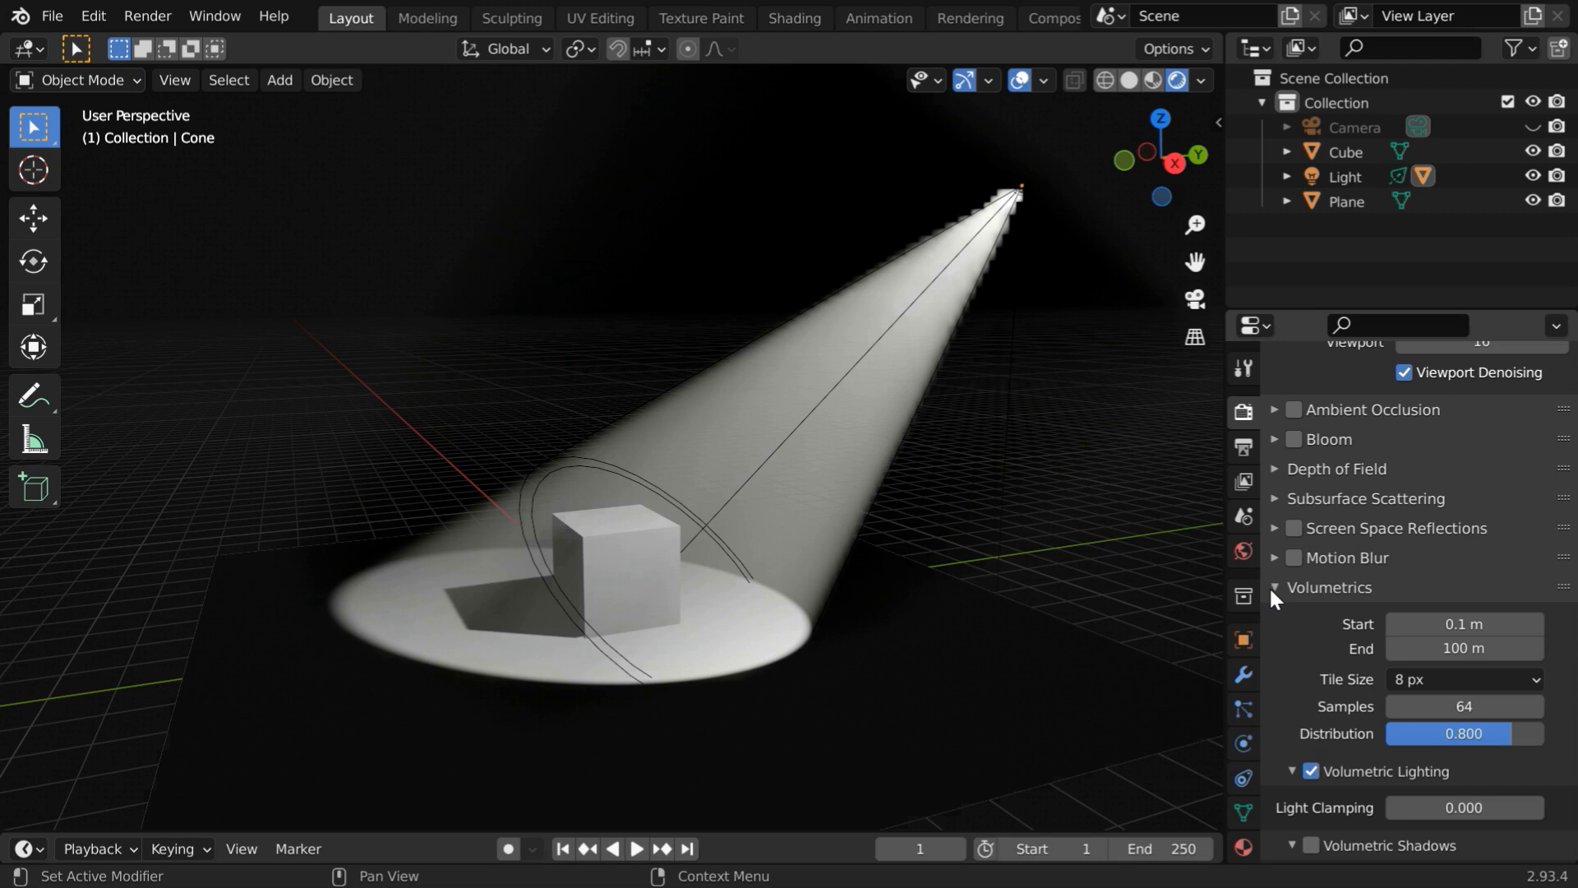
{"action": "scroll", "scroll_direction": "down", "scroll_amount": 3}
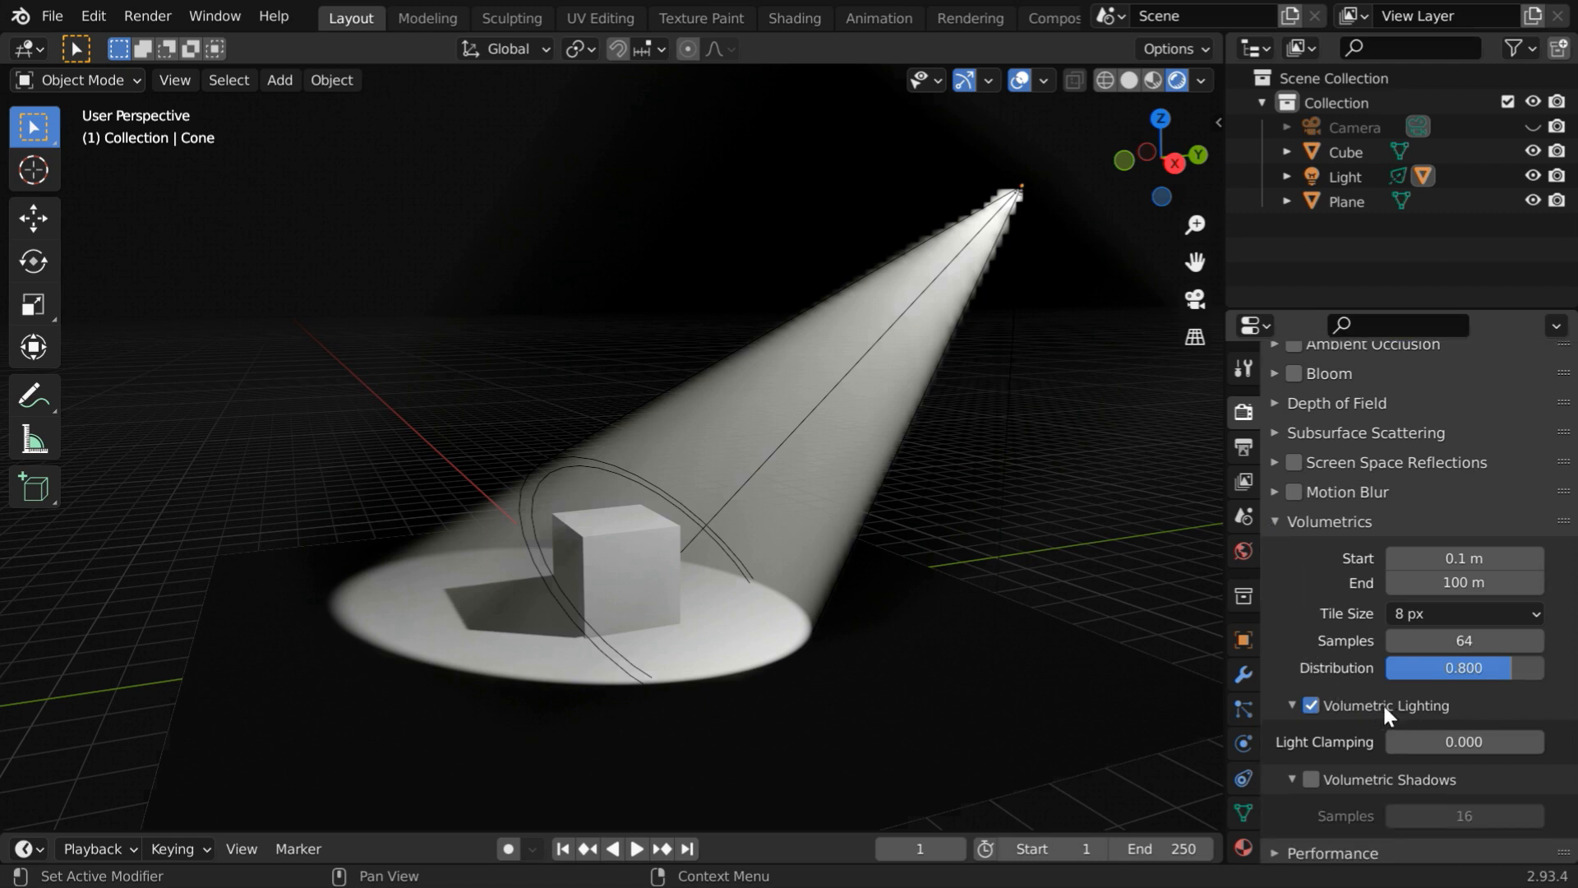
{"action": "mouse_move", "coordinate": [1427, 626]}
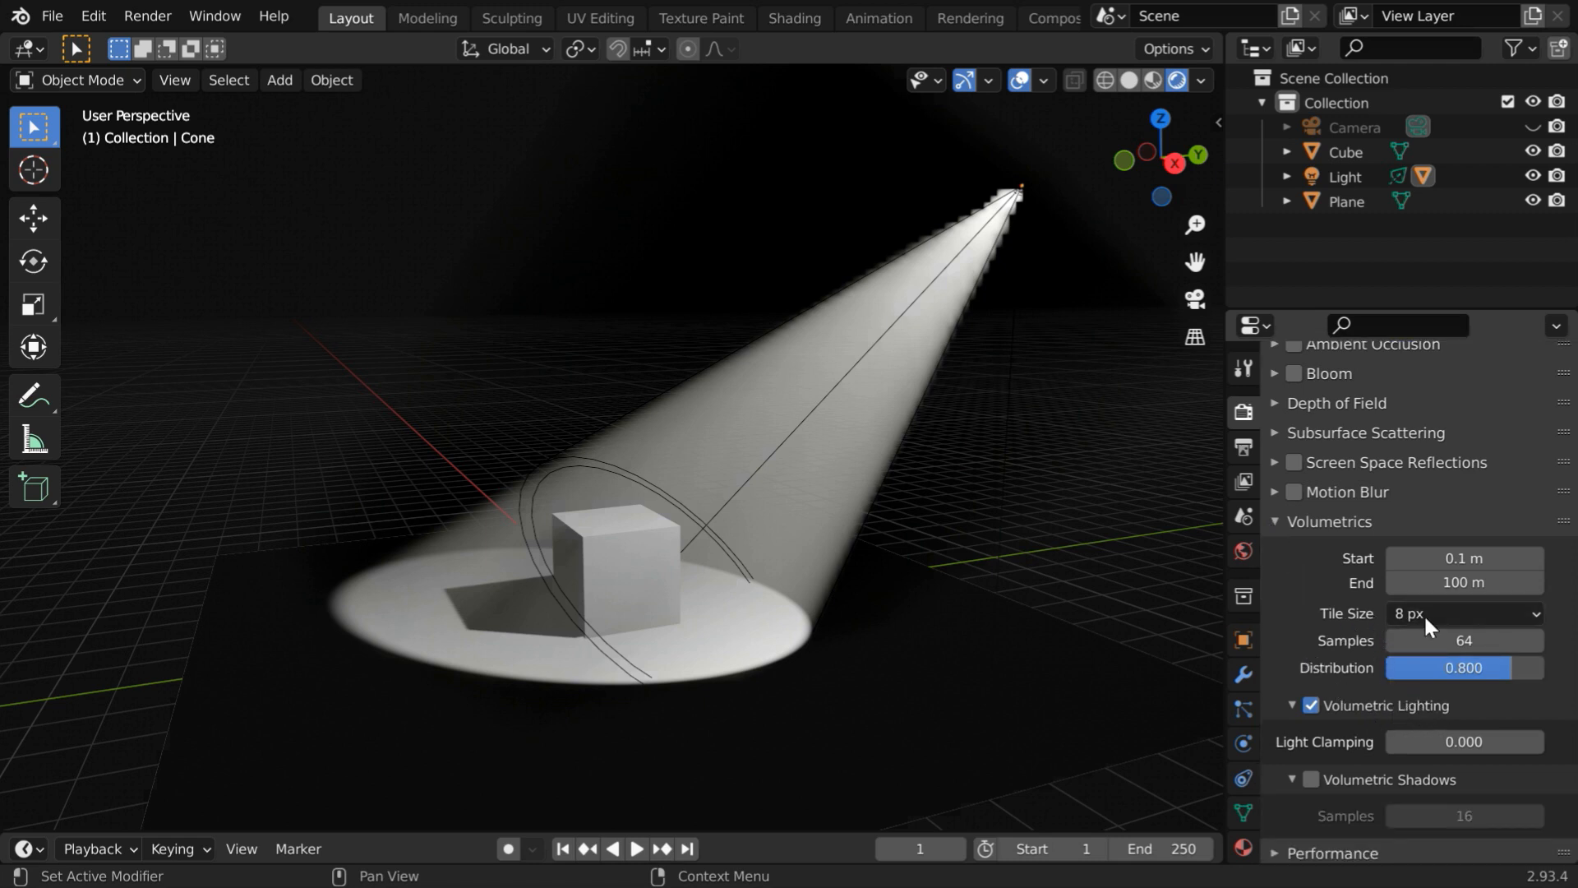
{"action": "left_click", "coordinate": [1463, 613]}
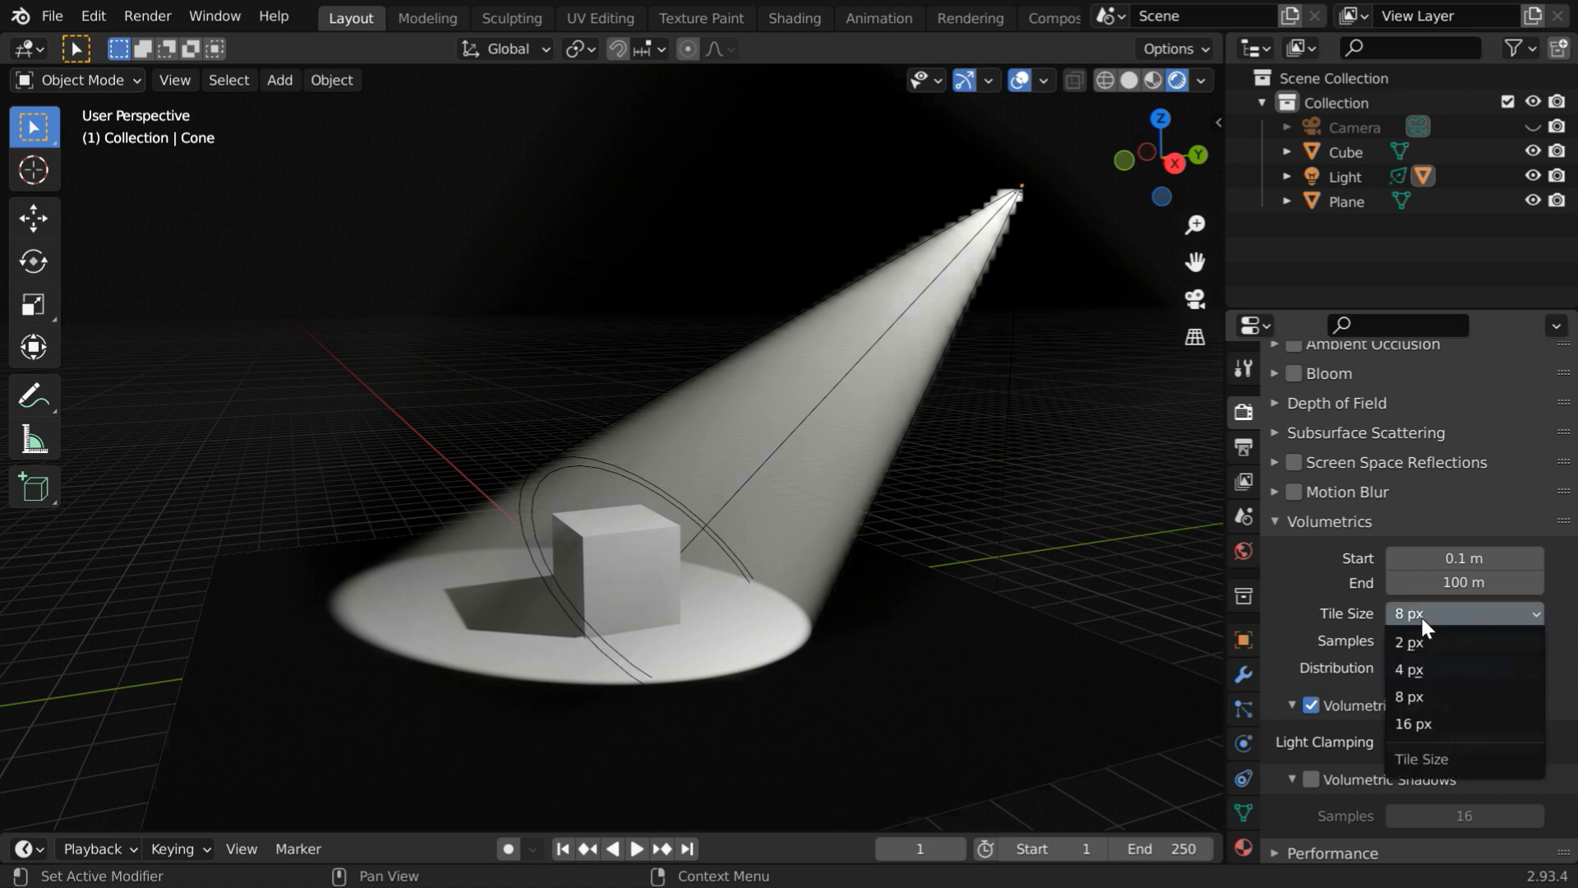
{"action": "left_click", "coordinate": [1434, 641]}
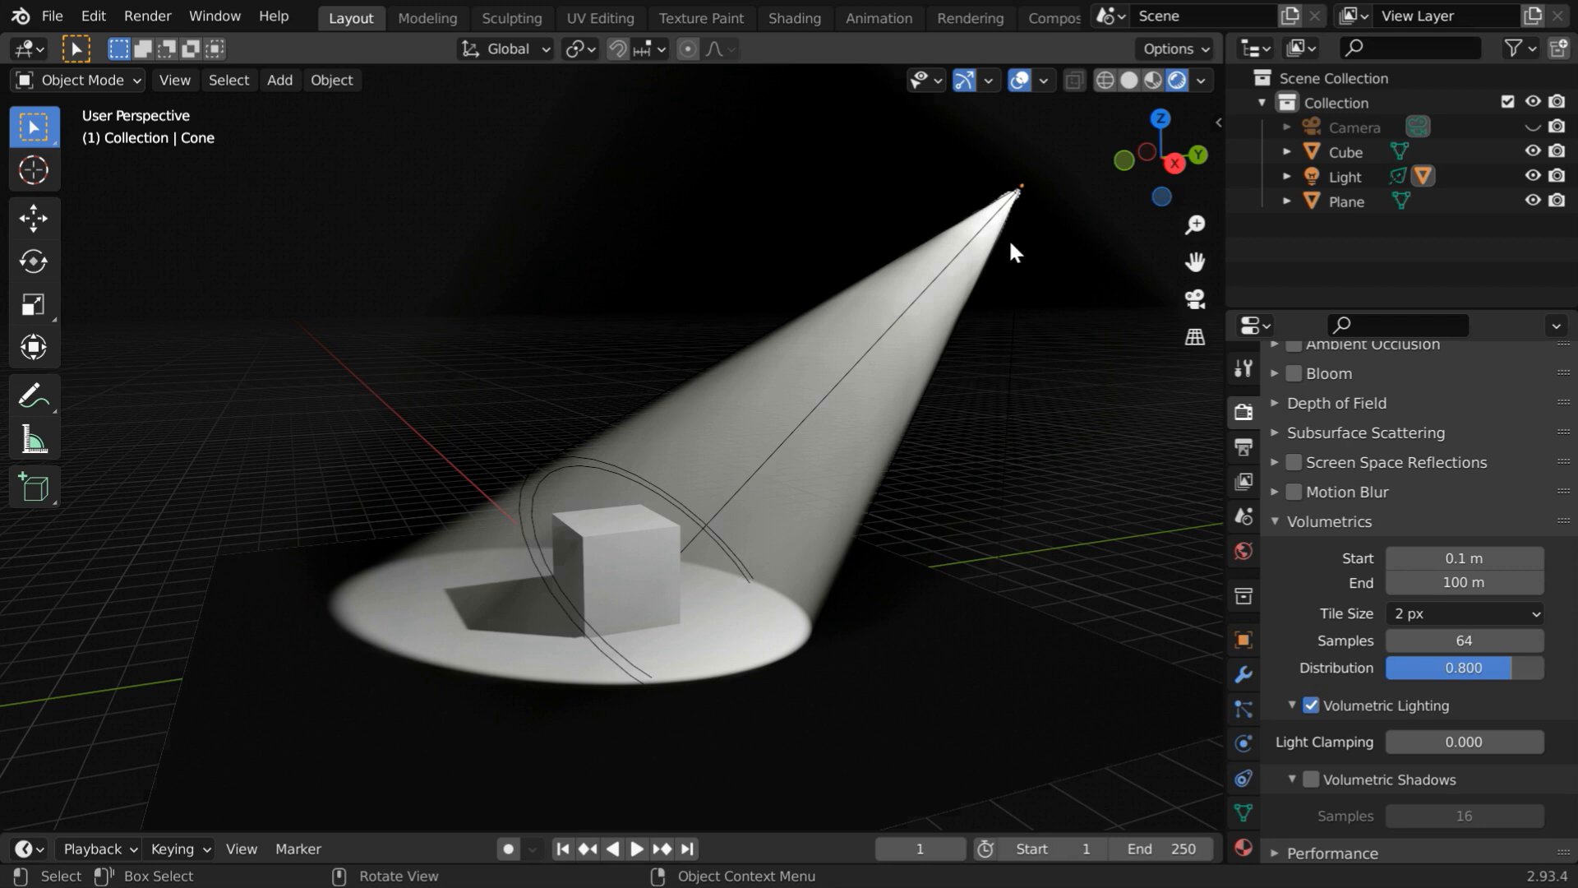
{"action": "mouse_move", "coordinate": [1016, 218]}
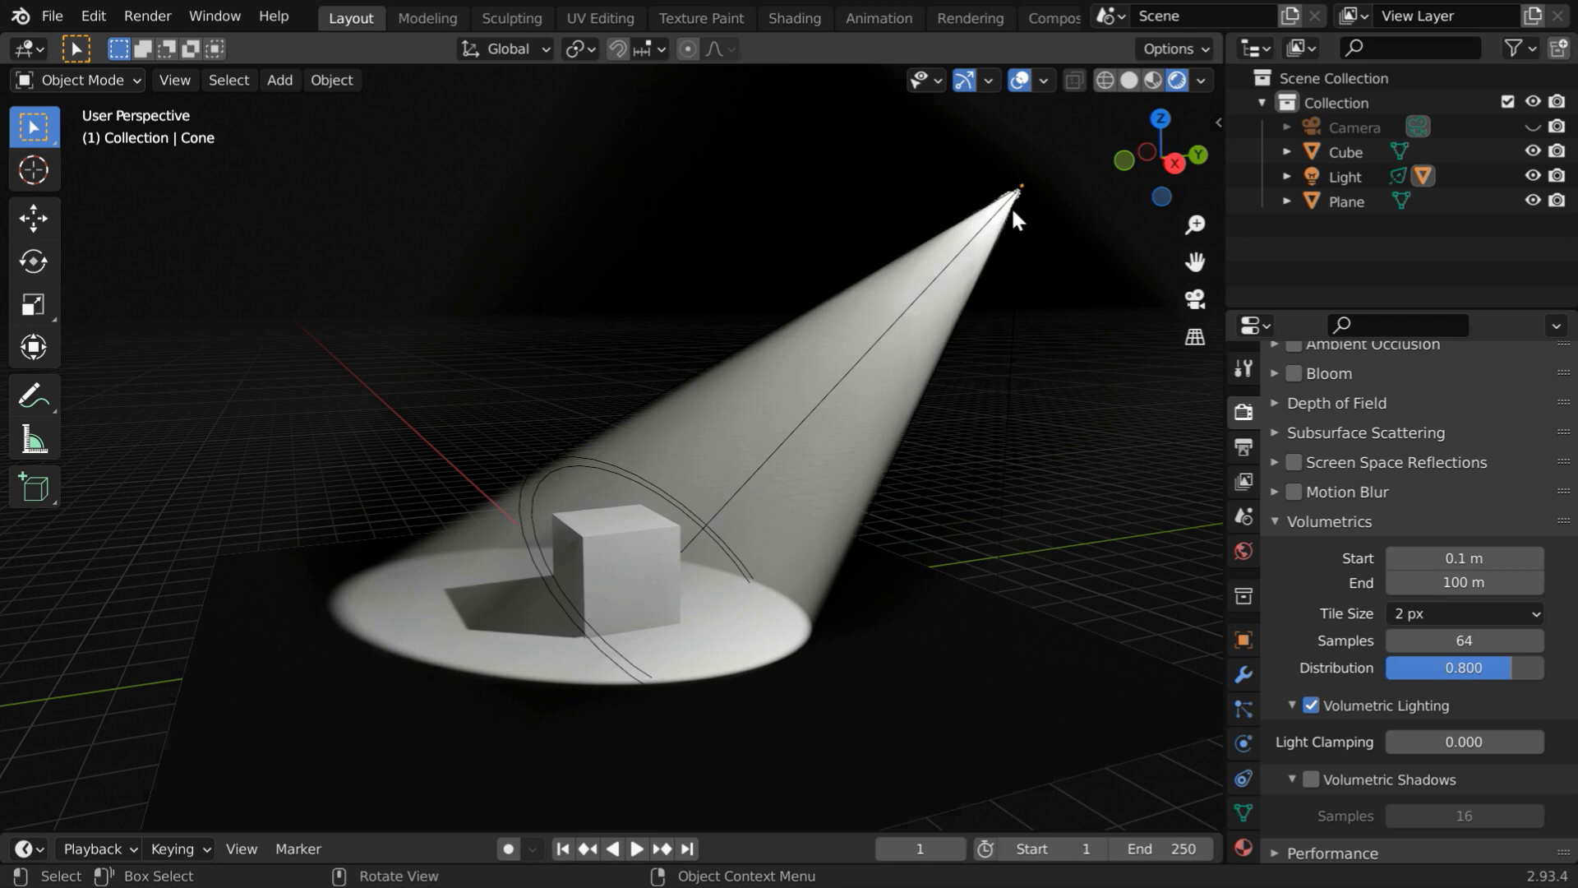
{"action": "mouse_move", "coordinate": [970, 360]}
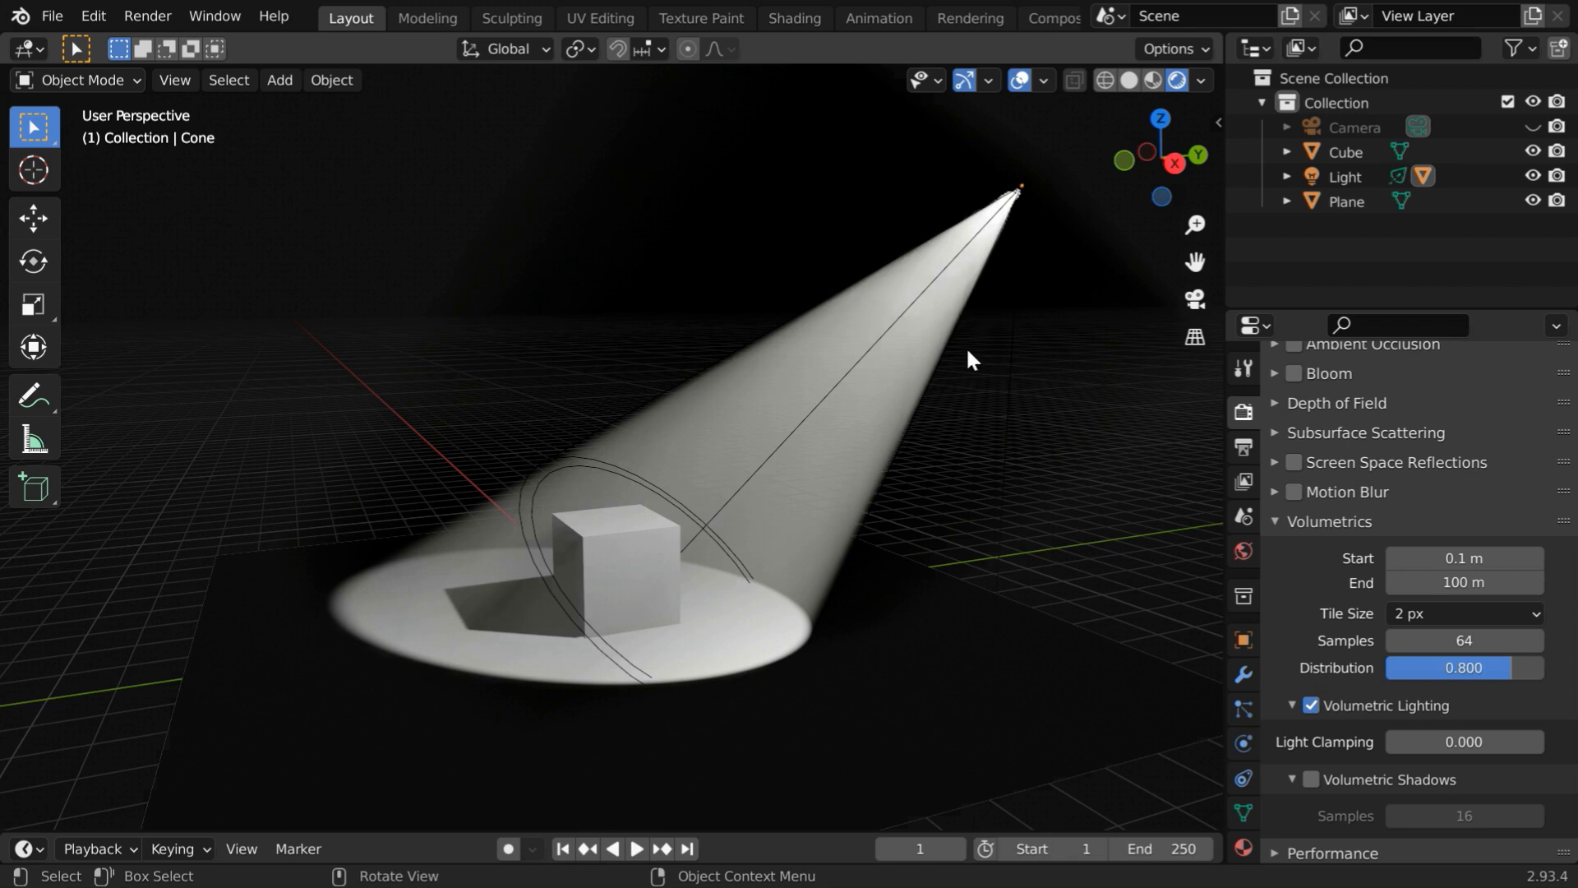
{"action": "mouse_move", "coordinate": [882, 521]}
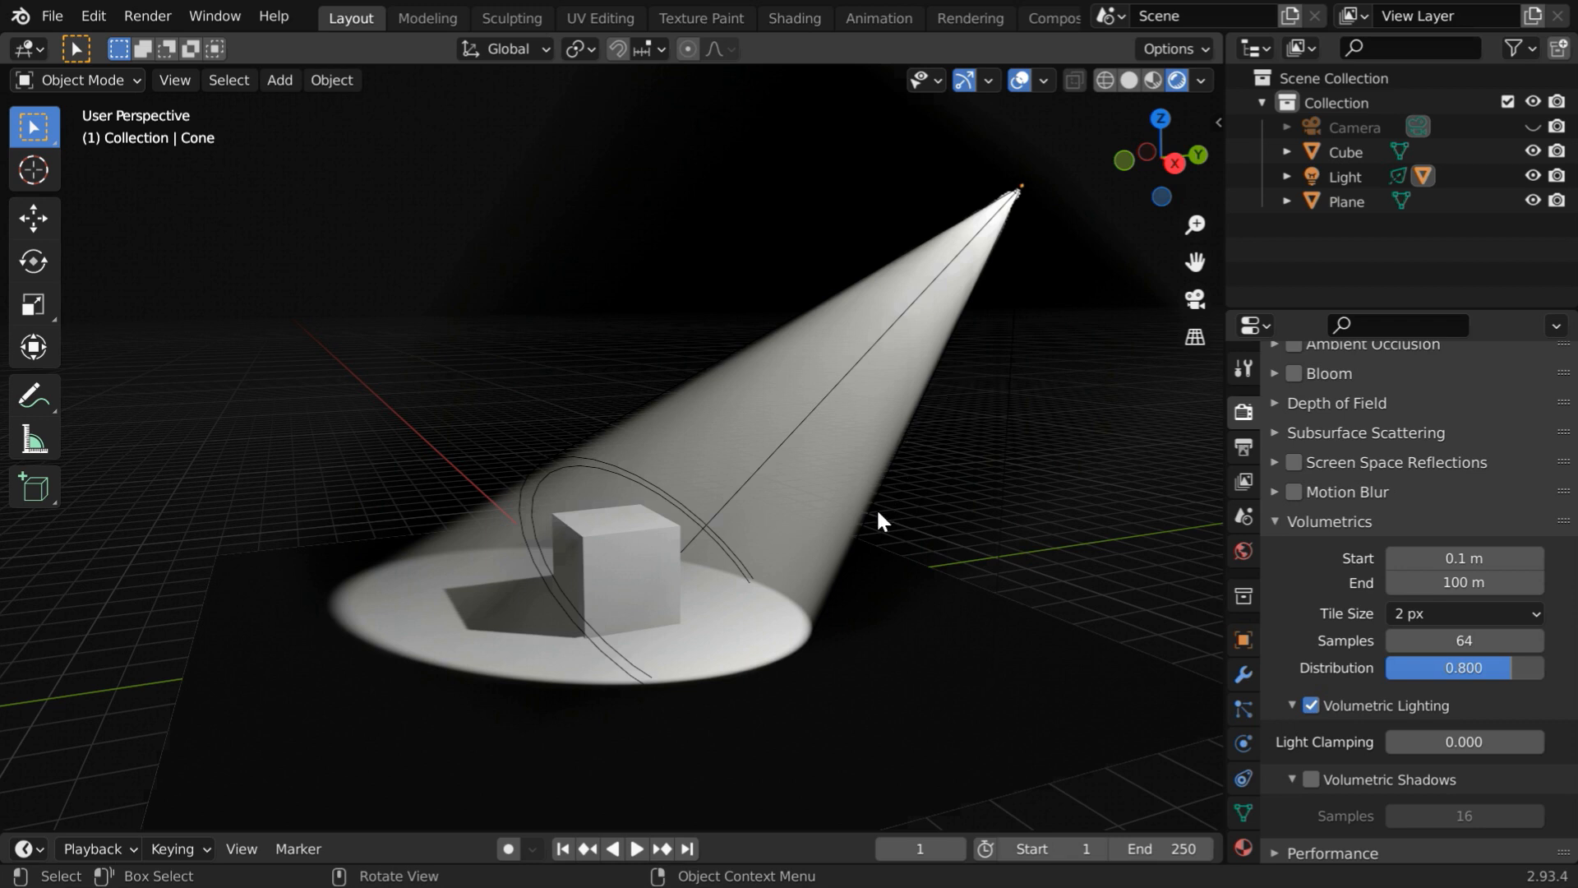
{"action": "mouse_move", "coordinate": [853, 573]}
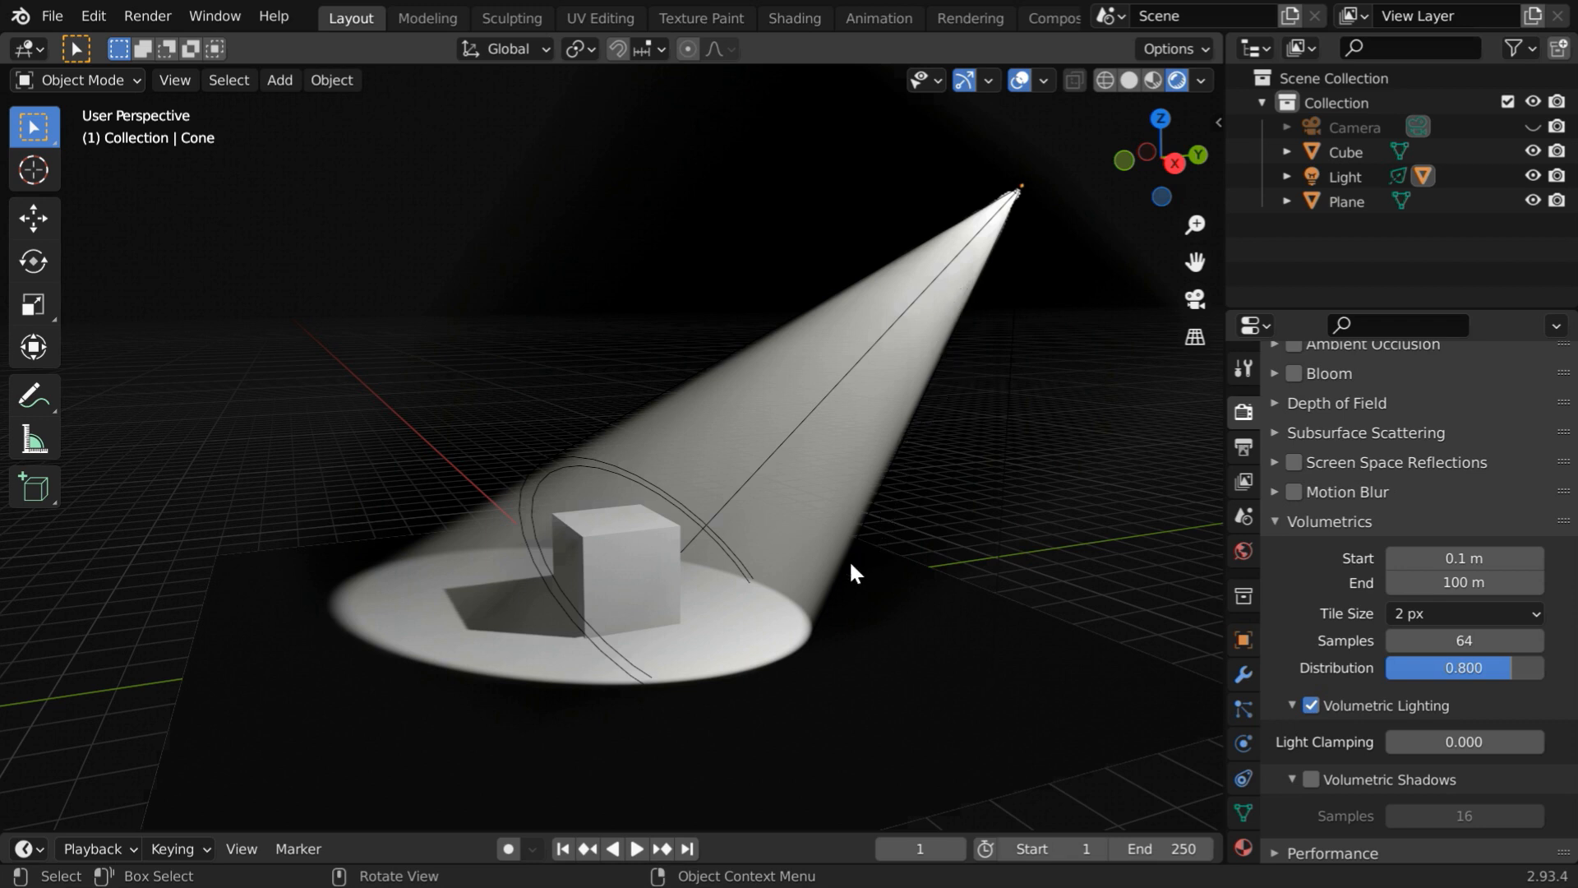
{"action": "mouse_move", "coordinate": [876, 502]}
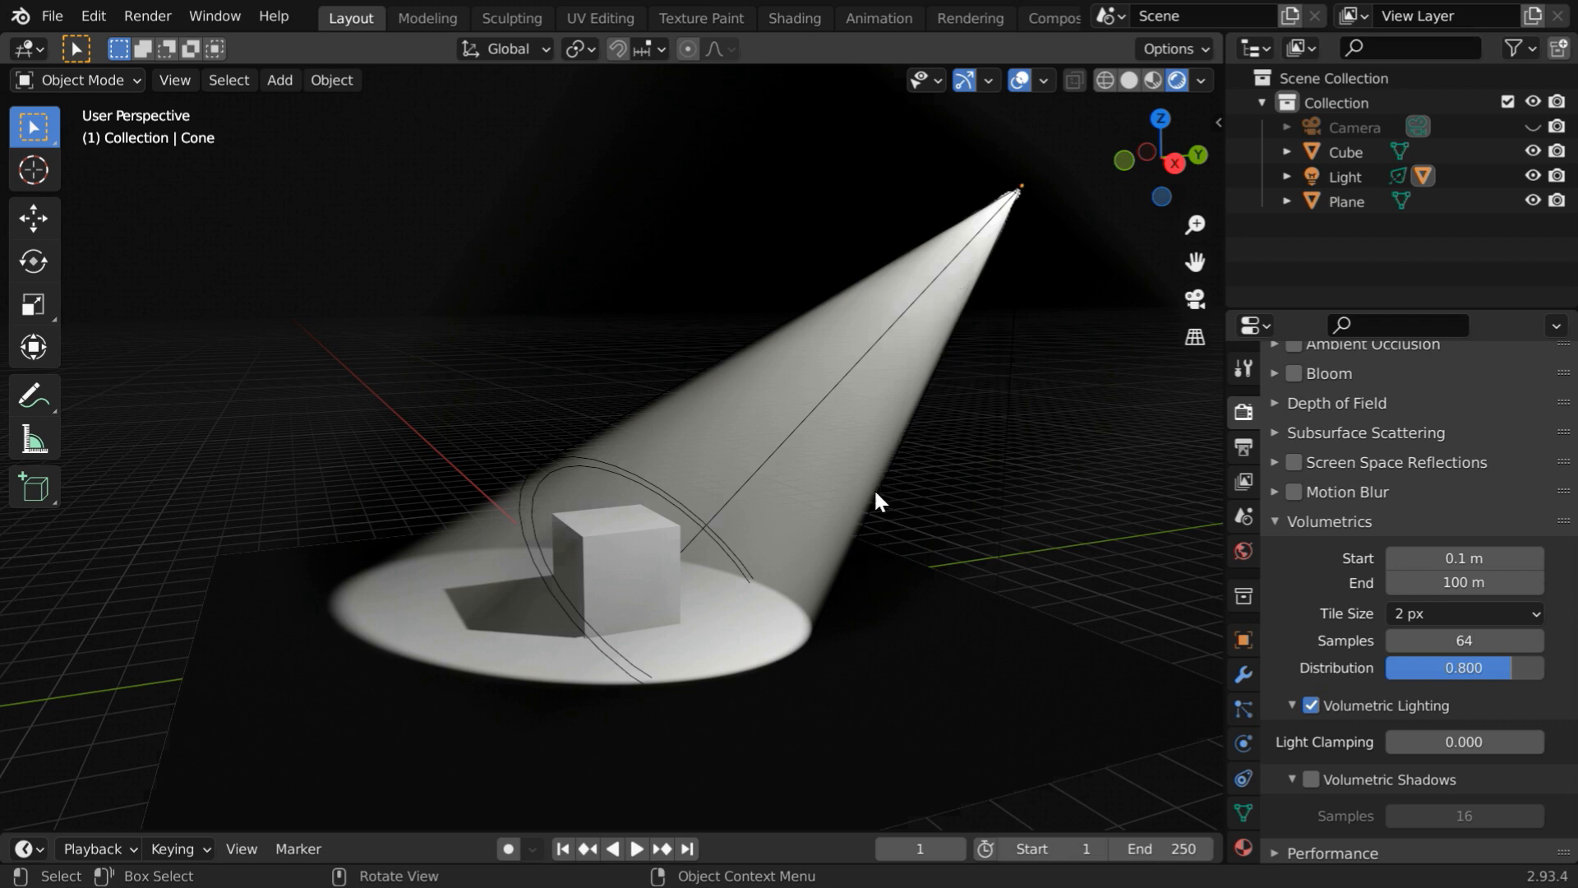
{"action": "mouse_move", "coordinate": [1002, 477]}
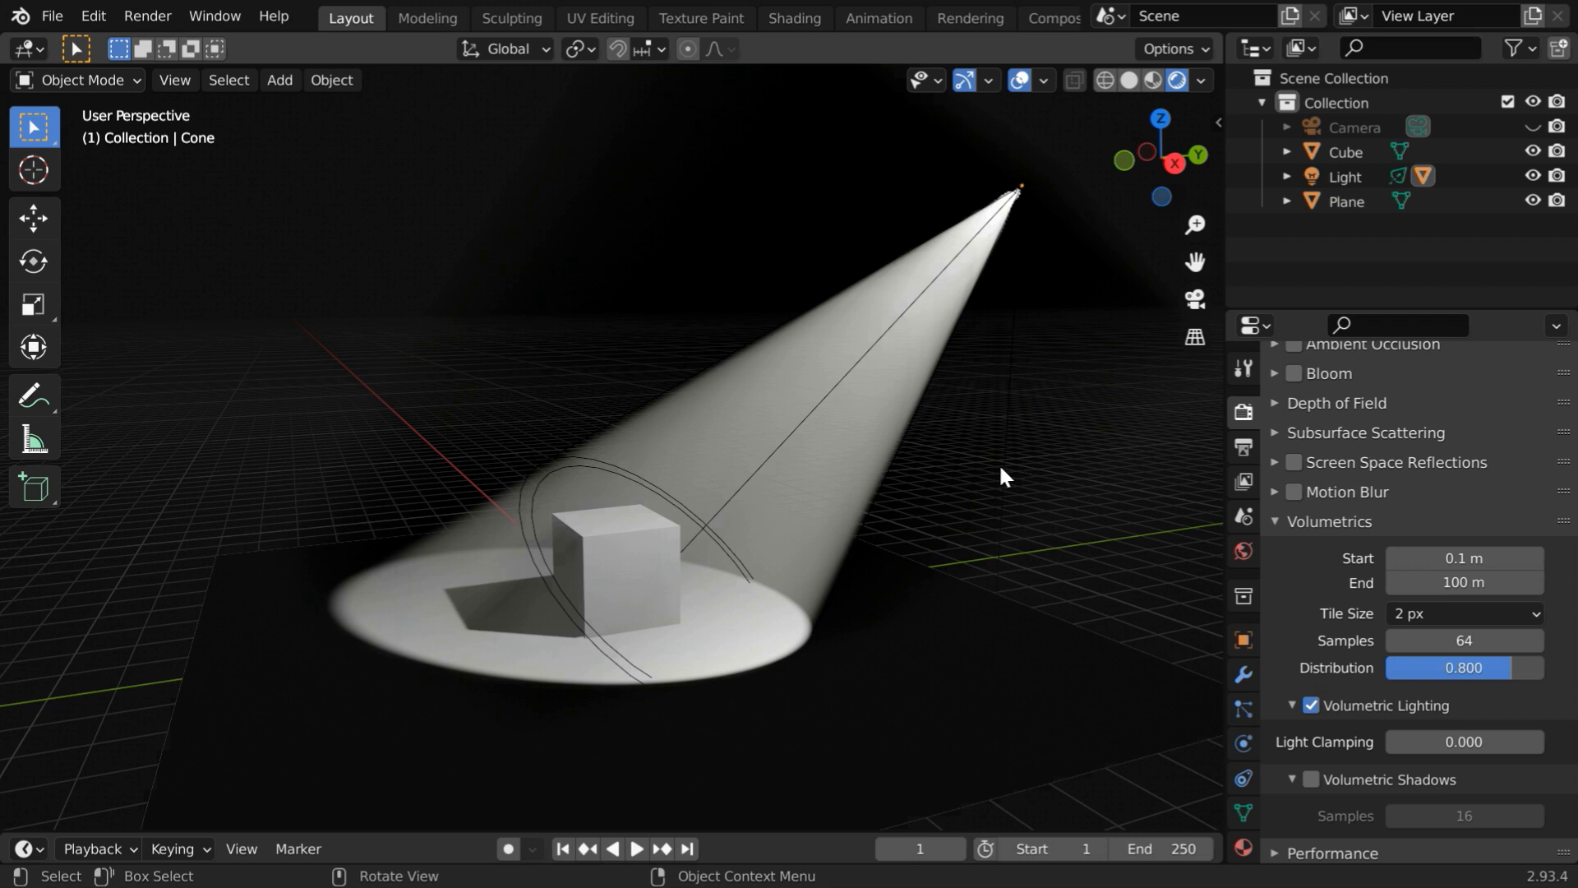
{"action": "mouse_move", "coordinate": [1343, 178]}
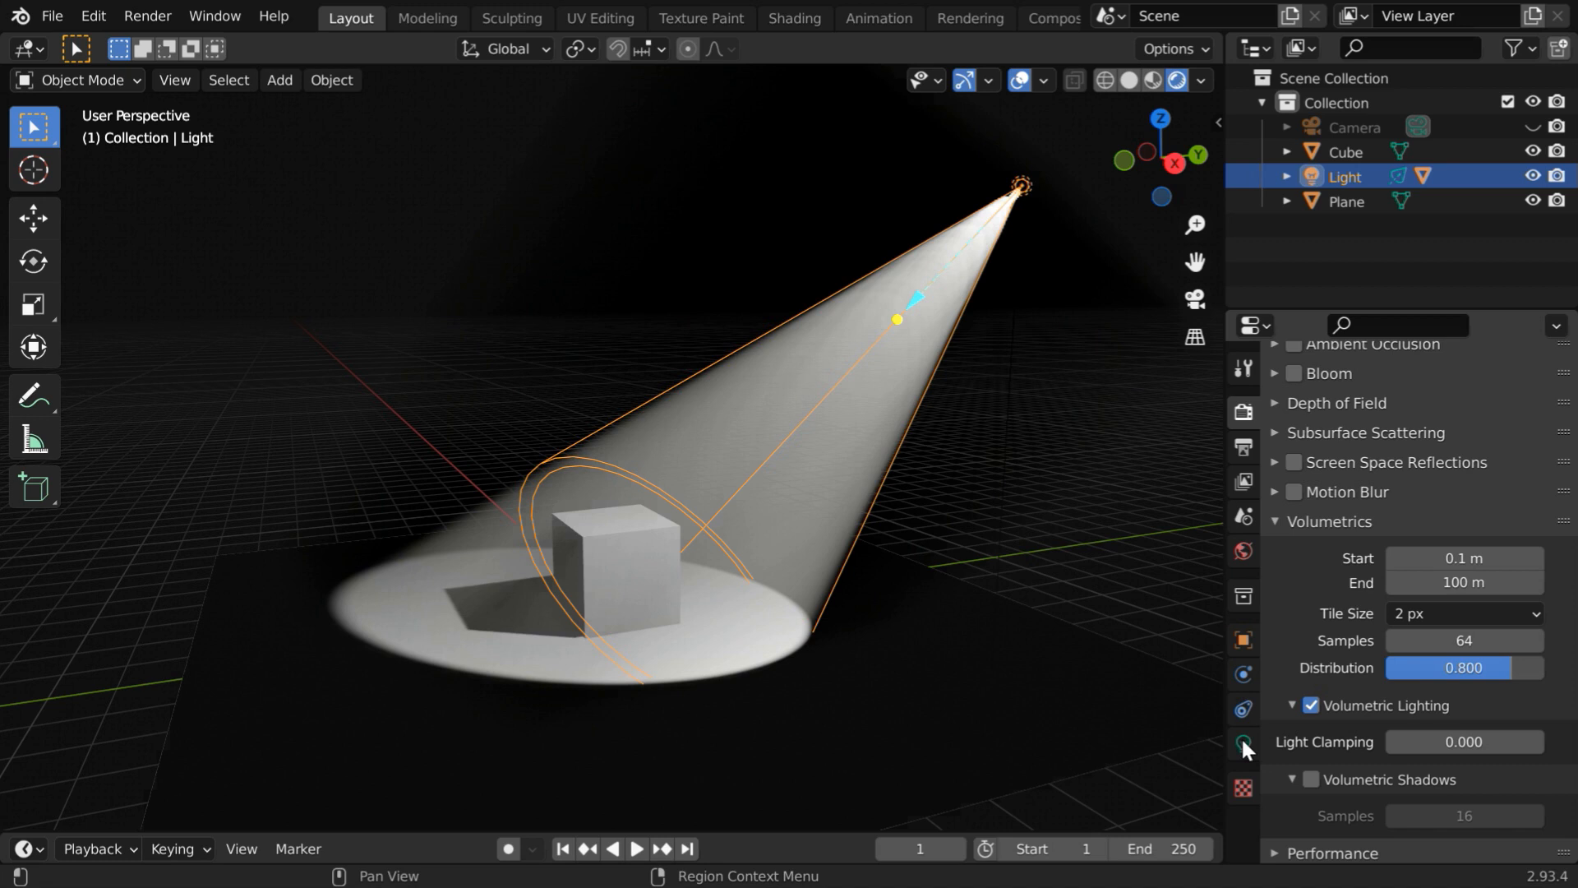
Set the spotlight's Spot Shape Blend to 0.5 for a softer beam edge.
{"action": "left_click", "coordinate": [1243, 743]}
{"action": "type", "text": ".5"}
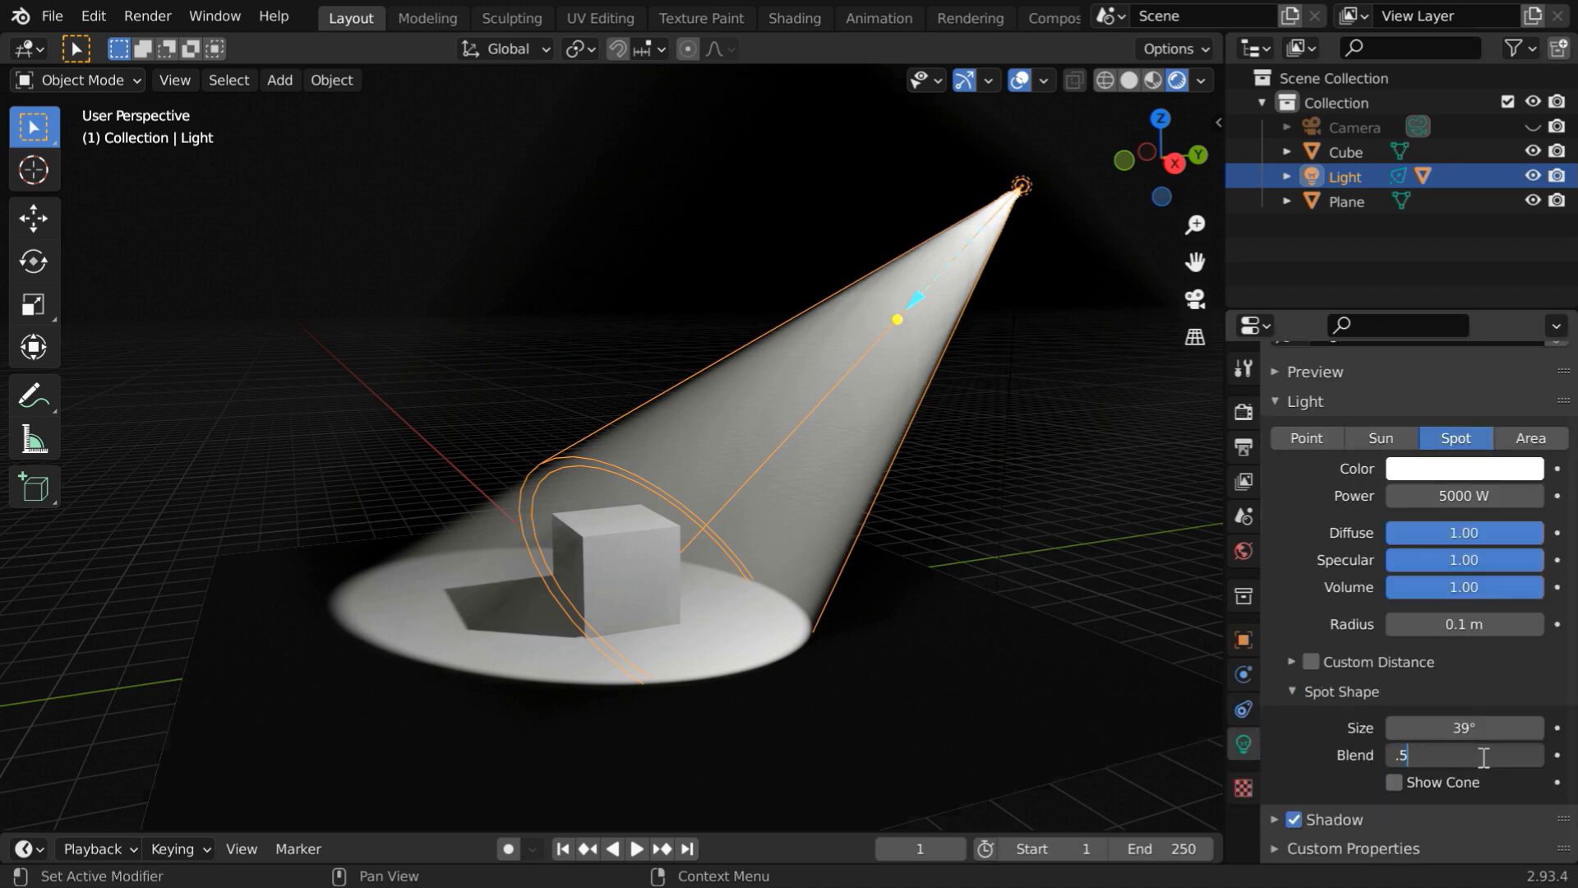
{"action": "key", "text": "Return"}
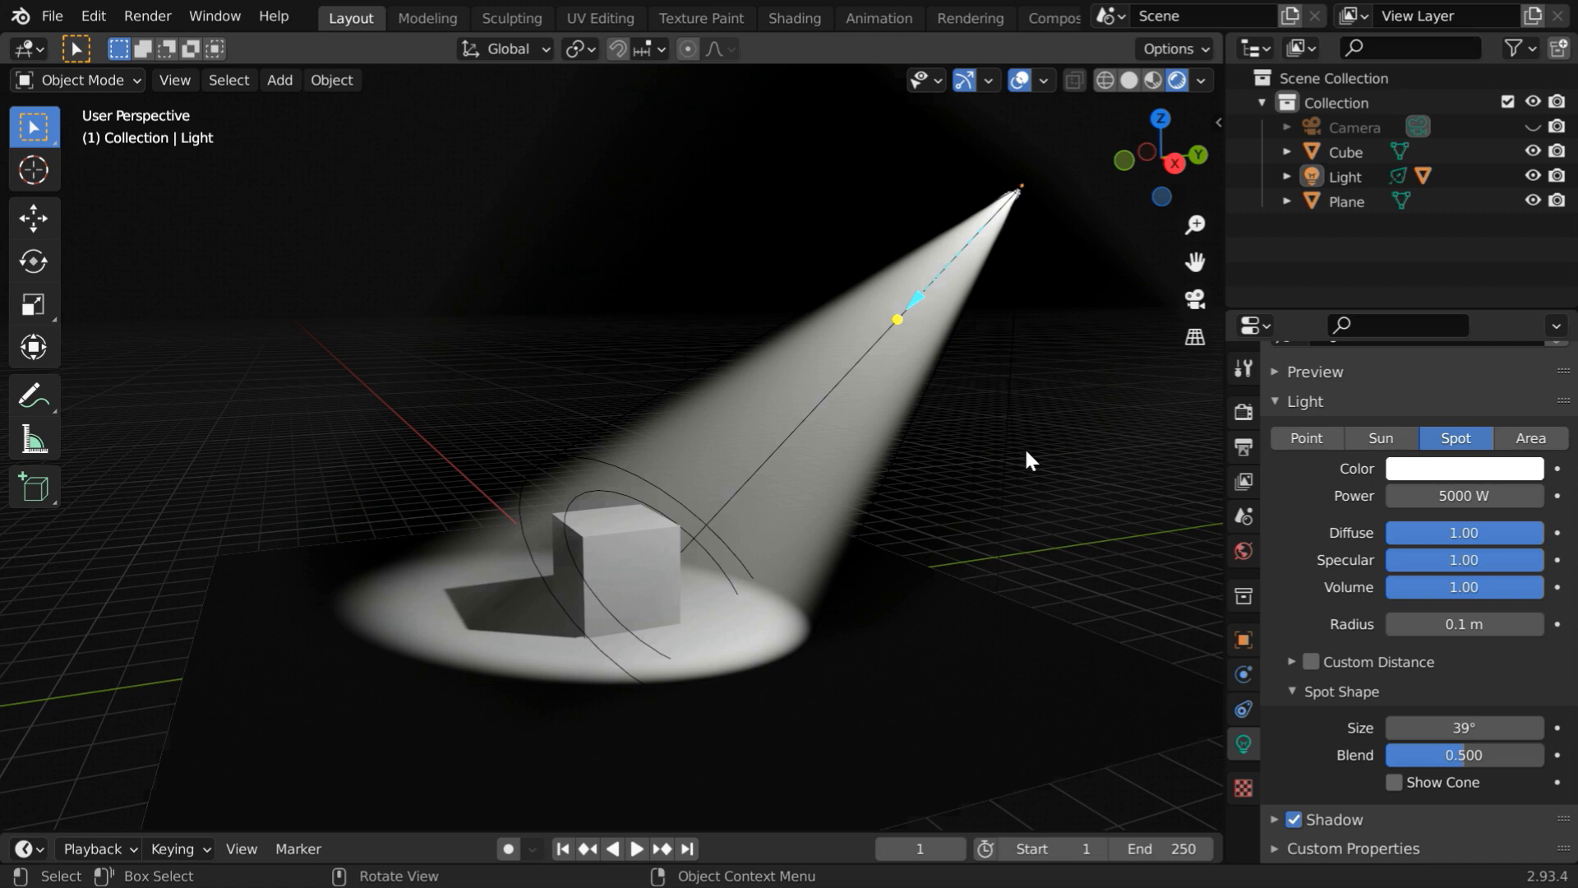
{"action": "mouse_move", "coordinate": [993, 379]}
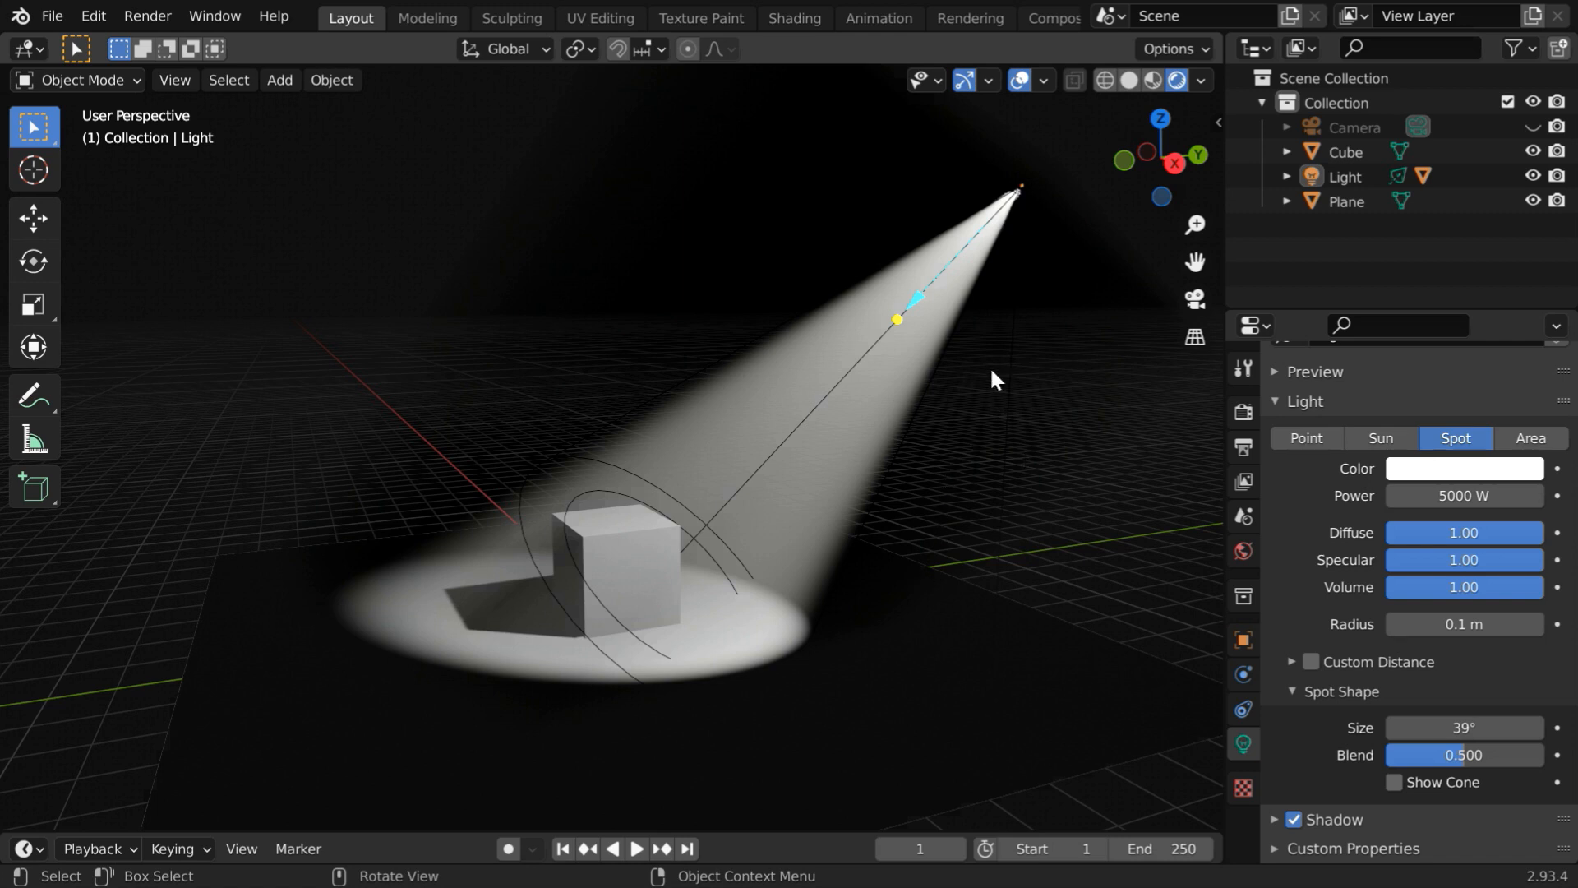
Toggle the viewport Show Overlays off for a clean view of the beam and cube.
{"action": "left_click", "coordinate": [1019, 81]}
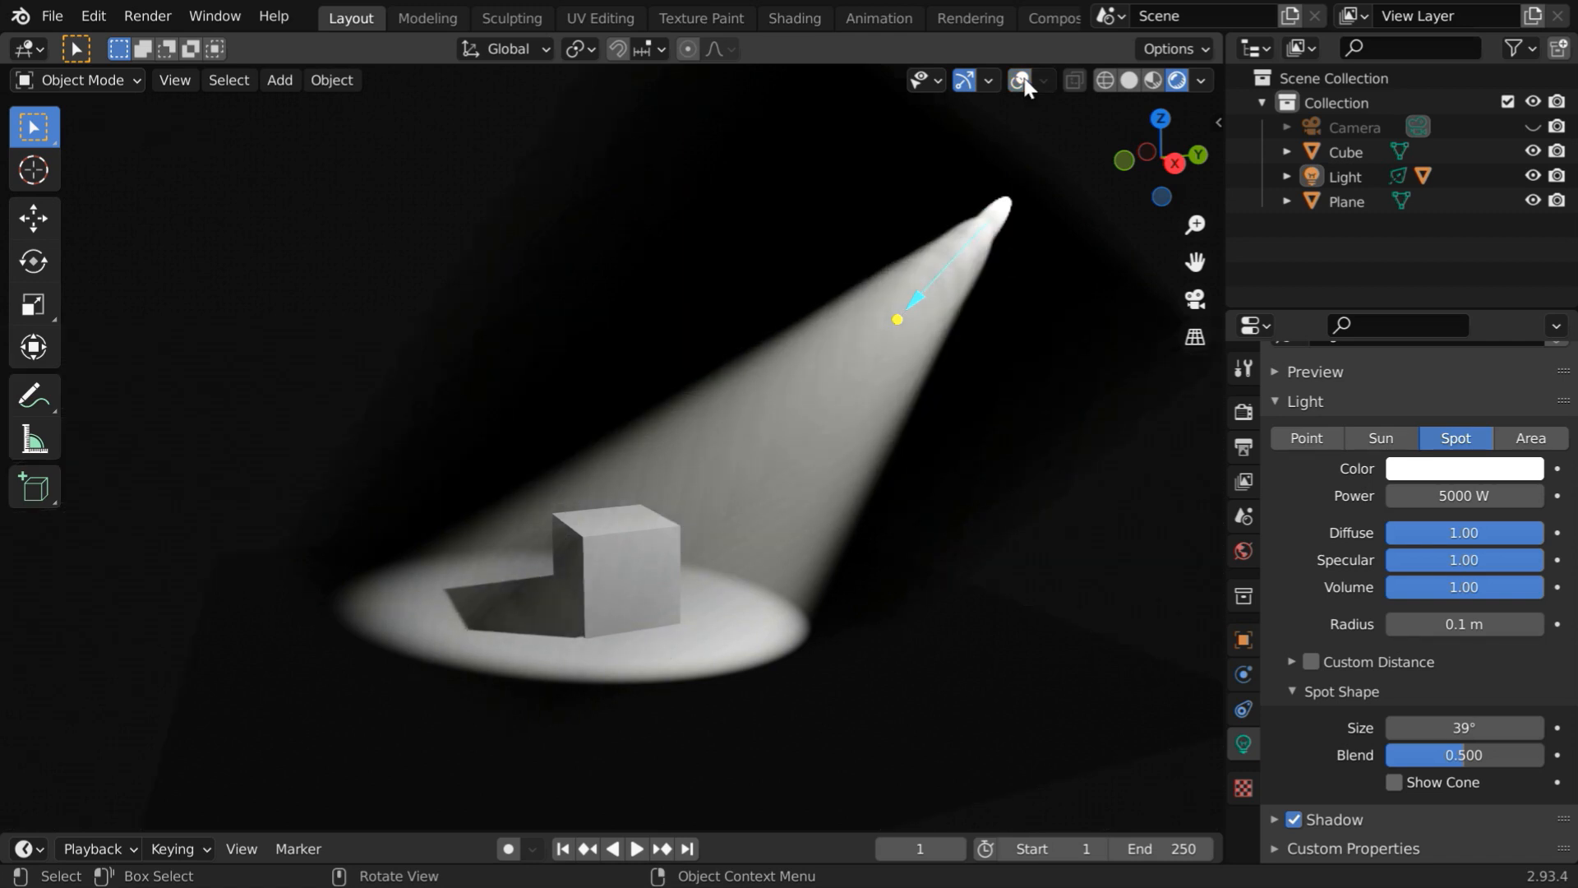
{"action": "left_click", "coordinate": [1019, 78]}
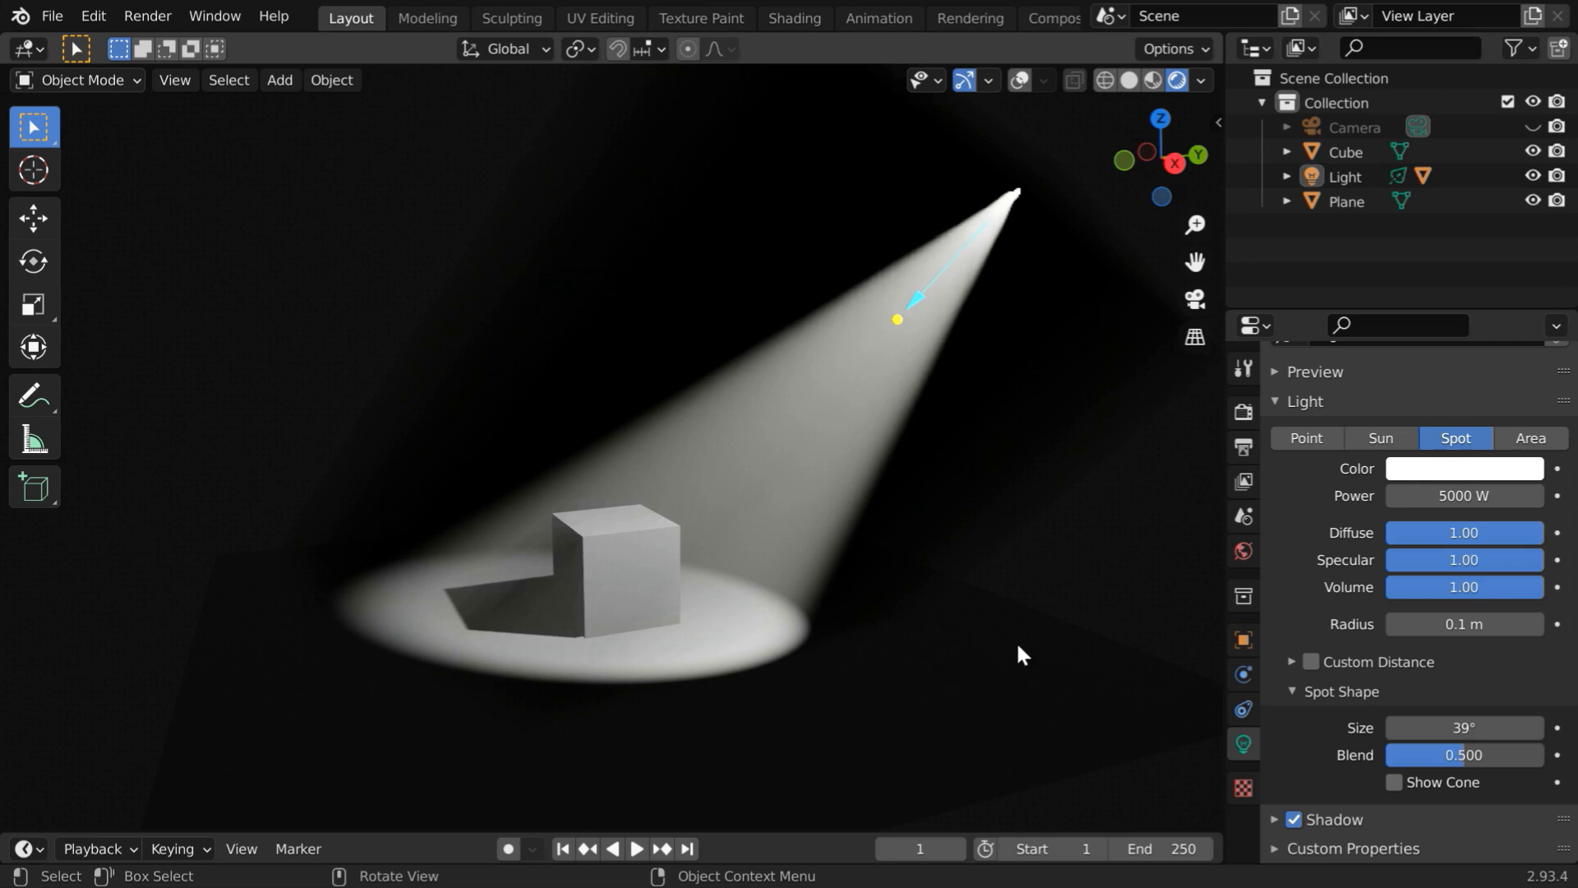
{"action": "mouse_move", "coordinate": [1064, 604]}
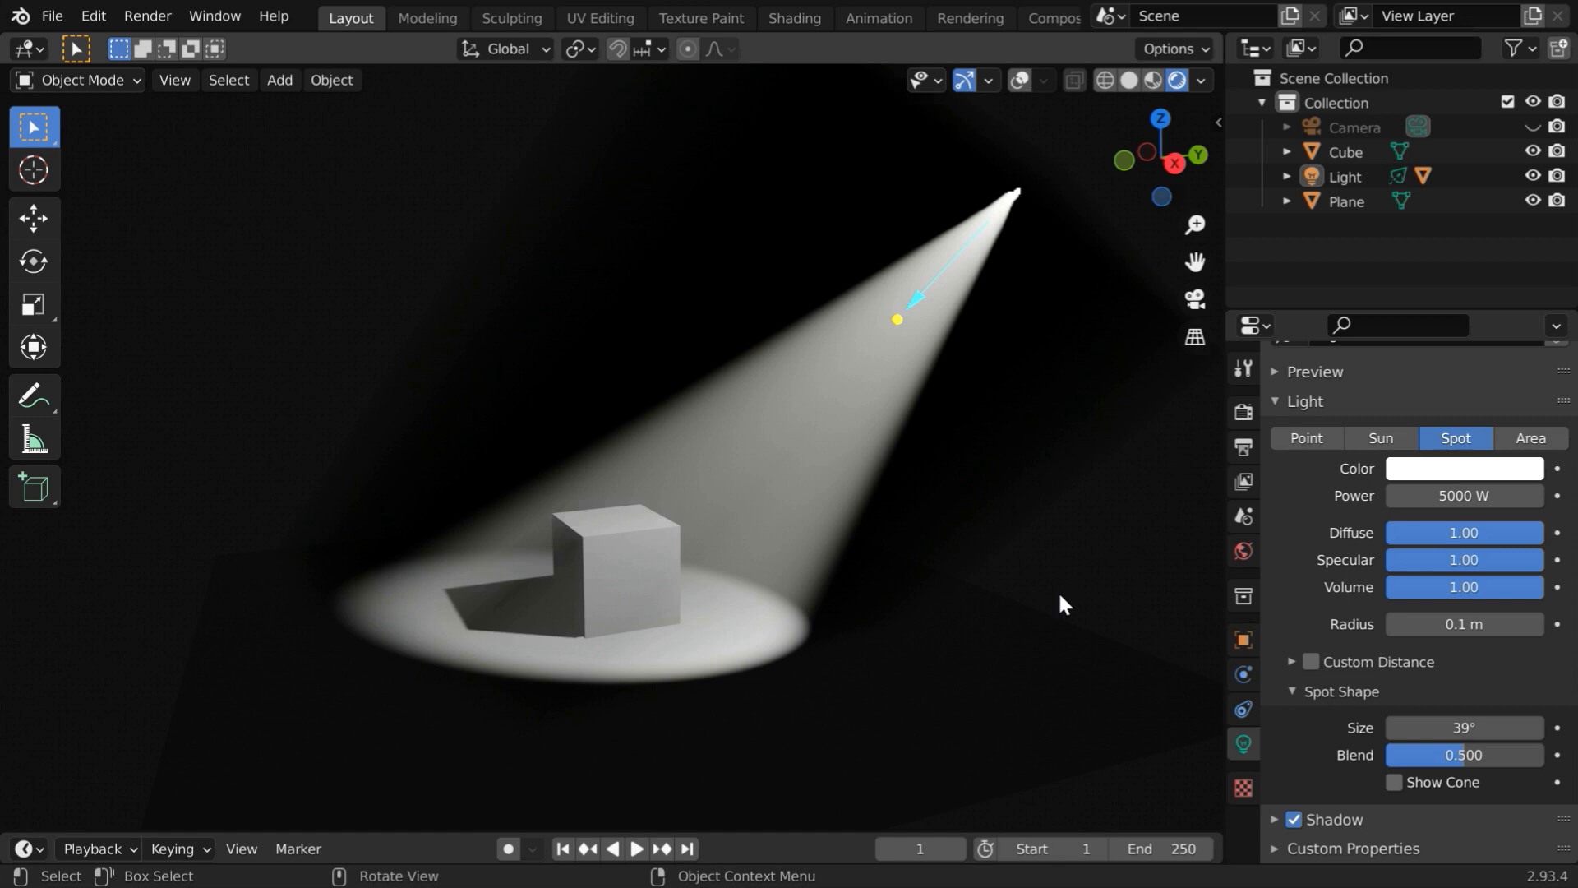
{"action": "mouse_move", "coordinate": [1057, 472]}
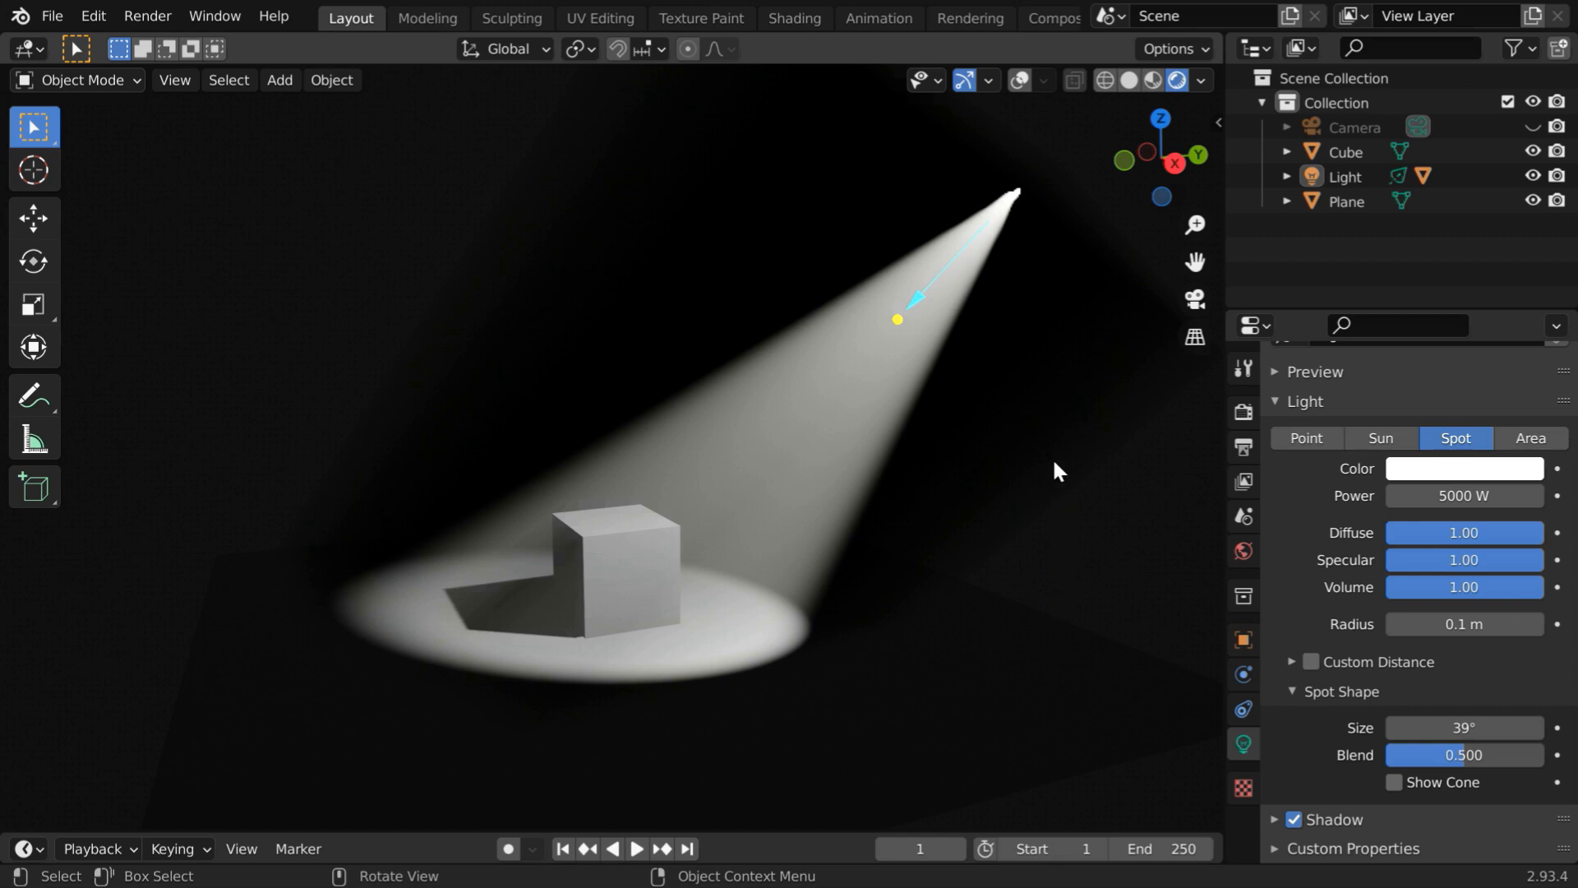
{"action": "mouse_move", "coordinate": [1065, 518]}
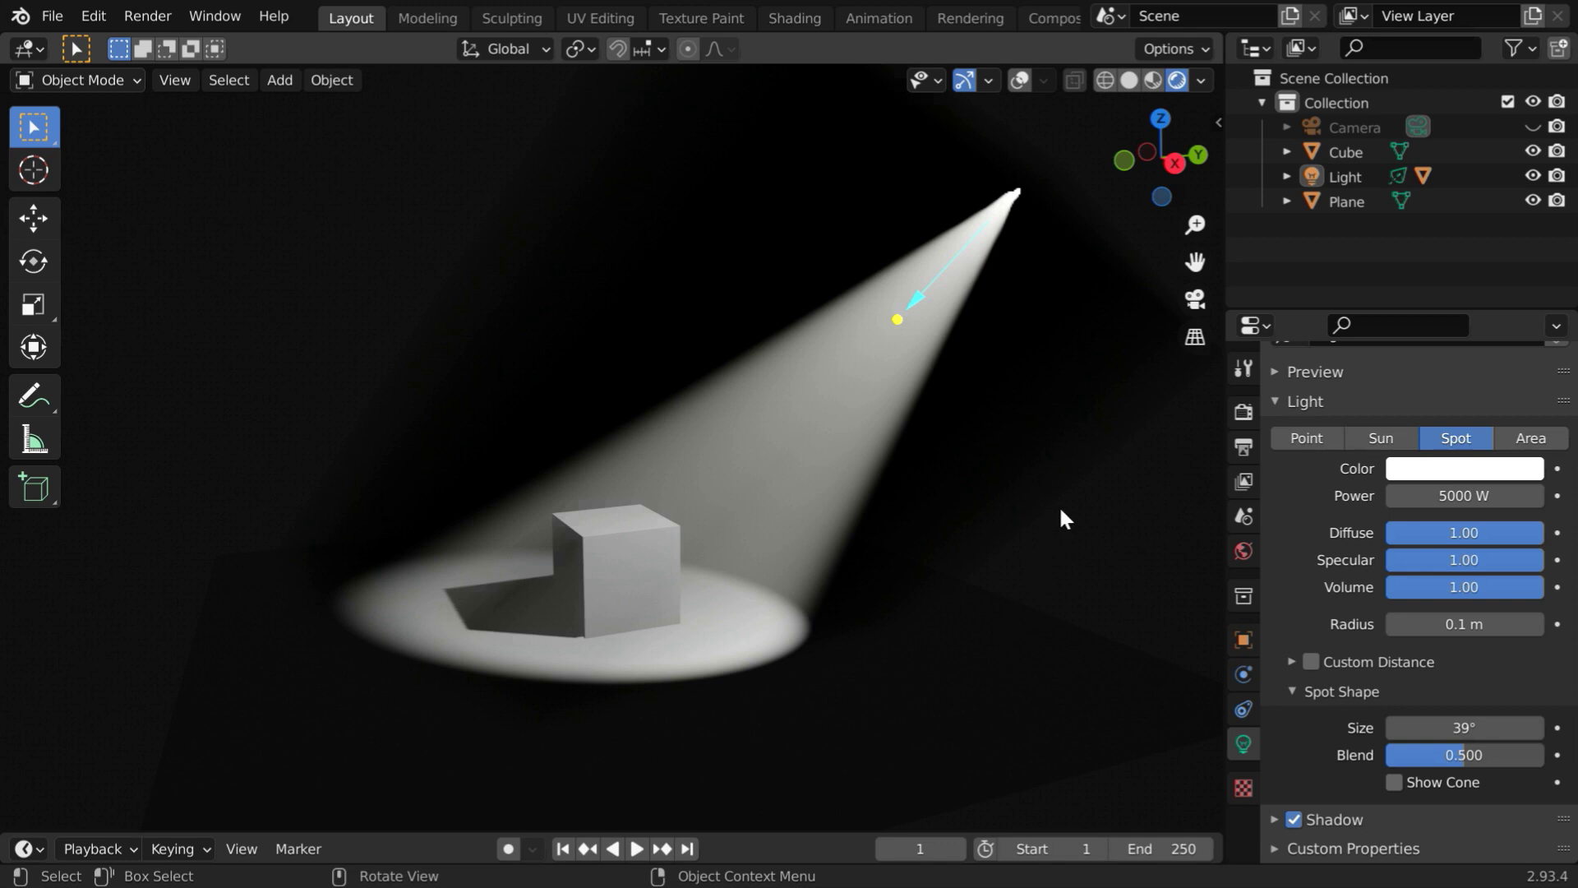
{"action": "mouse_move", "coordinate": [583, 212]}
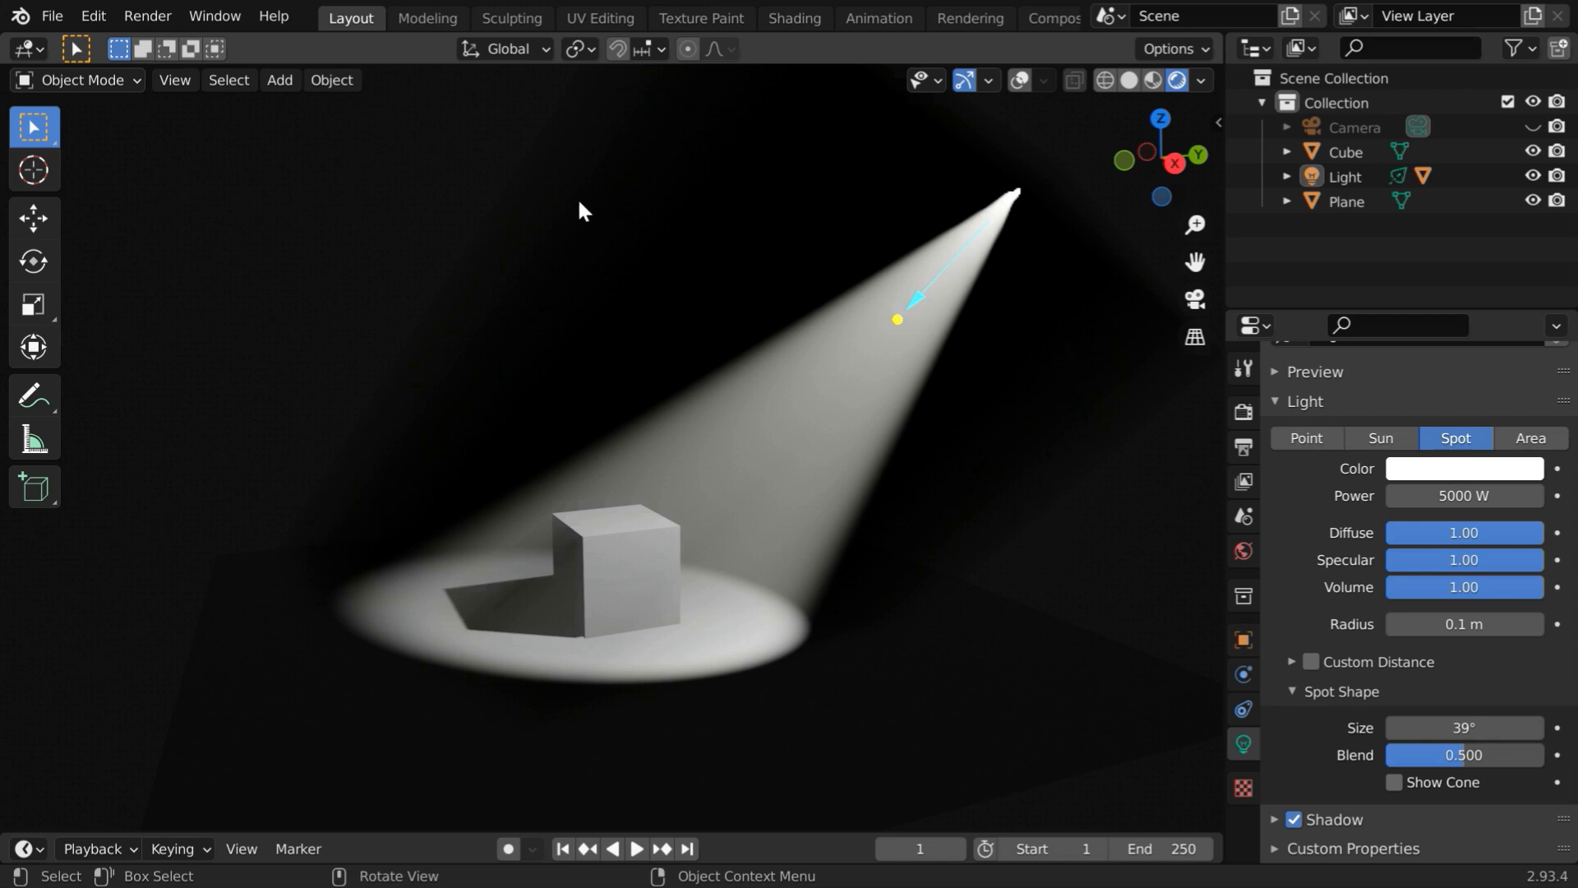
{"action": "mouse_move", "coordinate": [1016, 518]}
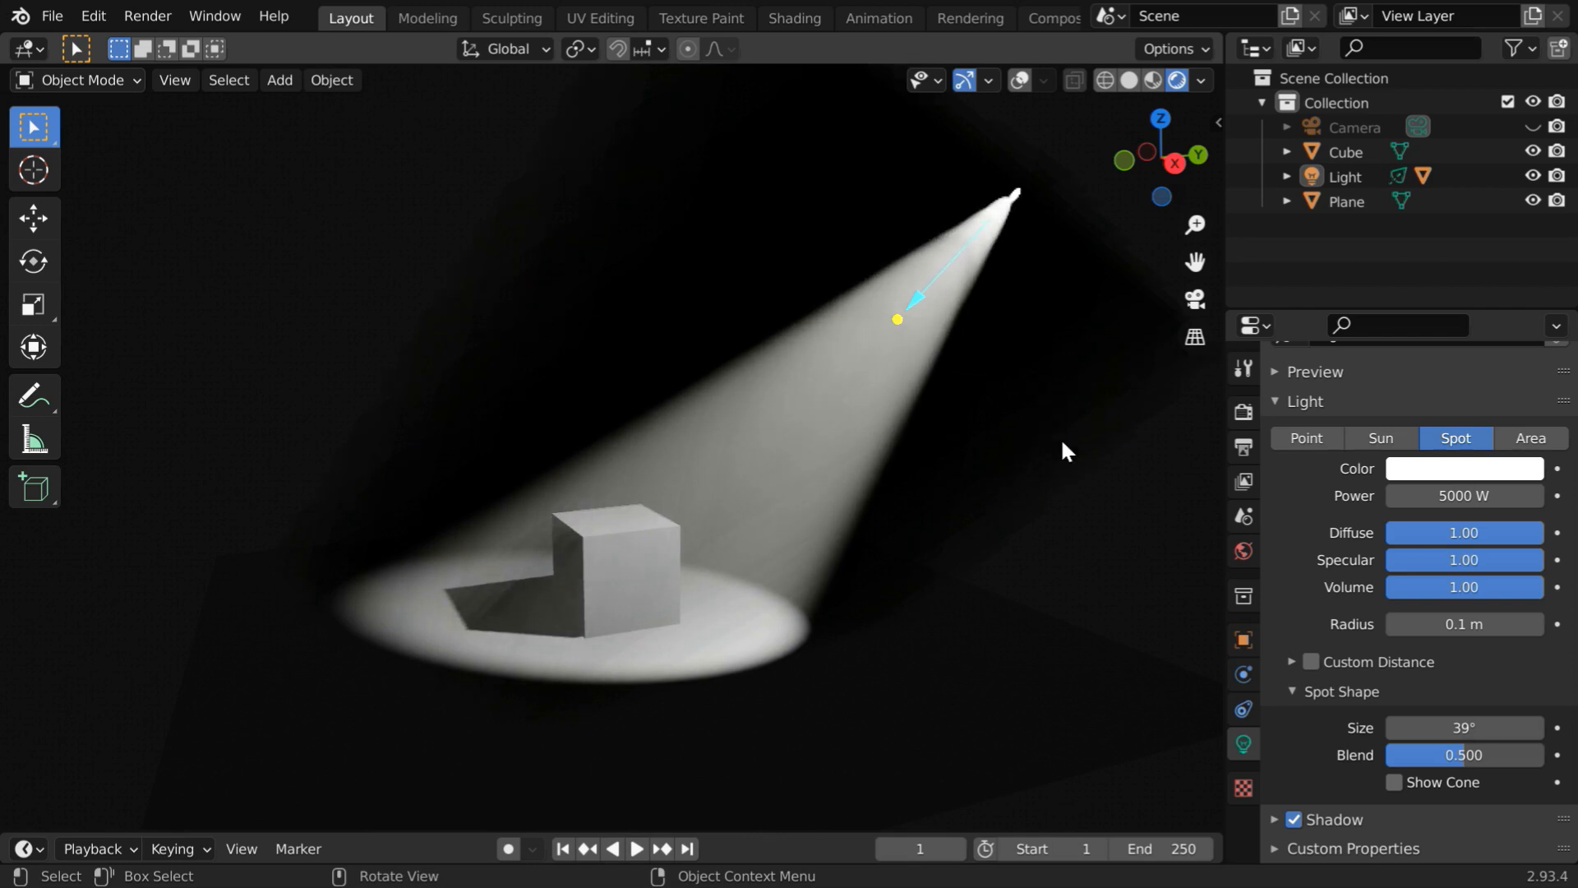
Raise the World Color's HSV Value from black to .2 grey.
{"action": "left_click", "coordinate": [1243, 551]}
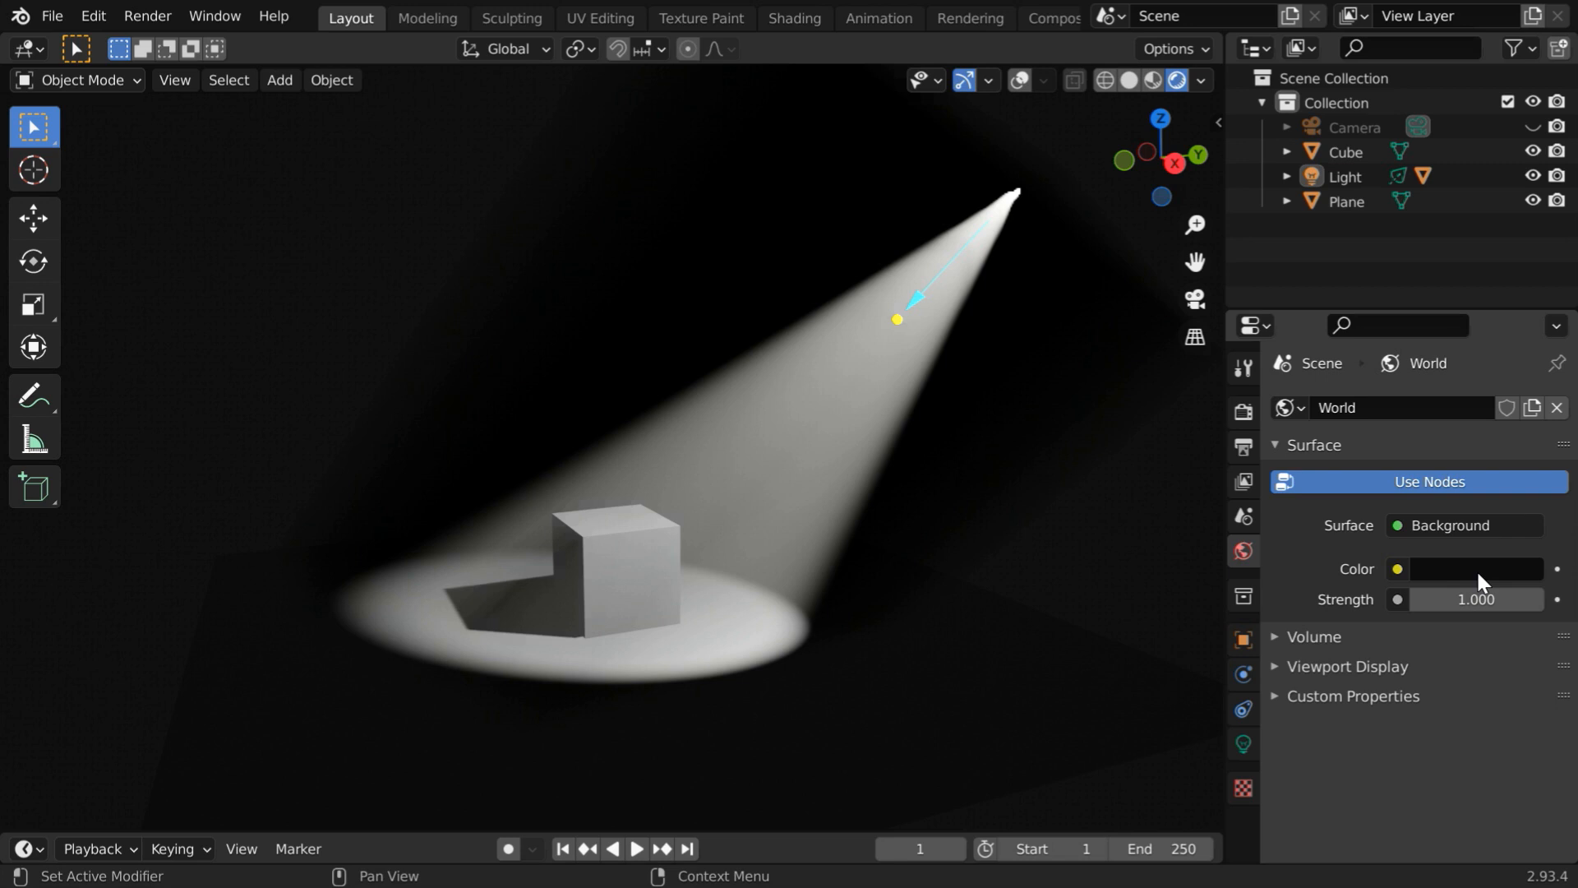
{"action": "left_click", "coordinate": [1473, 569]}
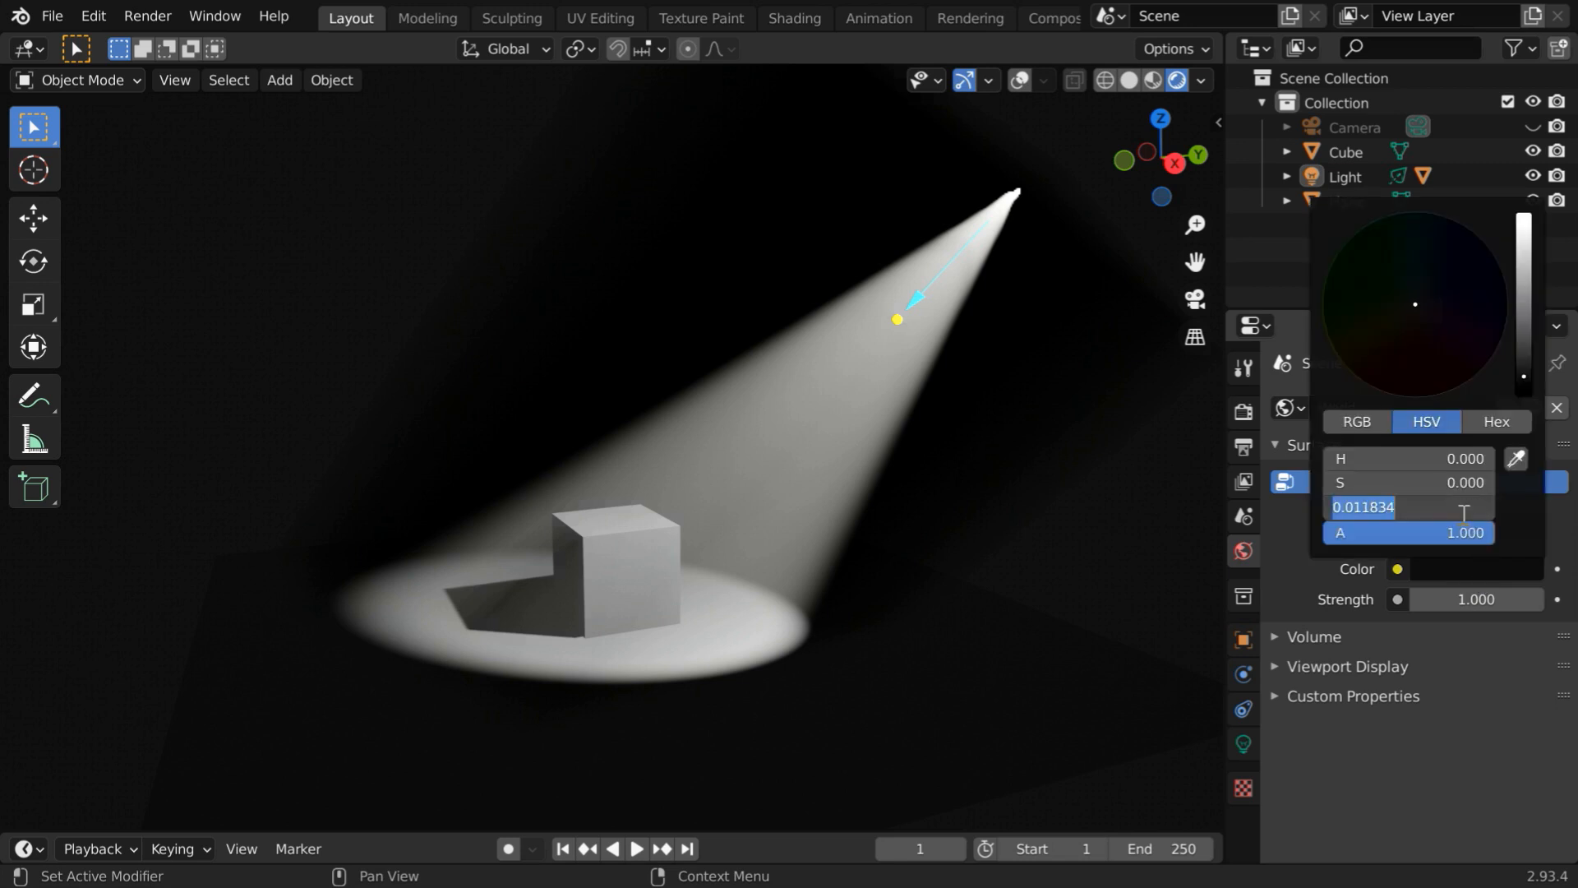
{"action": "type", "text": ".2"}
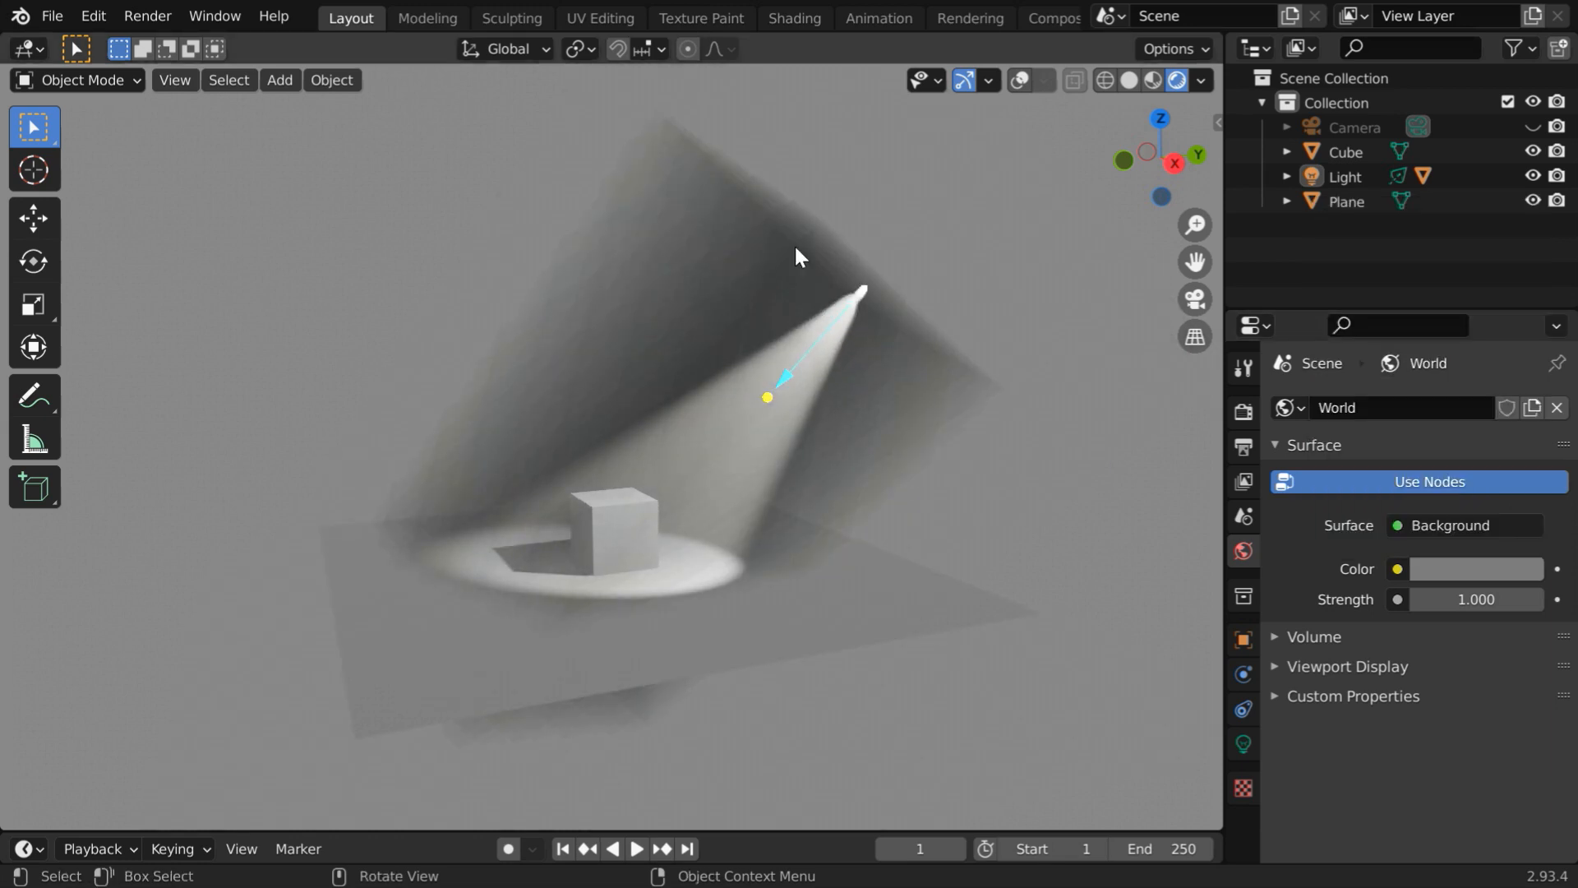
{"action": "mouse_move", "coordinate": [932, 448]}
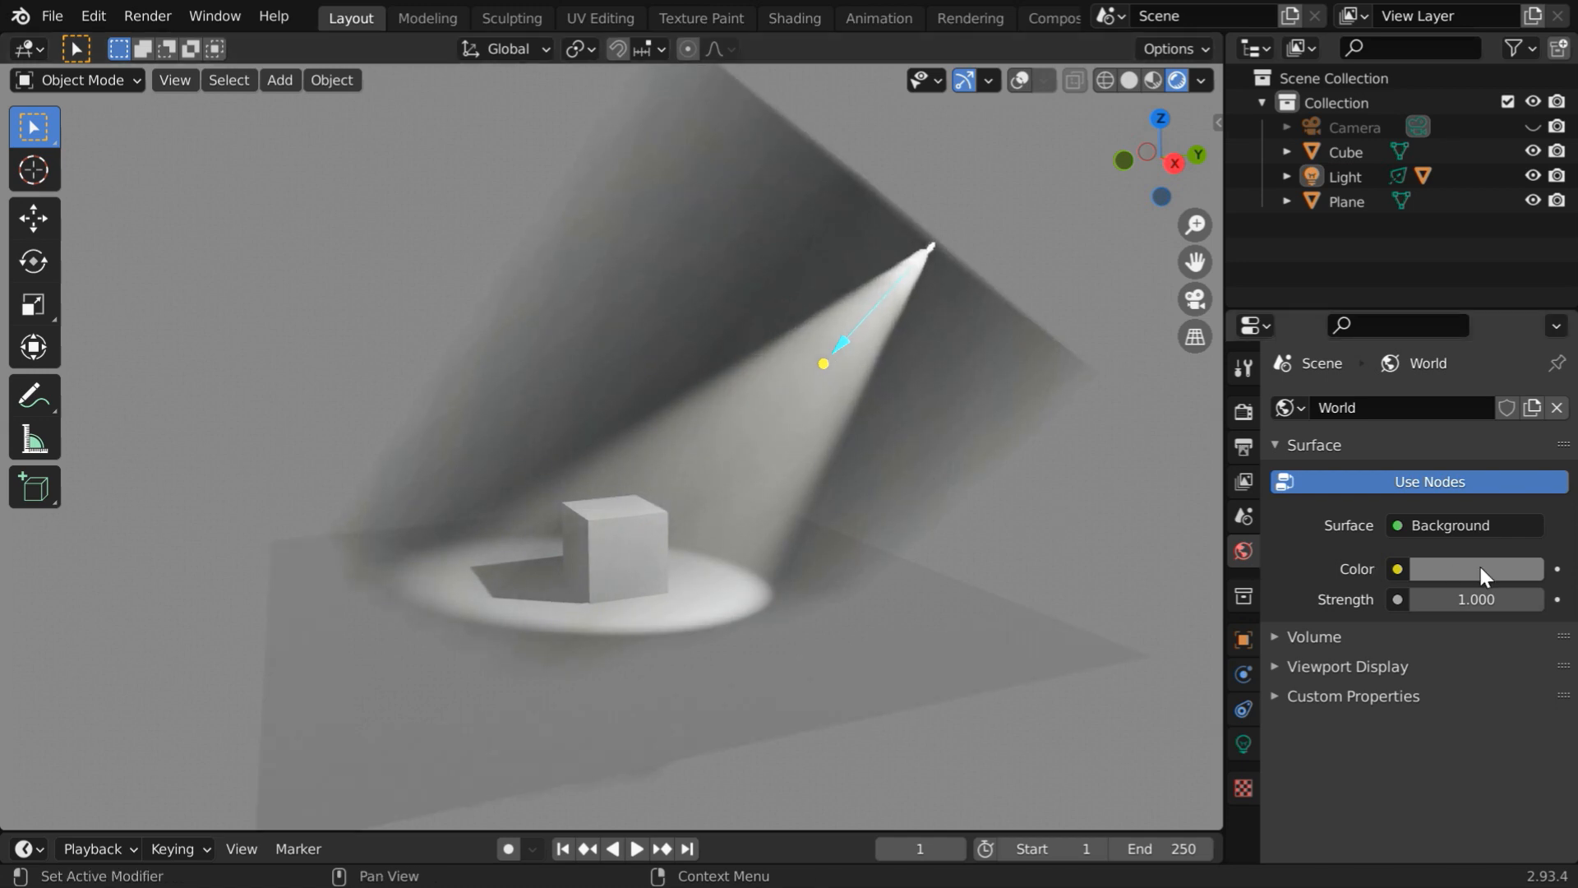
Reset the World Color to black, then set a very low Value for a dark grey.
{"action": "left_click", "coordinate": [1475, 569]}
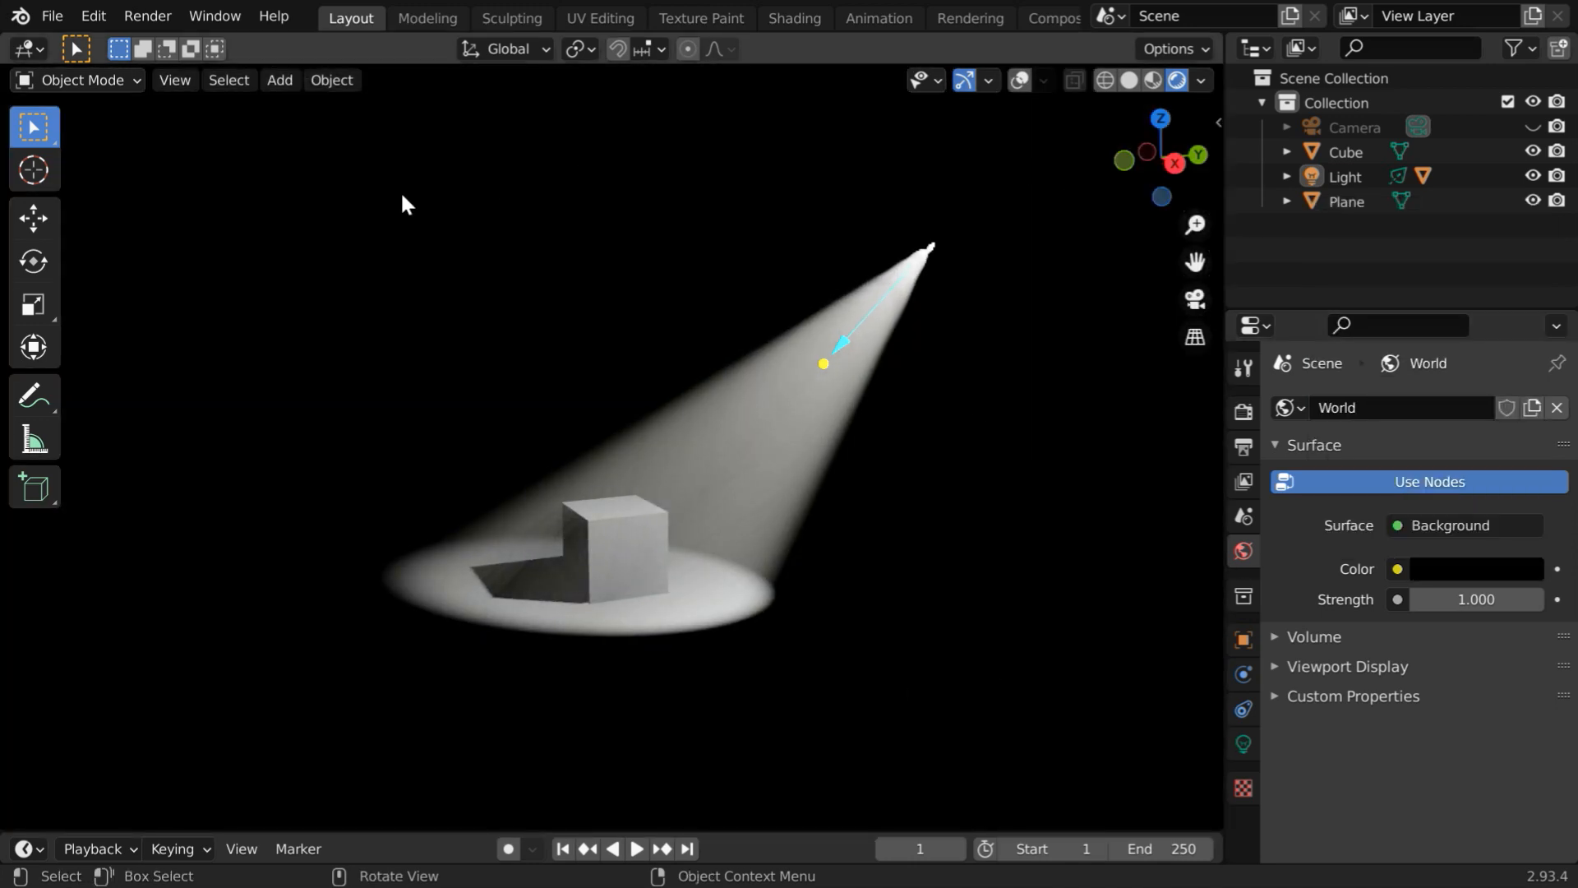
{"action": "mouse_move", "coordinate": [796, 628]}
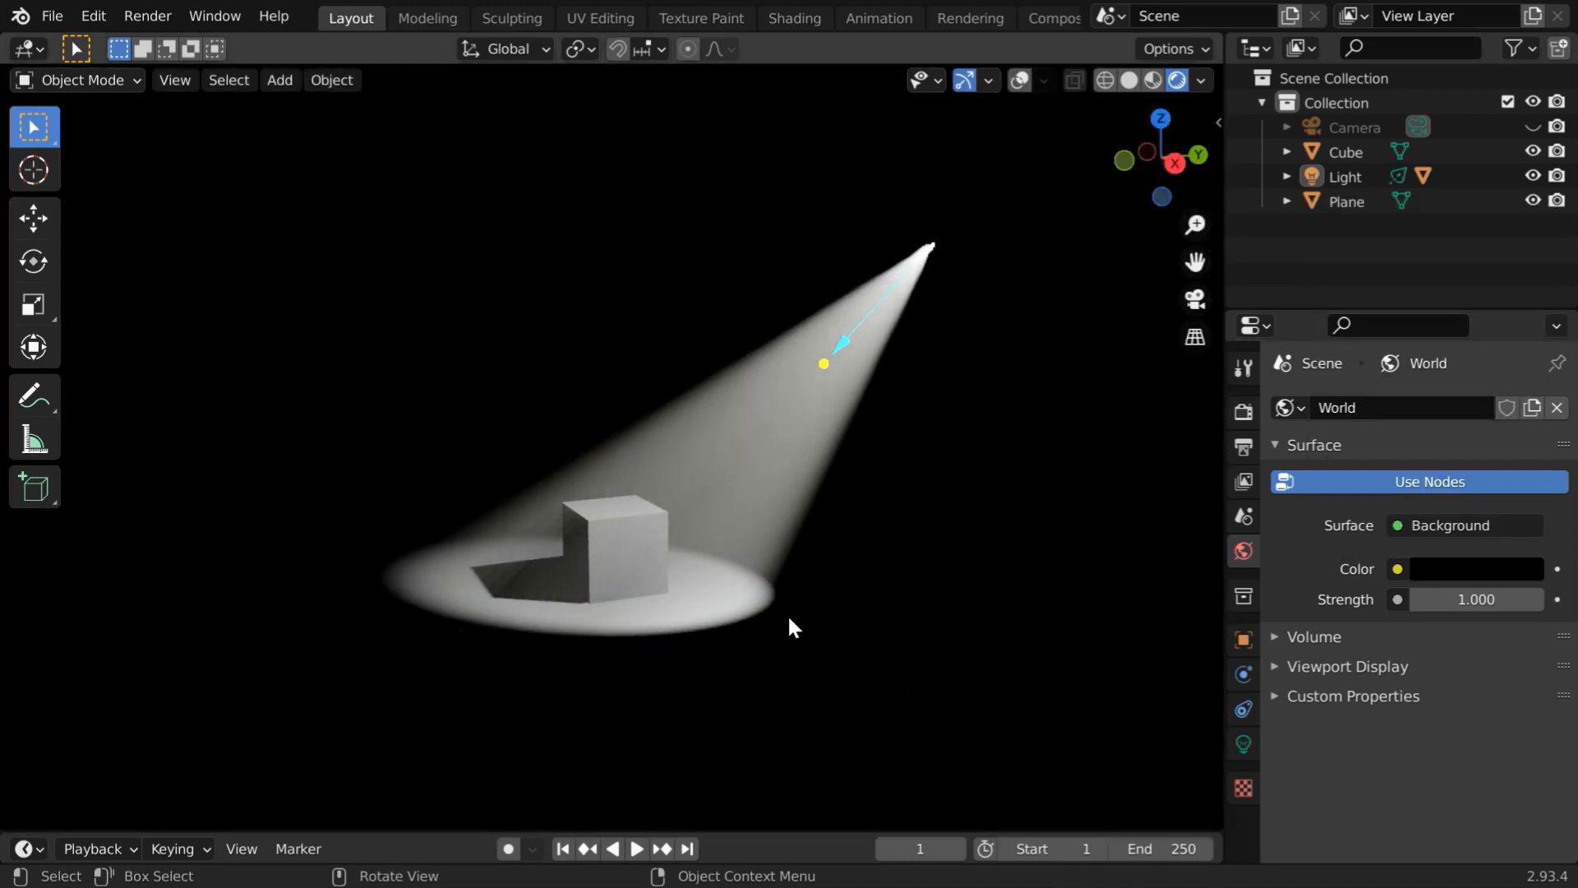
{"action": "mouse_move", "coordinate": [951, 613]}
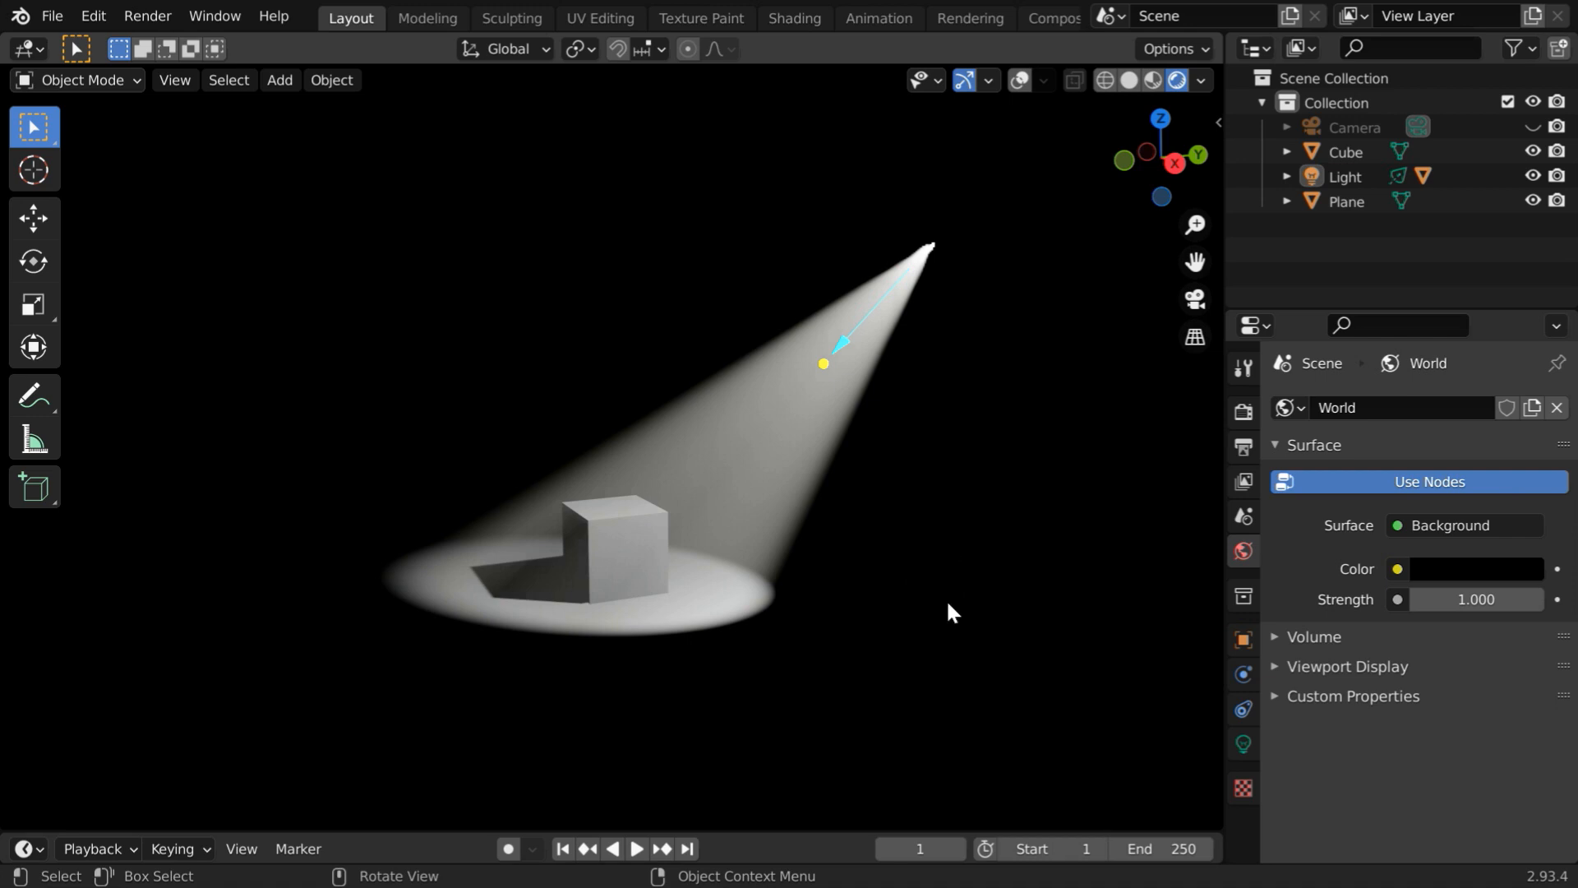
{"action": "left_click", "coordinate": [1476, 569]}
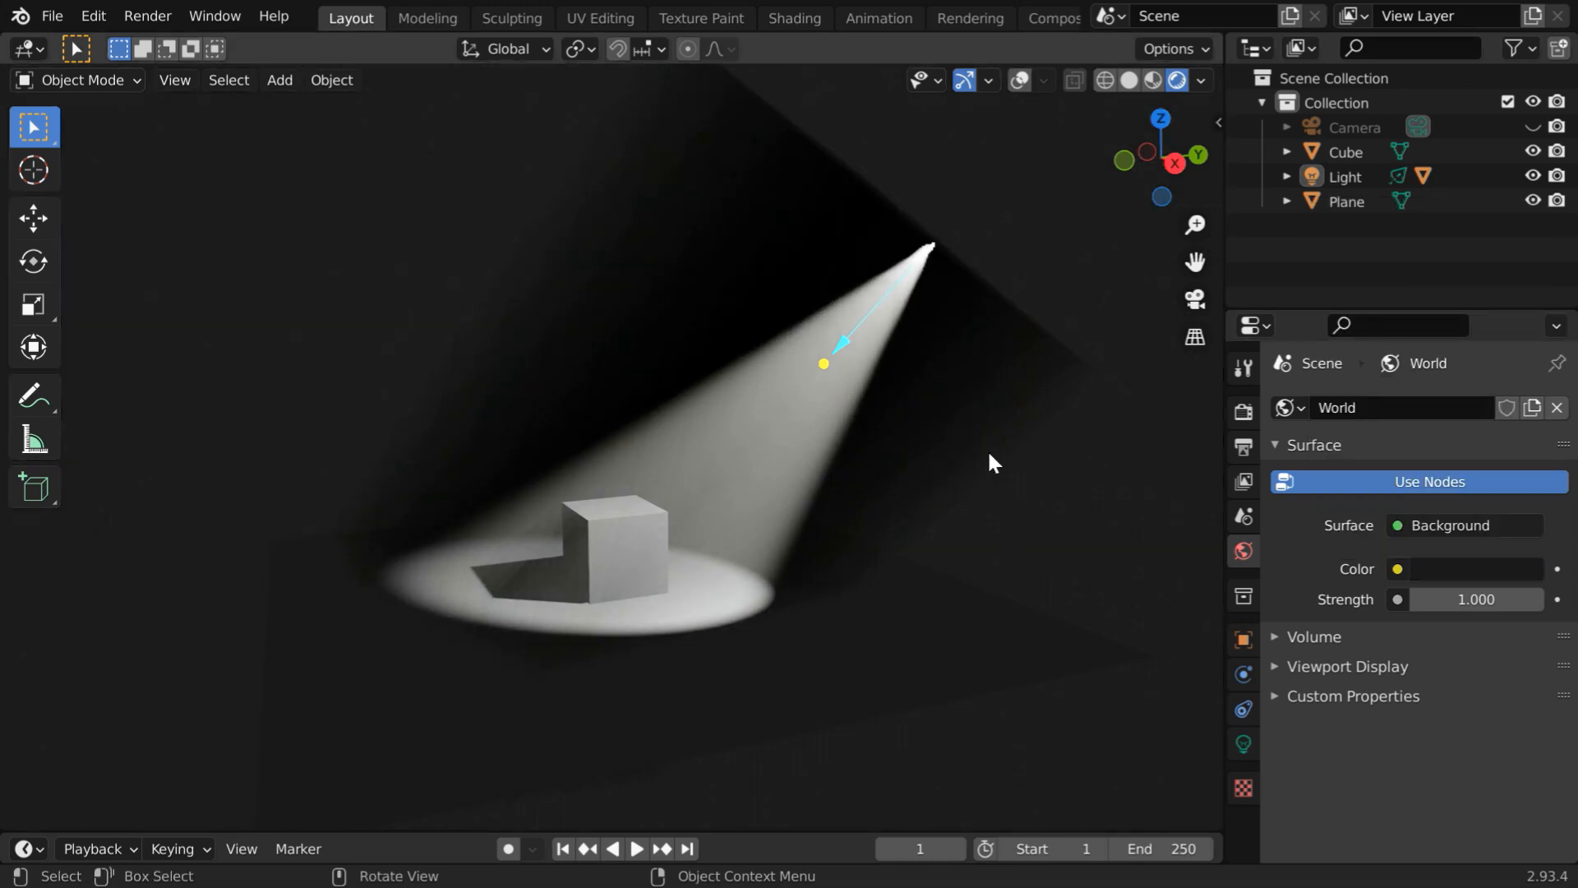
{"action": "mouse_move", "coordinate": [662, 109]}
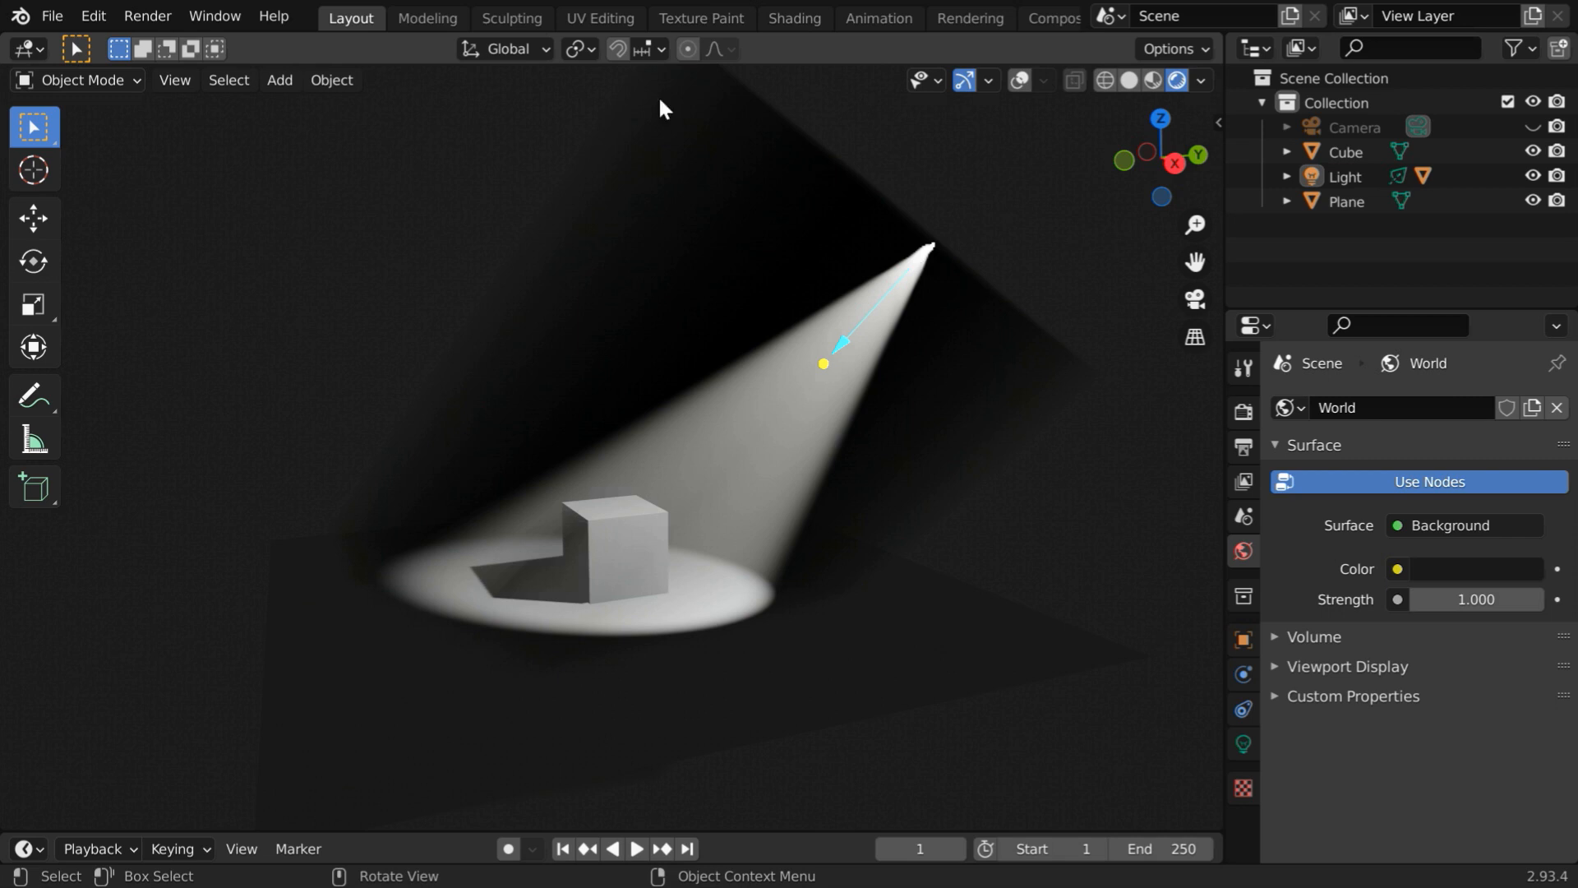
{"action": "mouse_move", "coordinate": [990, 342]}
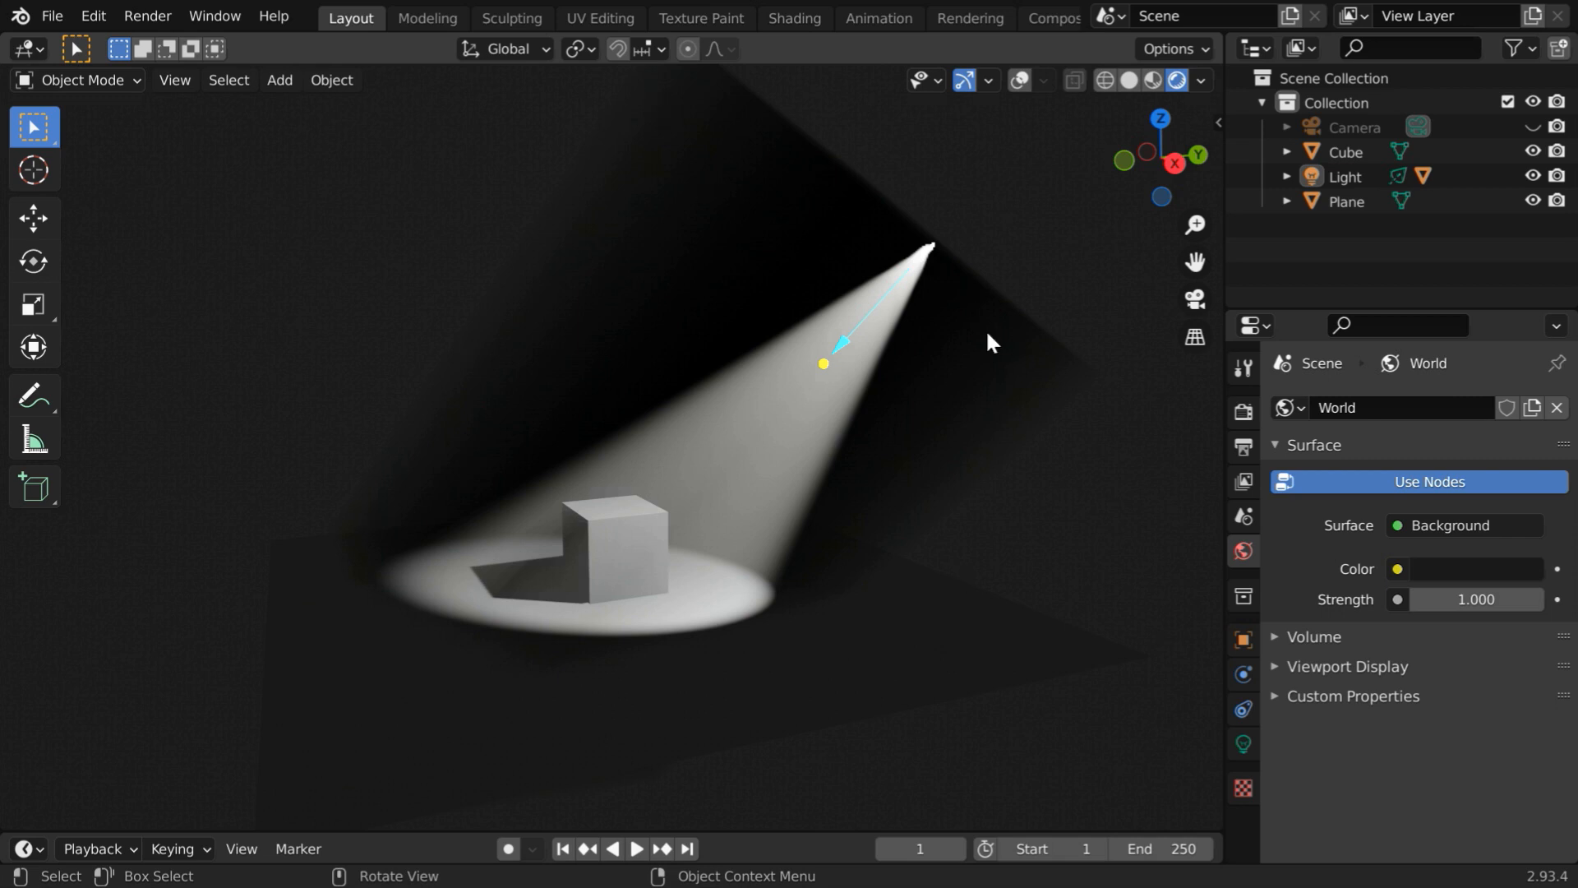
{"action": "mouse_move", "coordinate": [1011, 589]}
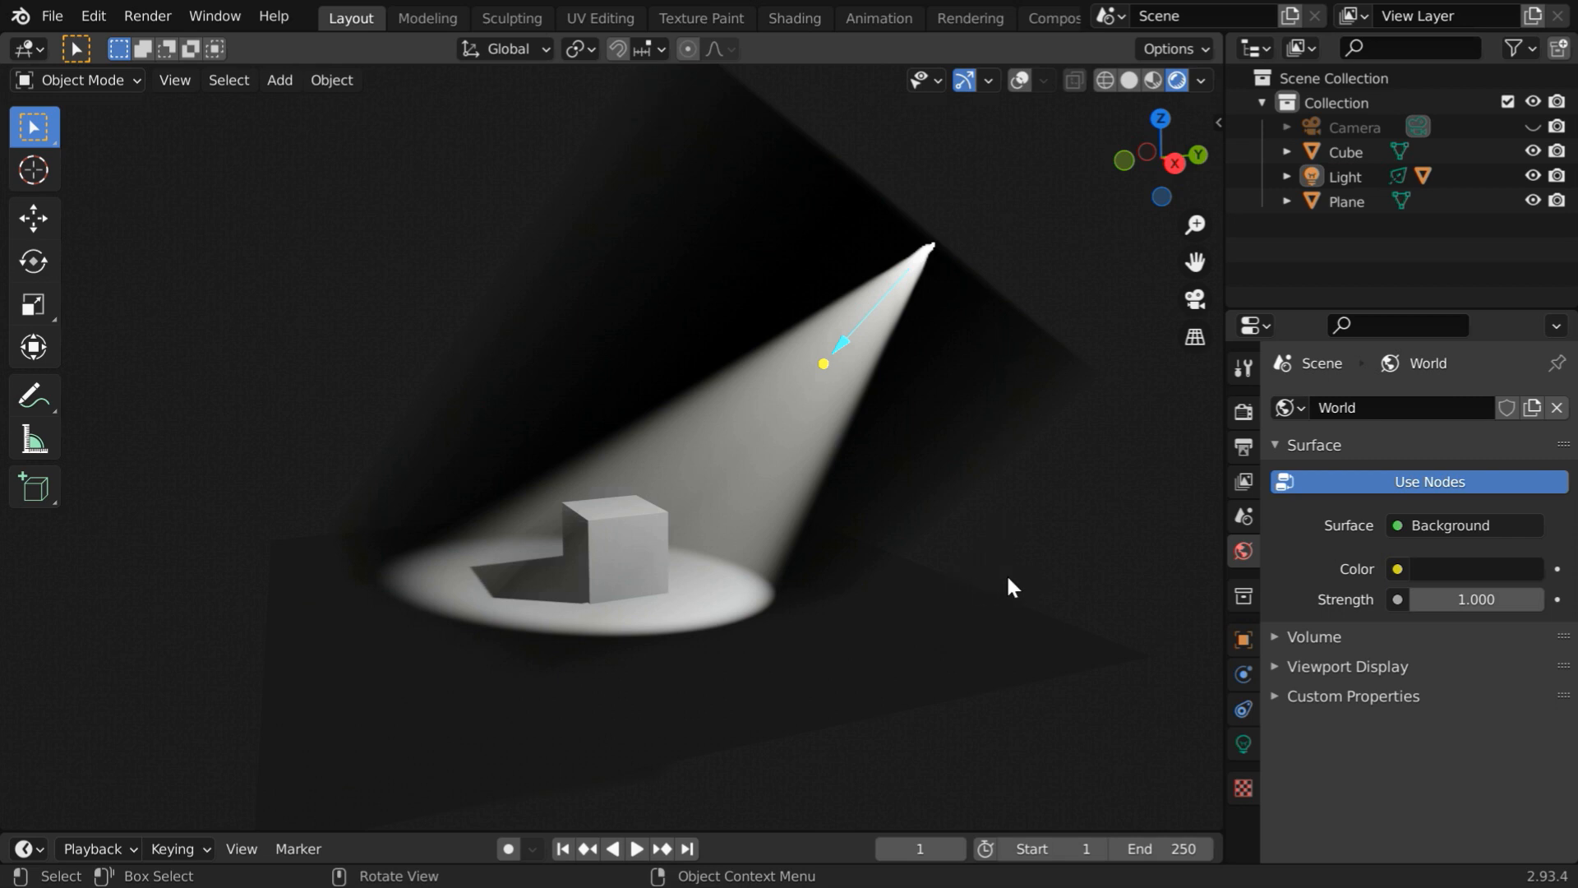
{"action": "mouse_move", "coordinate": [984, 573]}
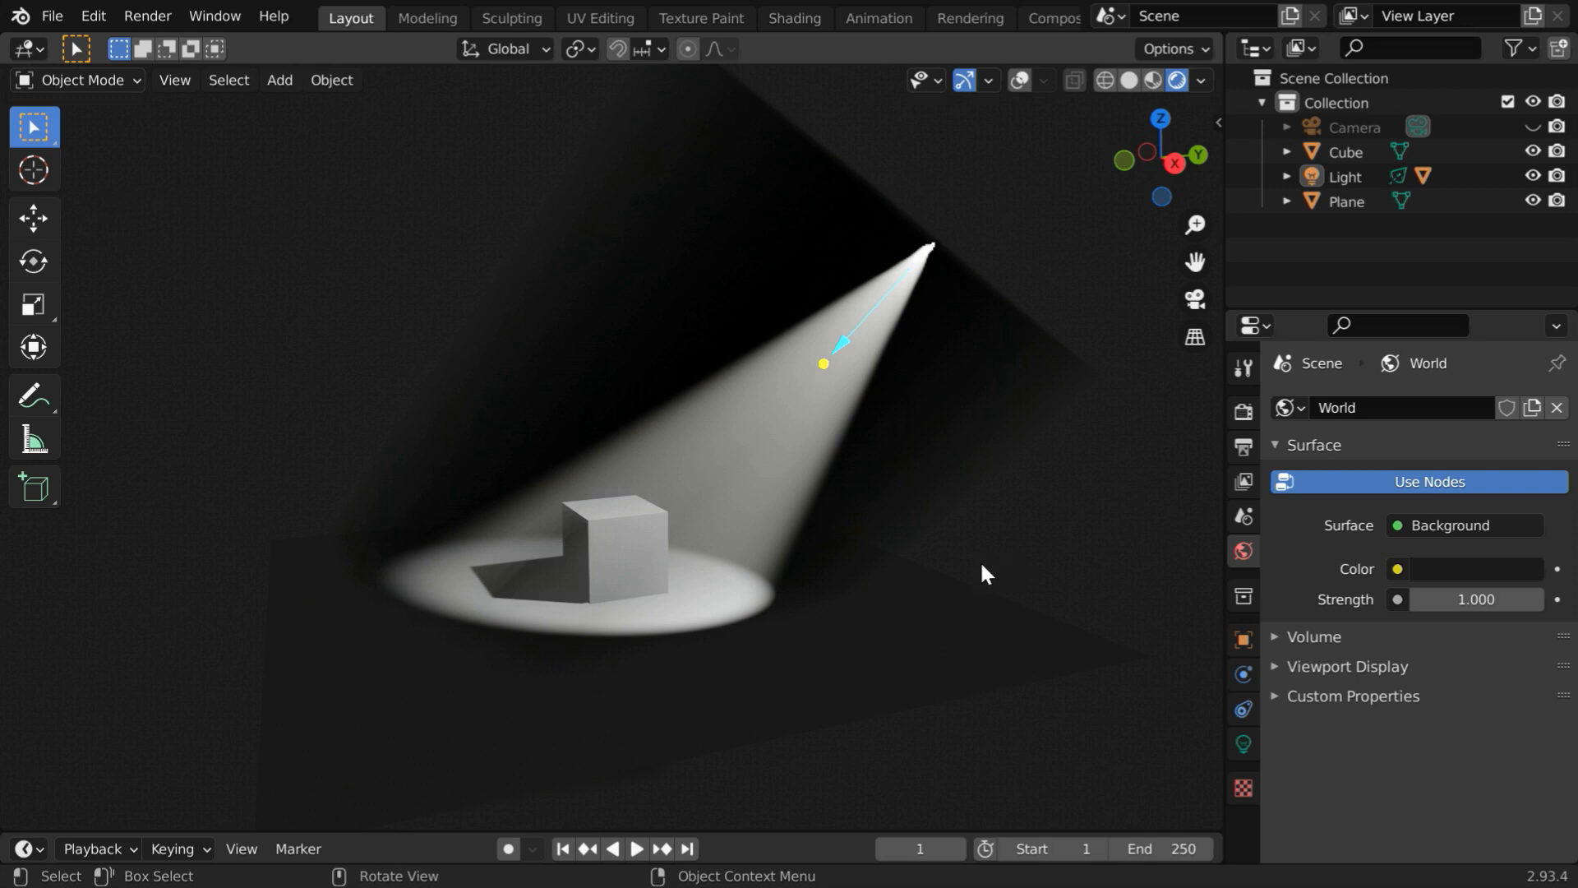
{"action": "mouse_move", "coordinate": [995, 554]}
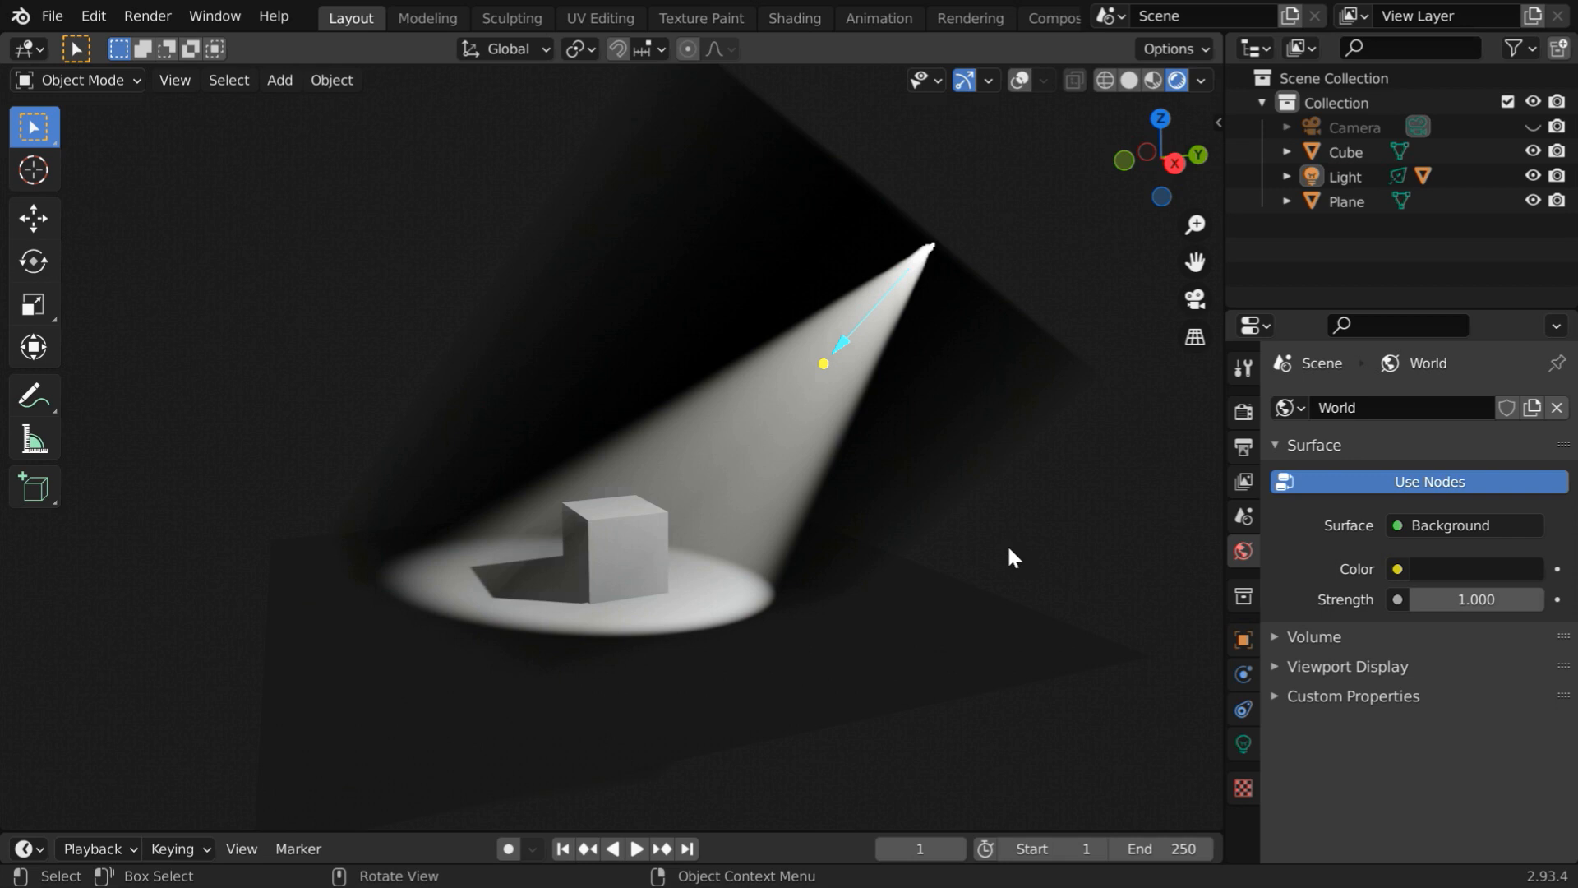
{"action": "mouse_move", "coordinate": [939, 564]}
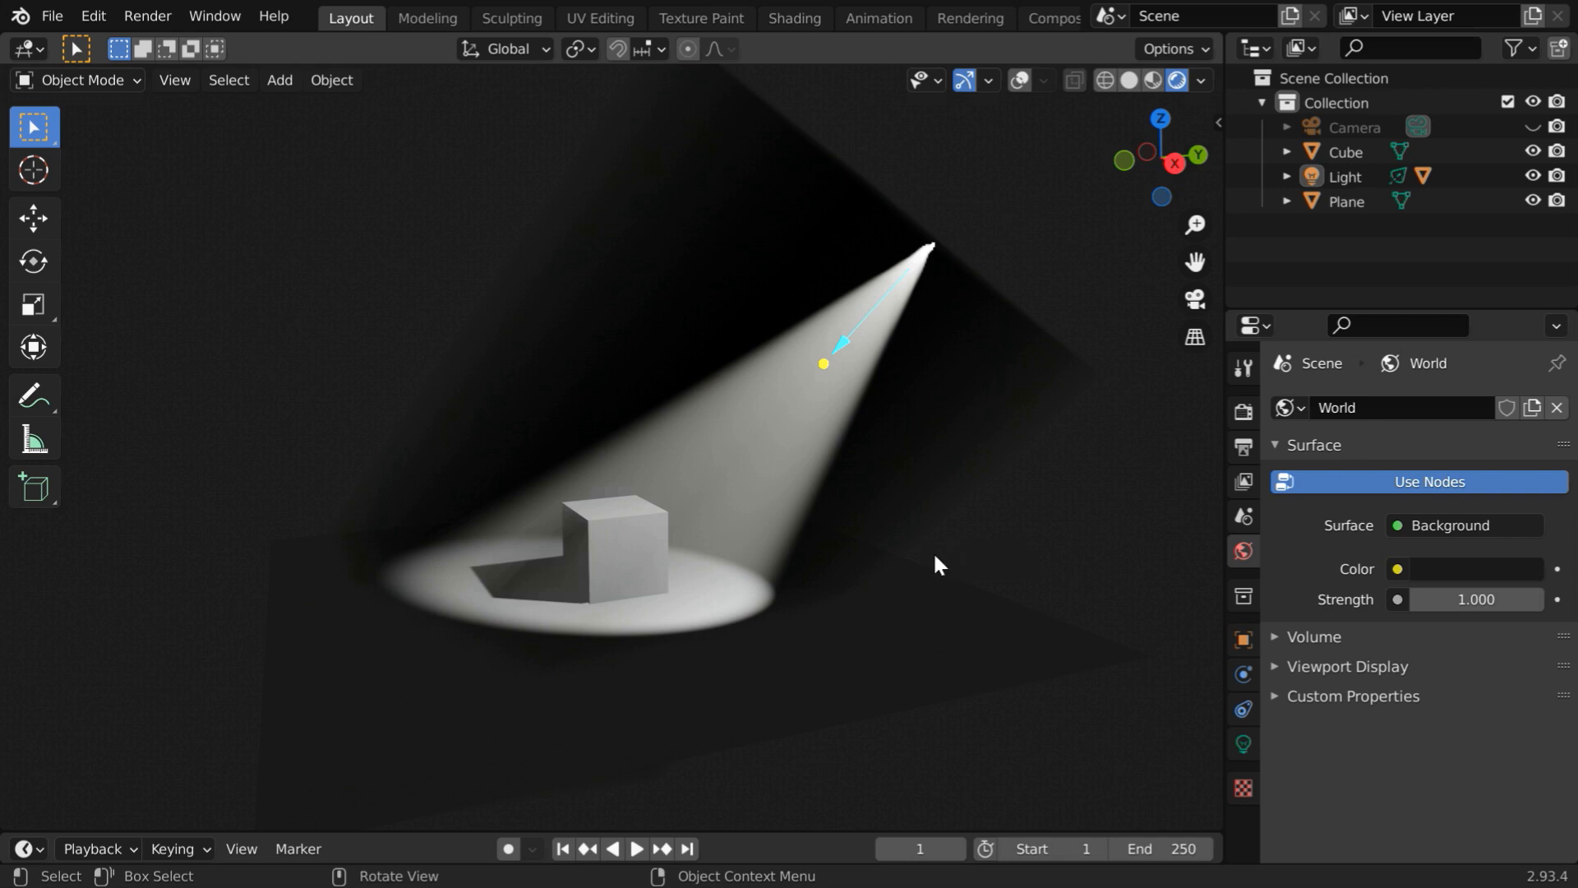
{"action": "mouse_move", "coordinate": [946, 557]}
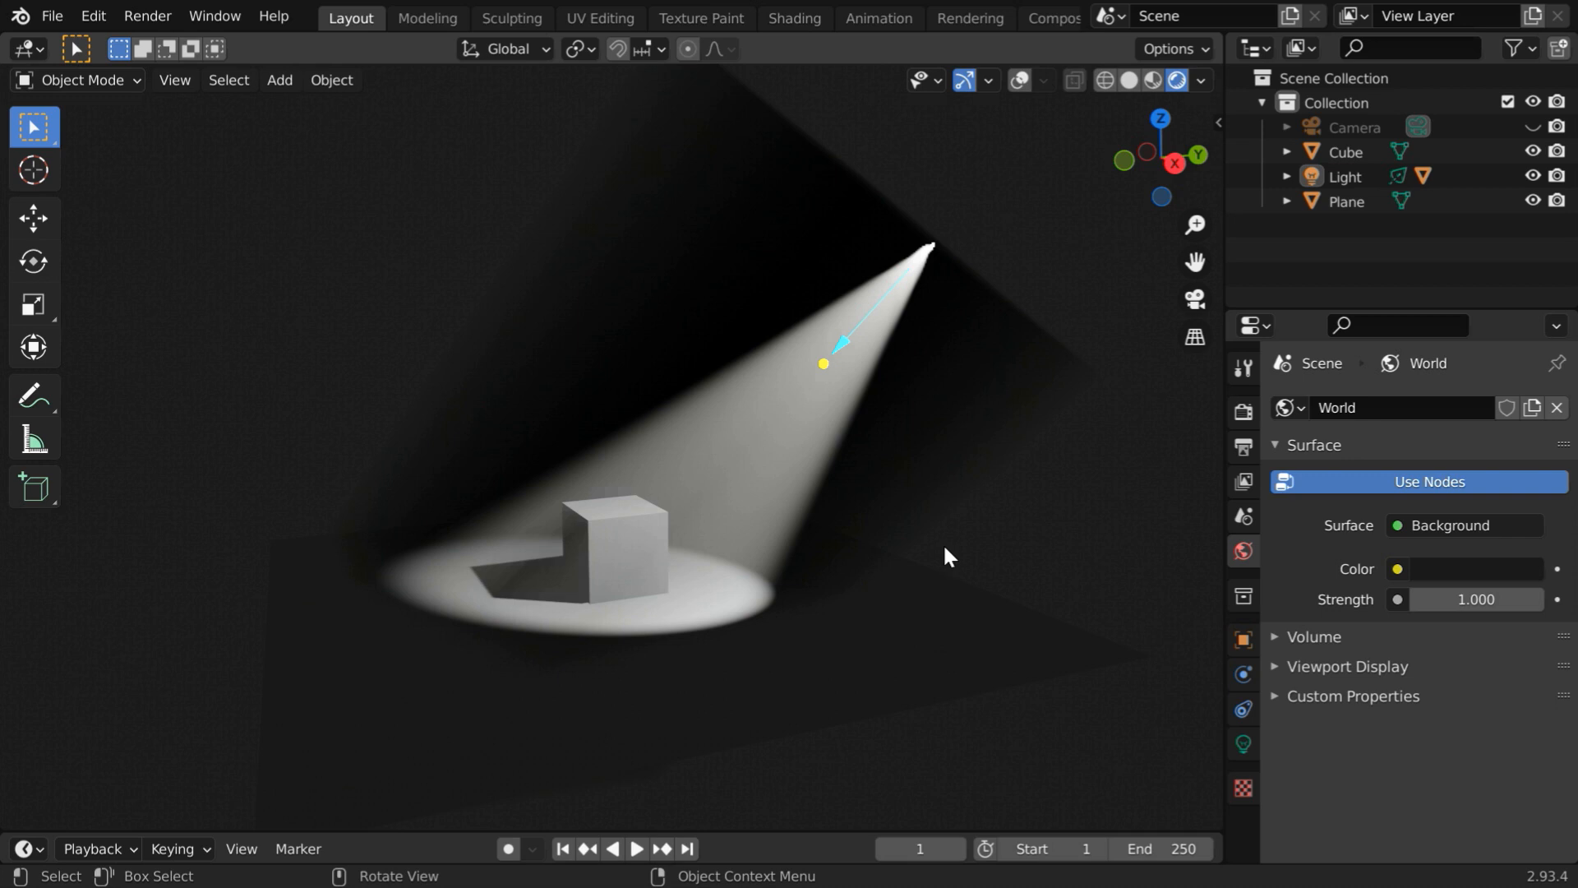
Expand Light in the Outliner and select its Cone to show the Principled Volume material.
{"action": "left_click", "coordinate": [1346, 201]}
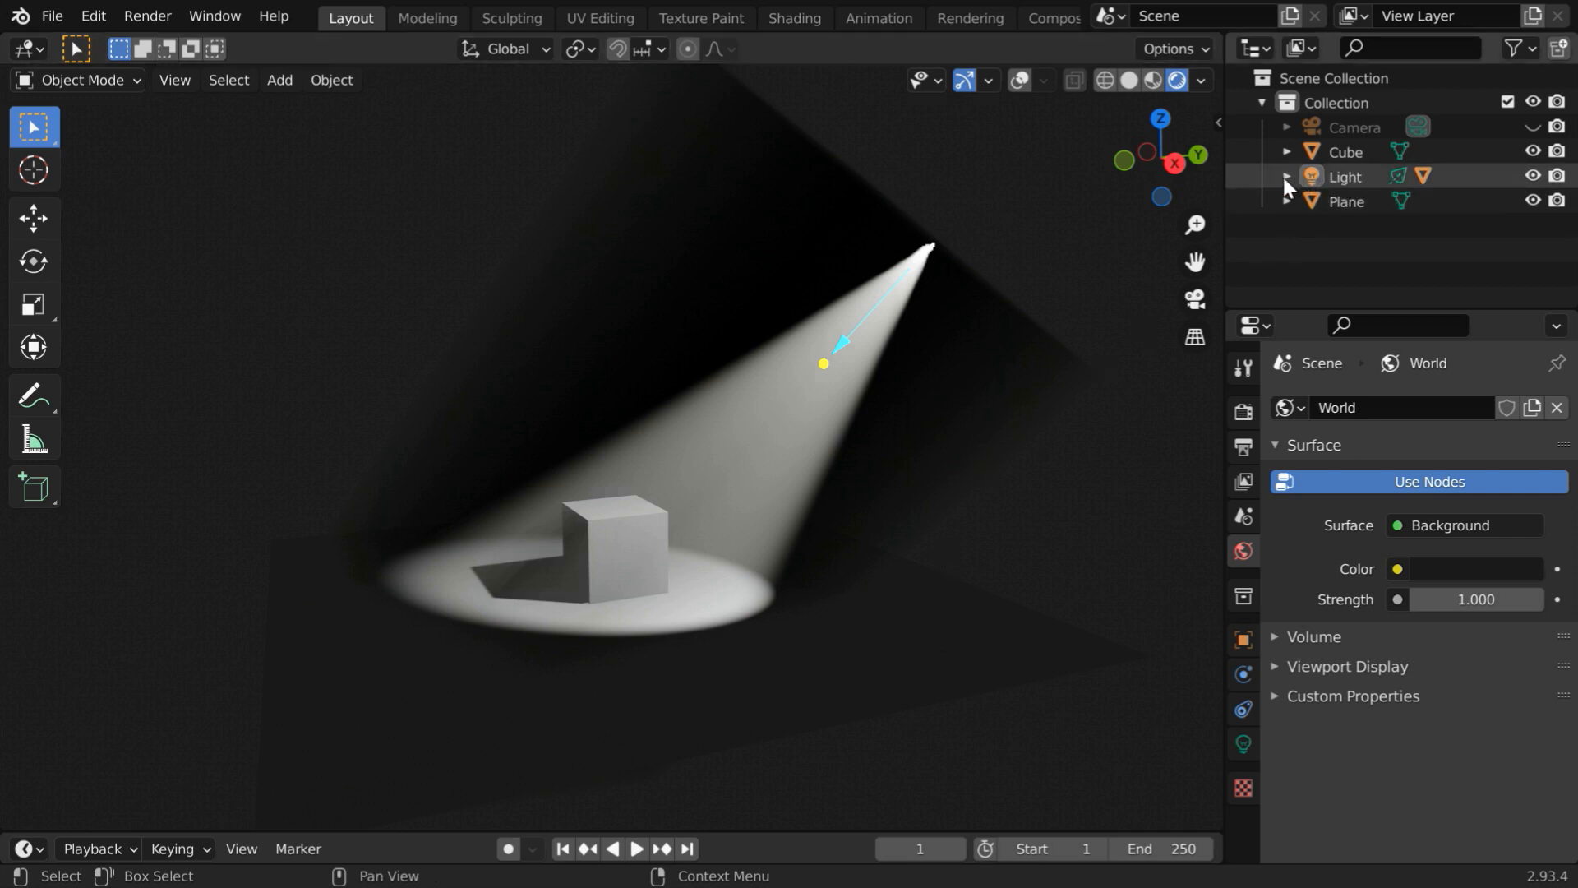
{"action": "left_click", "coordinate": [1285, 176]}
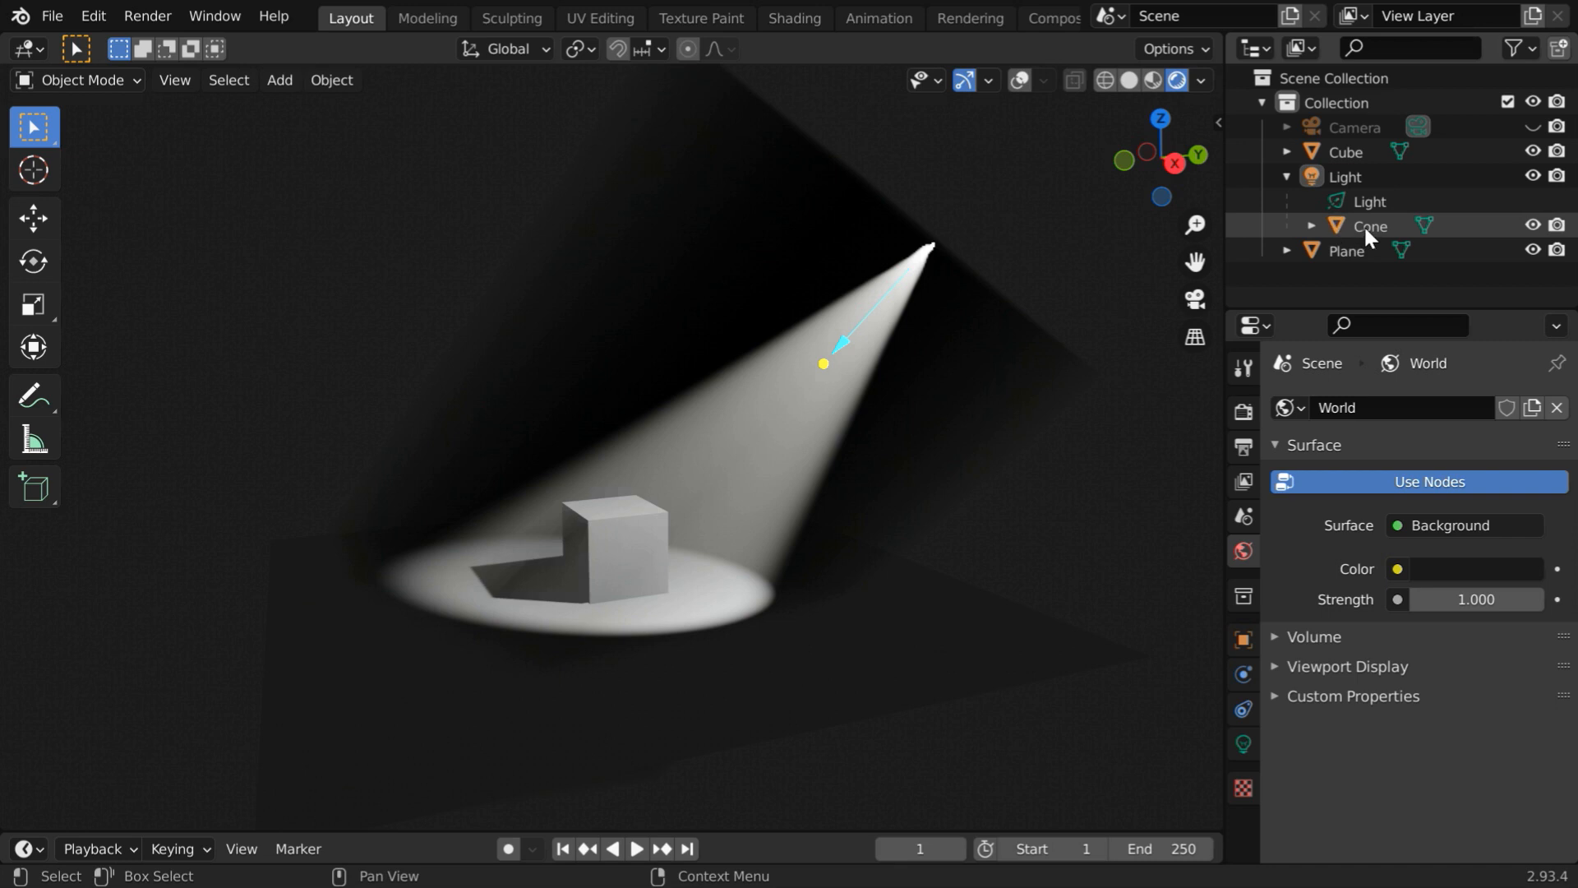
{"action": "left_click", "coordinate": [1370, 225]}
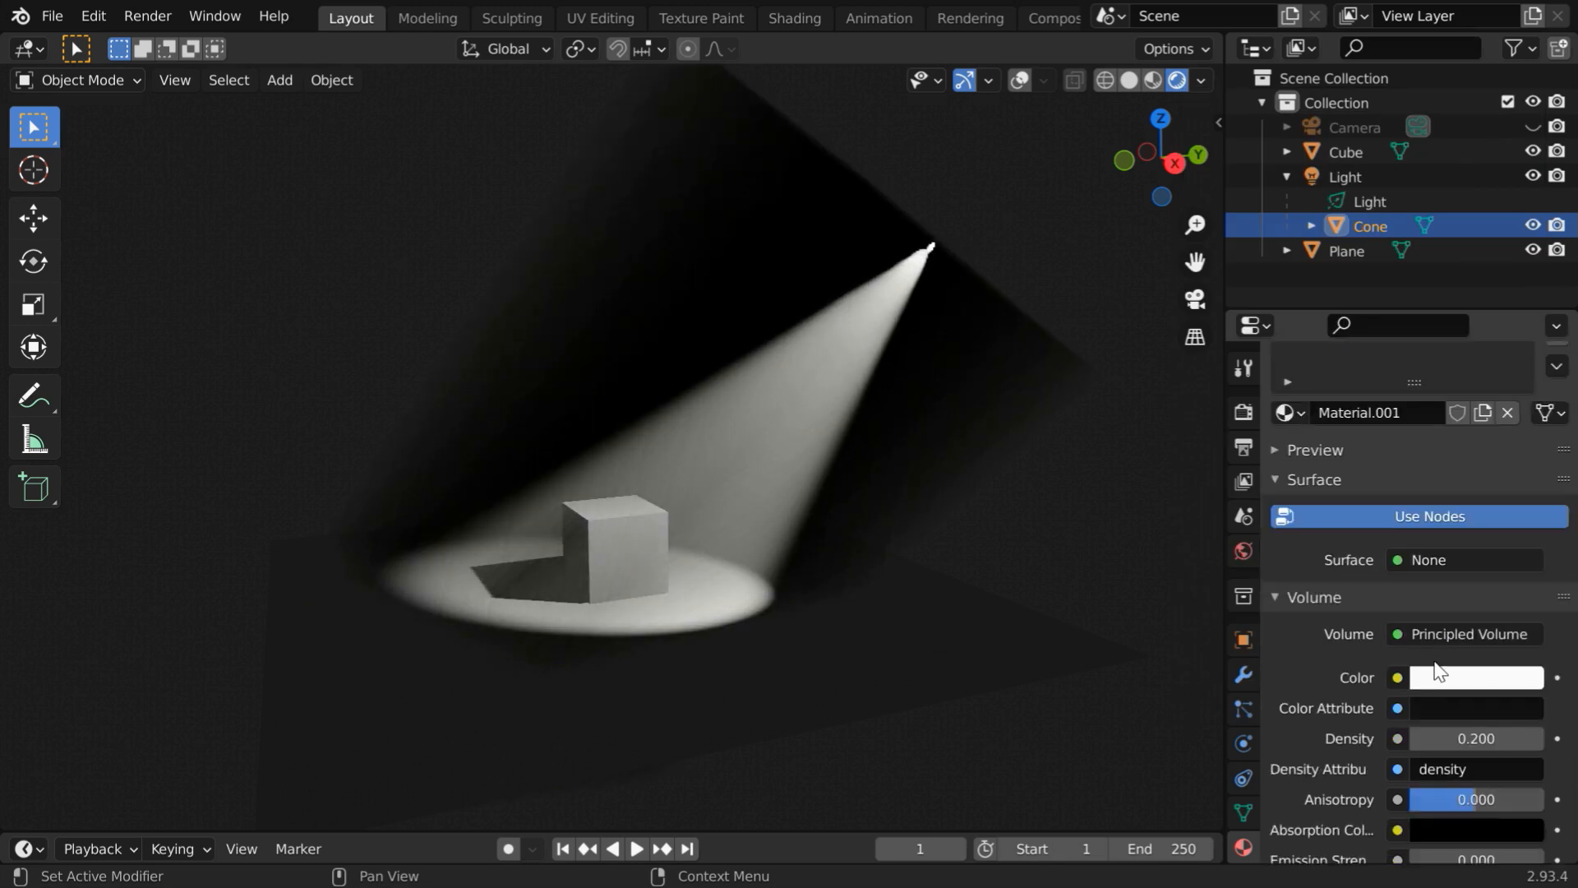
Set the volume's Emission Strength to .02, then lower and nudge it to about 0.004.
{"action": "scroll", "scroll_direction": "down", "scroll_amount": 3}
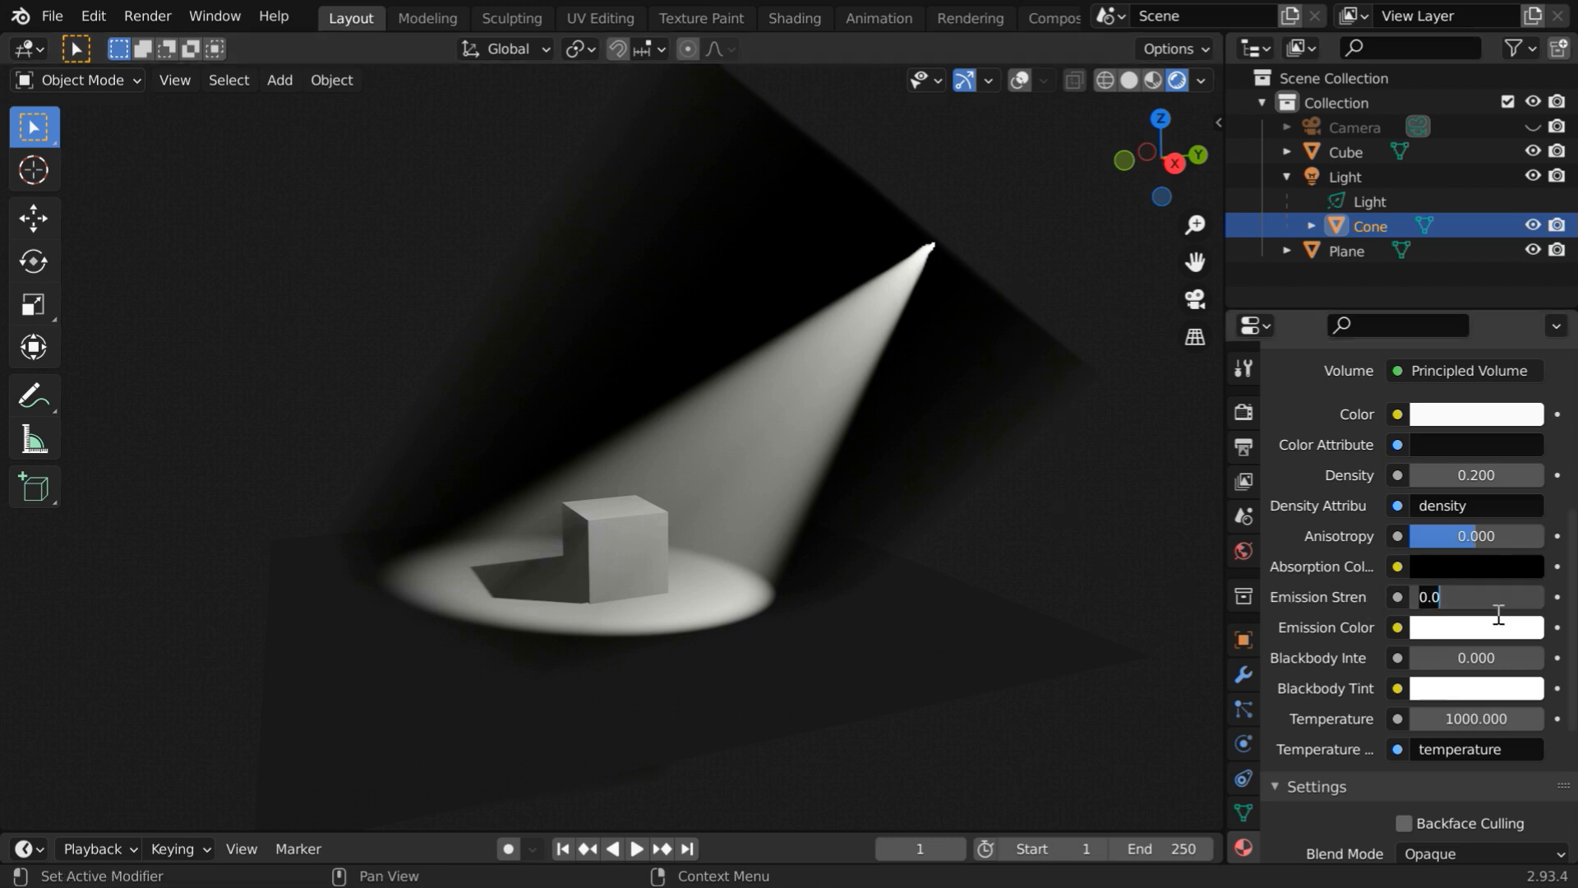
{"action": "type", "text": ".020"}
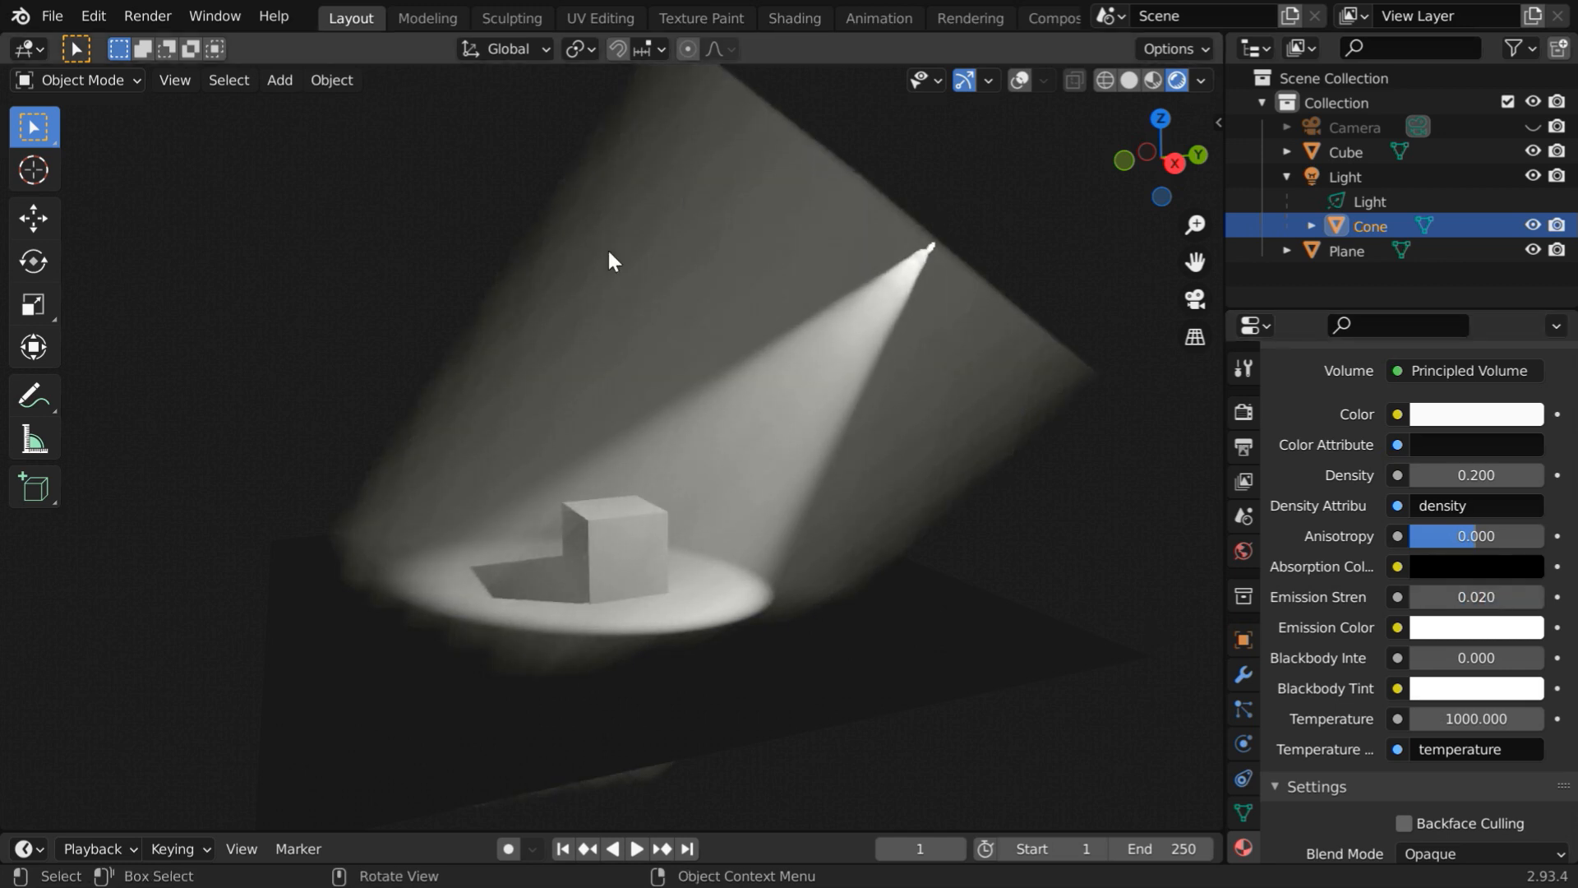
{"action": "mouse_move", "coordinate": [1067, 513]}
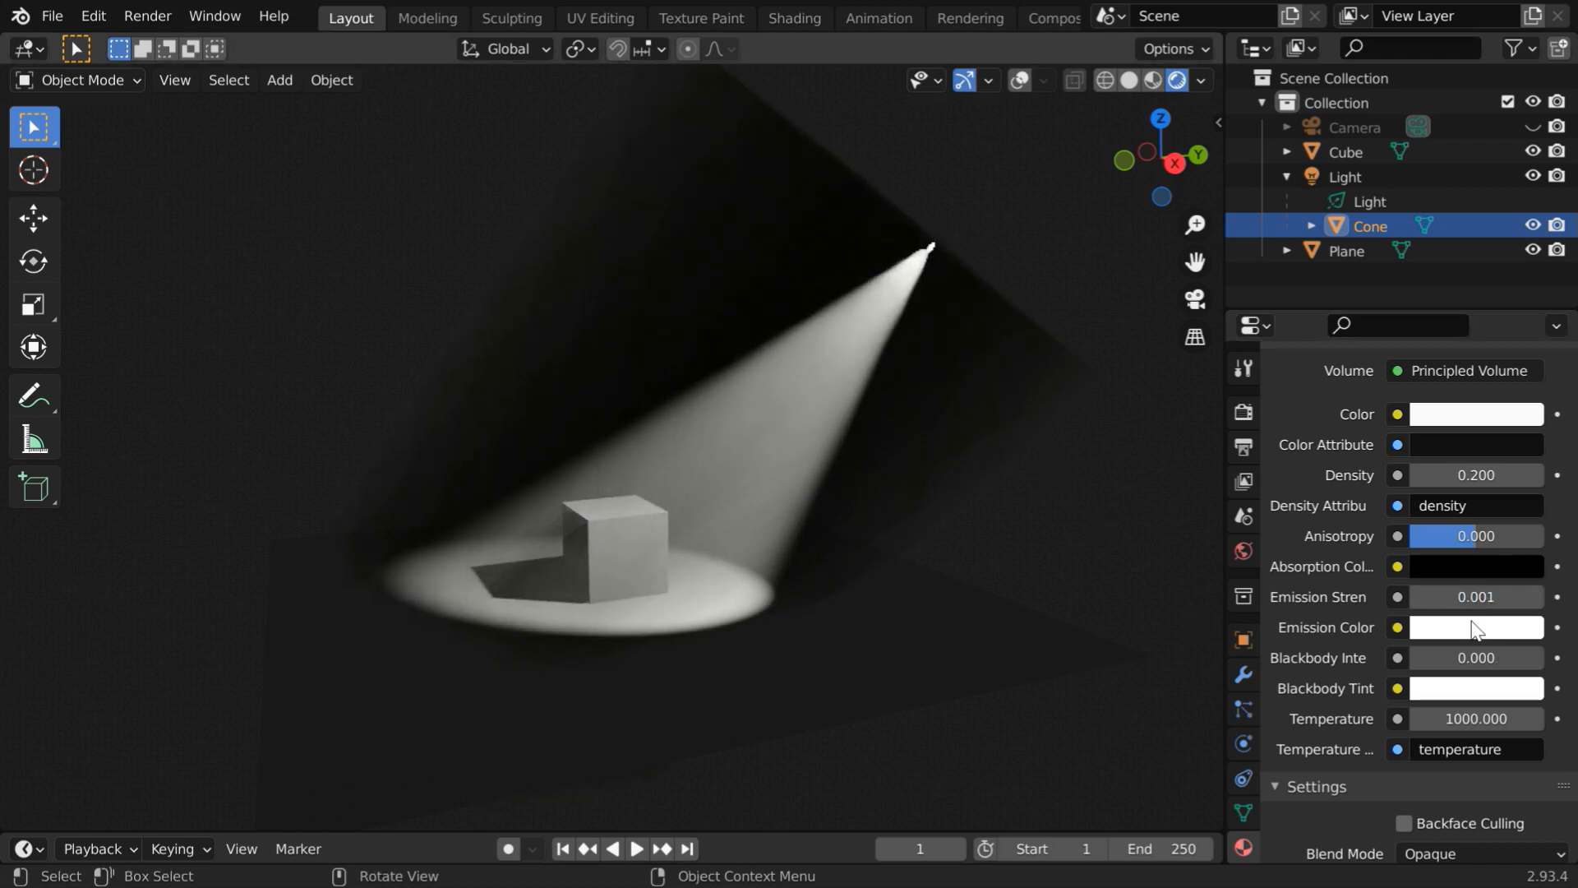
{"action": "left_click", "coordinate": [1469, 595]}
{"action": "type", "text": "0.003"}
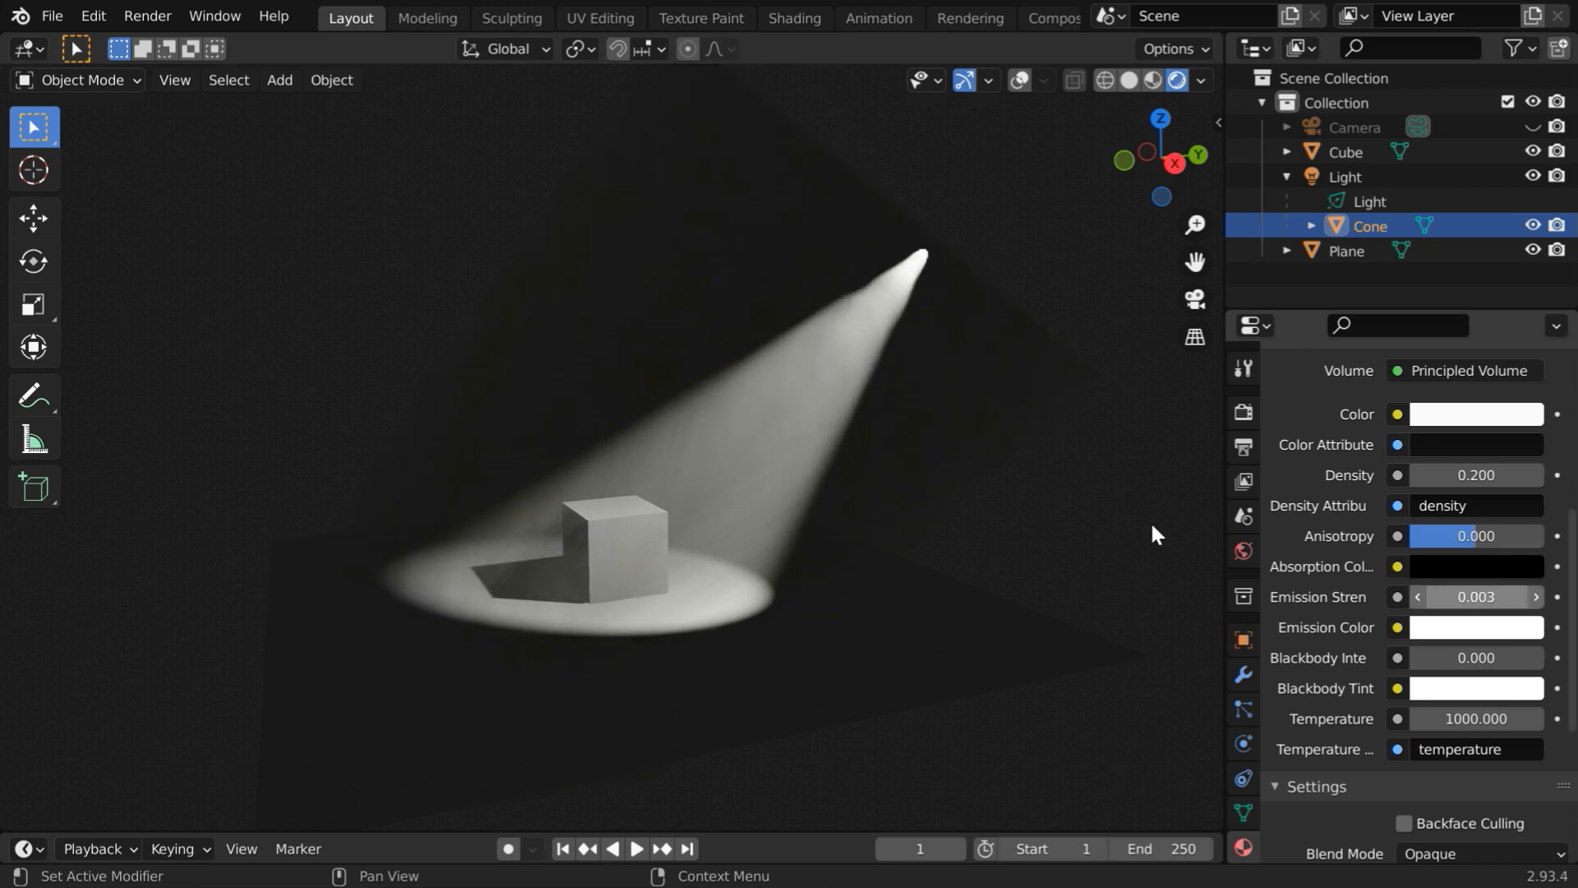
{"action": "mouse_move", "coordinate": [1052, 492]}
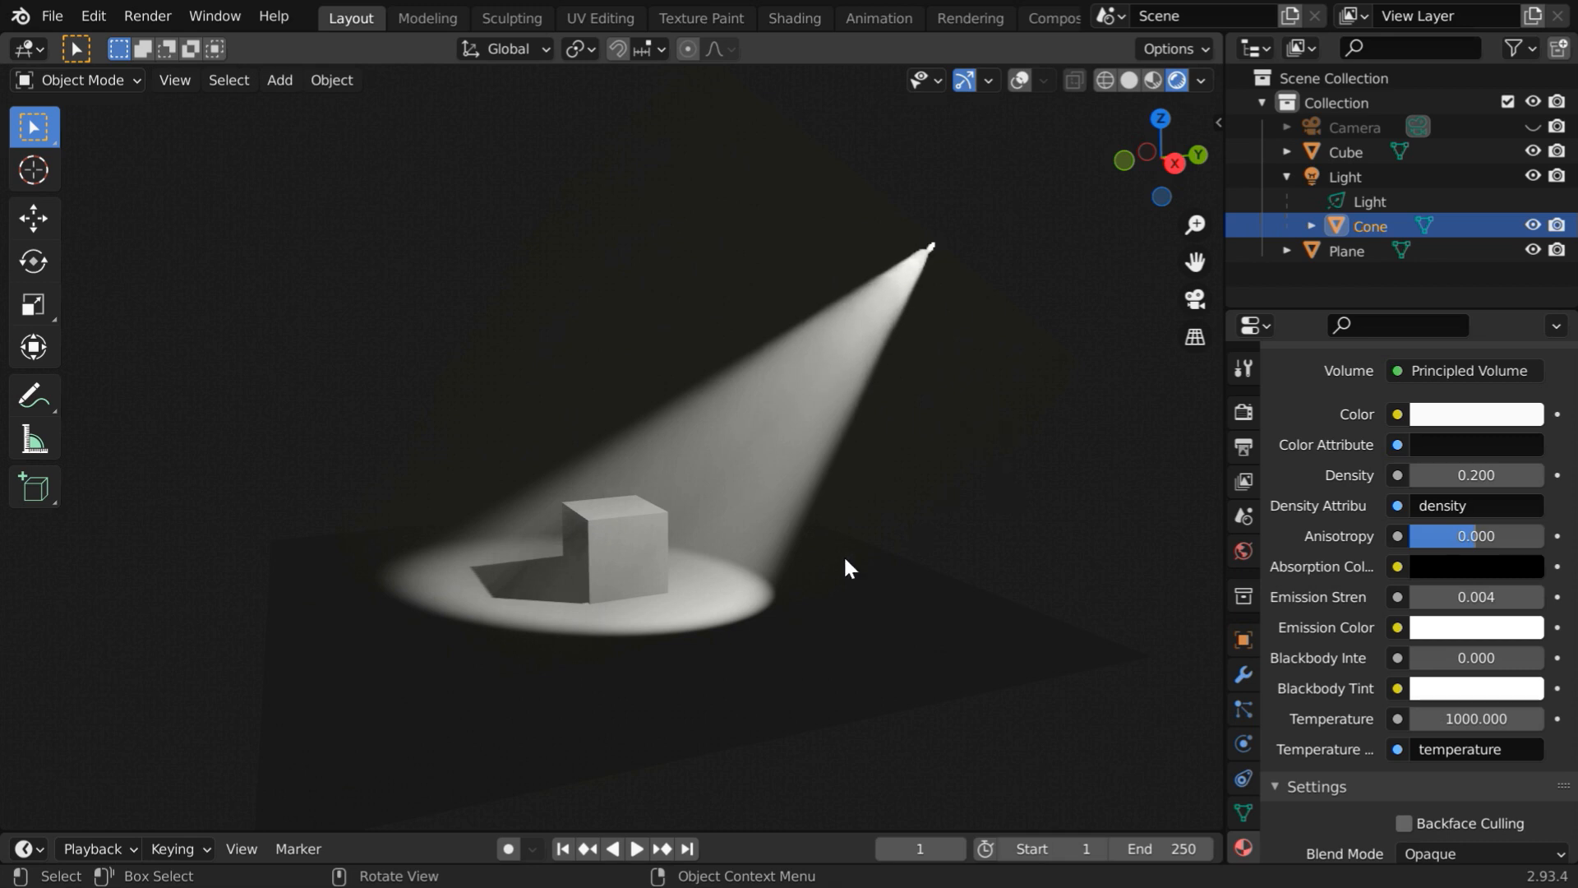
{"action": "mouse_move", "coordinate": [1021, 437]}
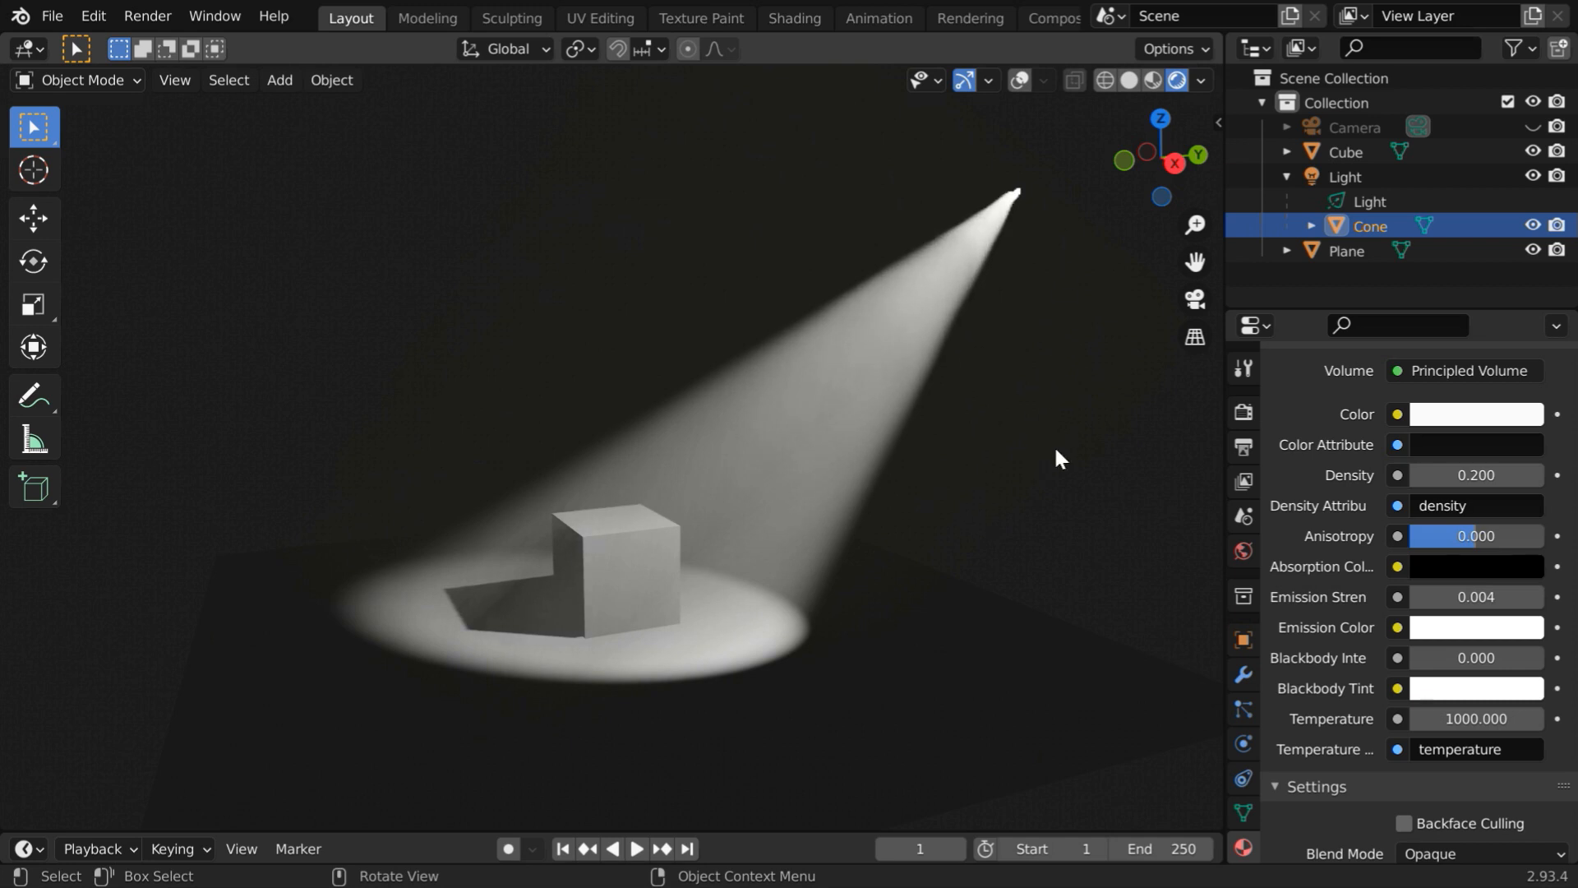
{"action": "mouse_move", "coordinate": [250, 500]}
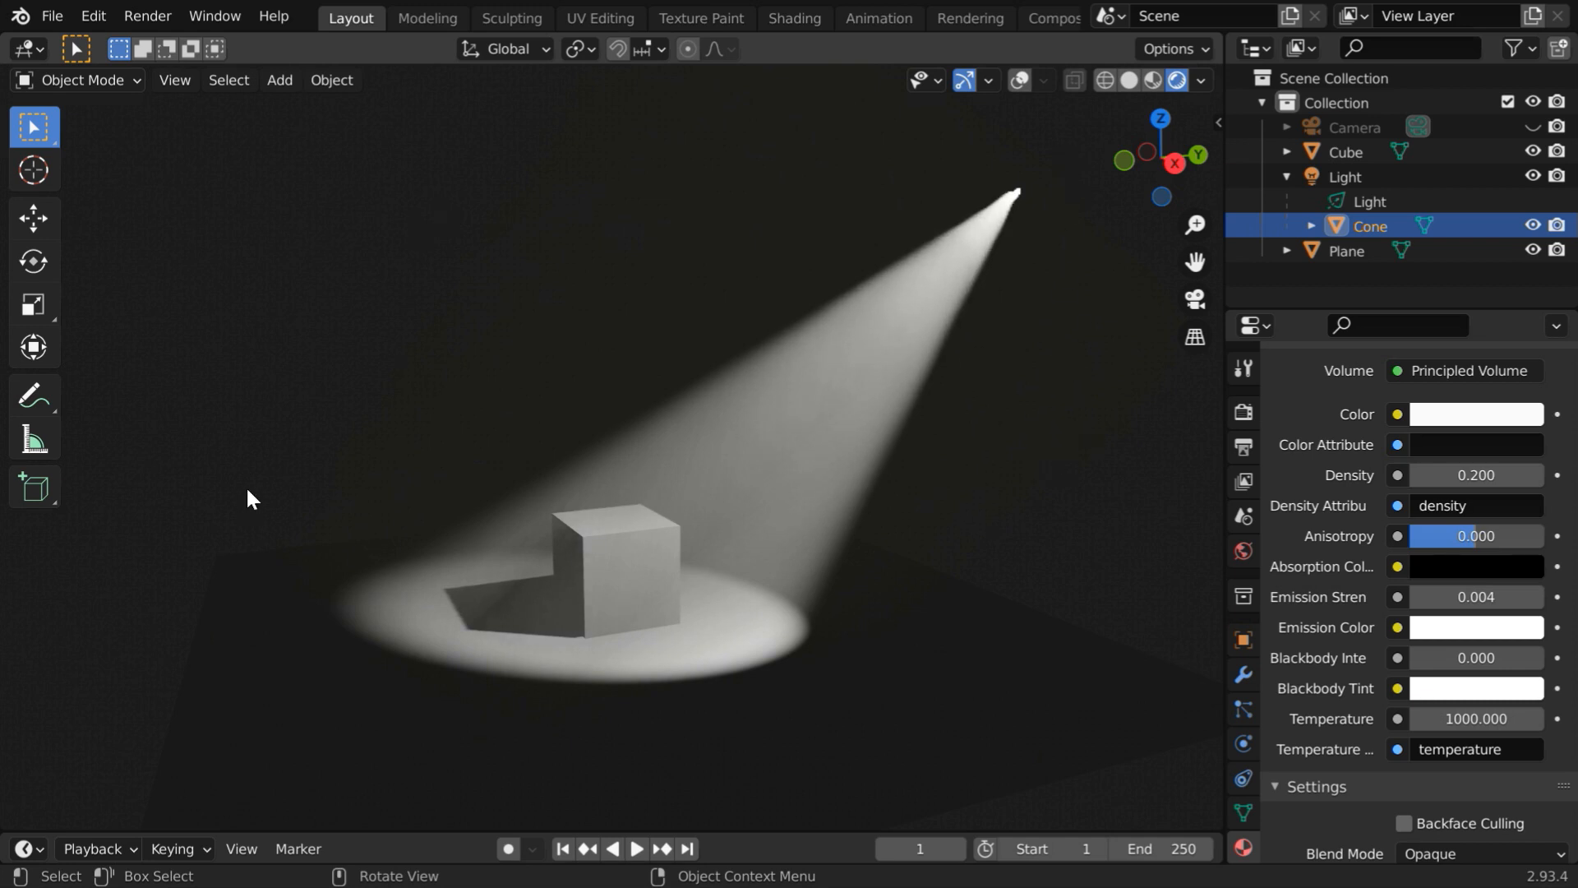
{"action": "mouse_move", "coordinate": [909, 707]}
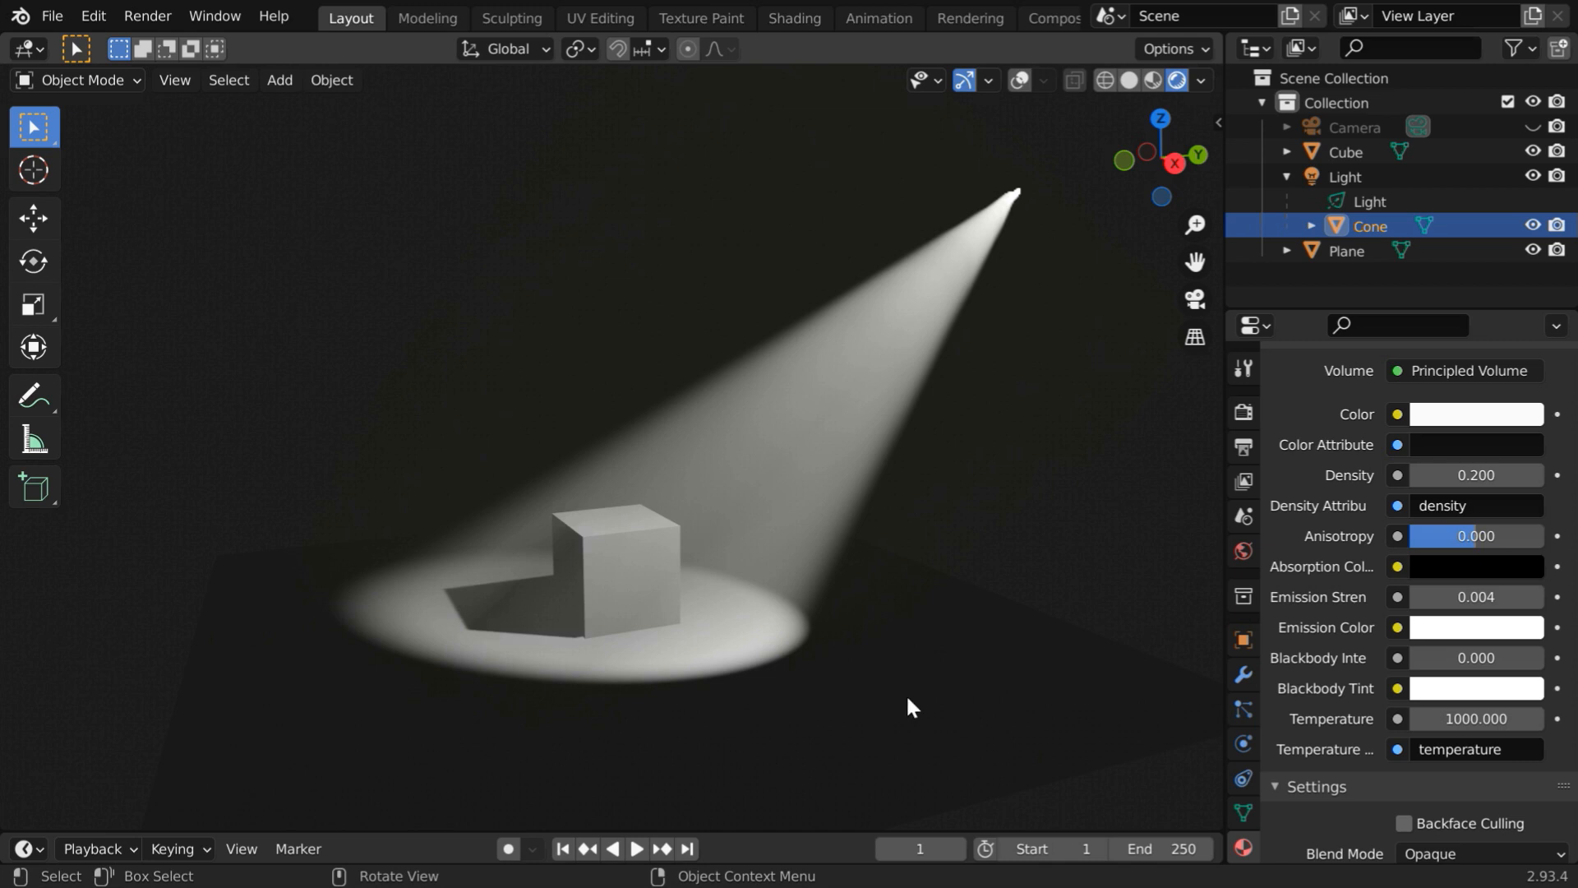
{"action": "mouse_move", "coordinate": [1024, 567]}
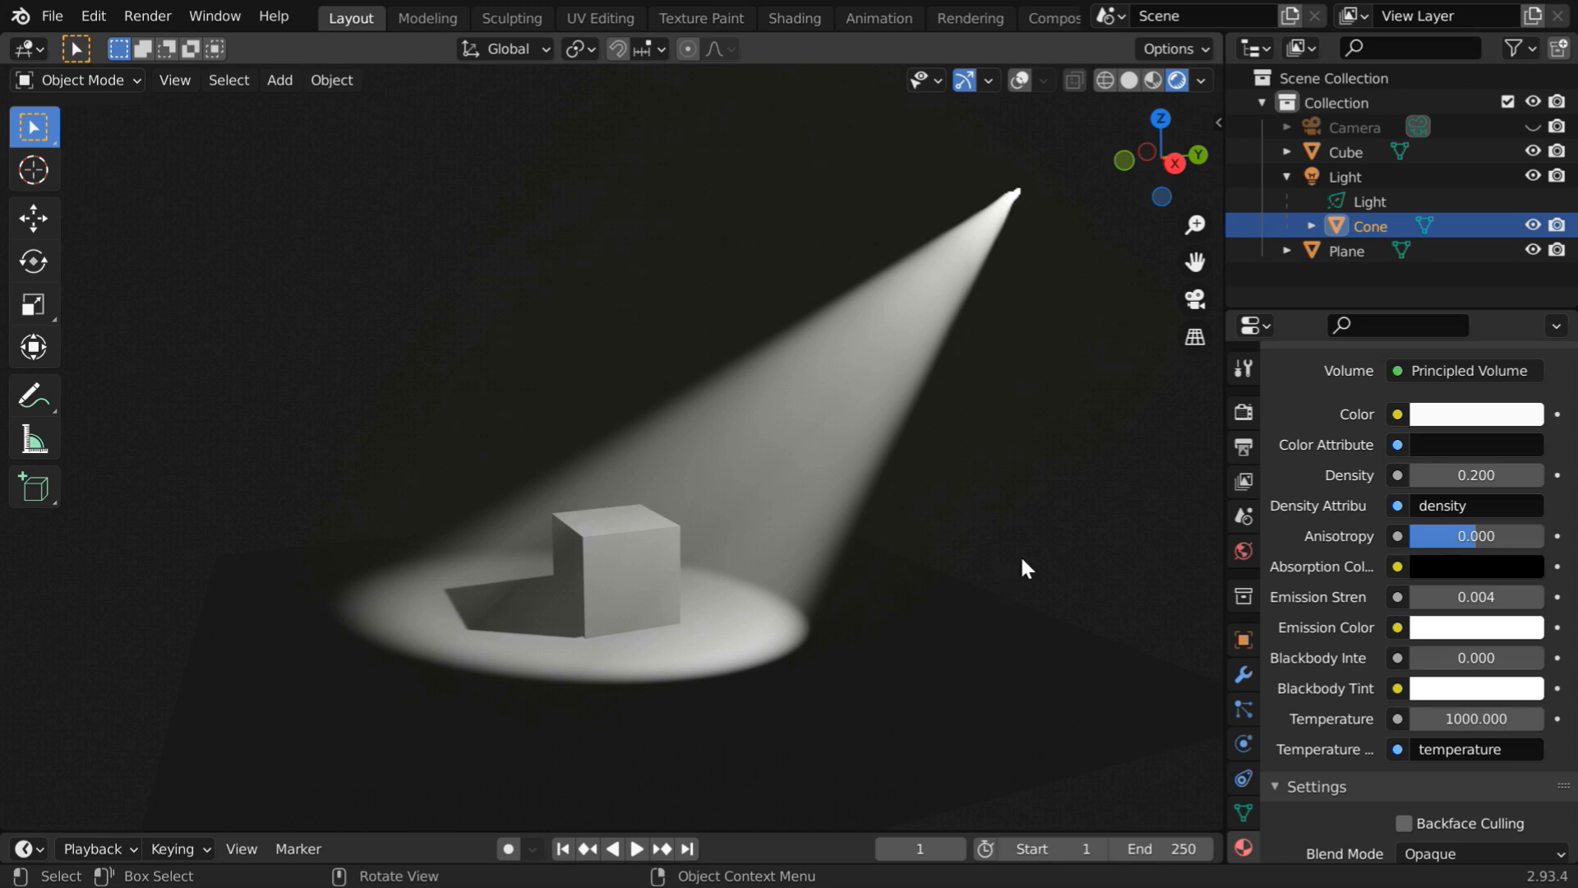
{"action": "mouse_move", "coordinate": [1039, 654]}
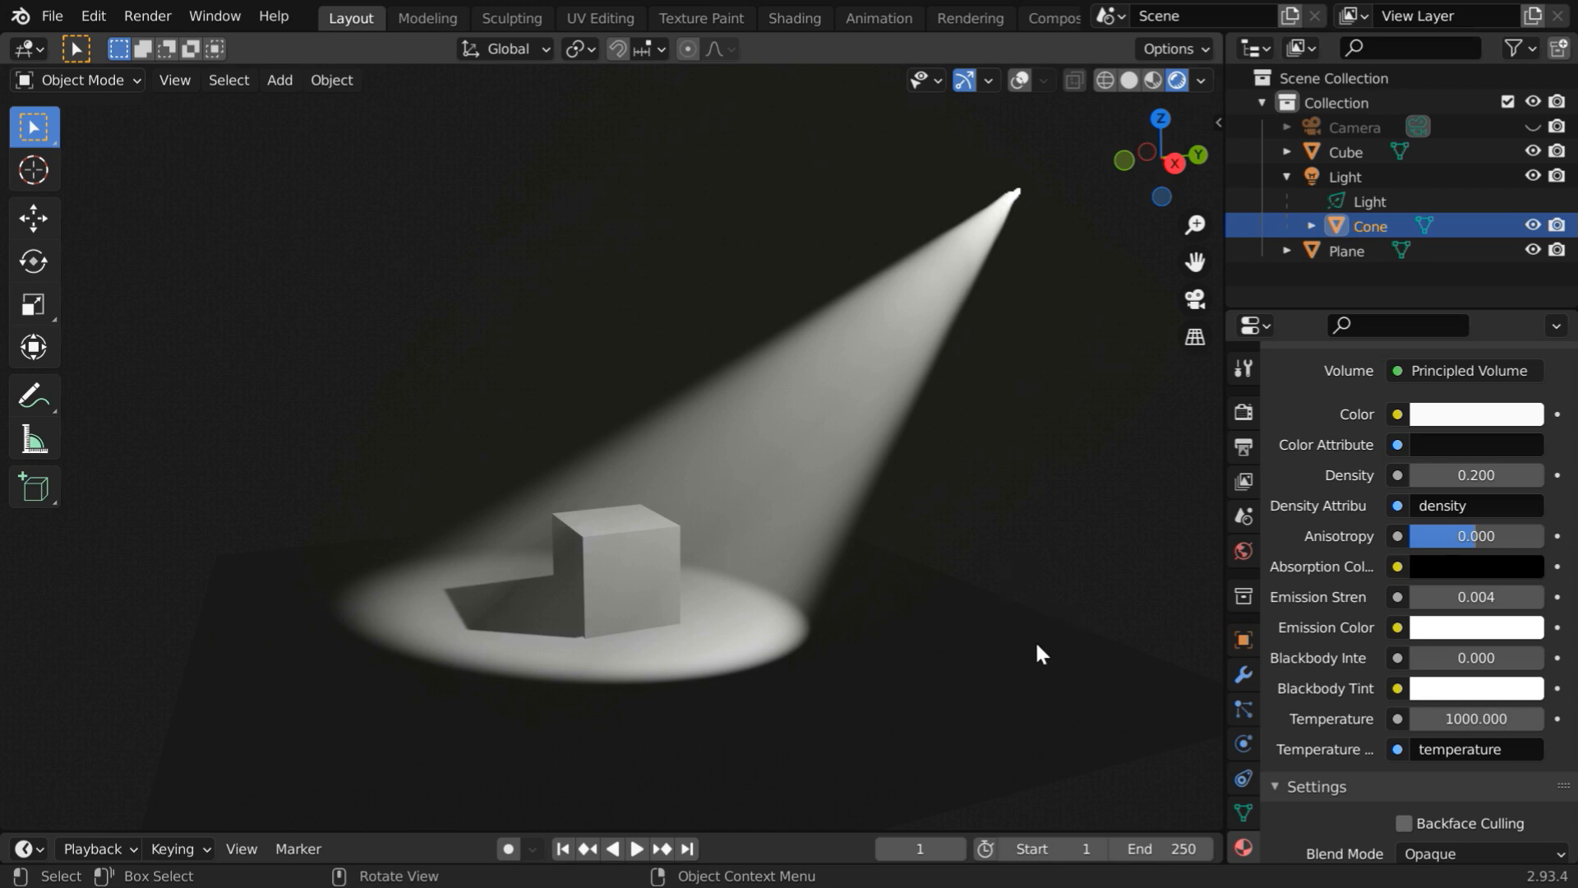